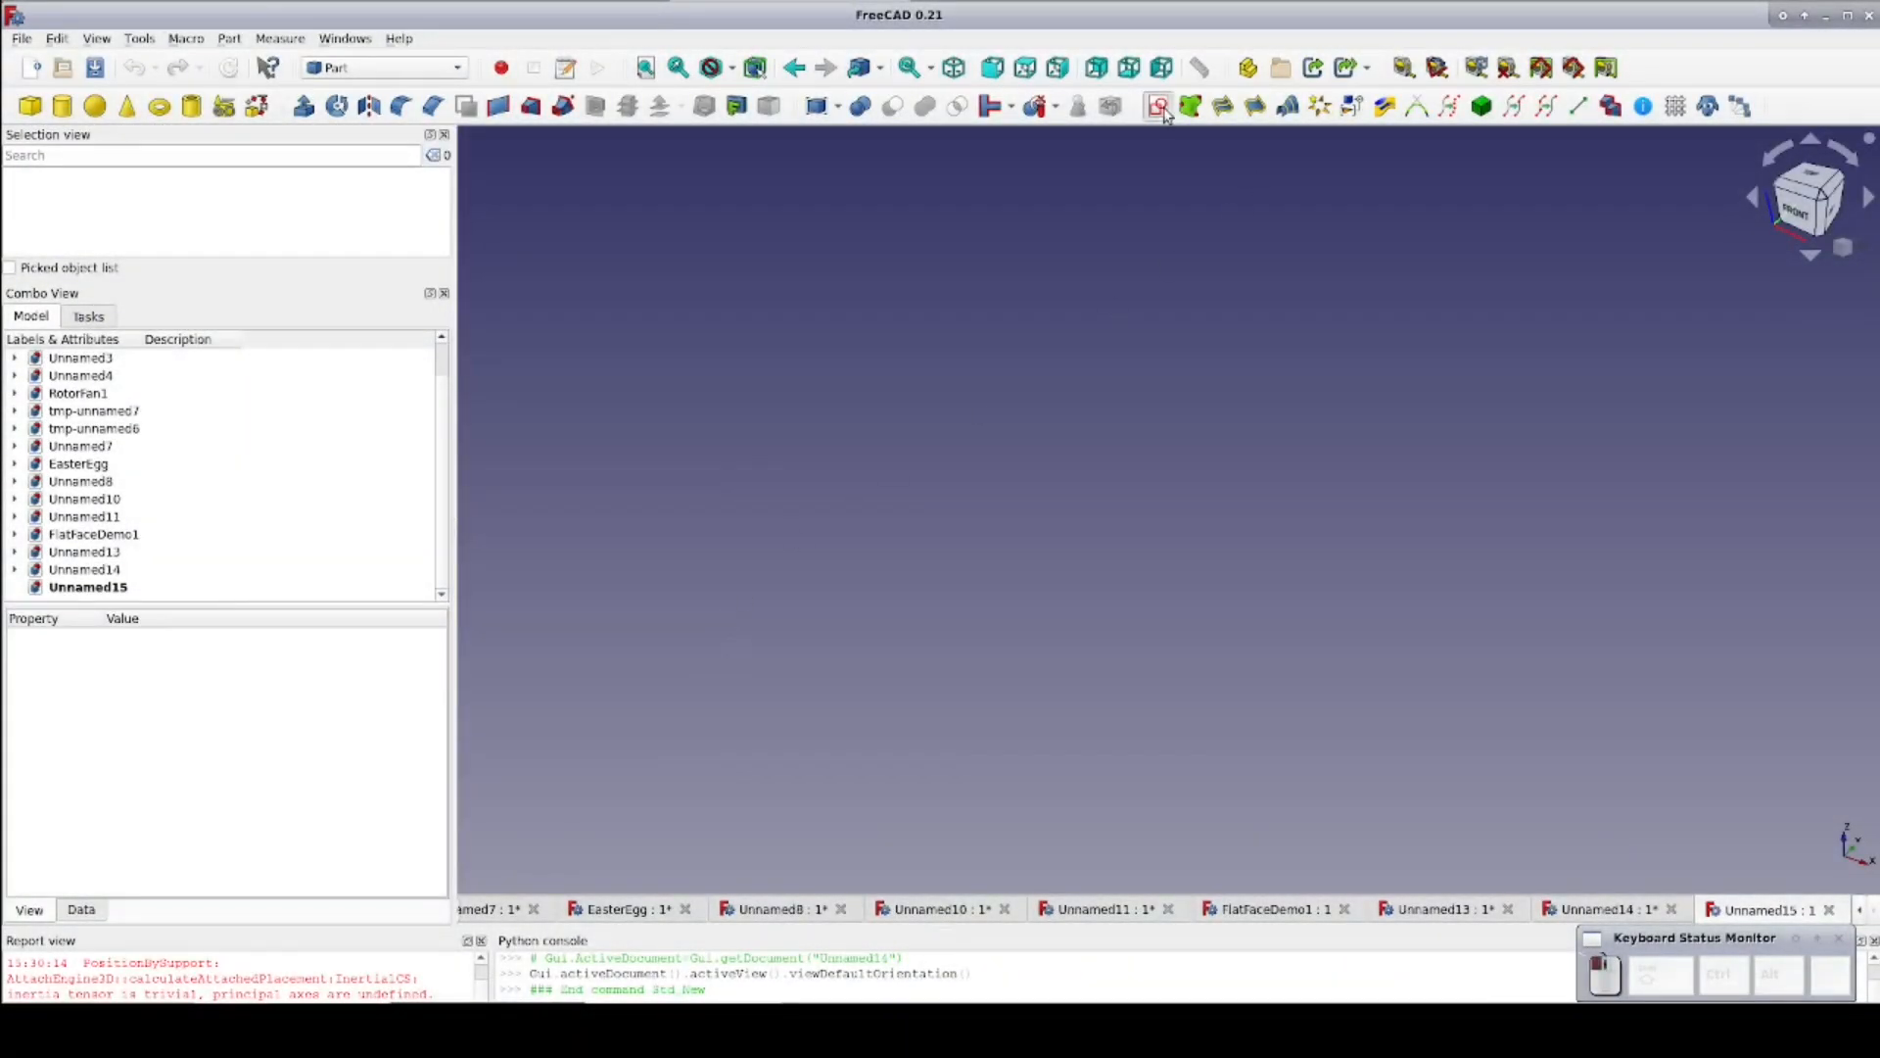
Create a new sketch on the XY plane and begin the Y-shaped outline vertices
left_click(1162, 106)
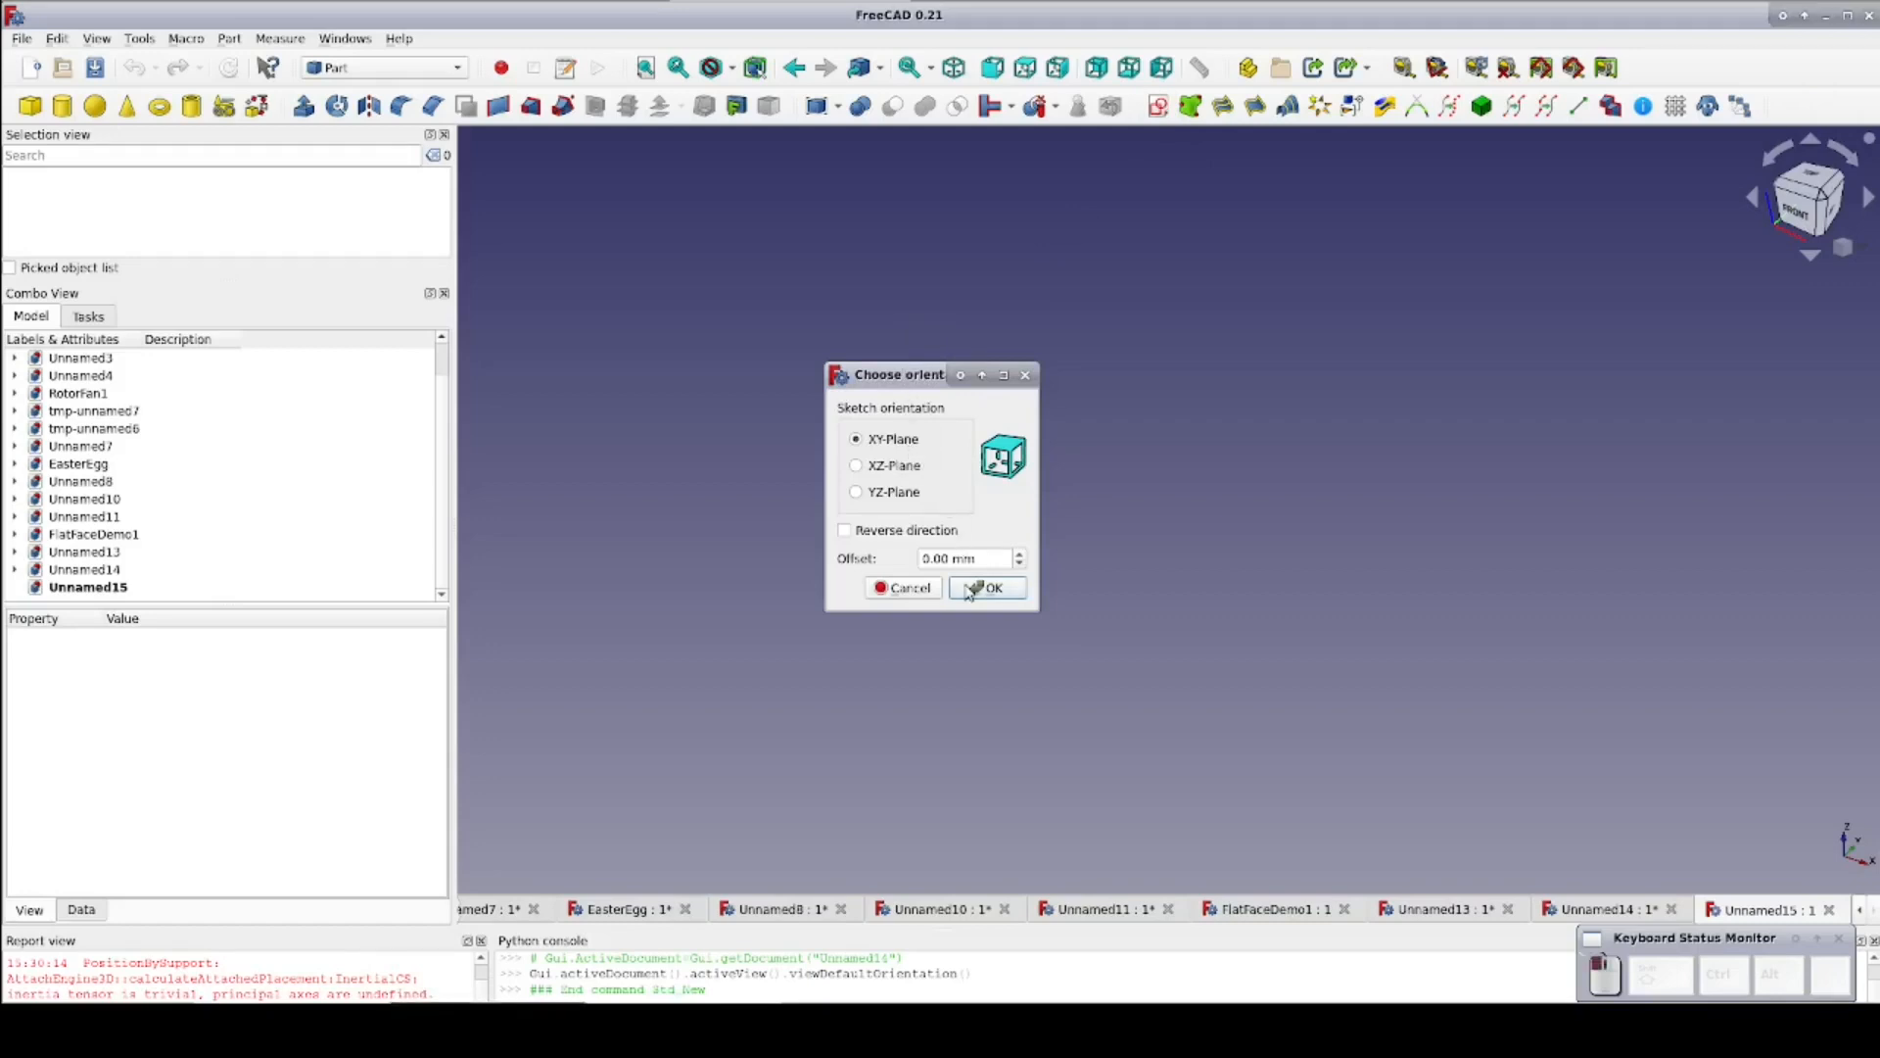
left_click(986, 588)
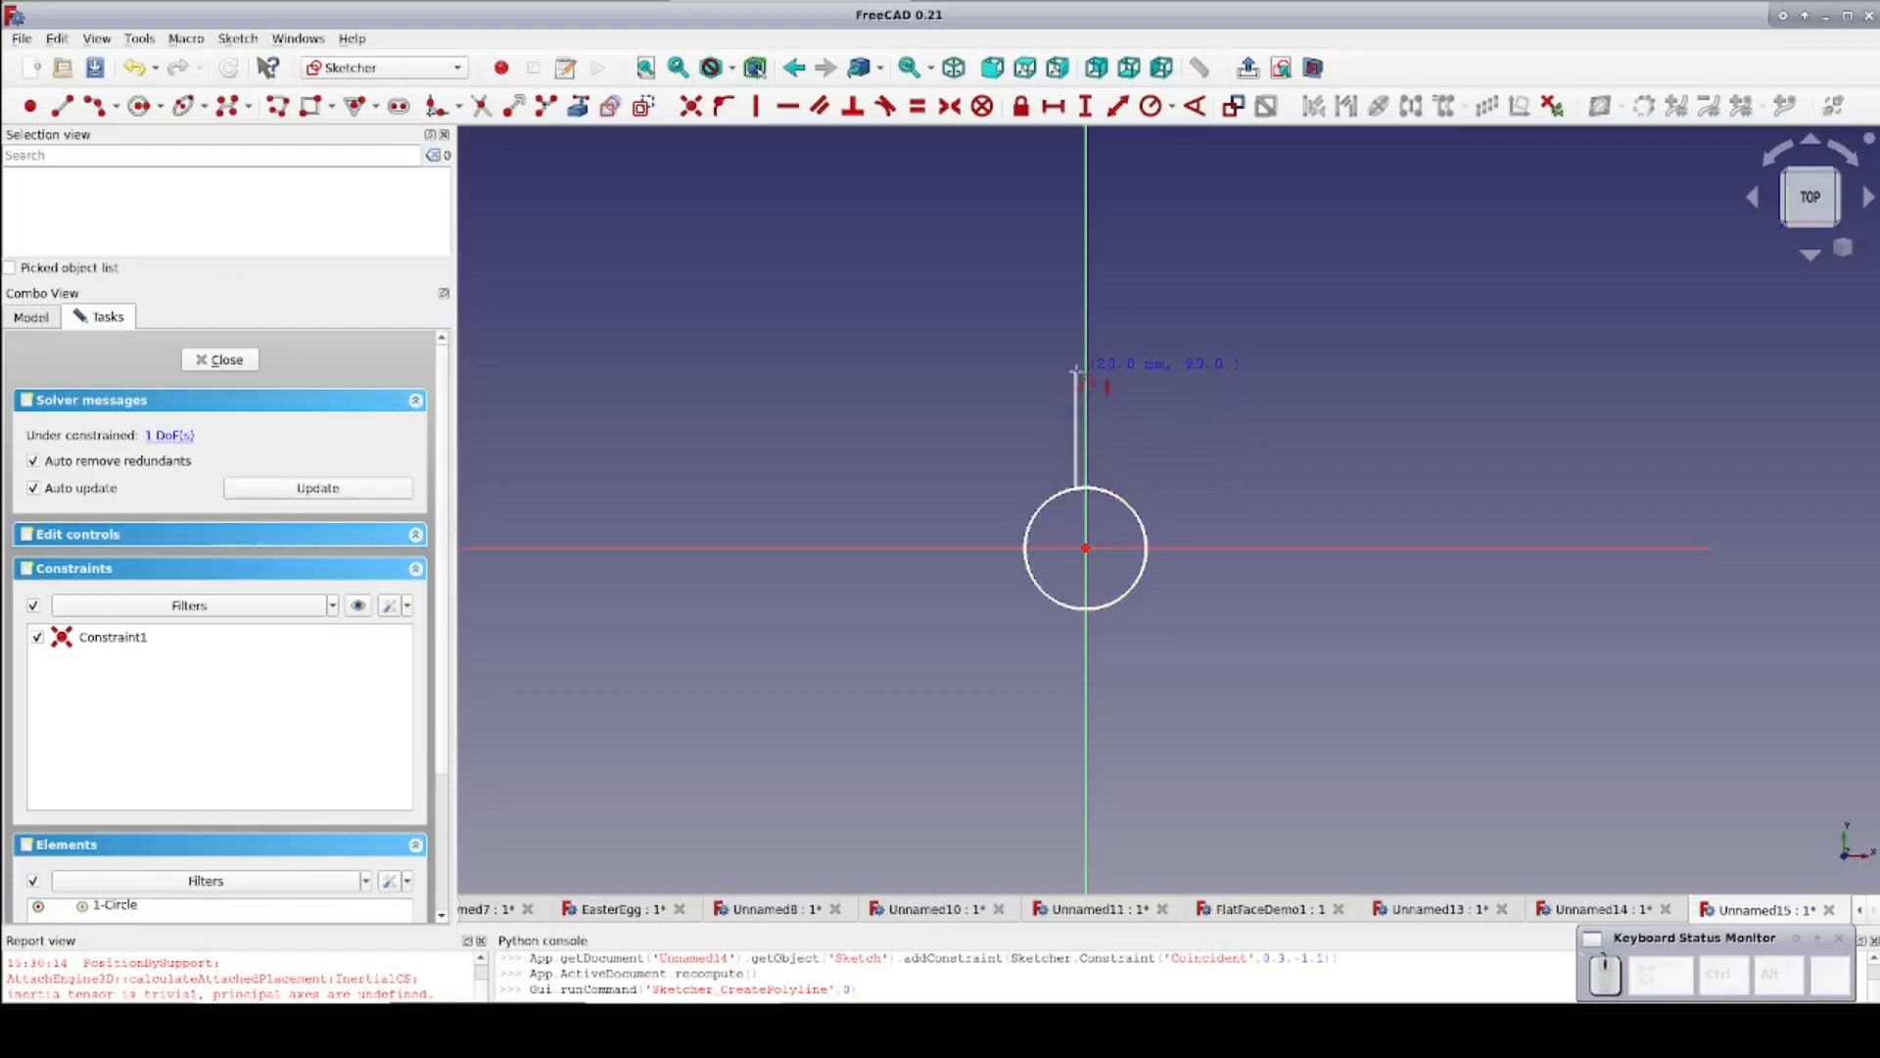
left_click(1068, 294)
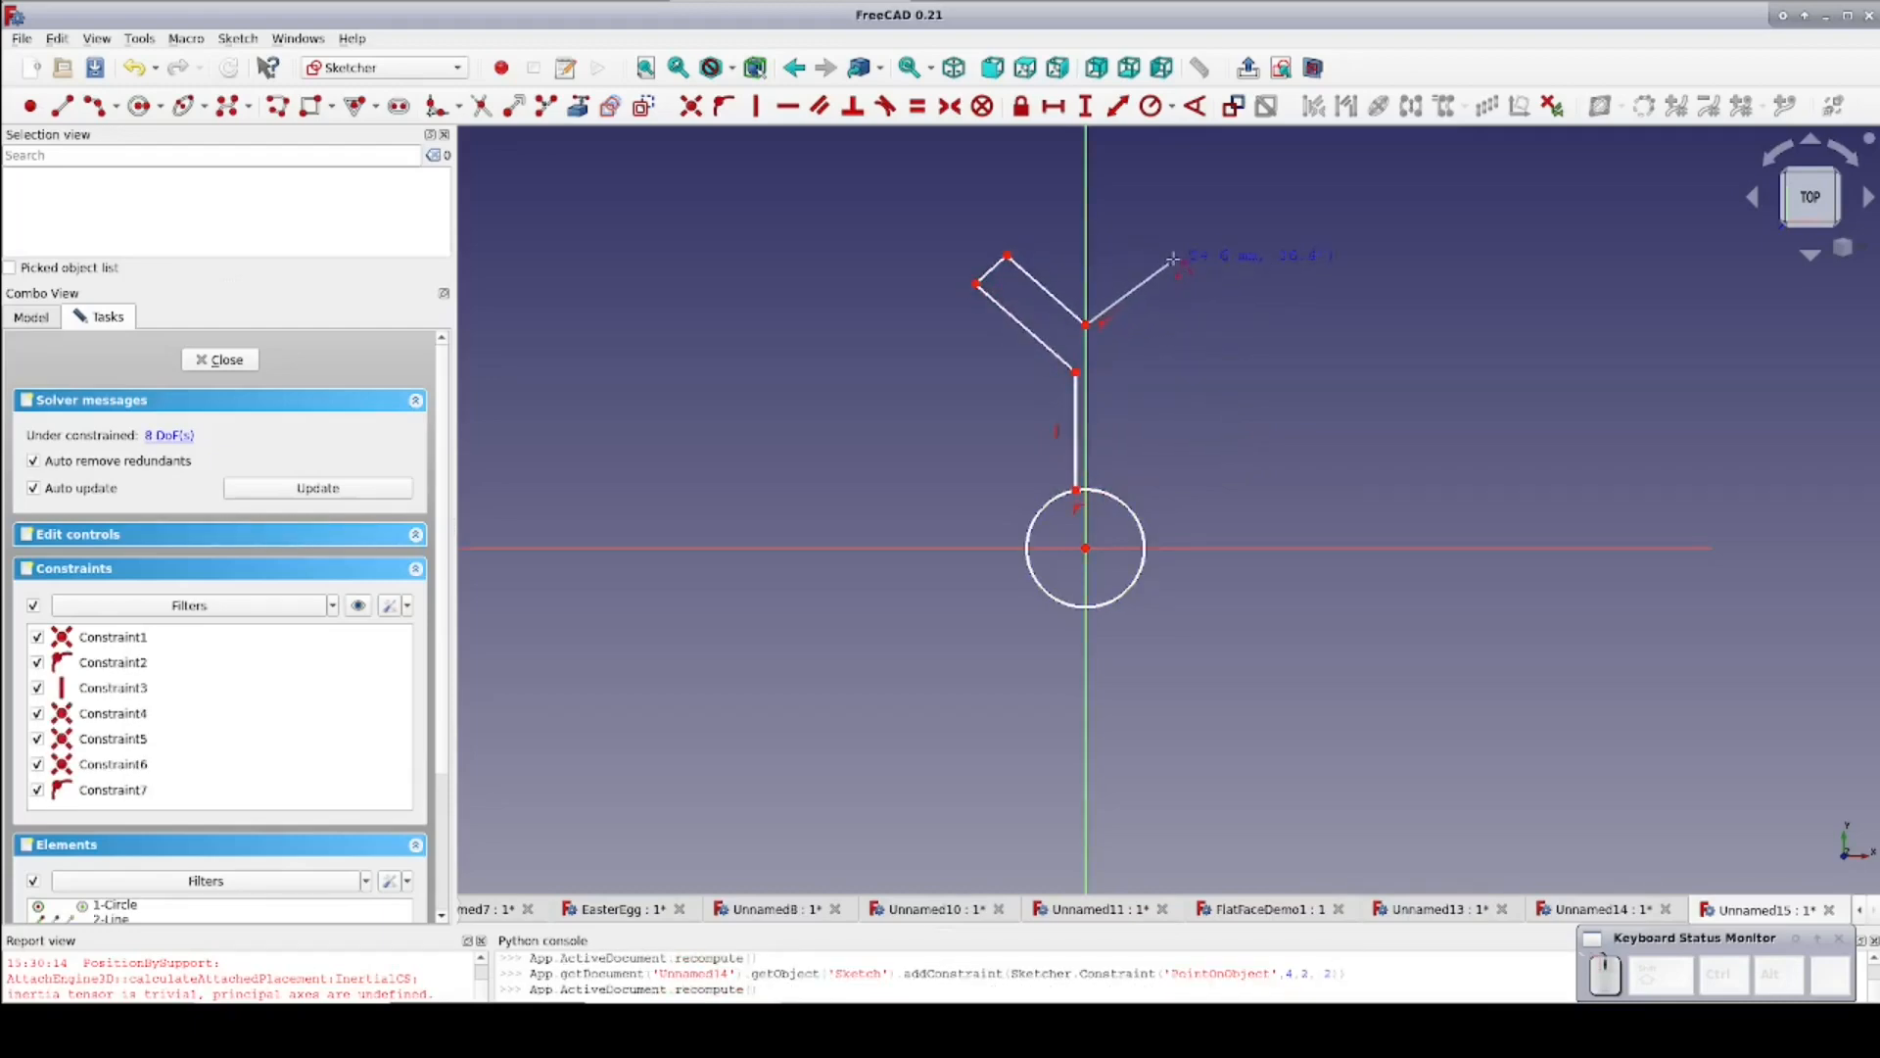
left_click(1176, 261)
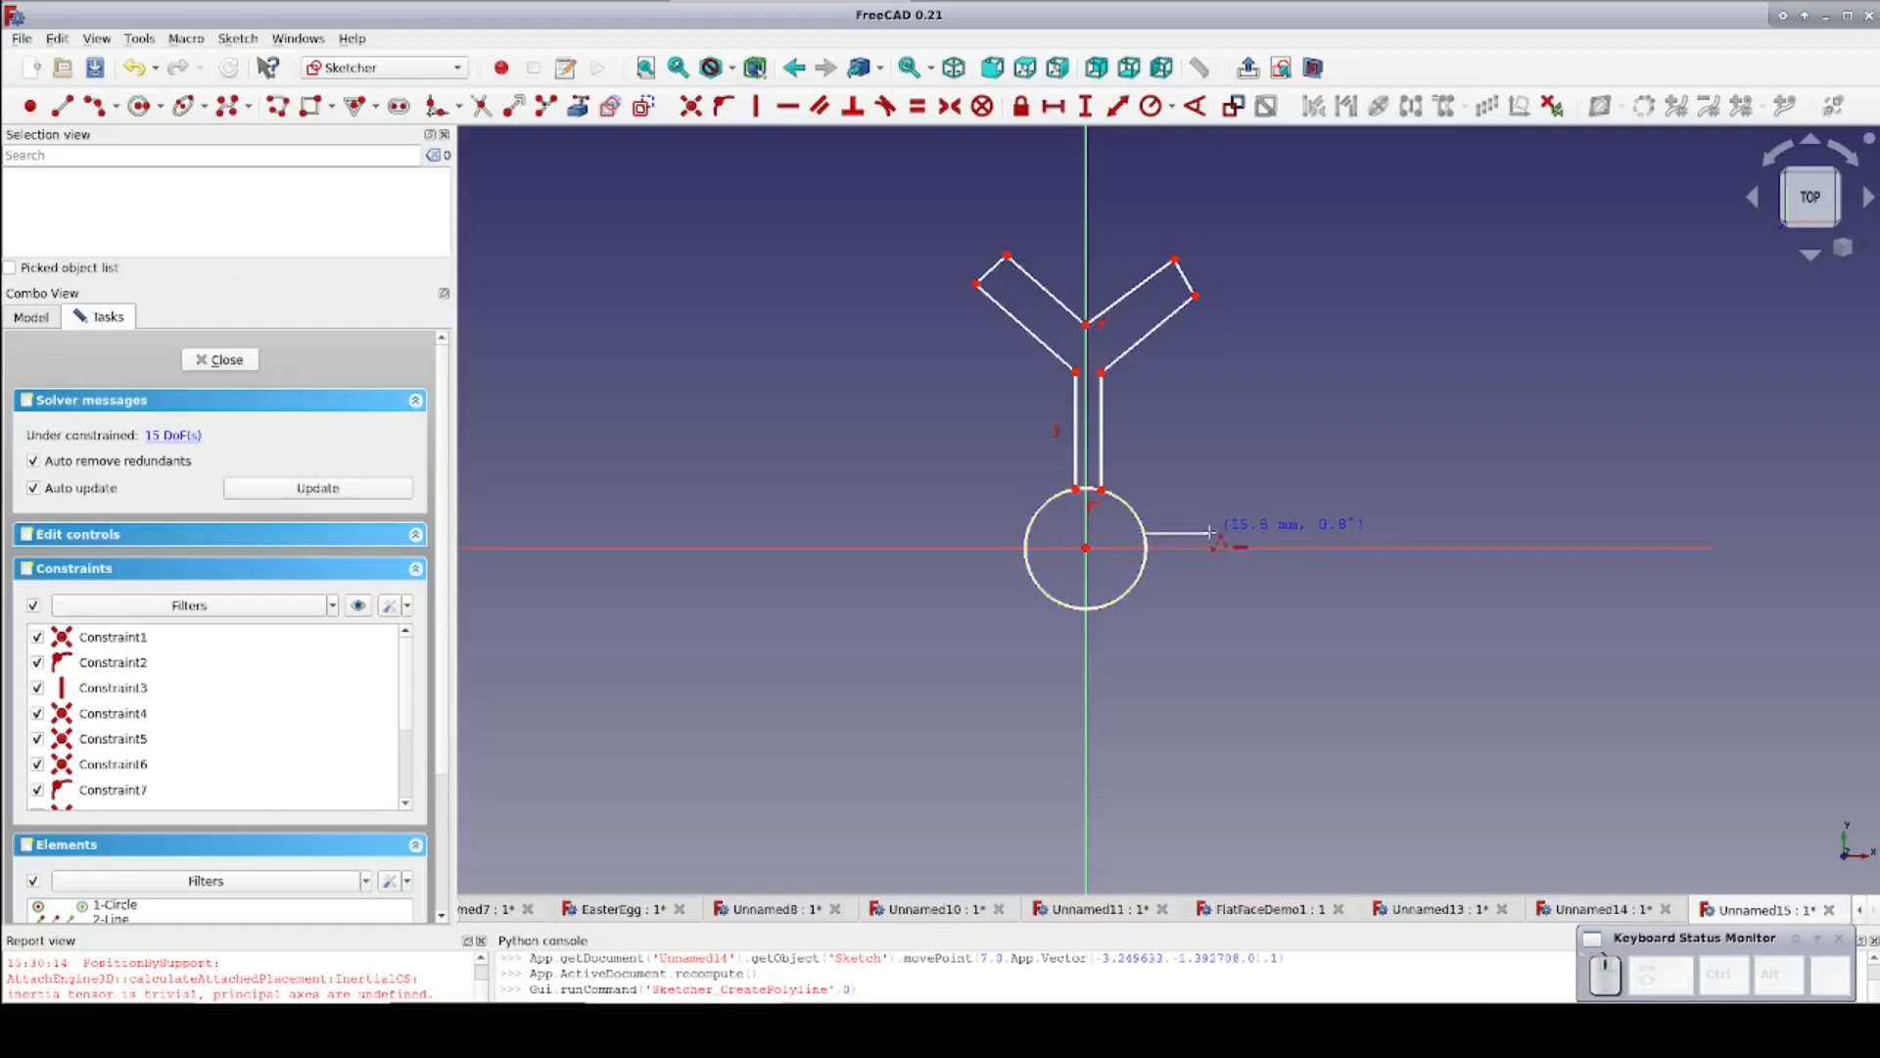
mouse_move(1287, 535)
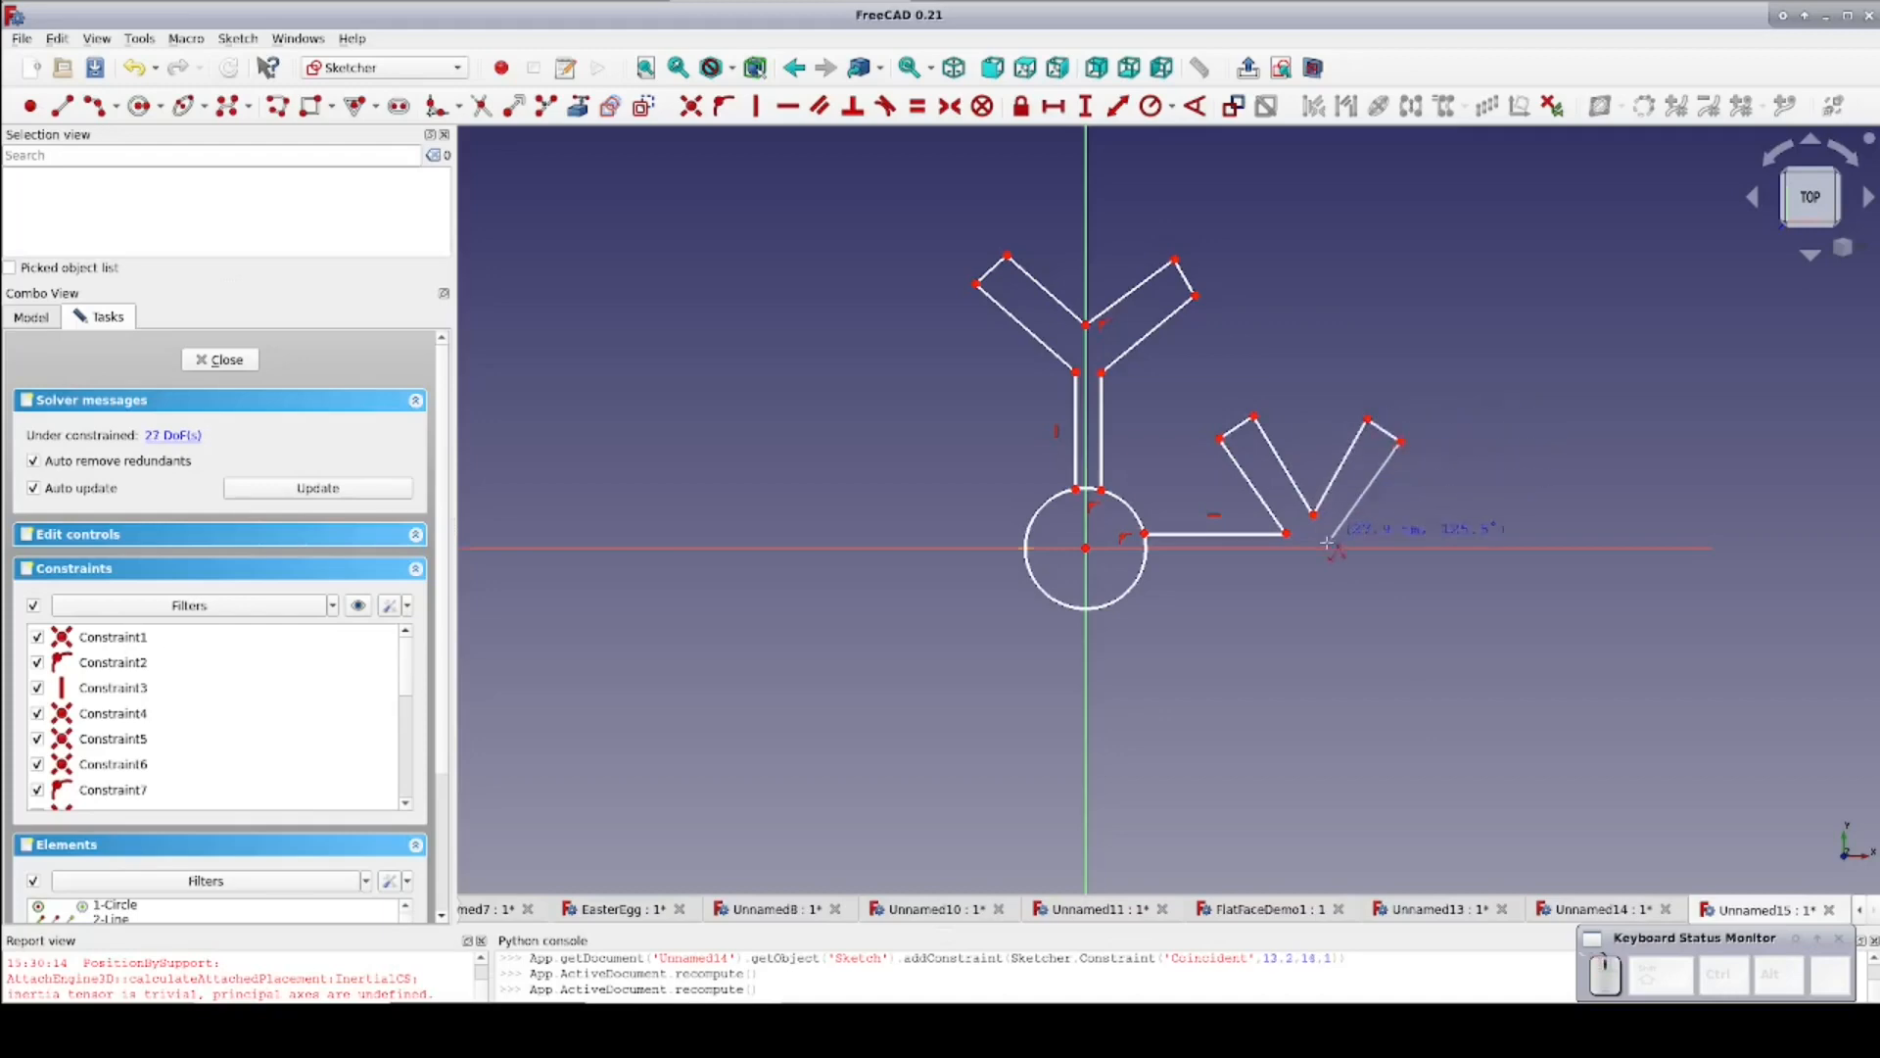
Add the right-hand arm outline and a coincident point left of the circle
left_click(1325, 549)
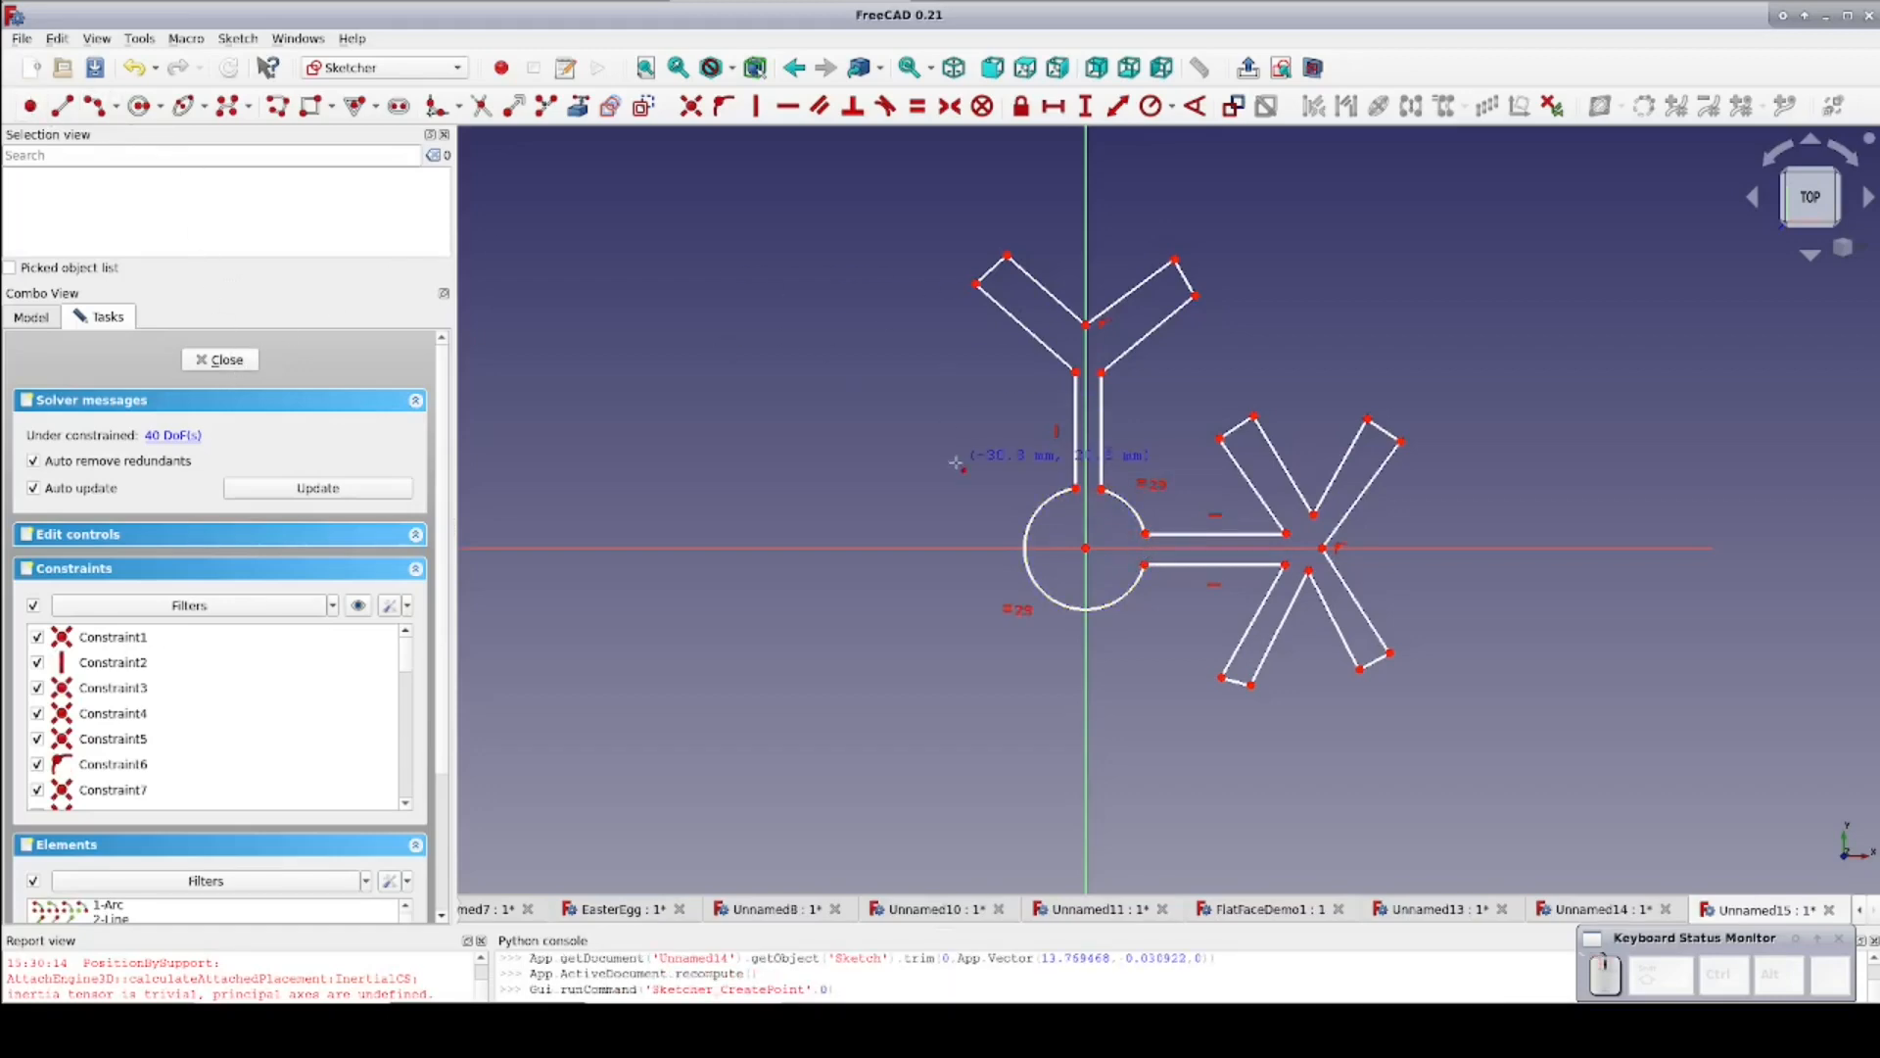
left_click(956, 463)
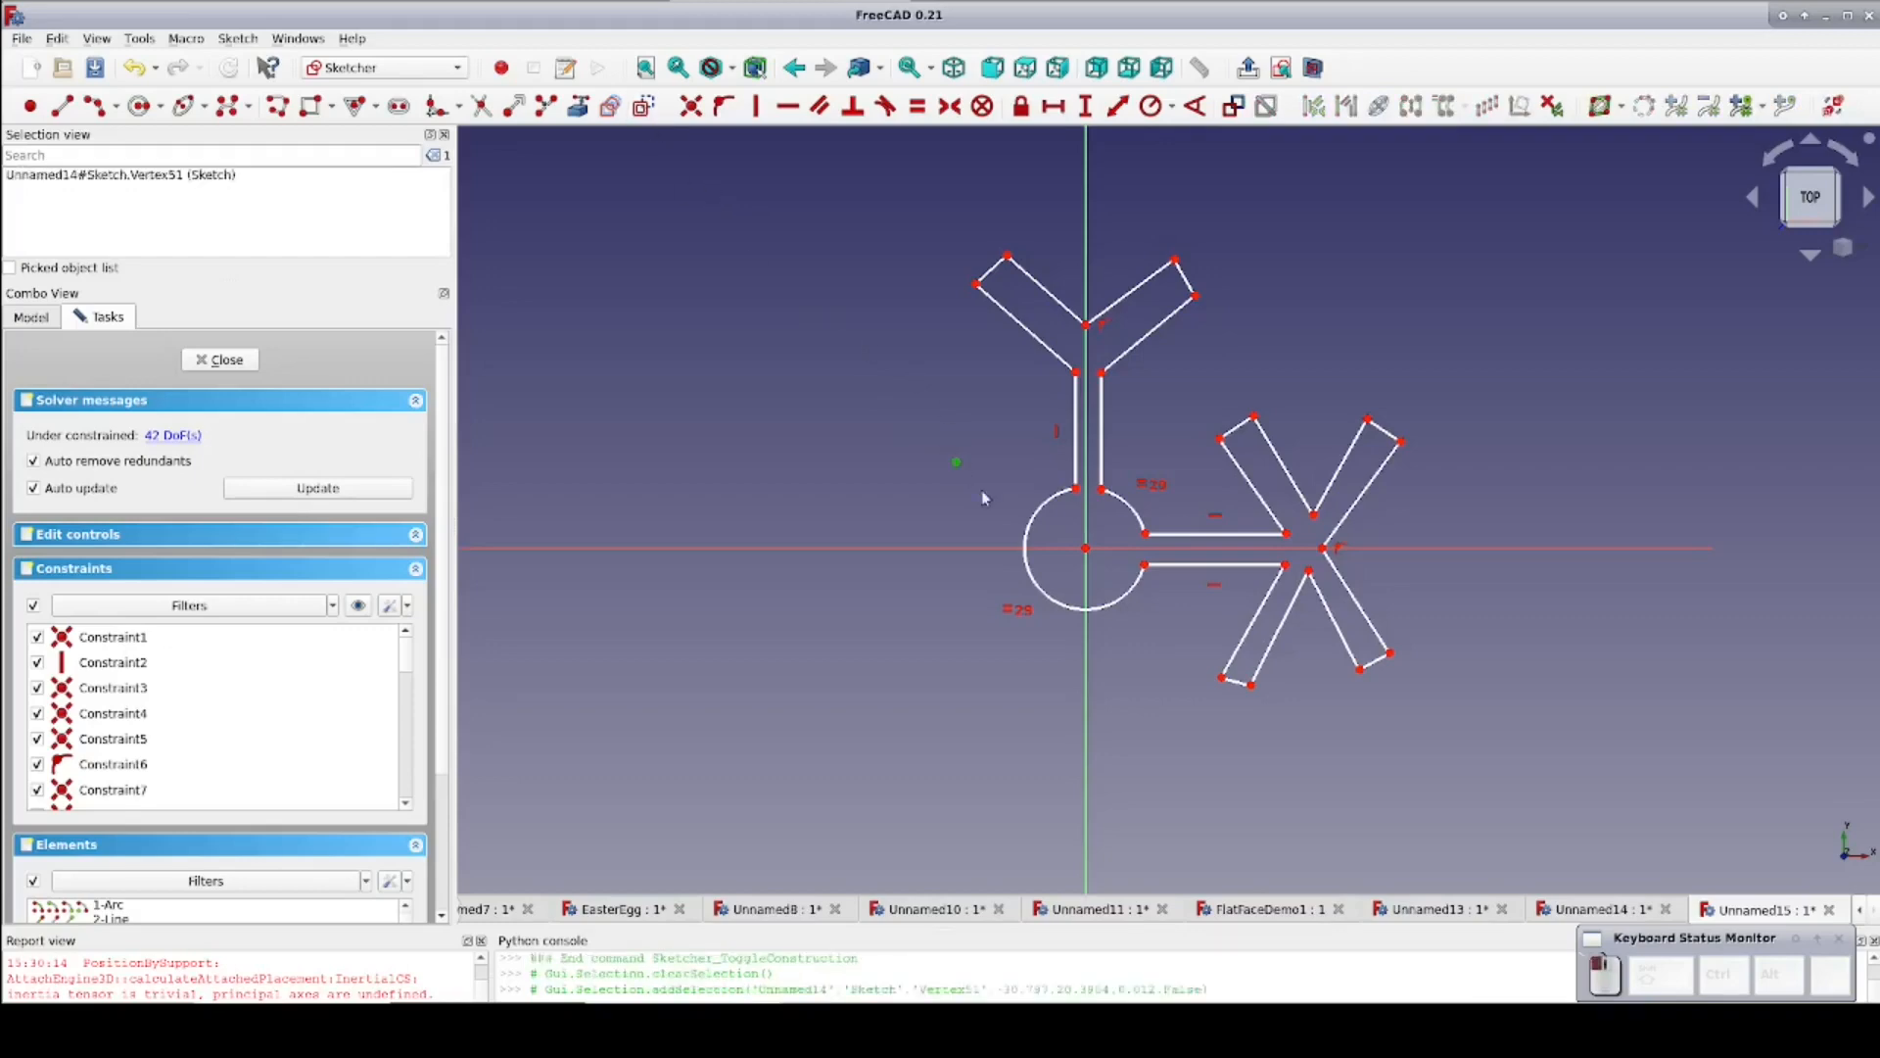
left_click(1085, 548)
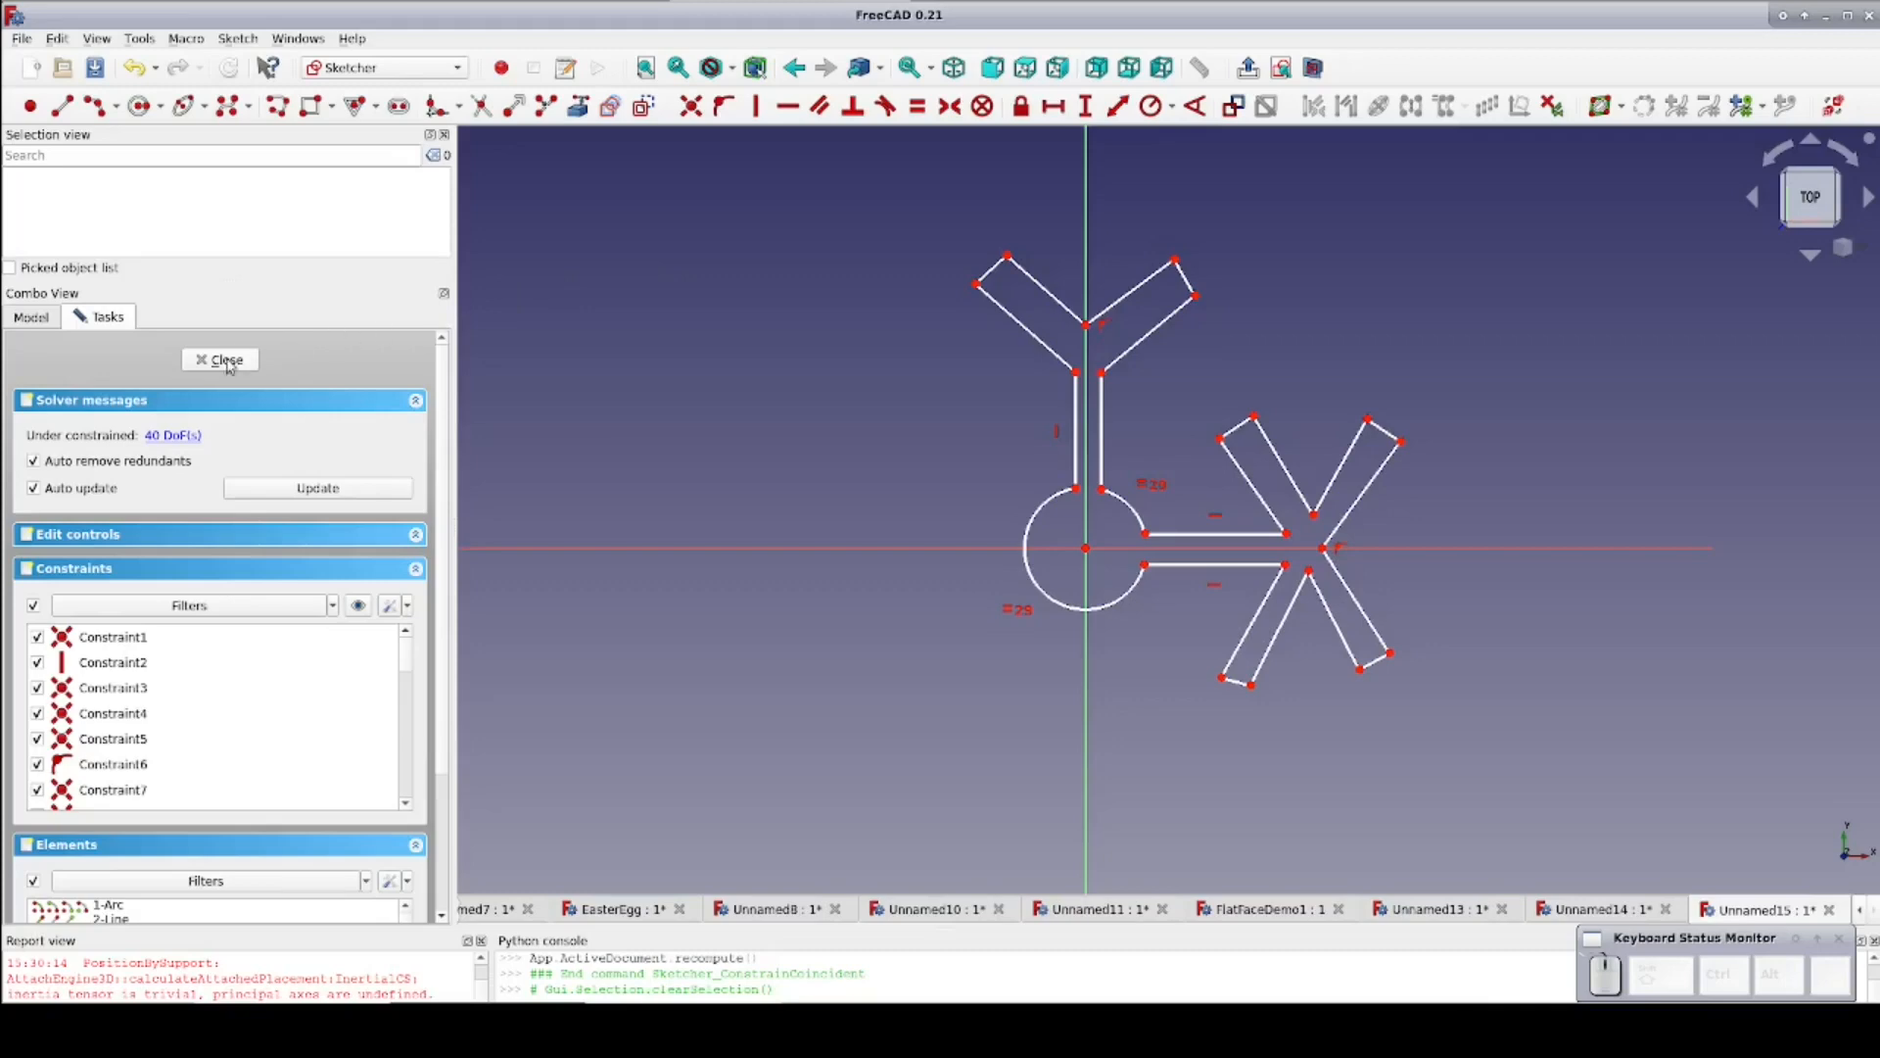
Close the sketch, add a Part Cube and Cylinder, and set the Cylinder height to 1 mm
left_click(220, 360)
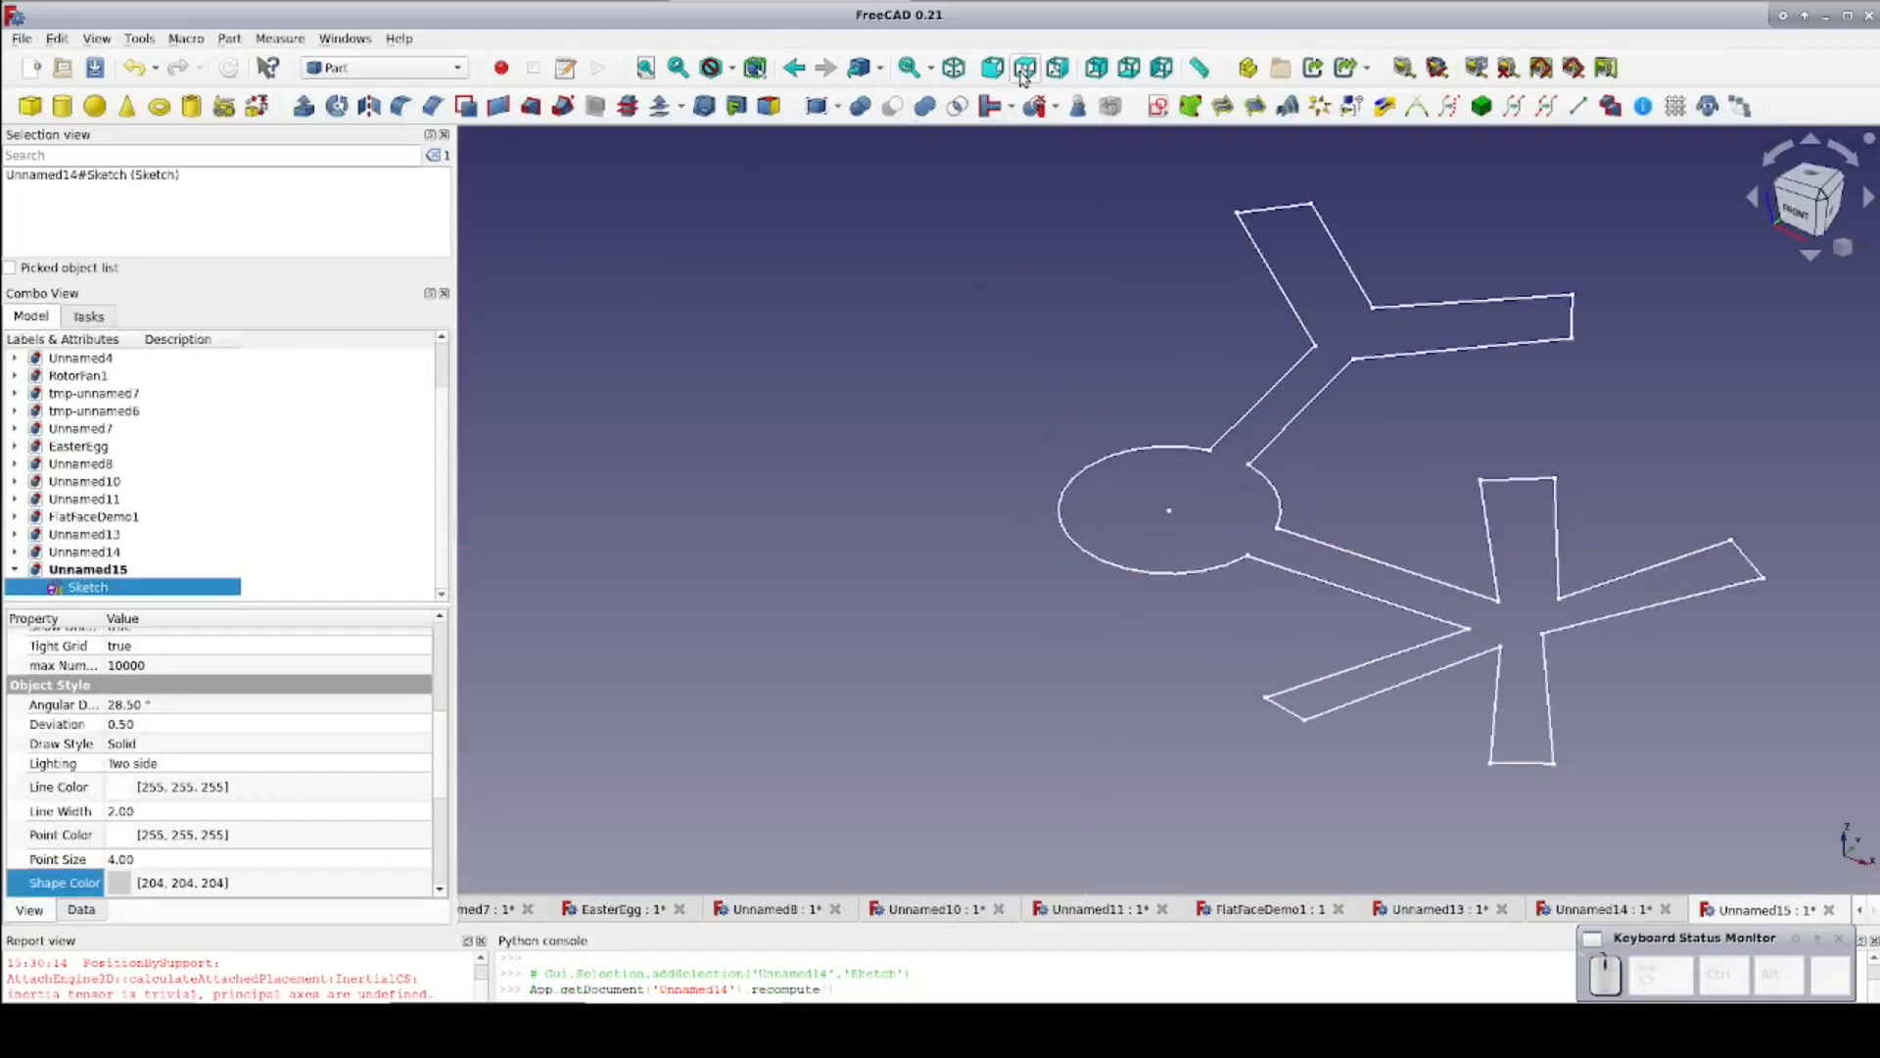
left_click(1025, 68)
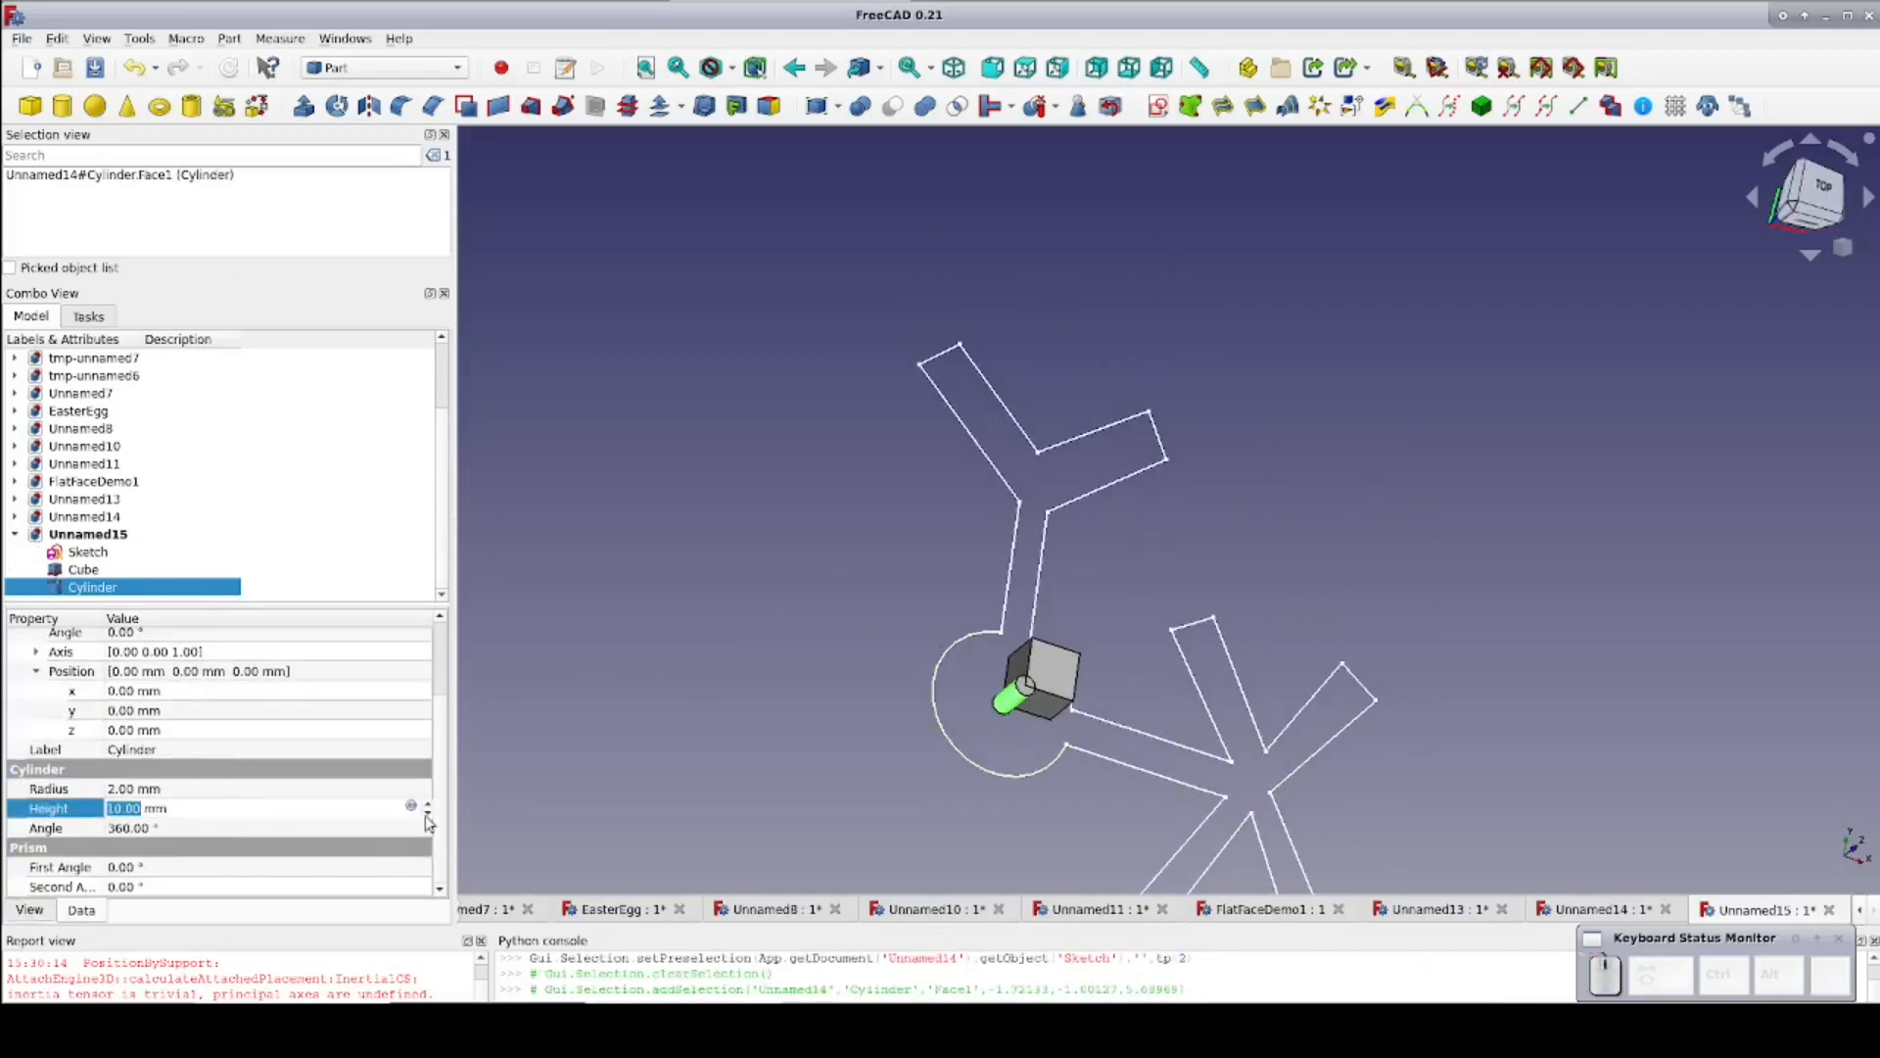
left_click(588, 749)
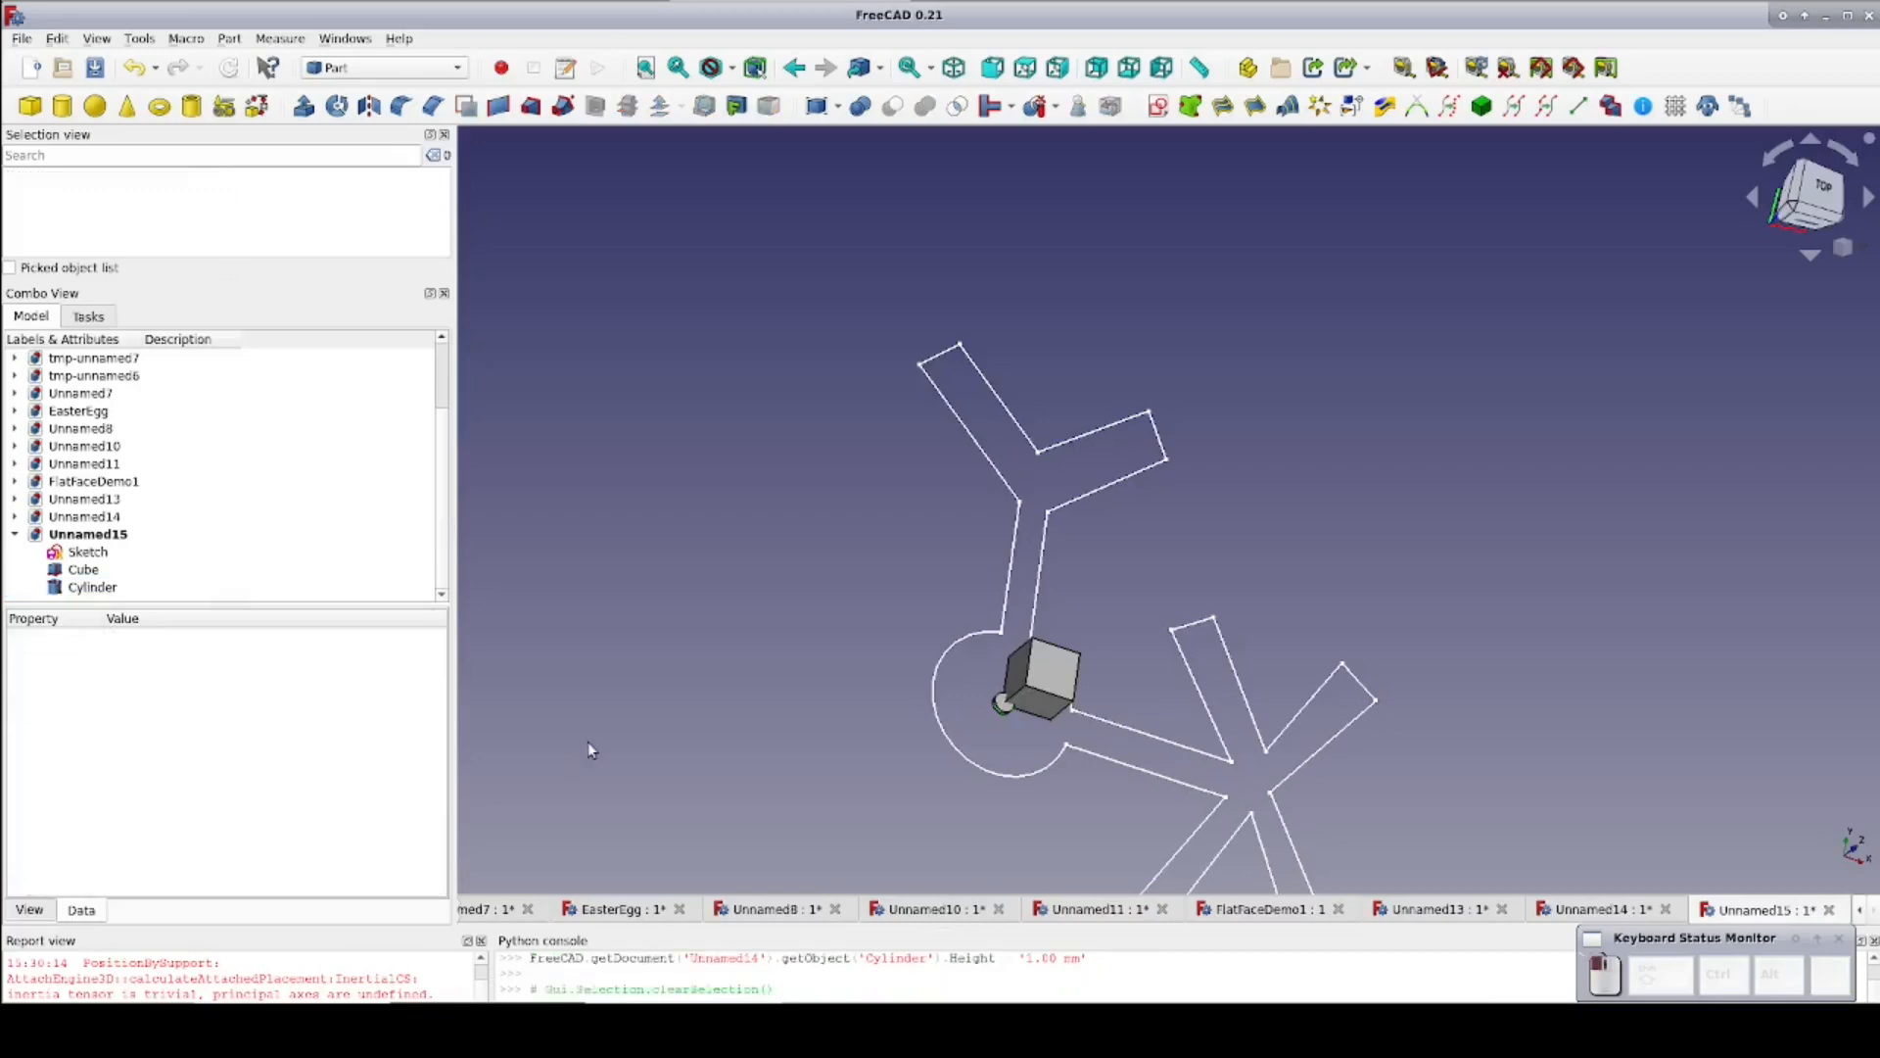
mouse_move(1379, 299)
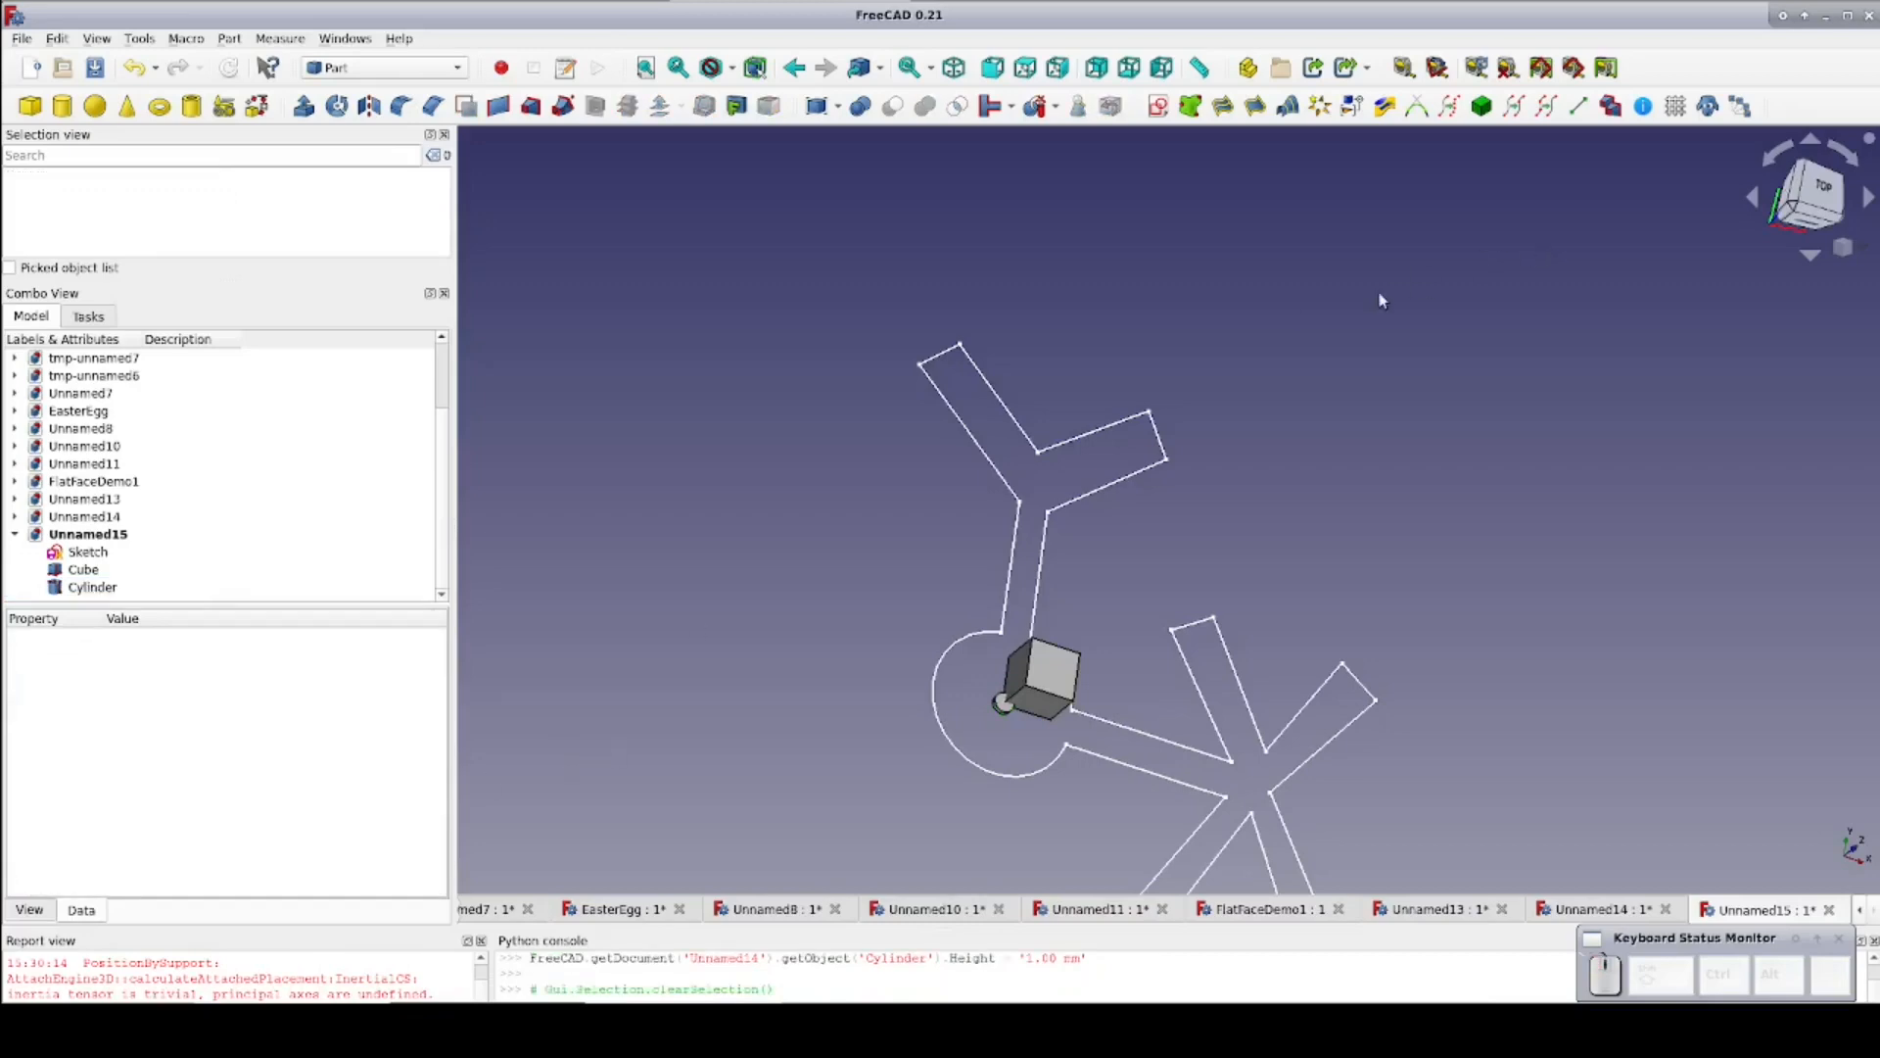
Colour the sketch lines purple and give the new Cone a Radius2 of 0
left_click(87, 551)
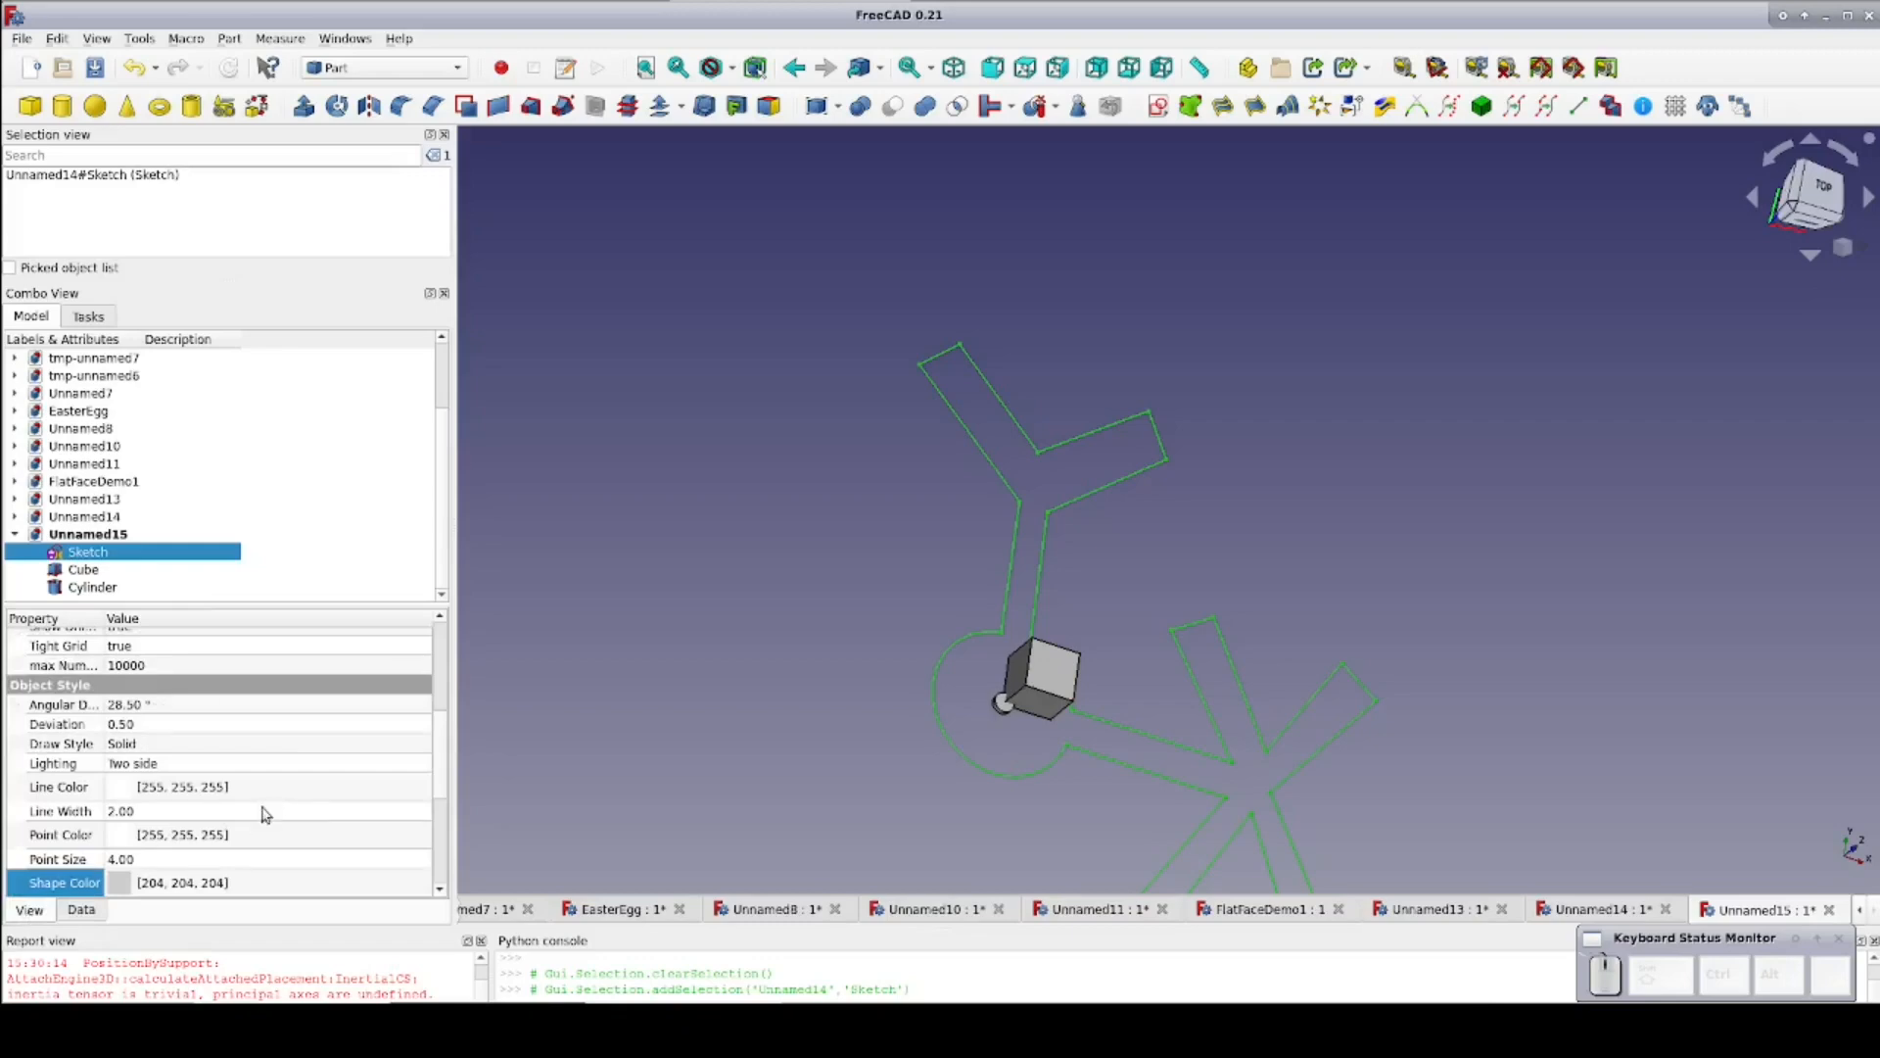
mouse_move(246, 797)
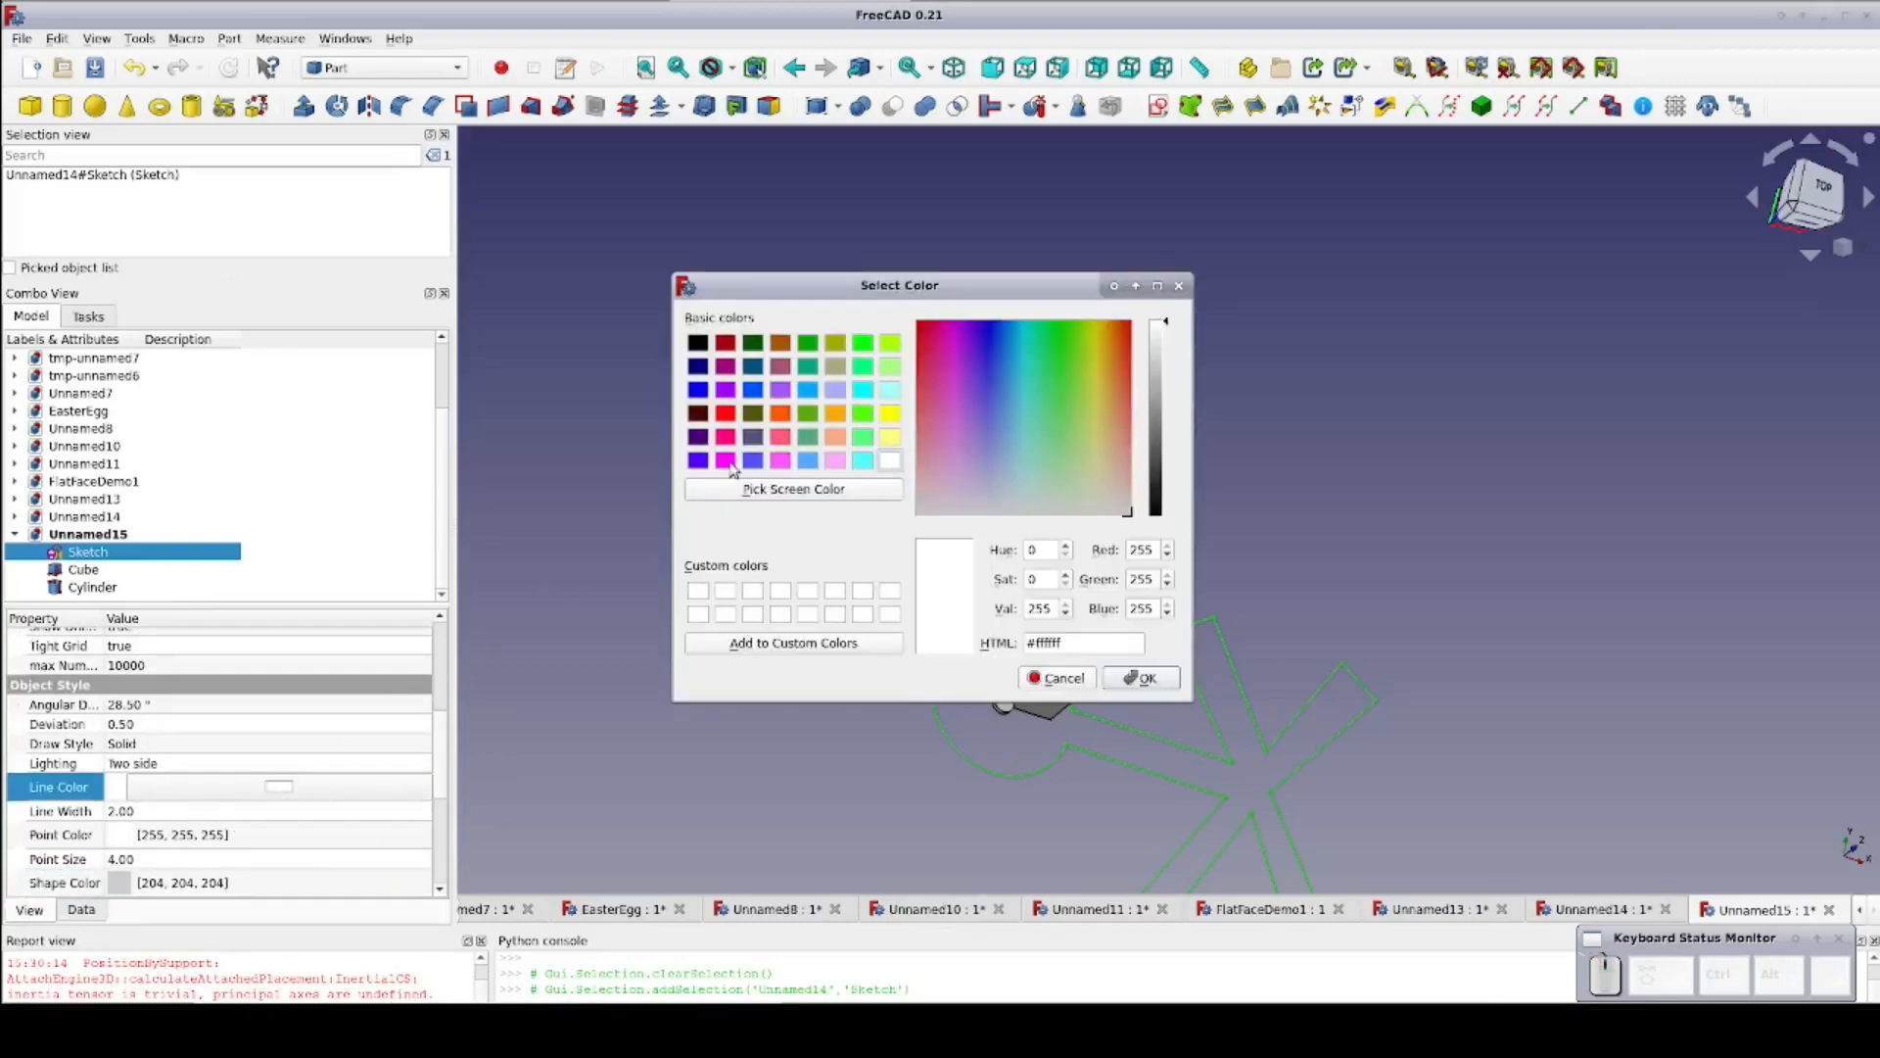
left_click(1139, 677)
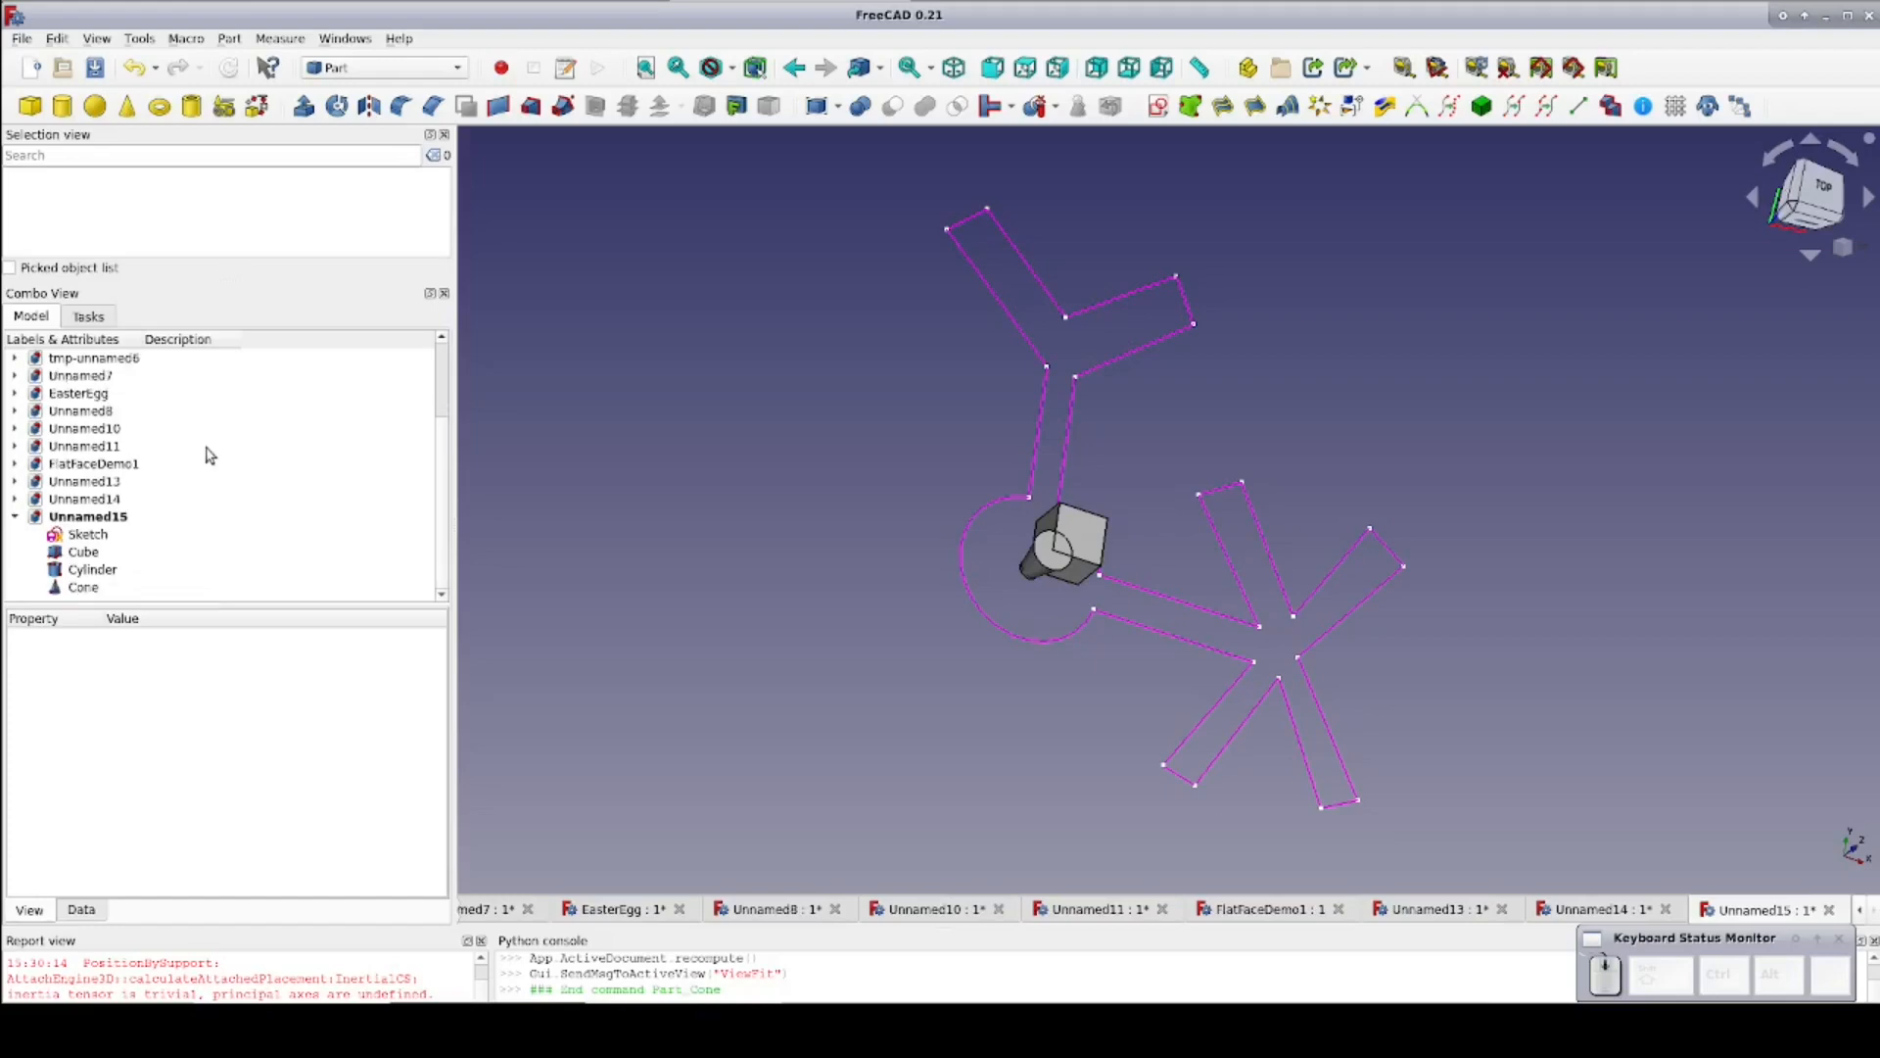
left_click(84, 586)
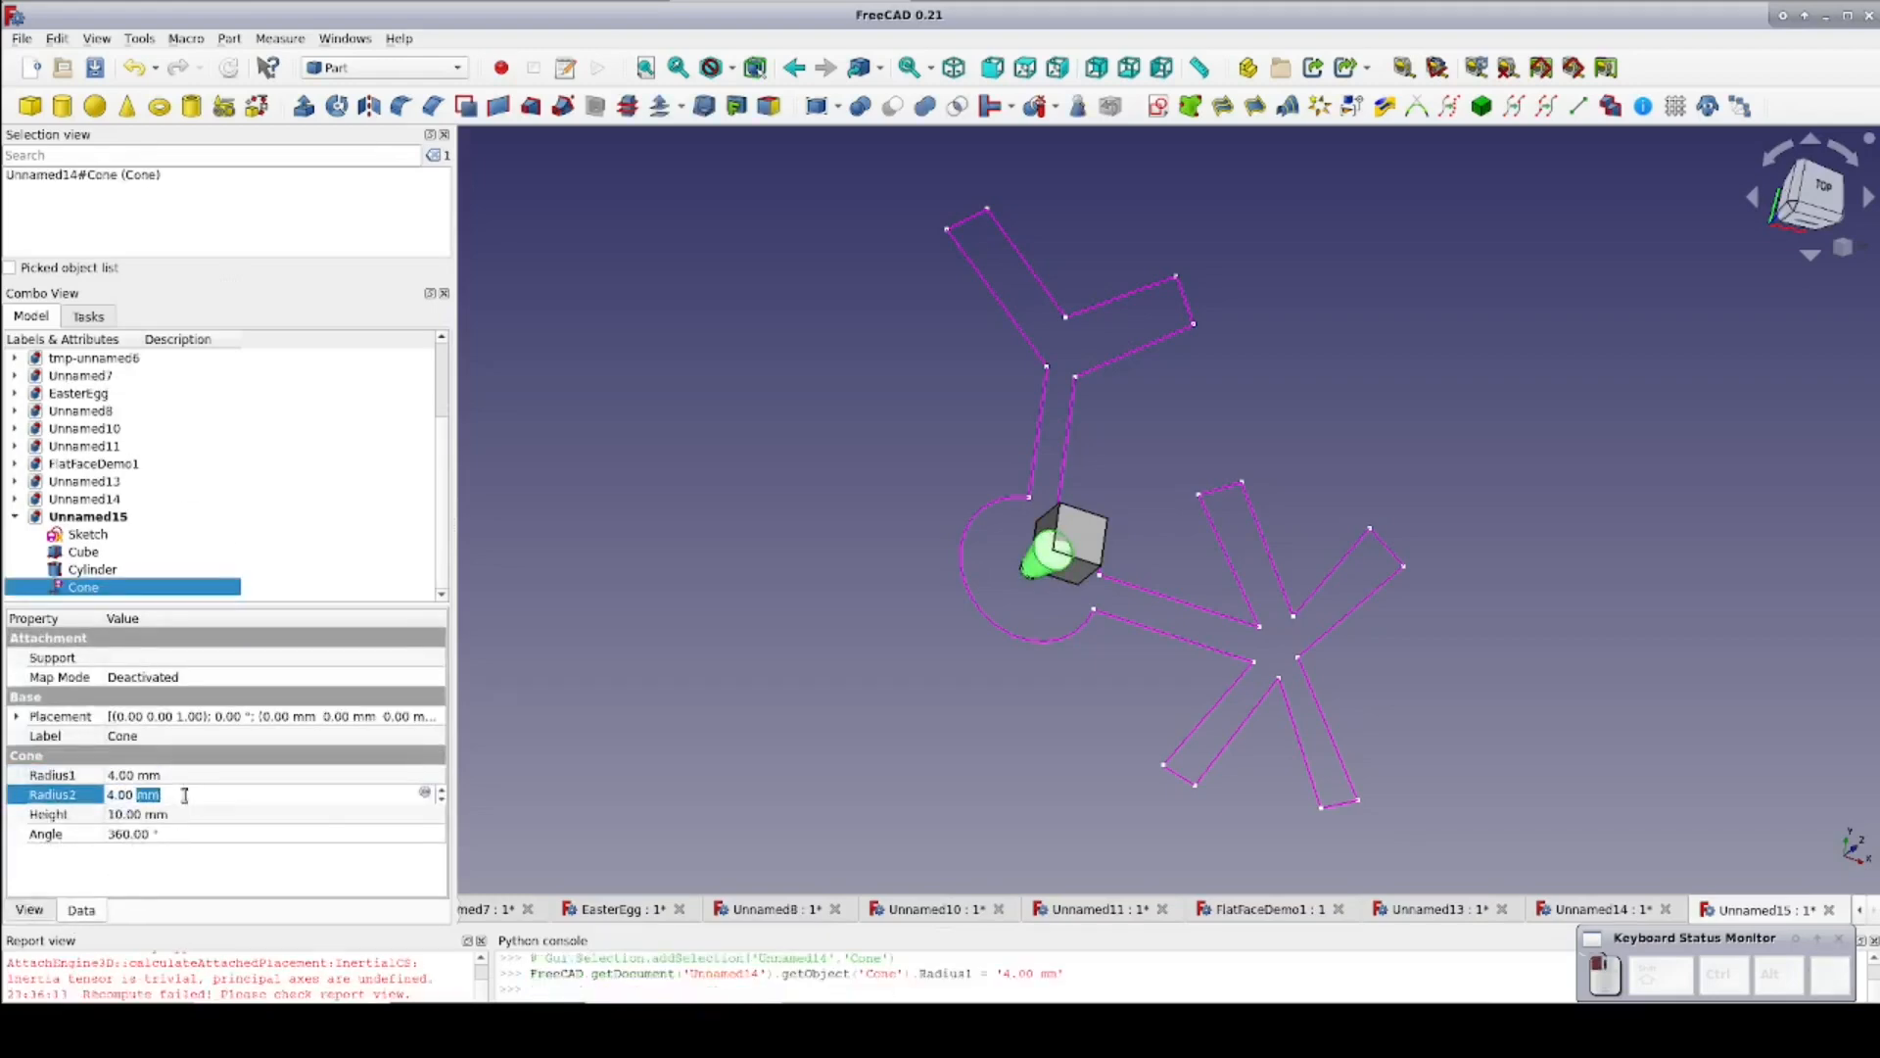
type("0")
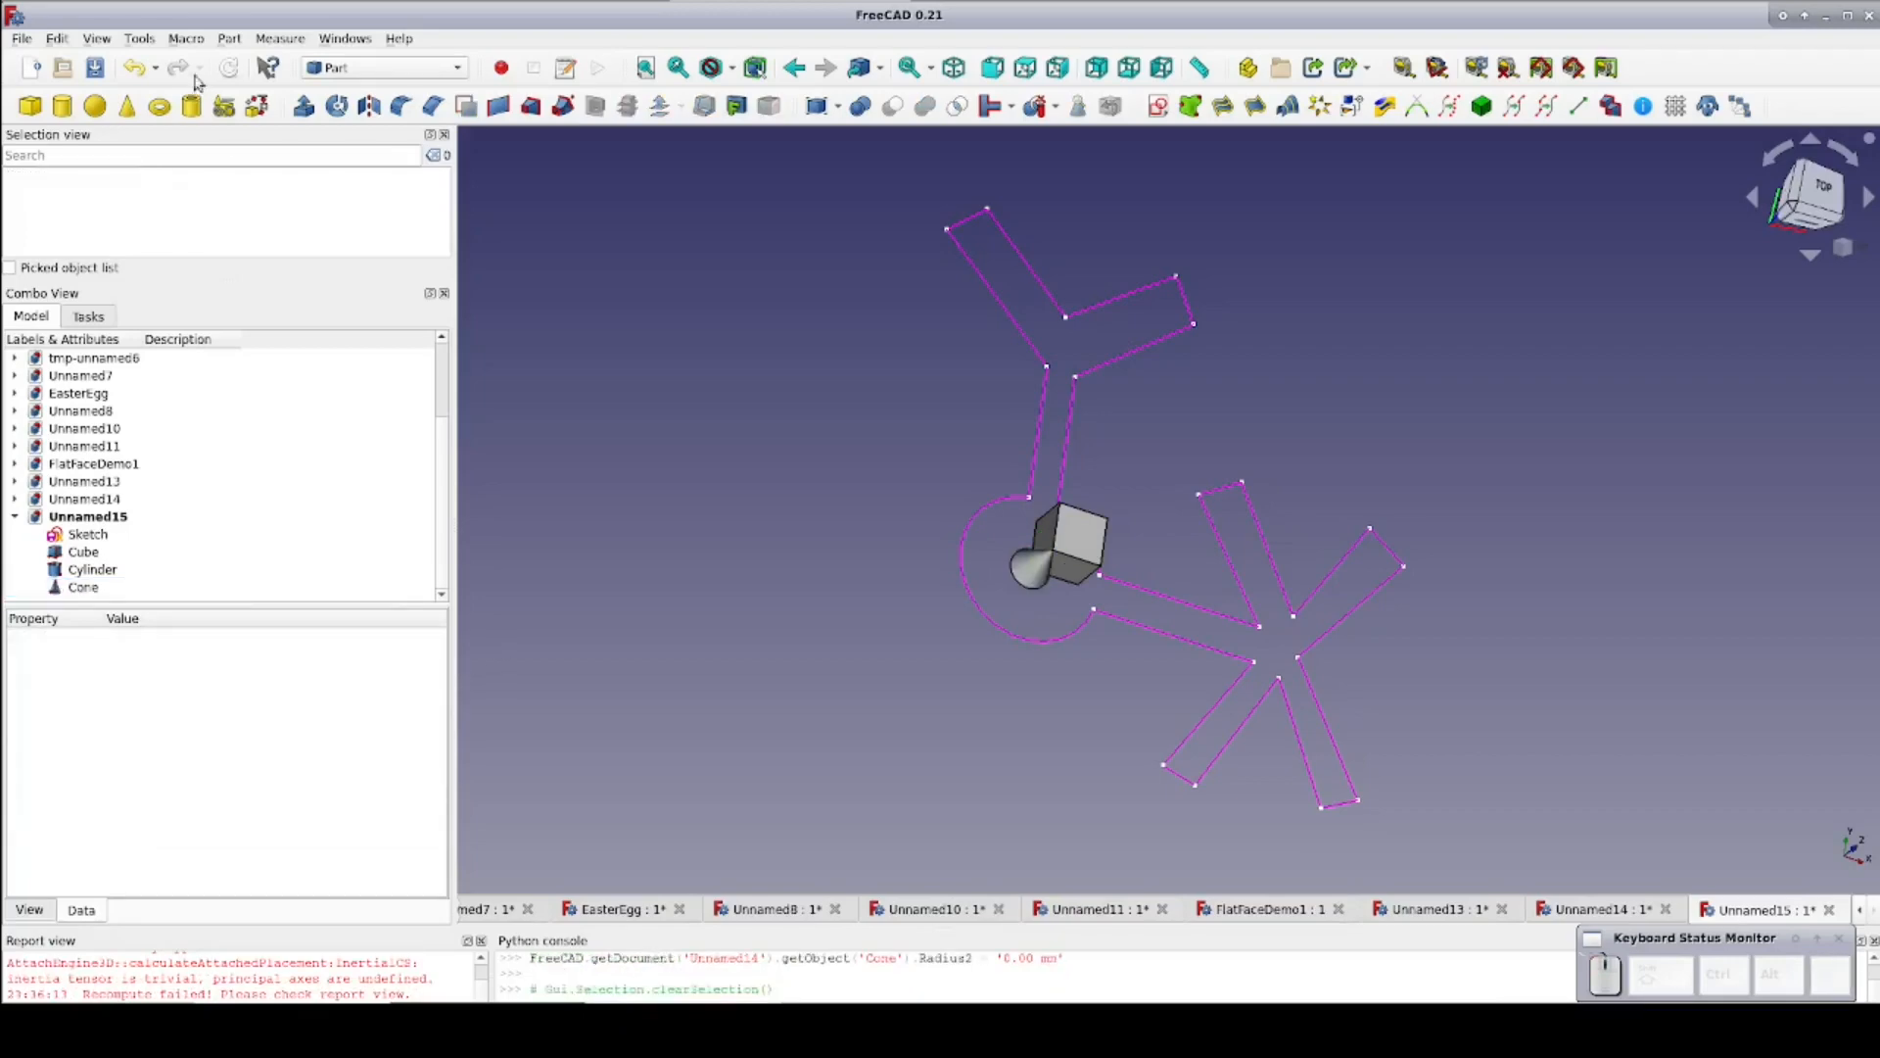
Duplicate the pointed cone using Edit > Duplicate selection
left_click(55, 38)
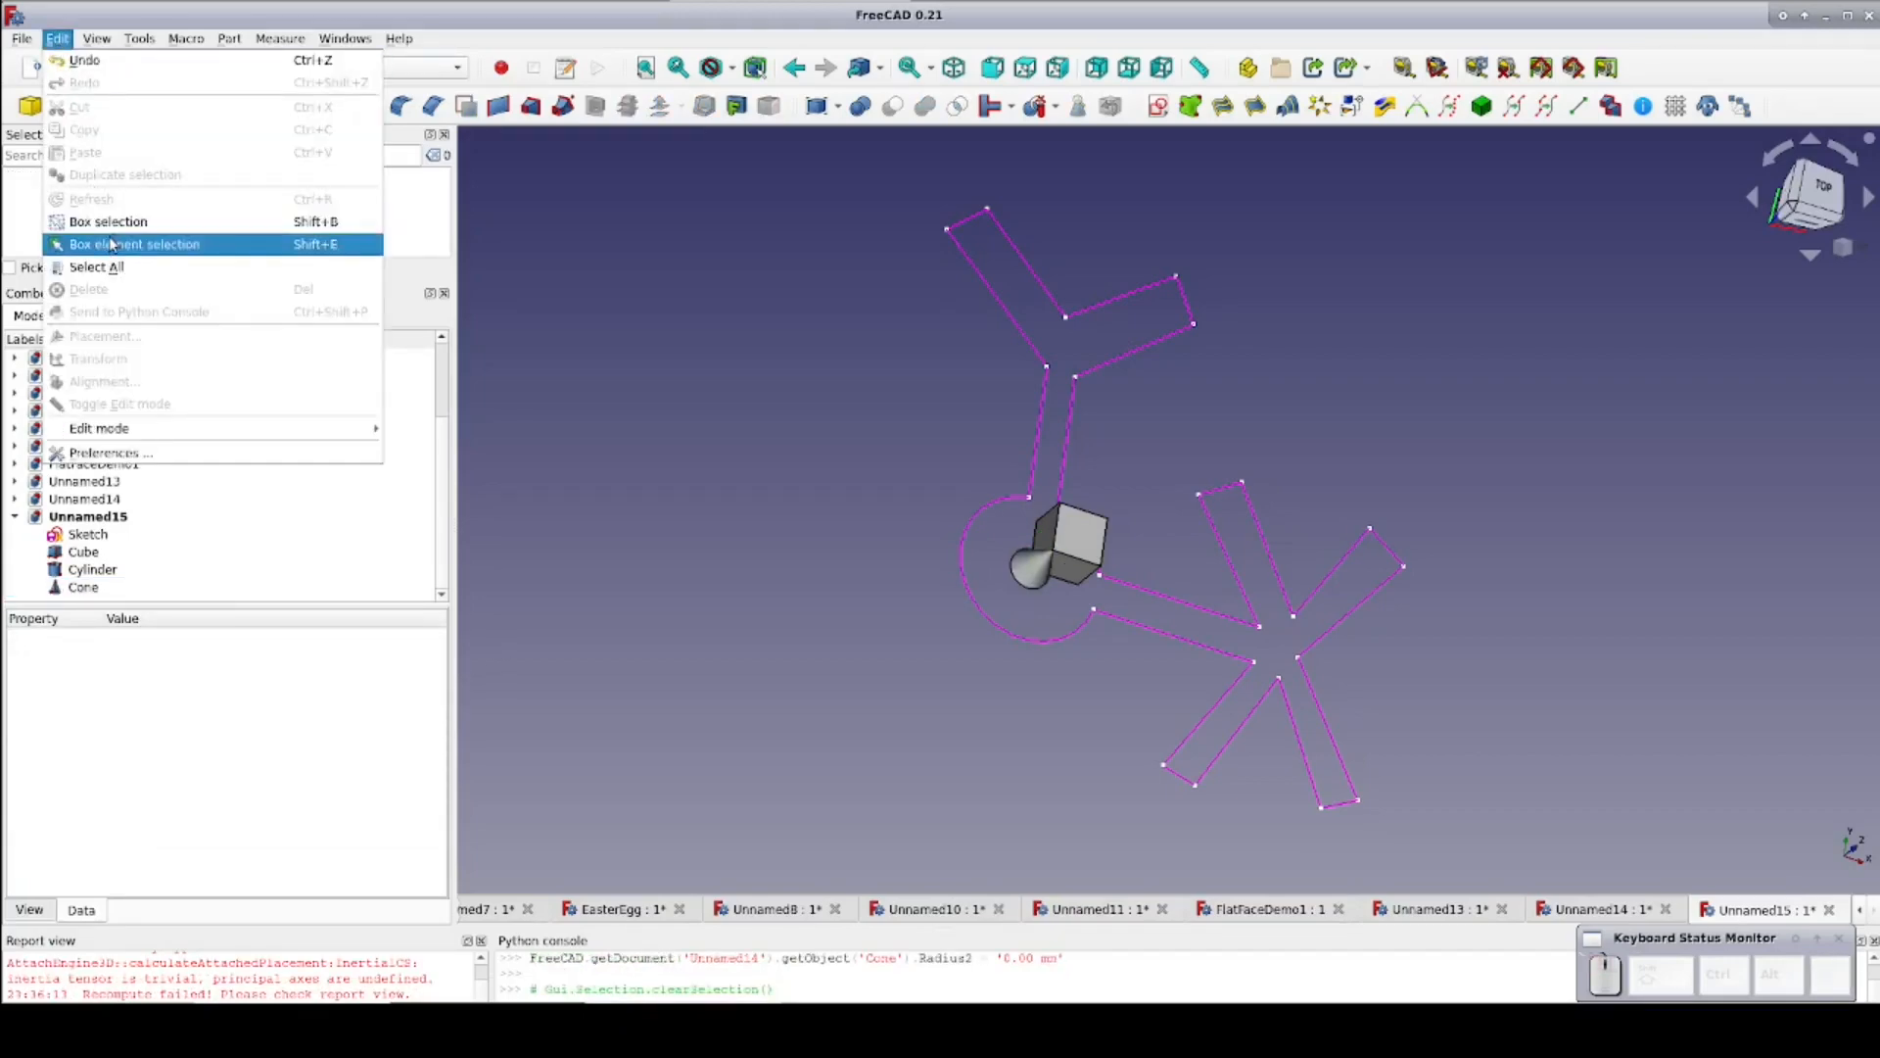
left_click(96, 38)
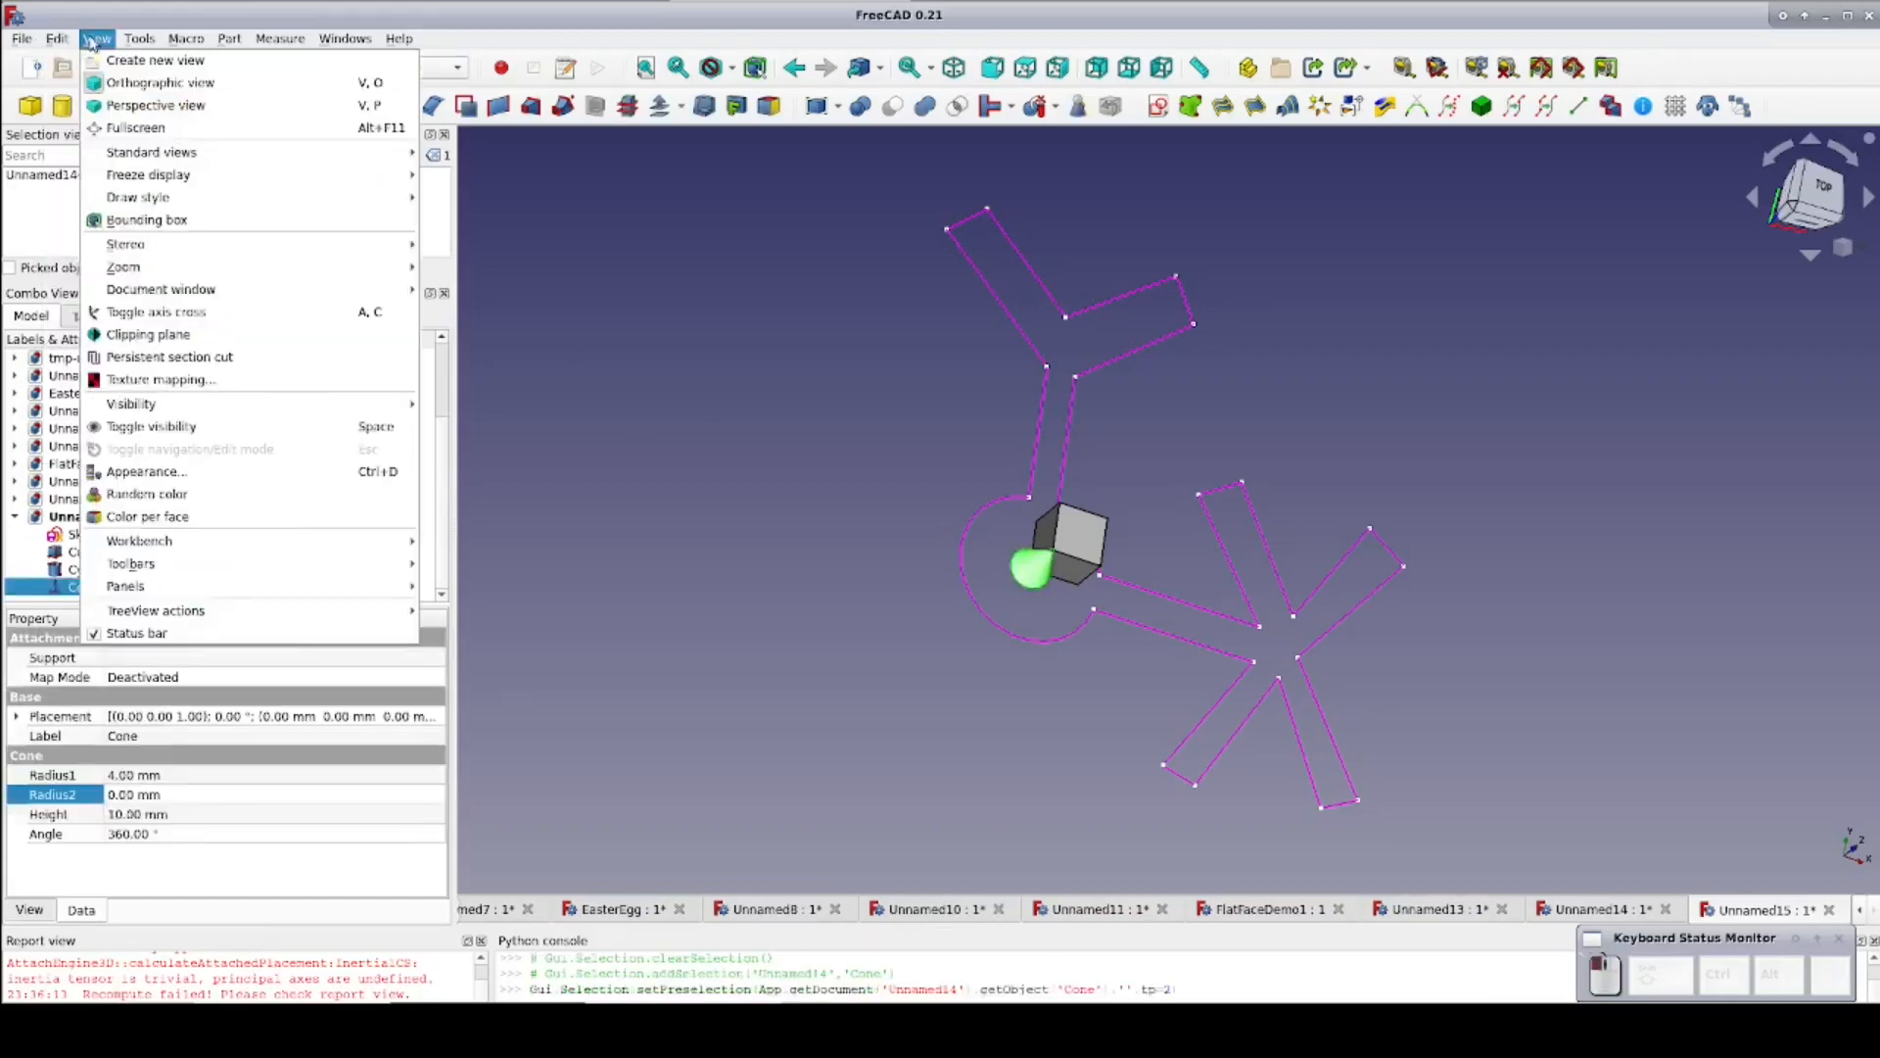
left_click(56, 38)
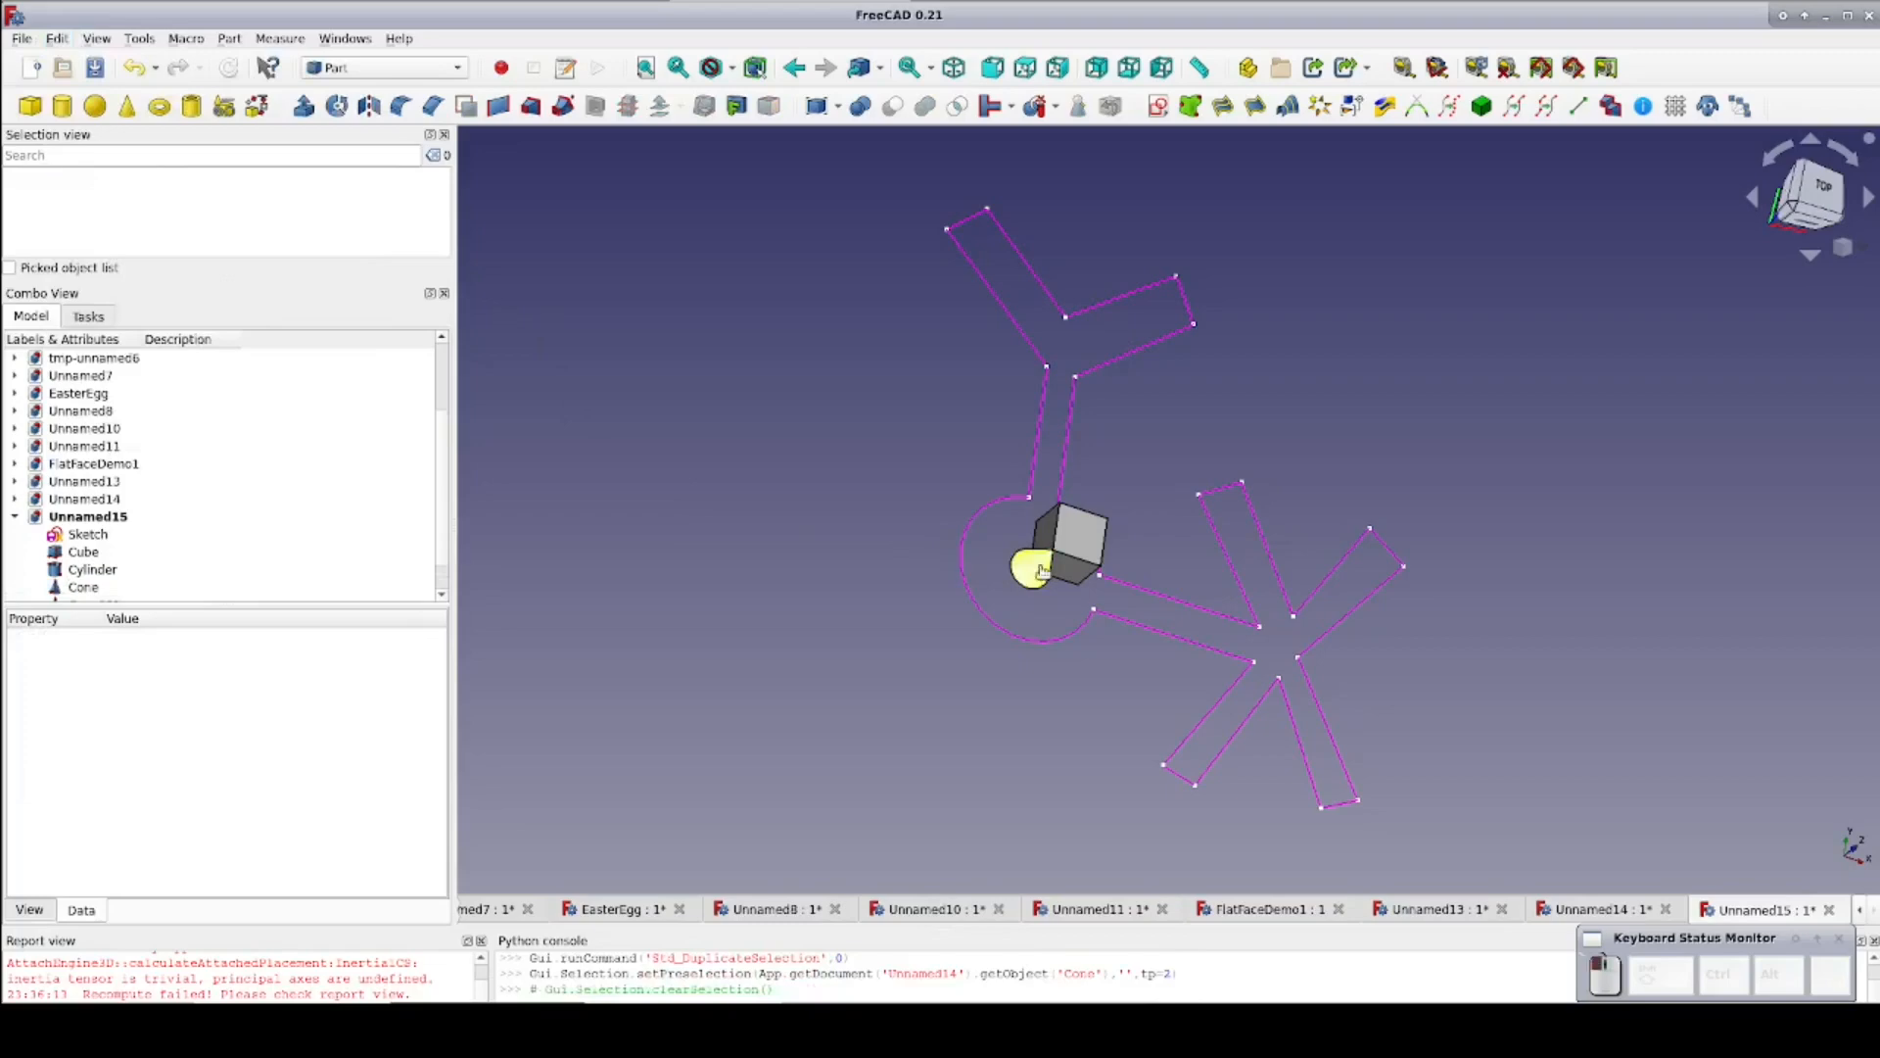
Colour the original cone yellow and move it away from the sketch with Transform
left_click(1031, 570)
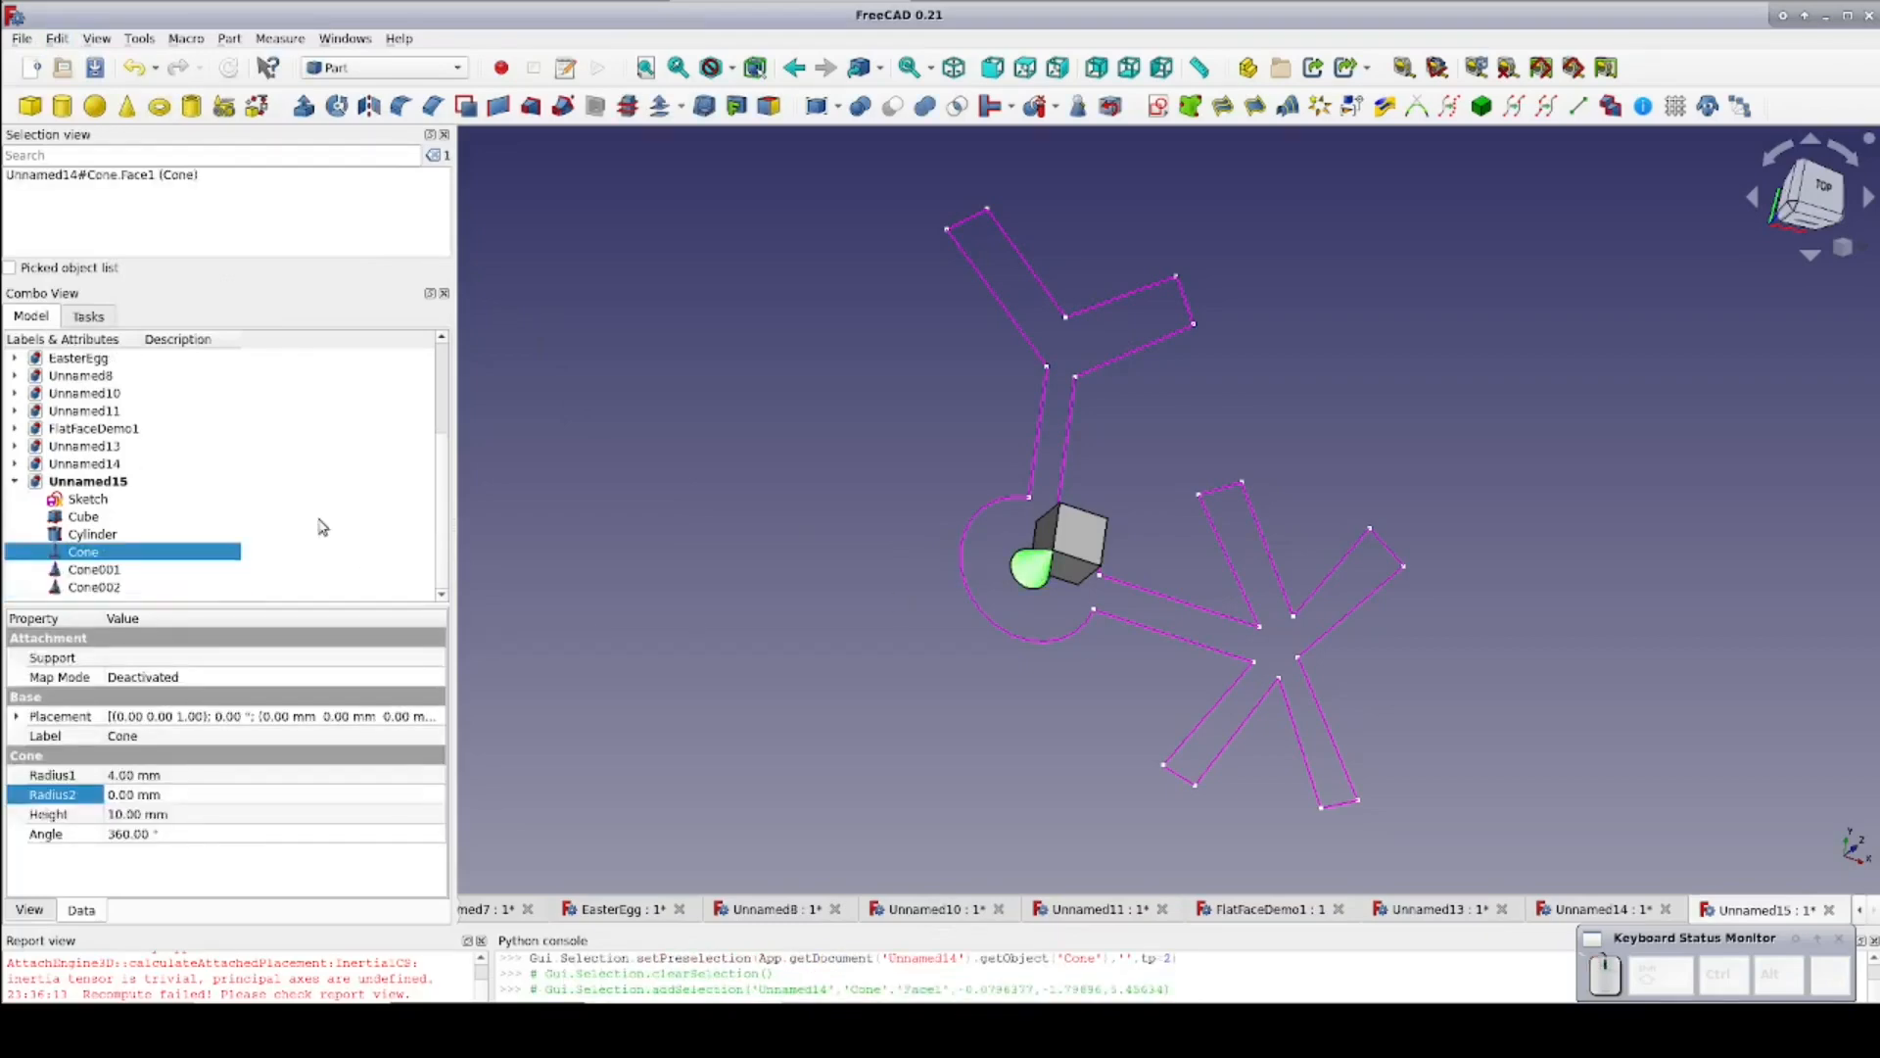
mouse_move(222, 797)
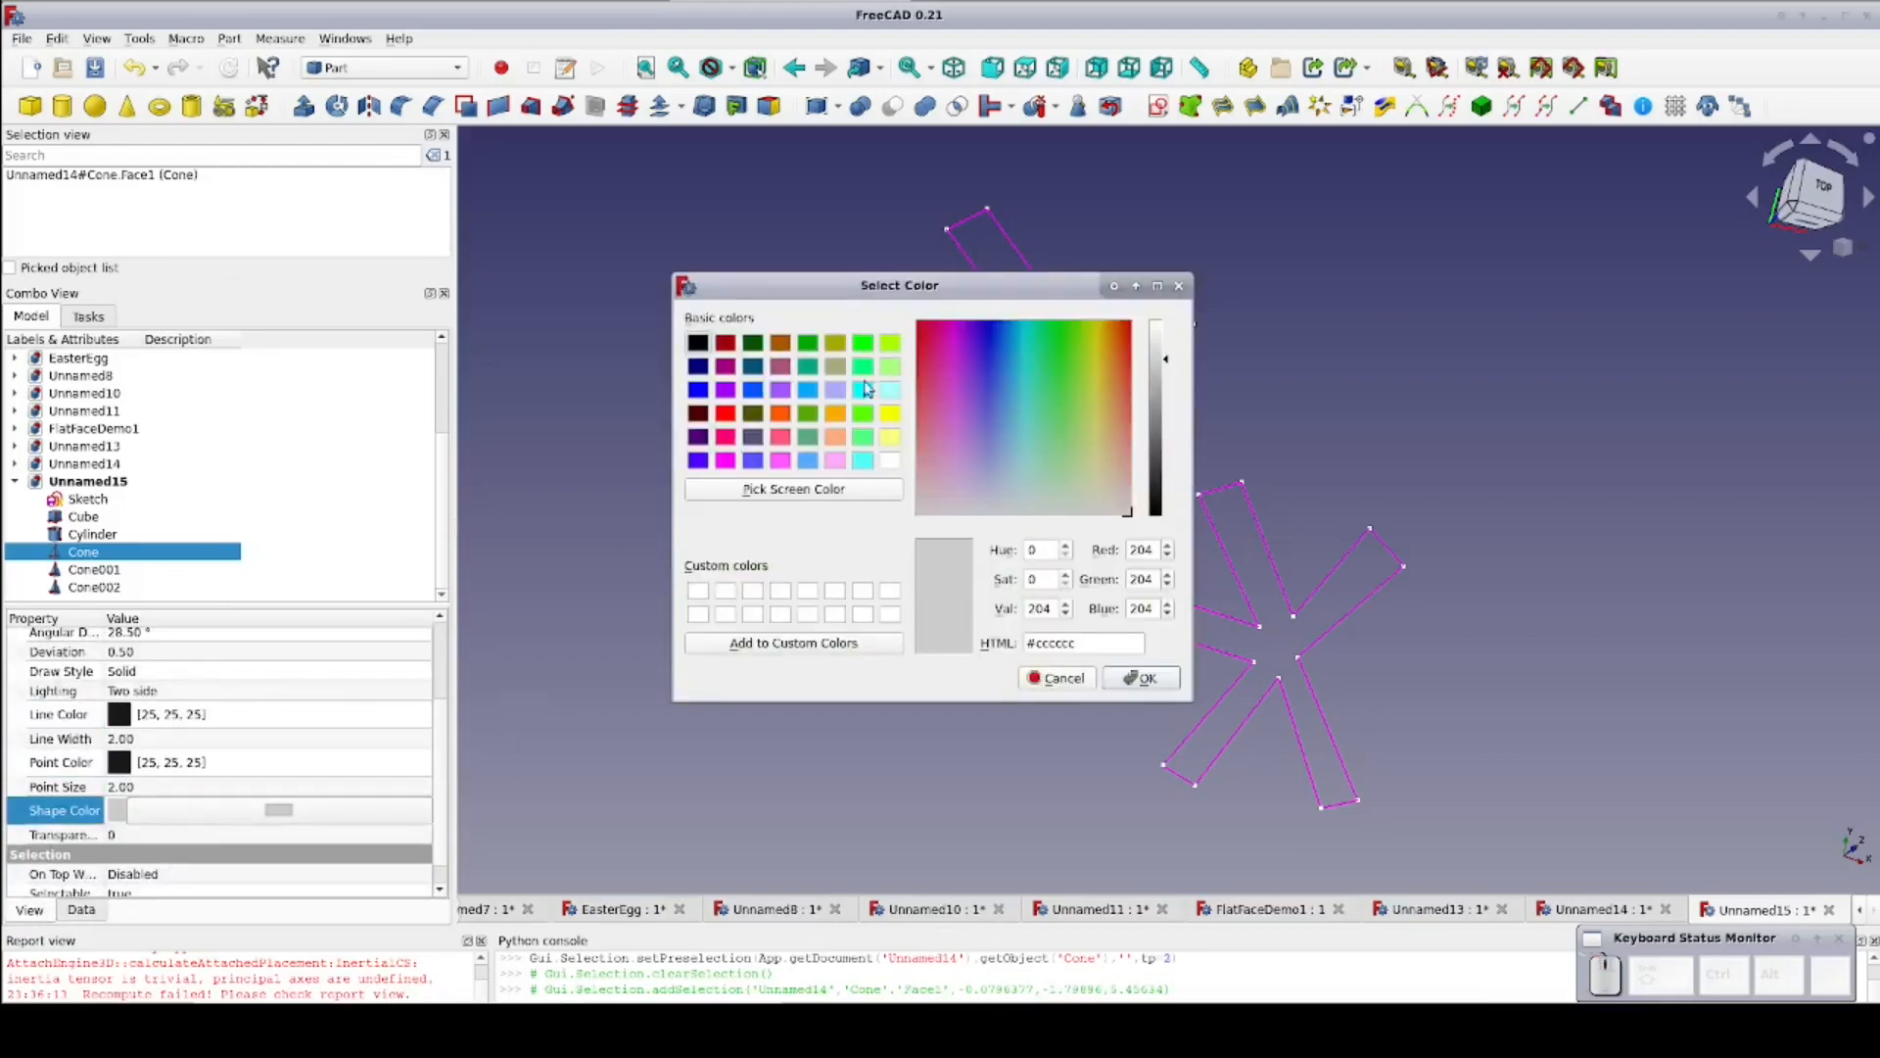
left_click(1140, 678)
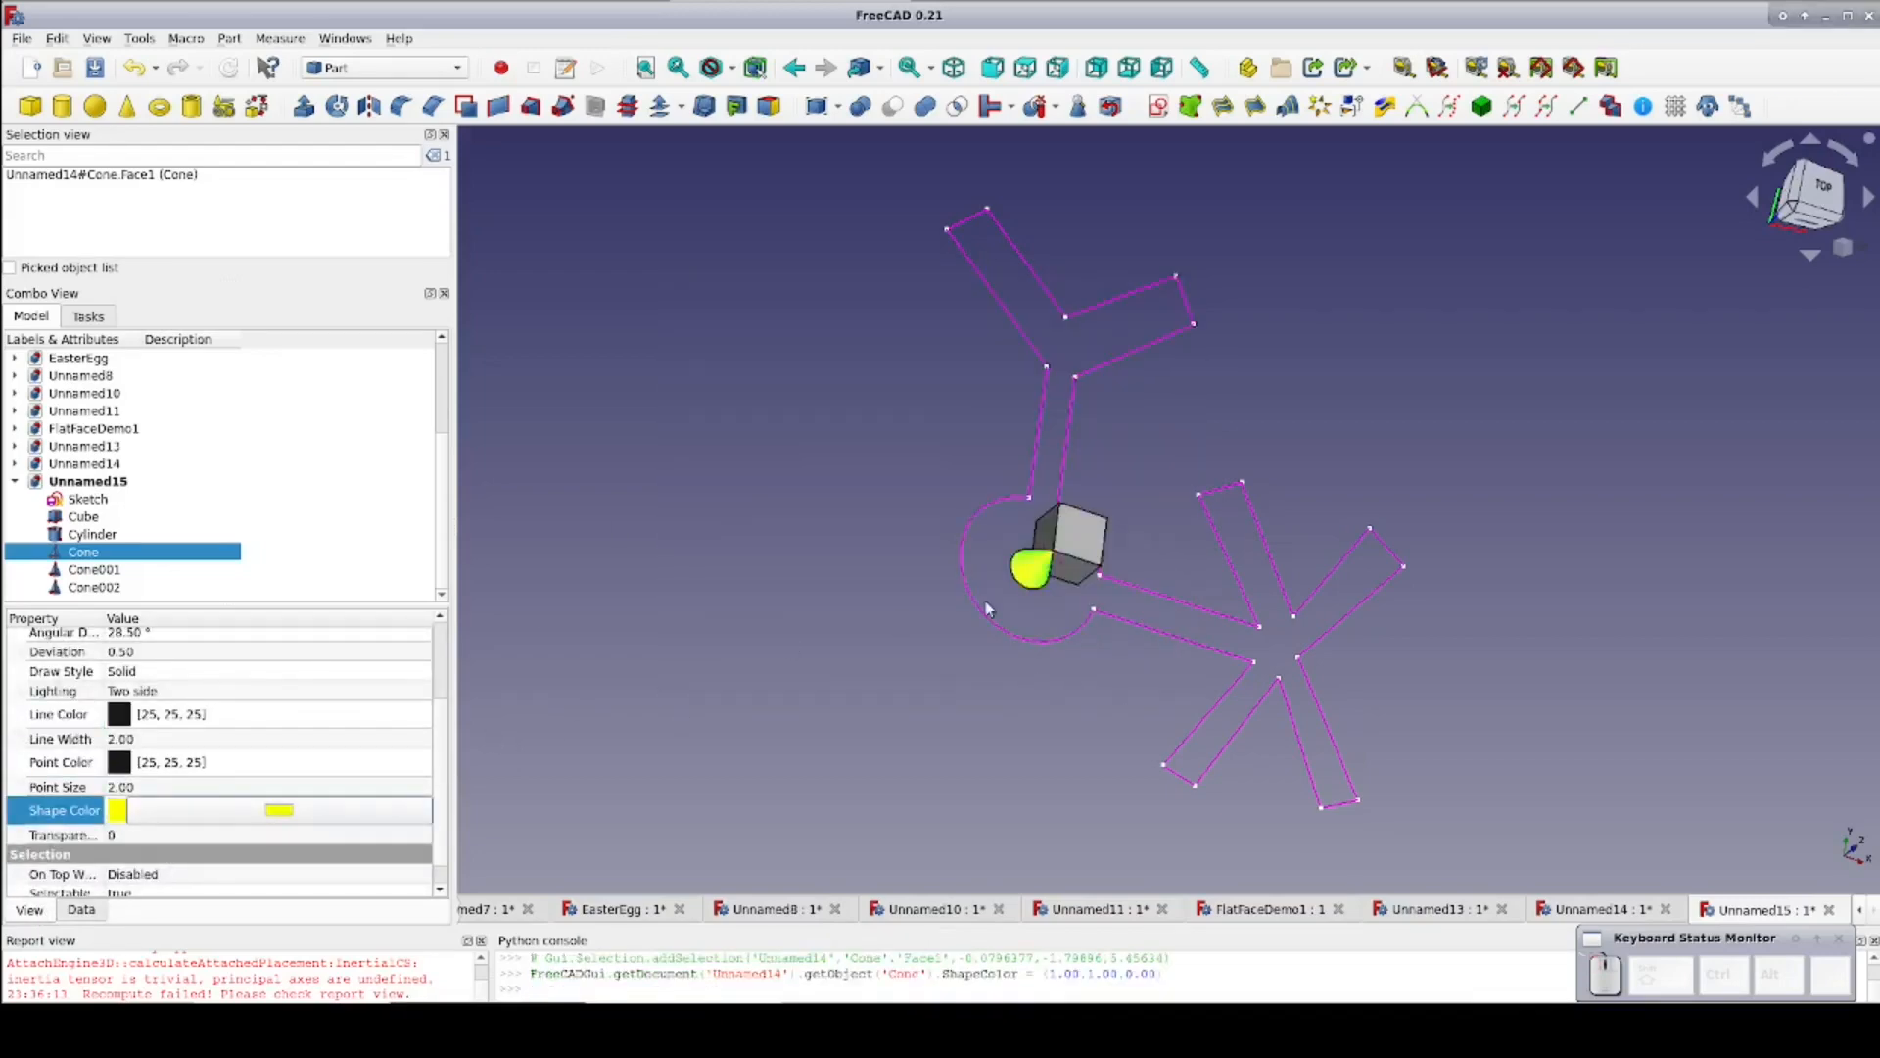
right_click(1026, 564)
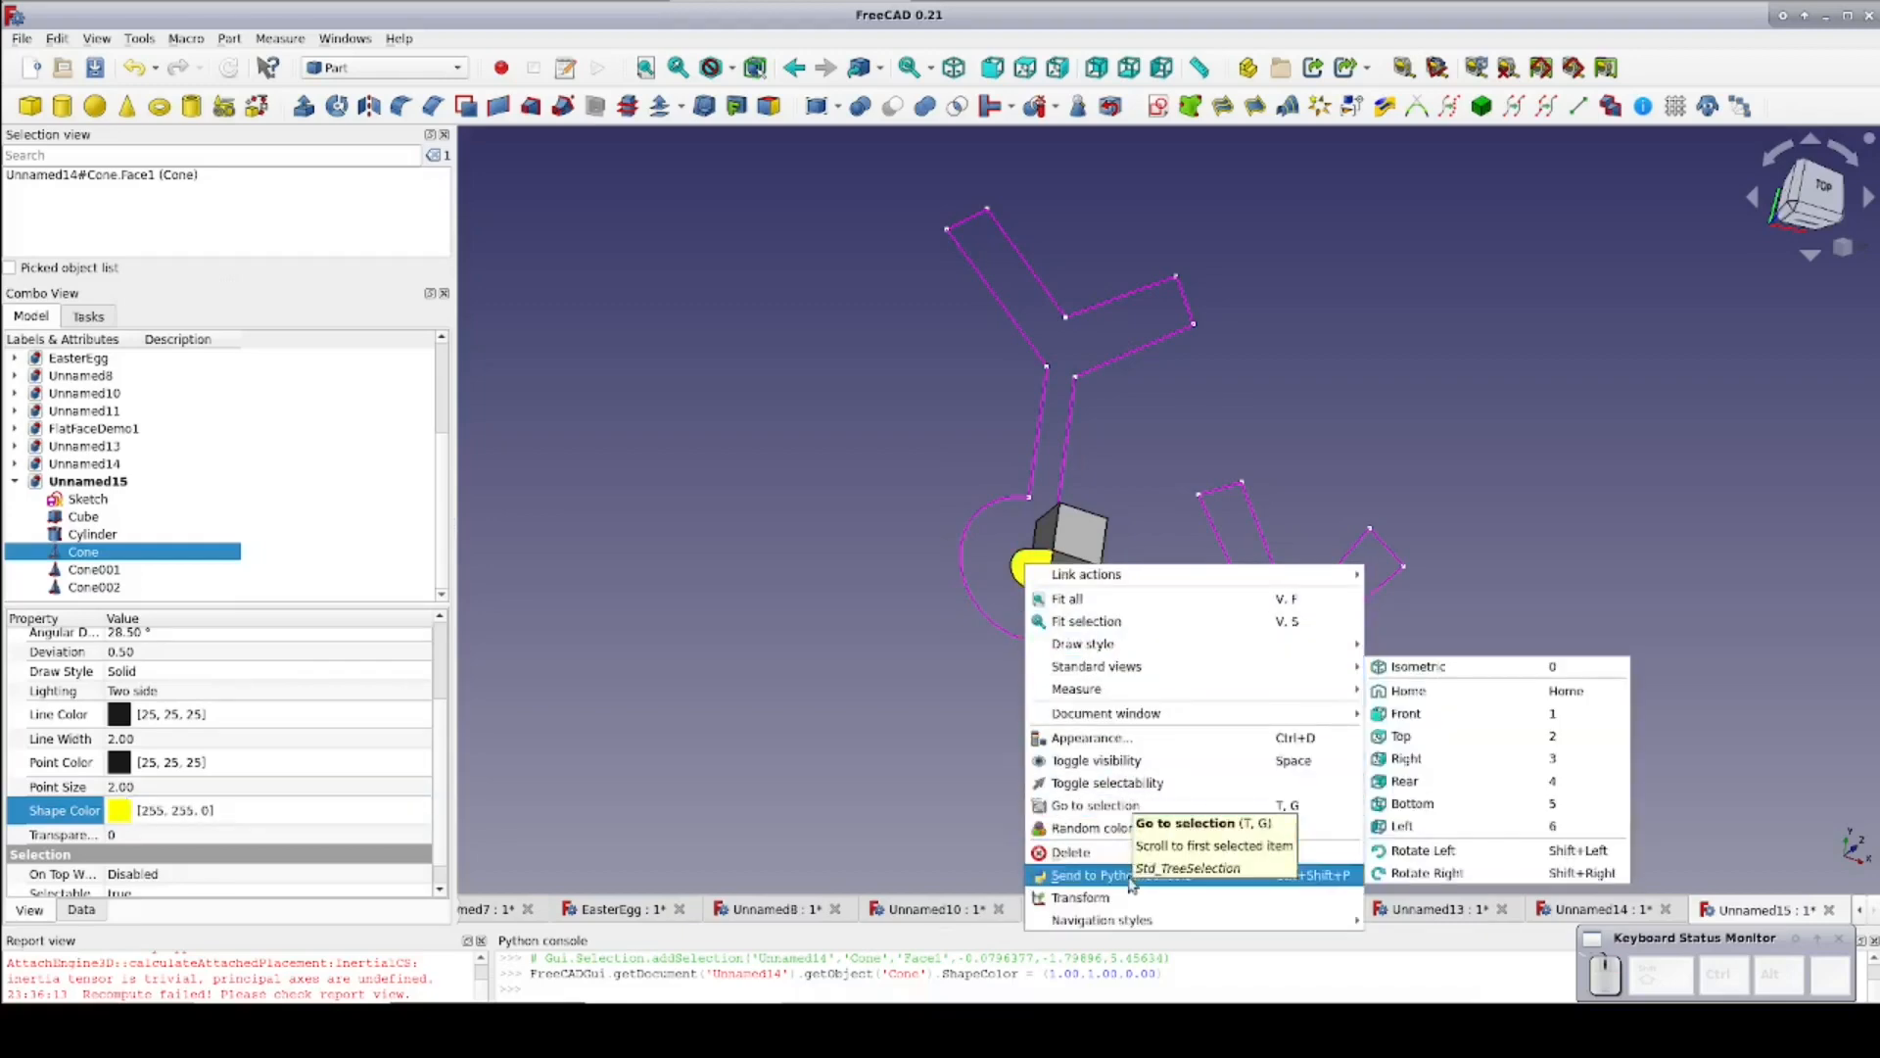
left_click(1081, 897)
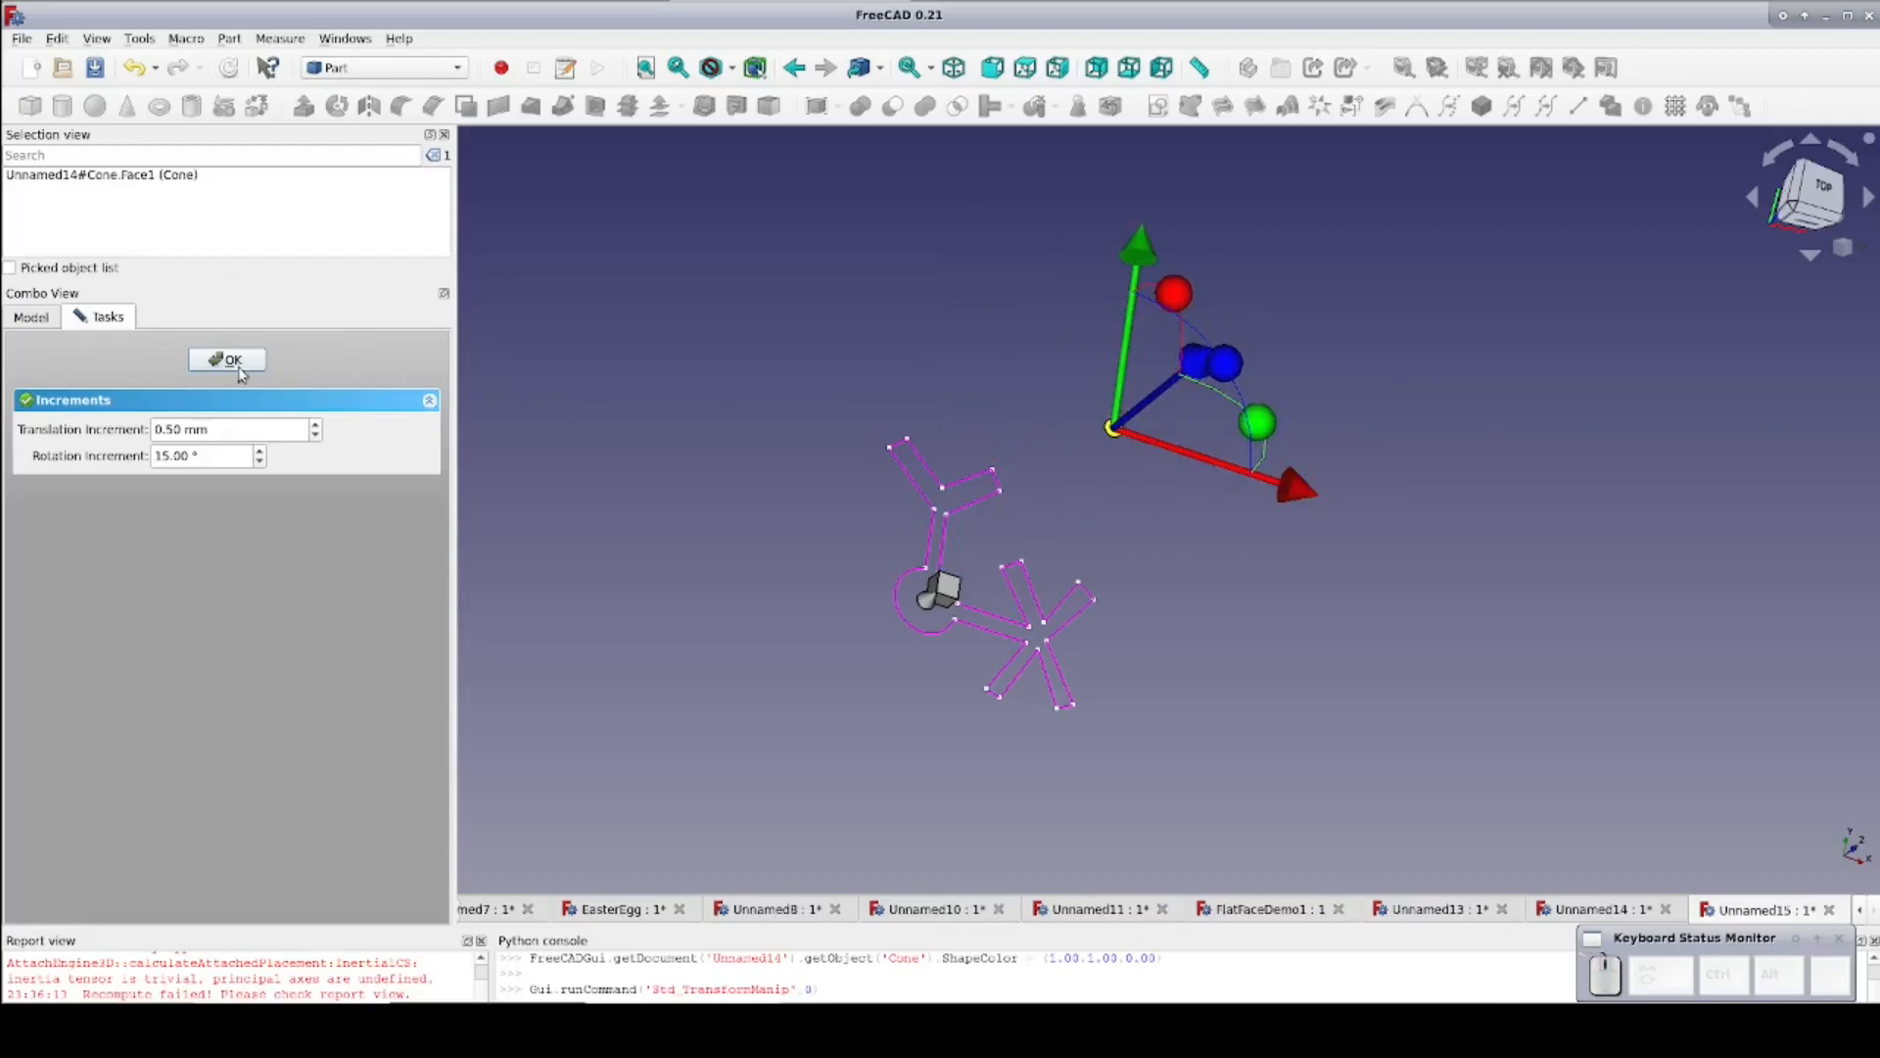
left_click(226, 360)
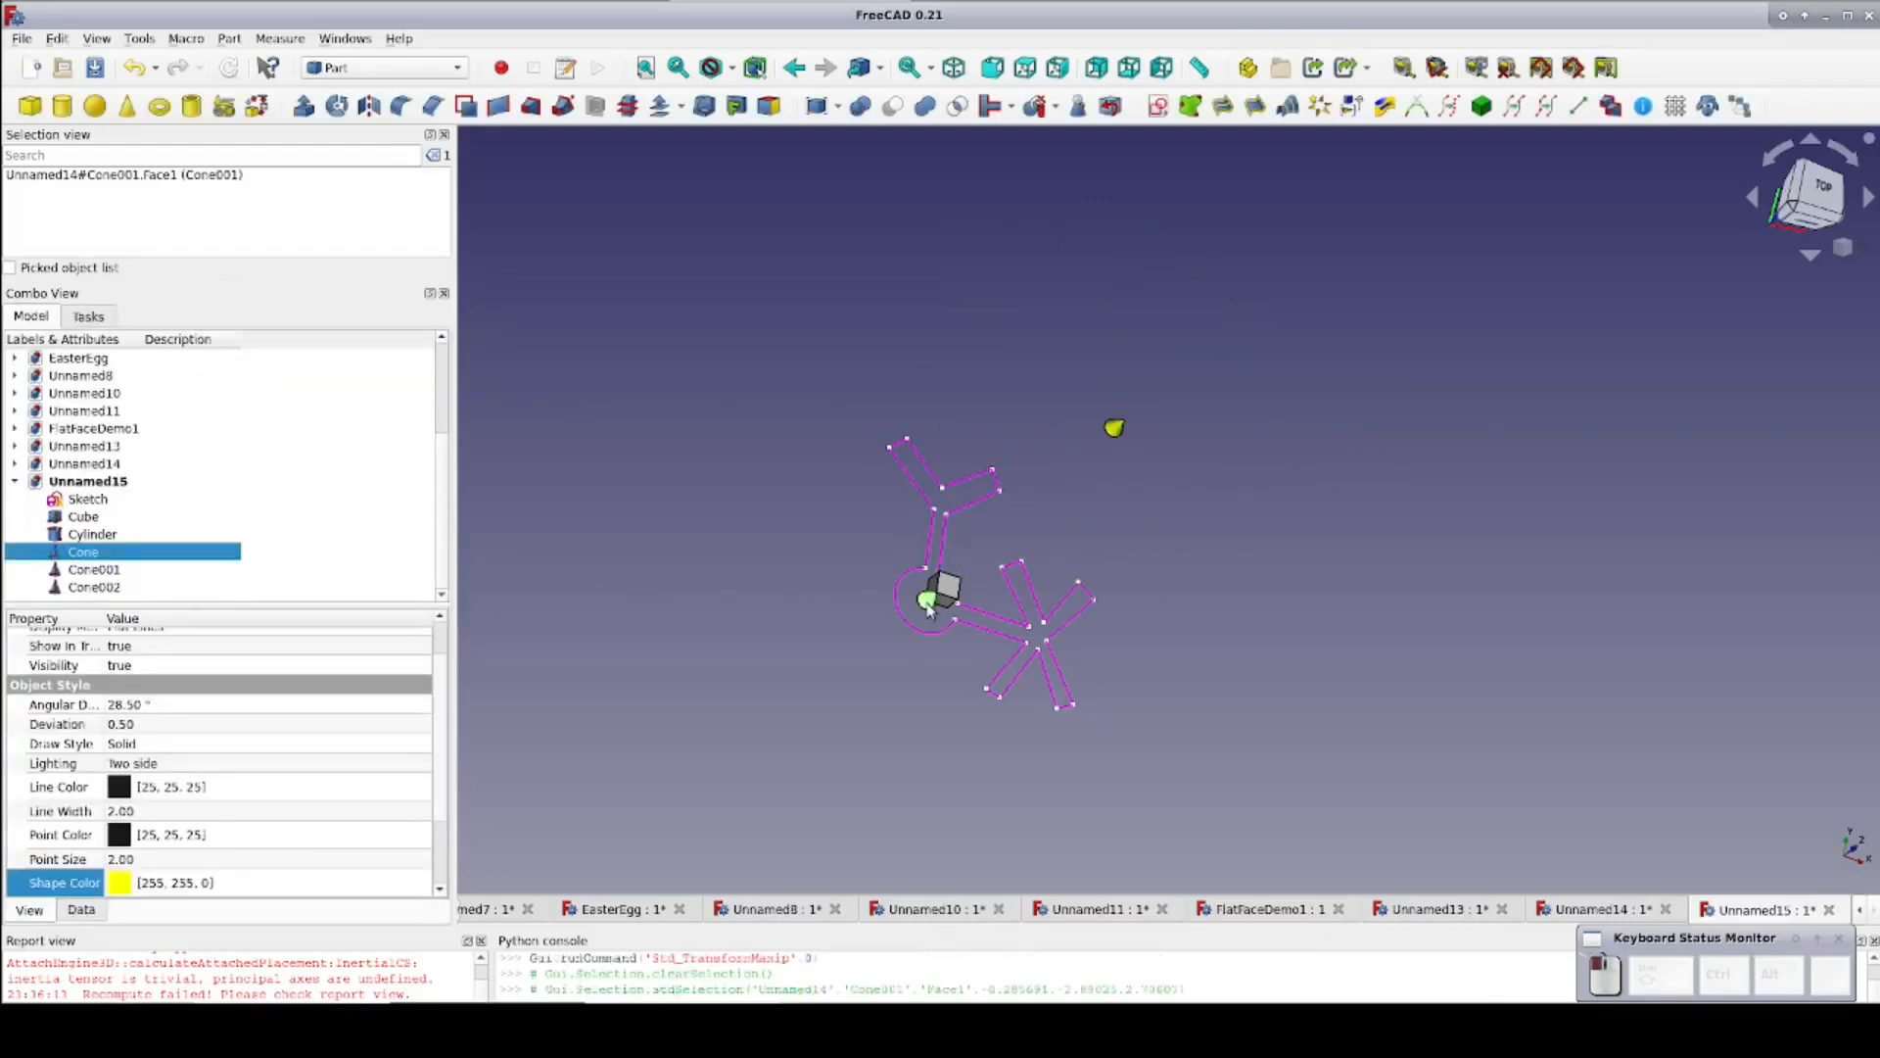
Set the cone copy's Shape Color to purple and start transforming it
left_click(95, 568)
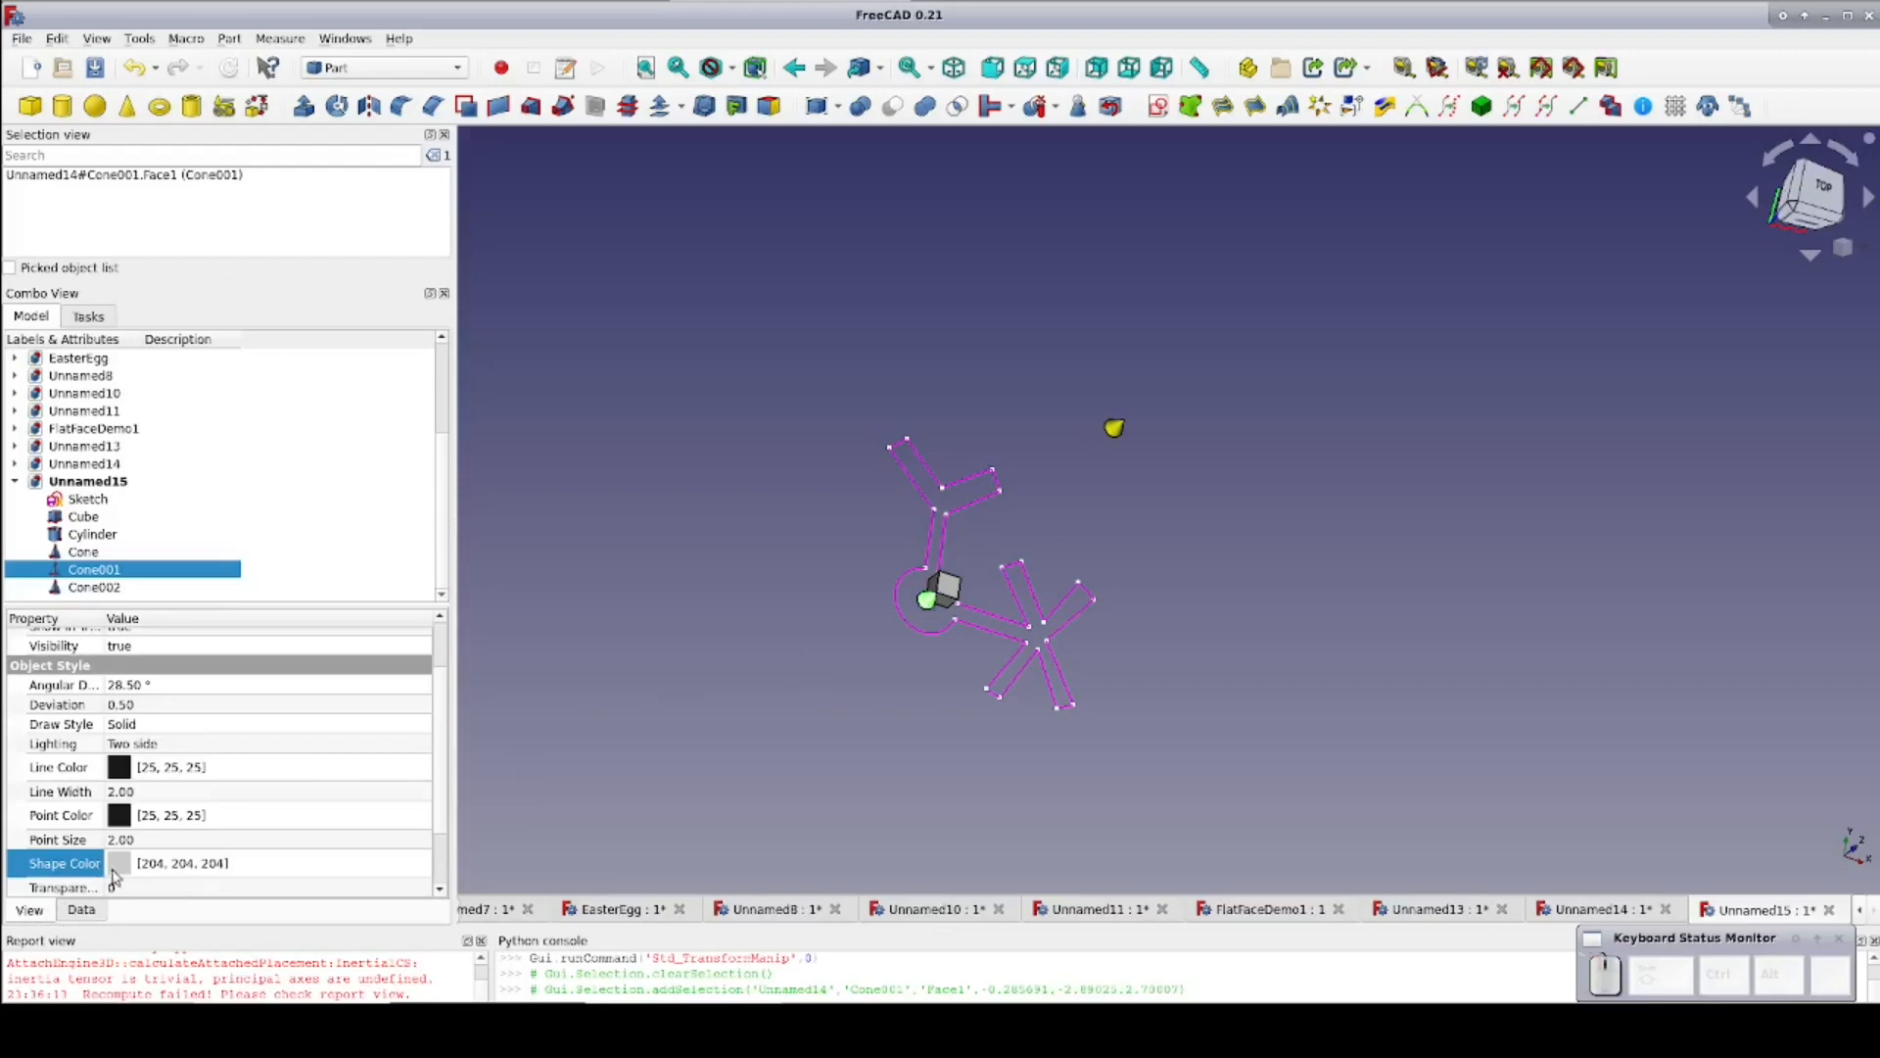
left_click(118, 862)
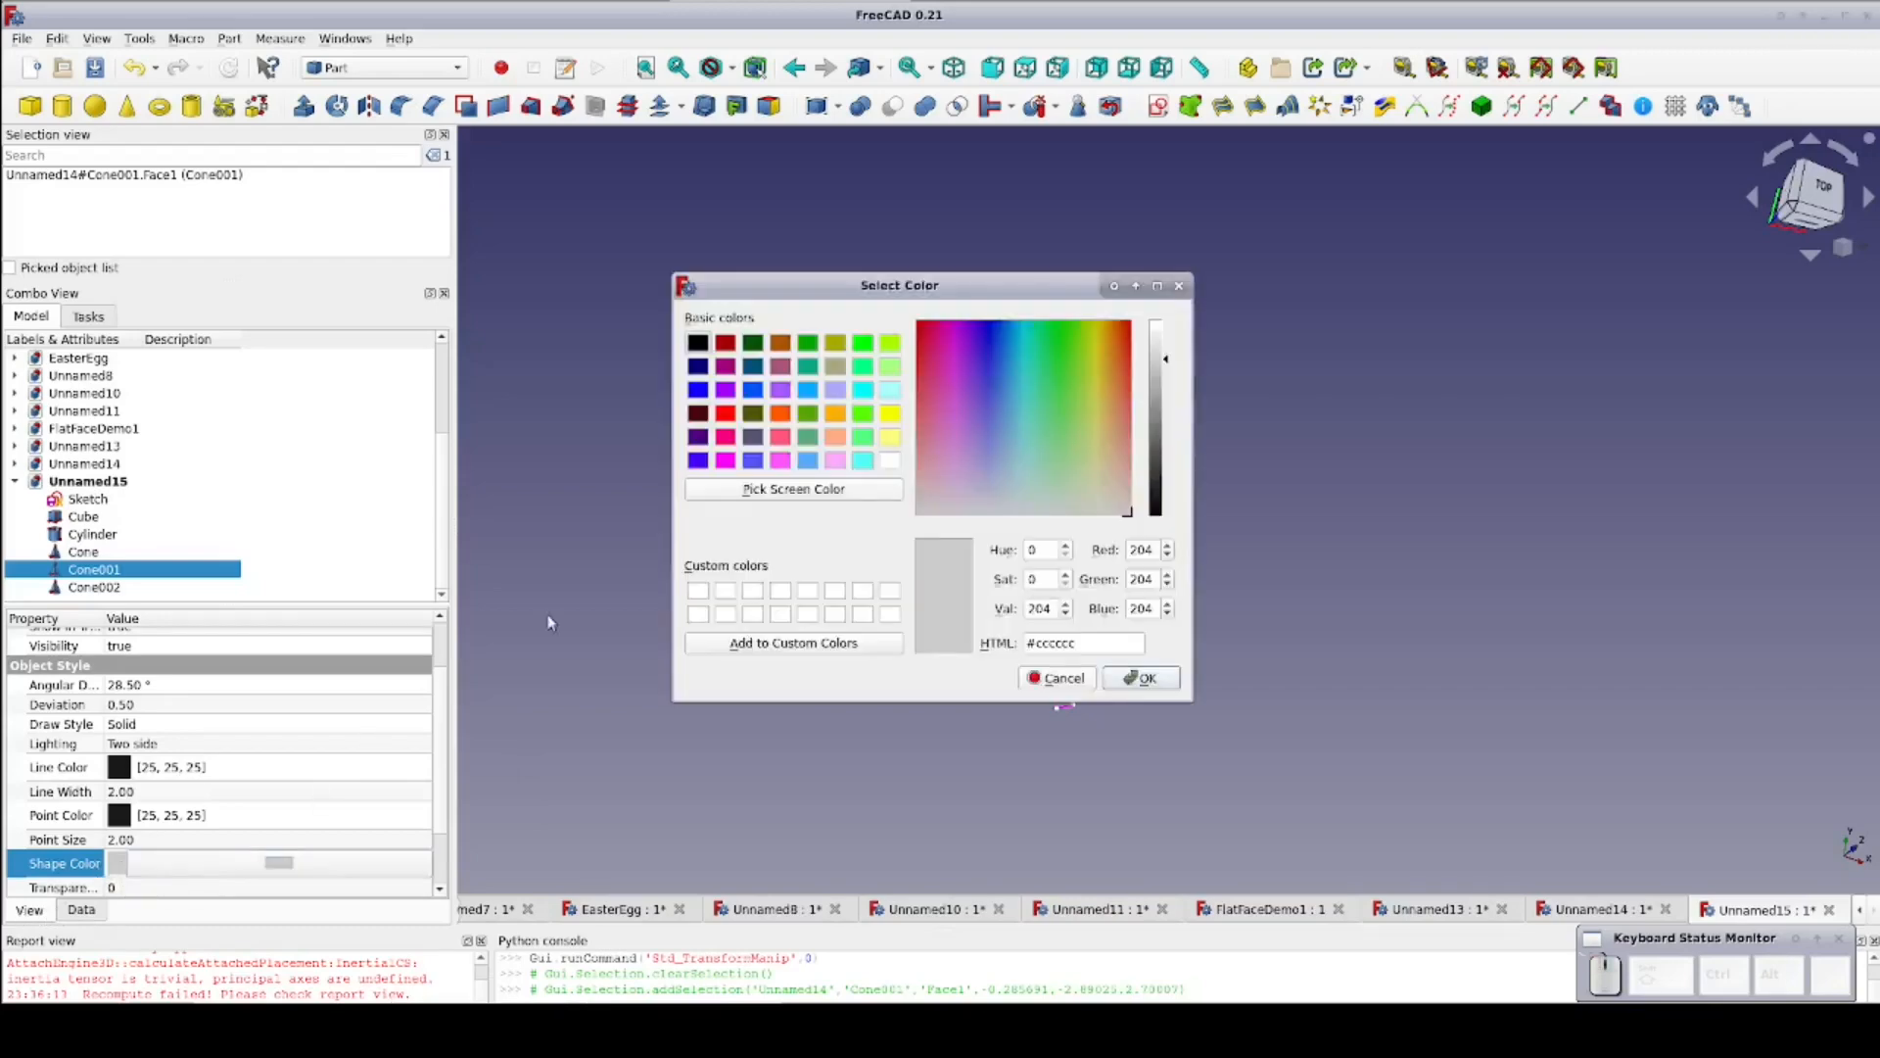
left_click(1140, 678)
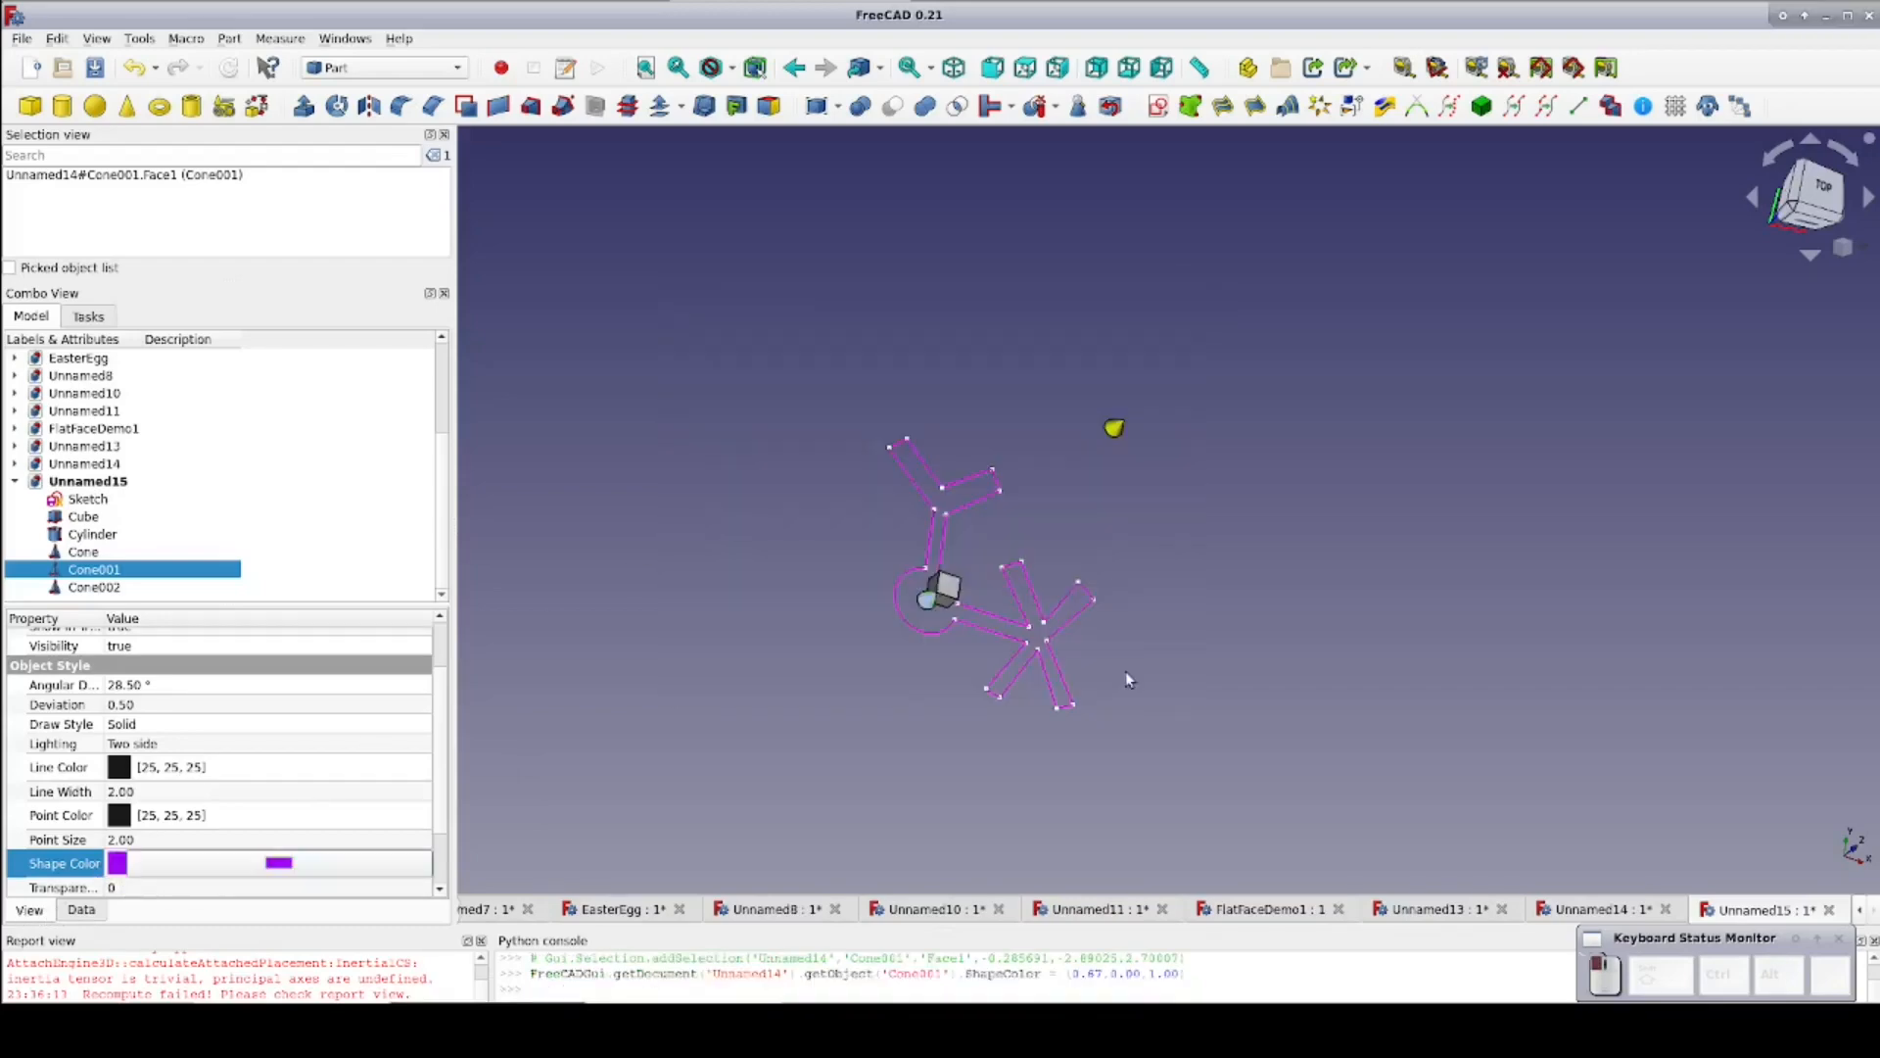
right_click(941, 599)
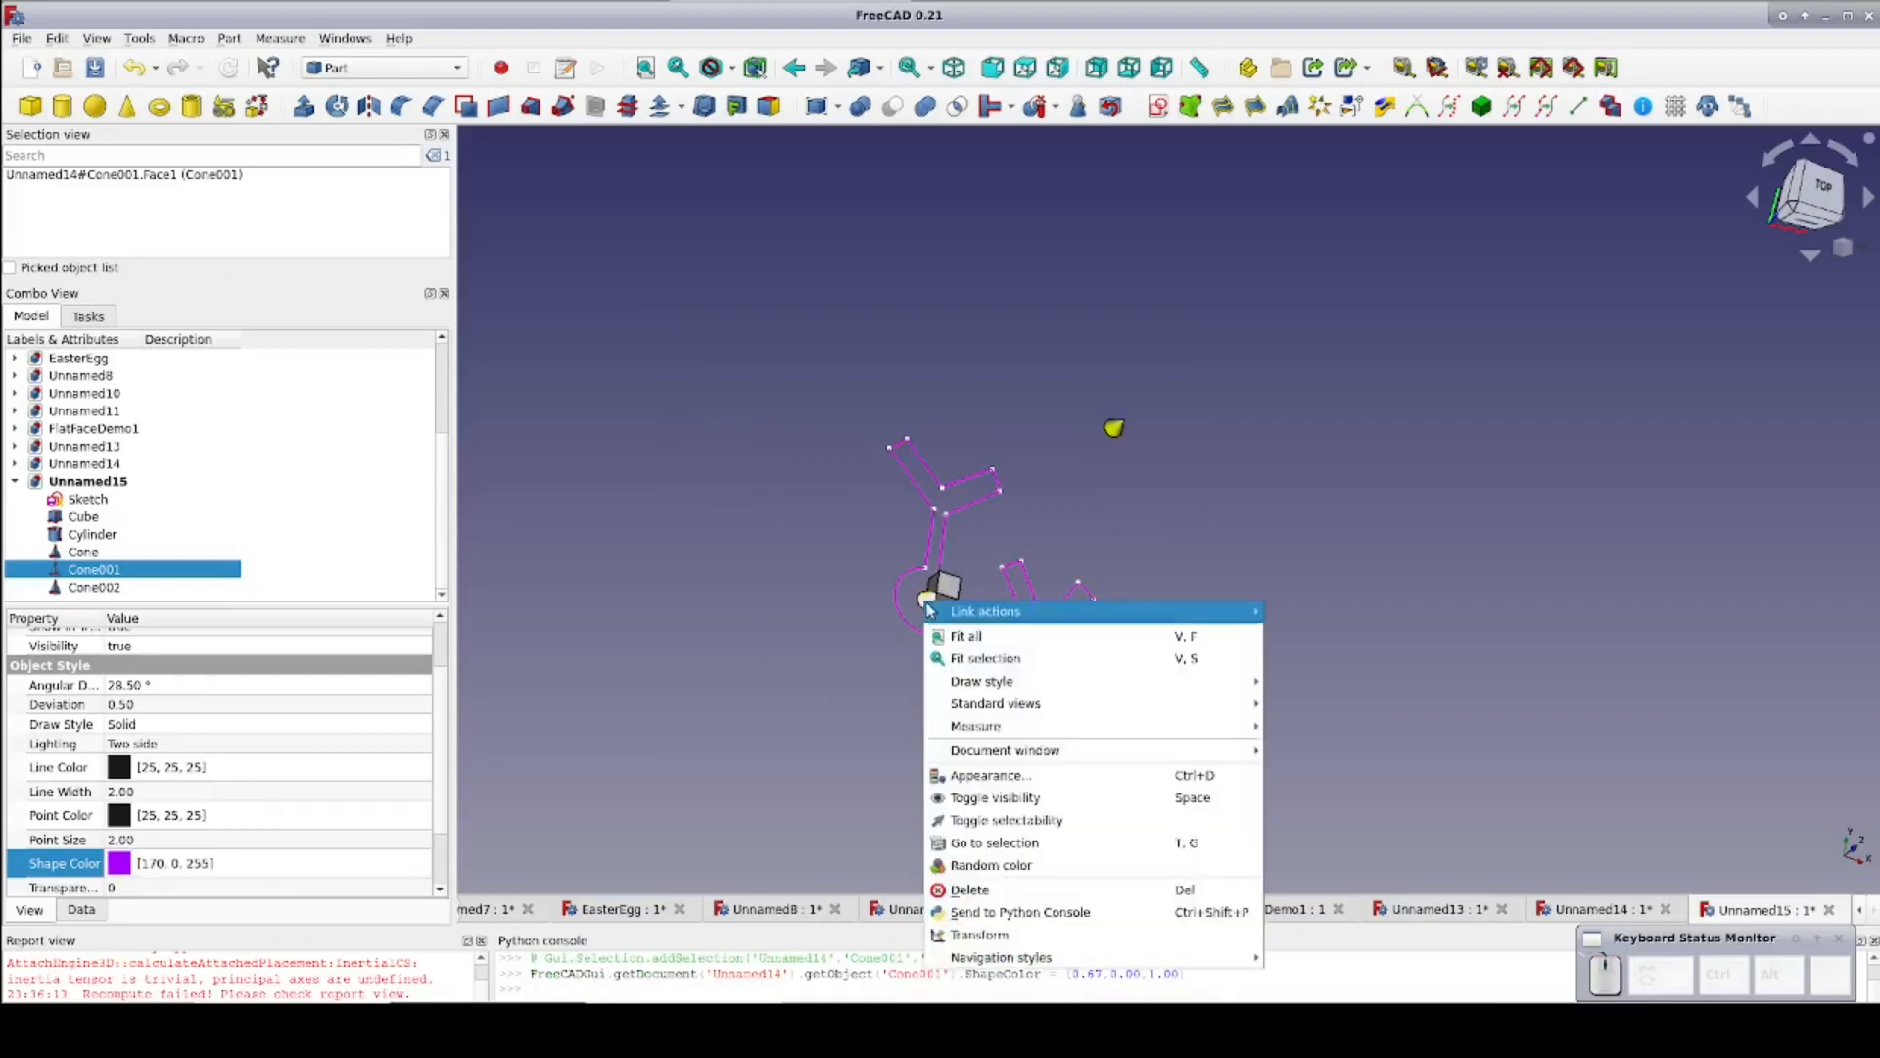
left_click(980, 934)
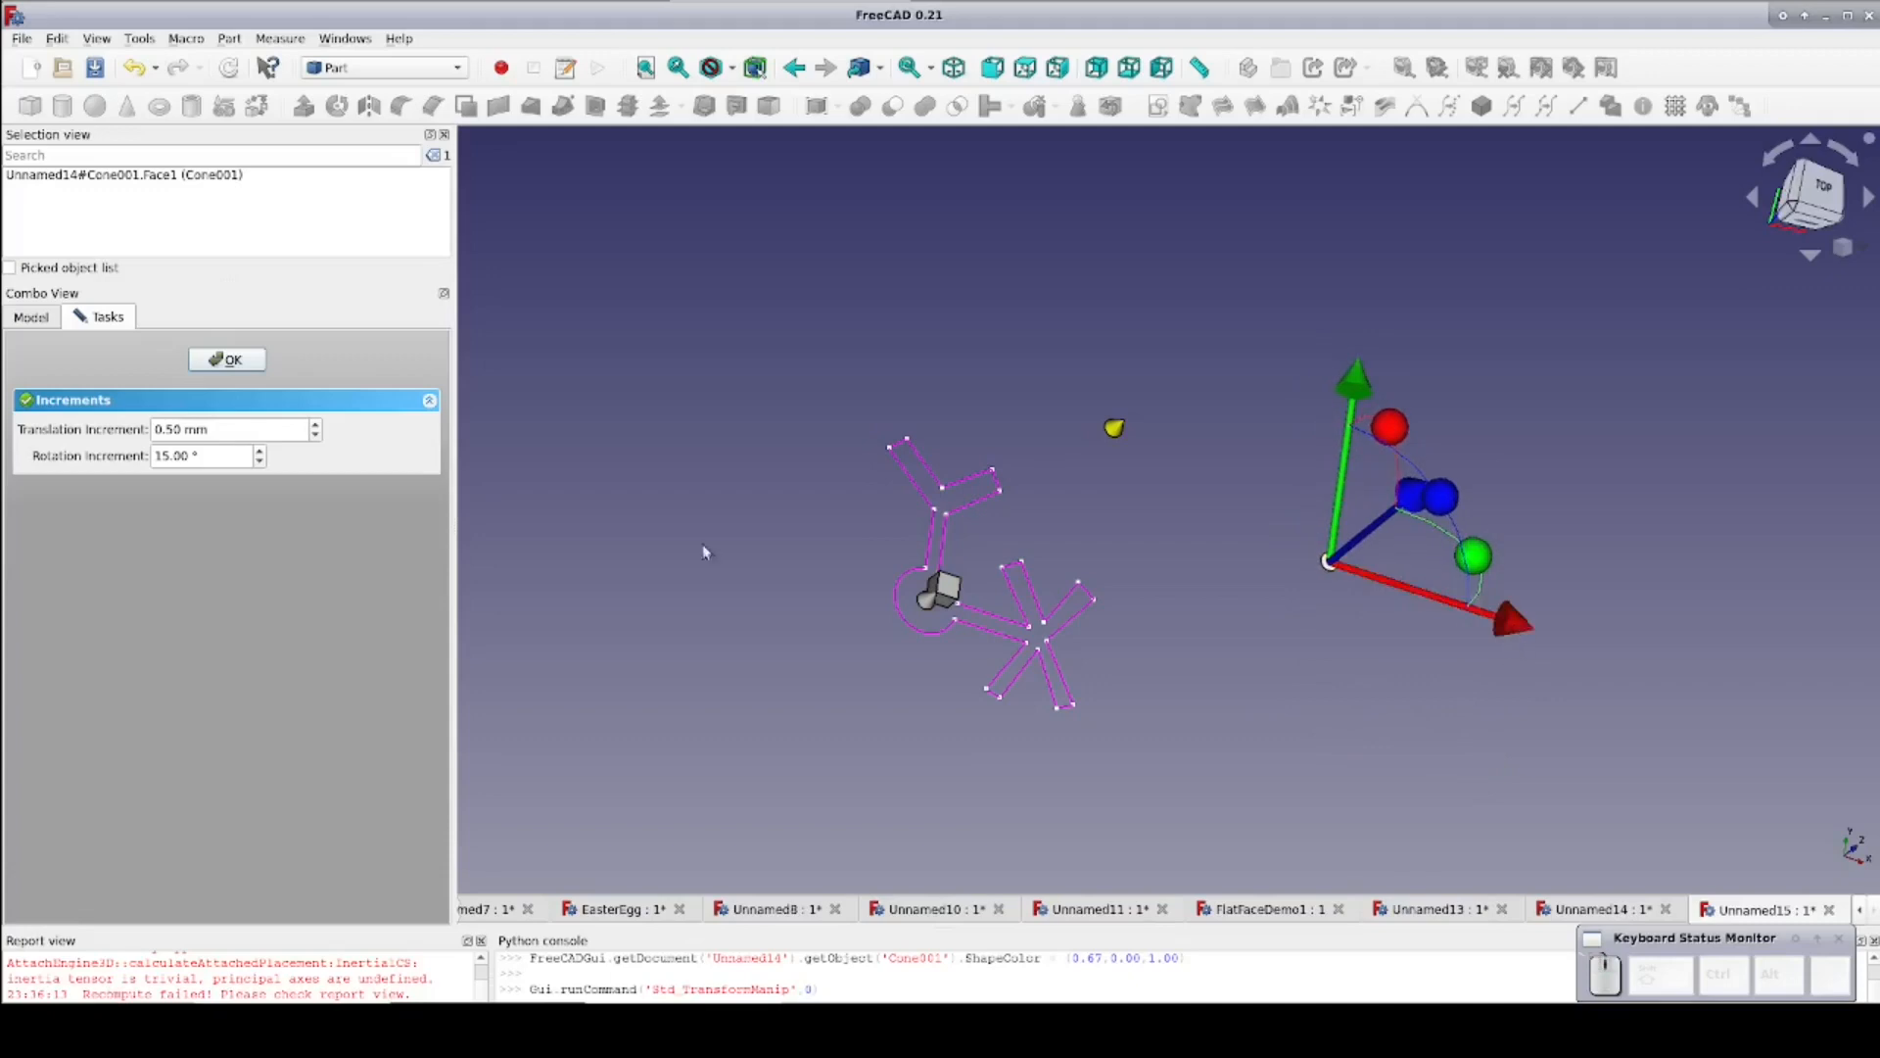
Place the purple cone and rename the cones YellowCone, PurpleCone and BlueCone
left_click(226, 359)
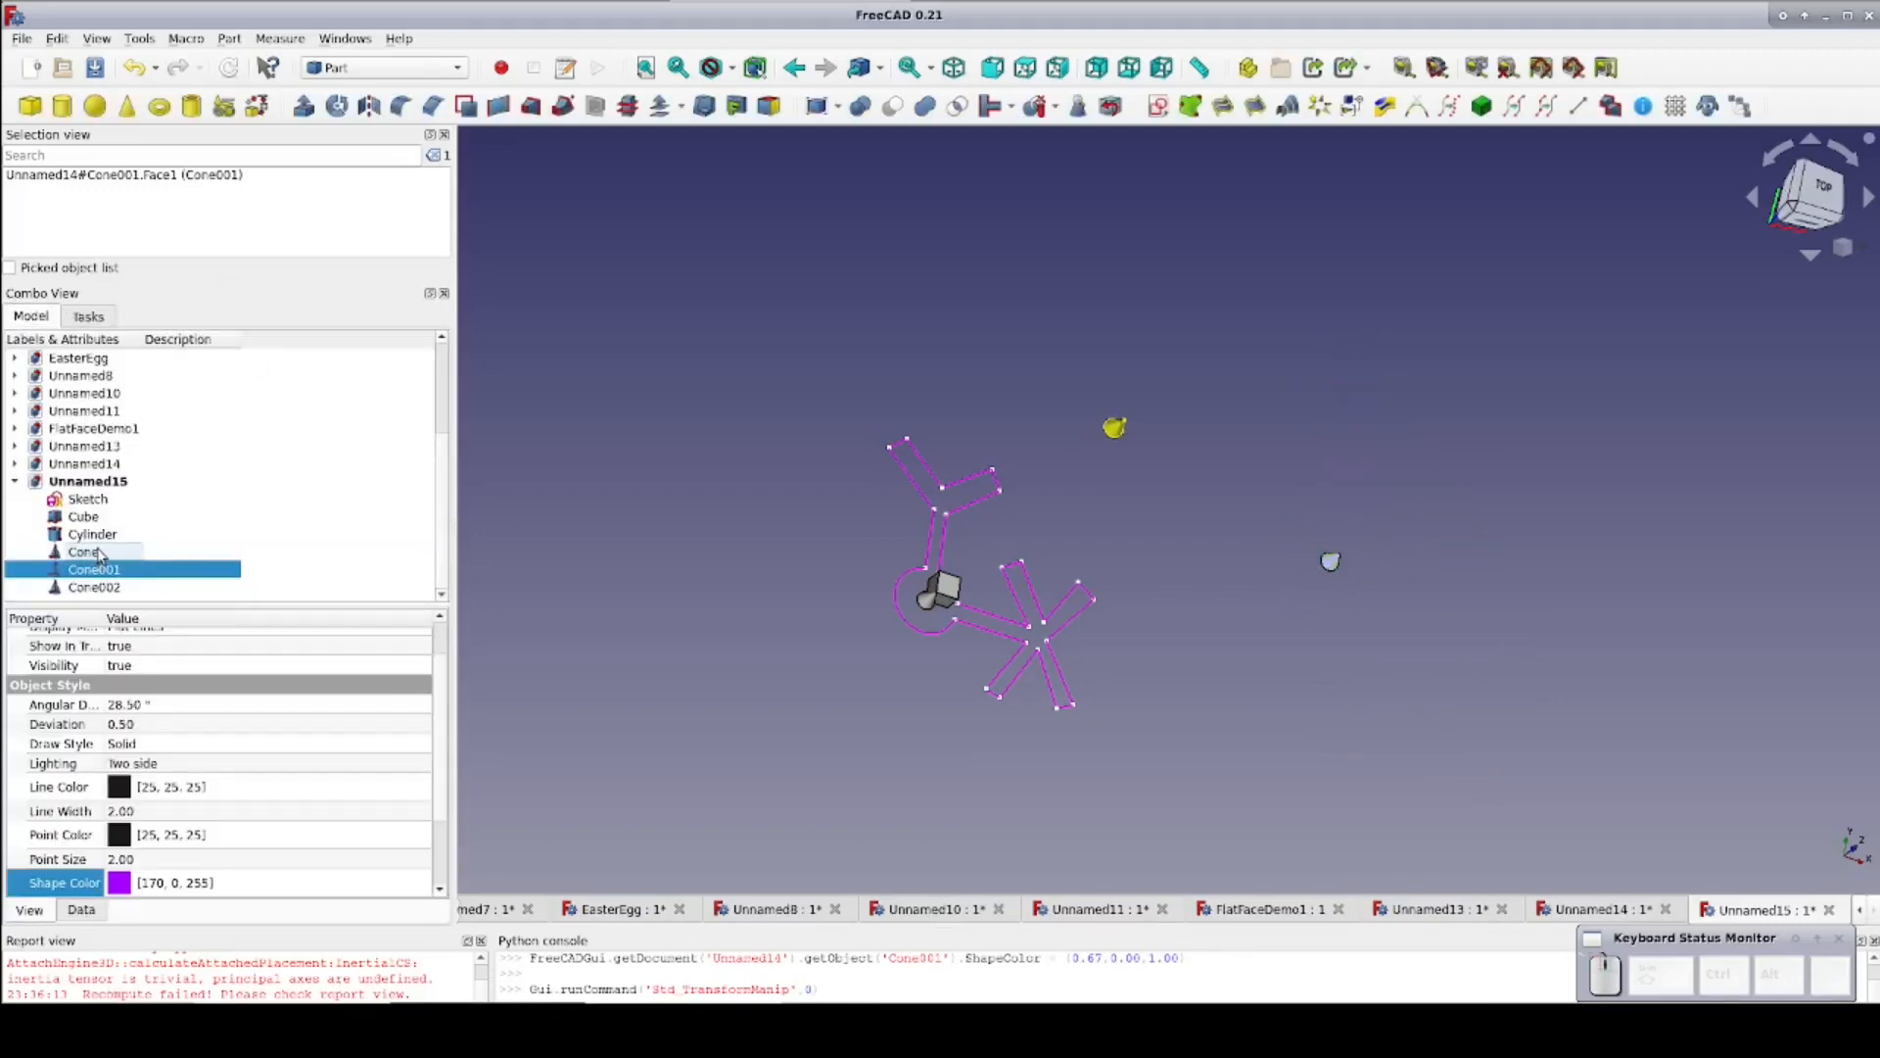
left_click(84, 551)
type("Pu")
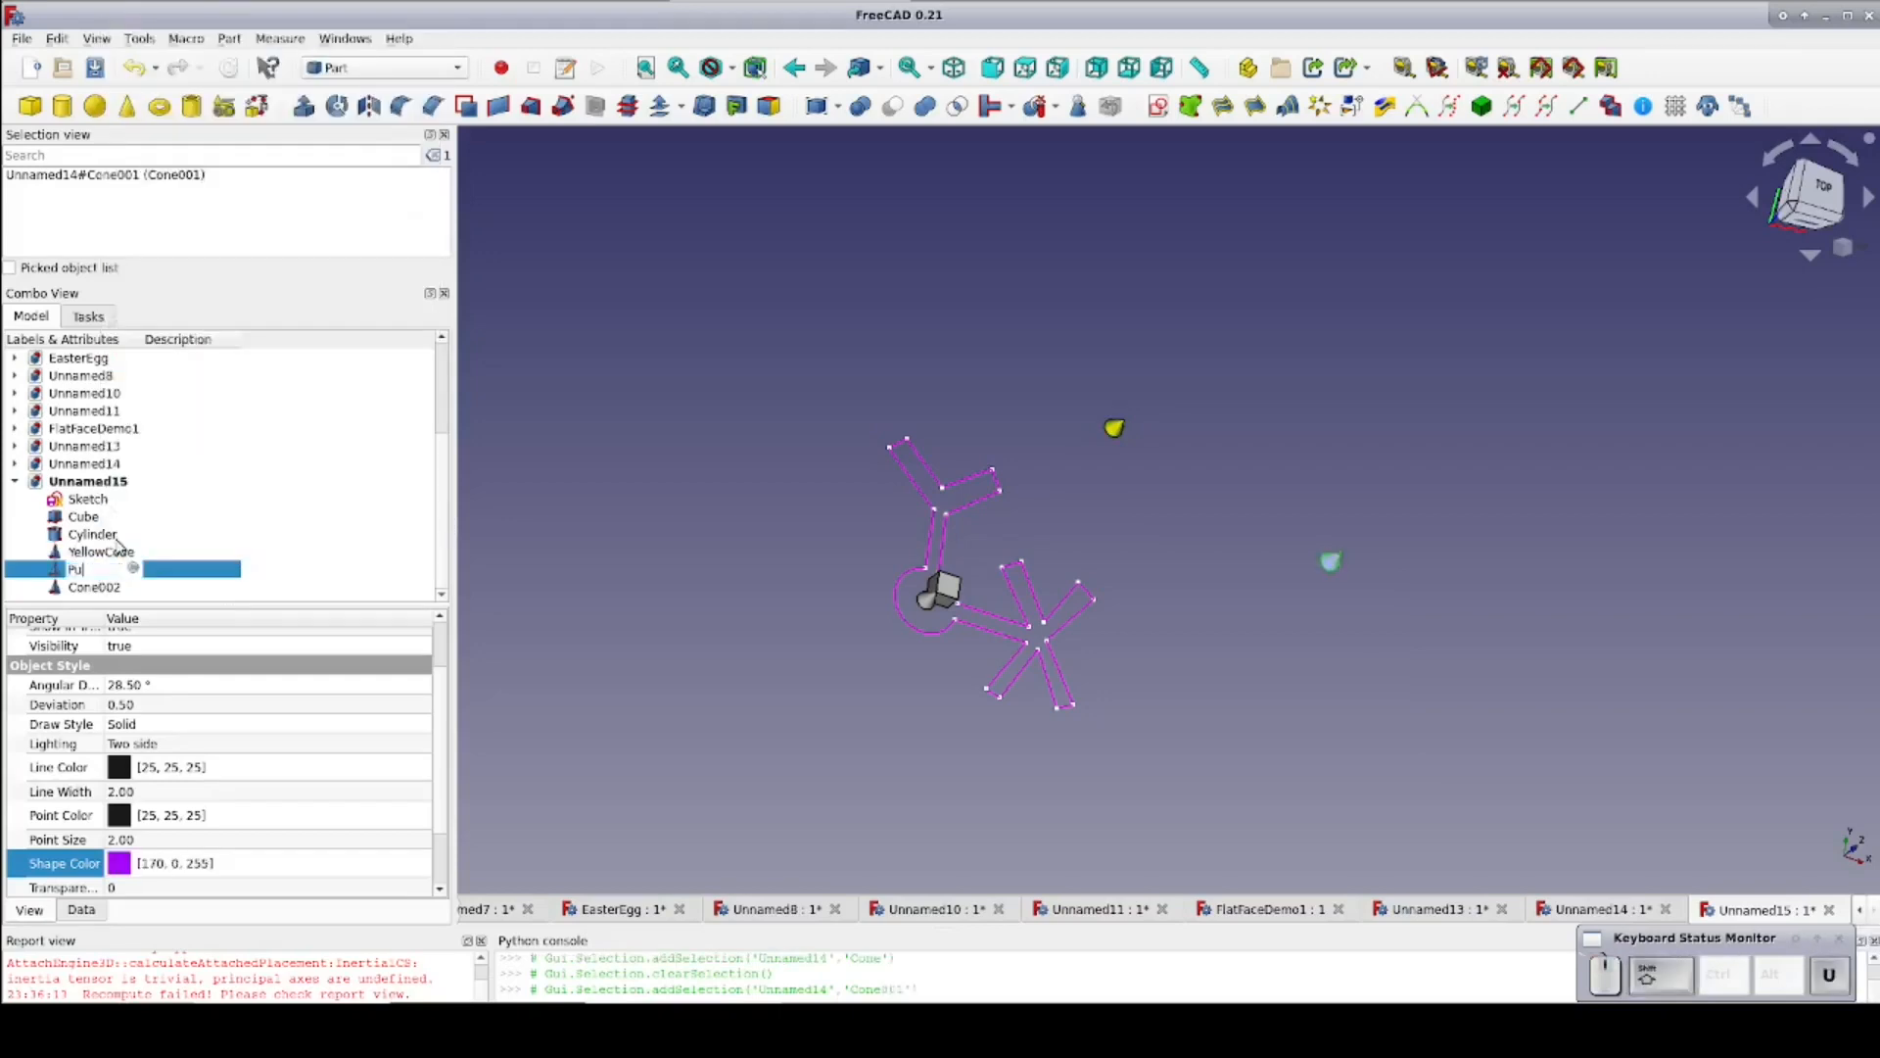
left_click(94, 587)
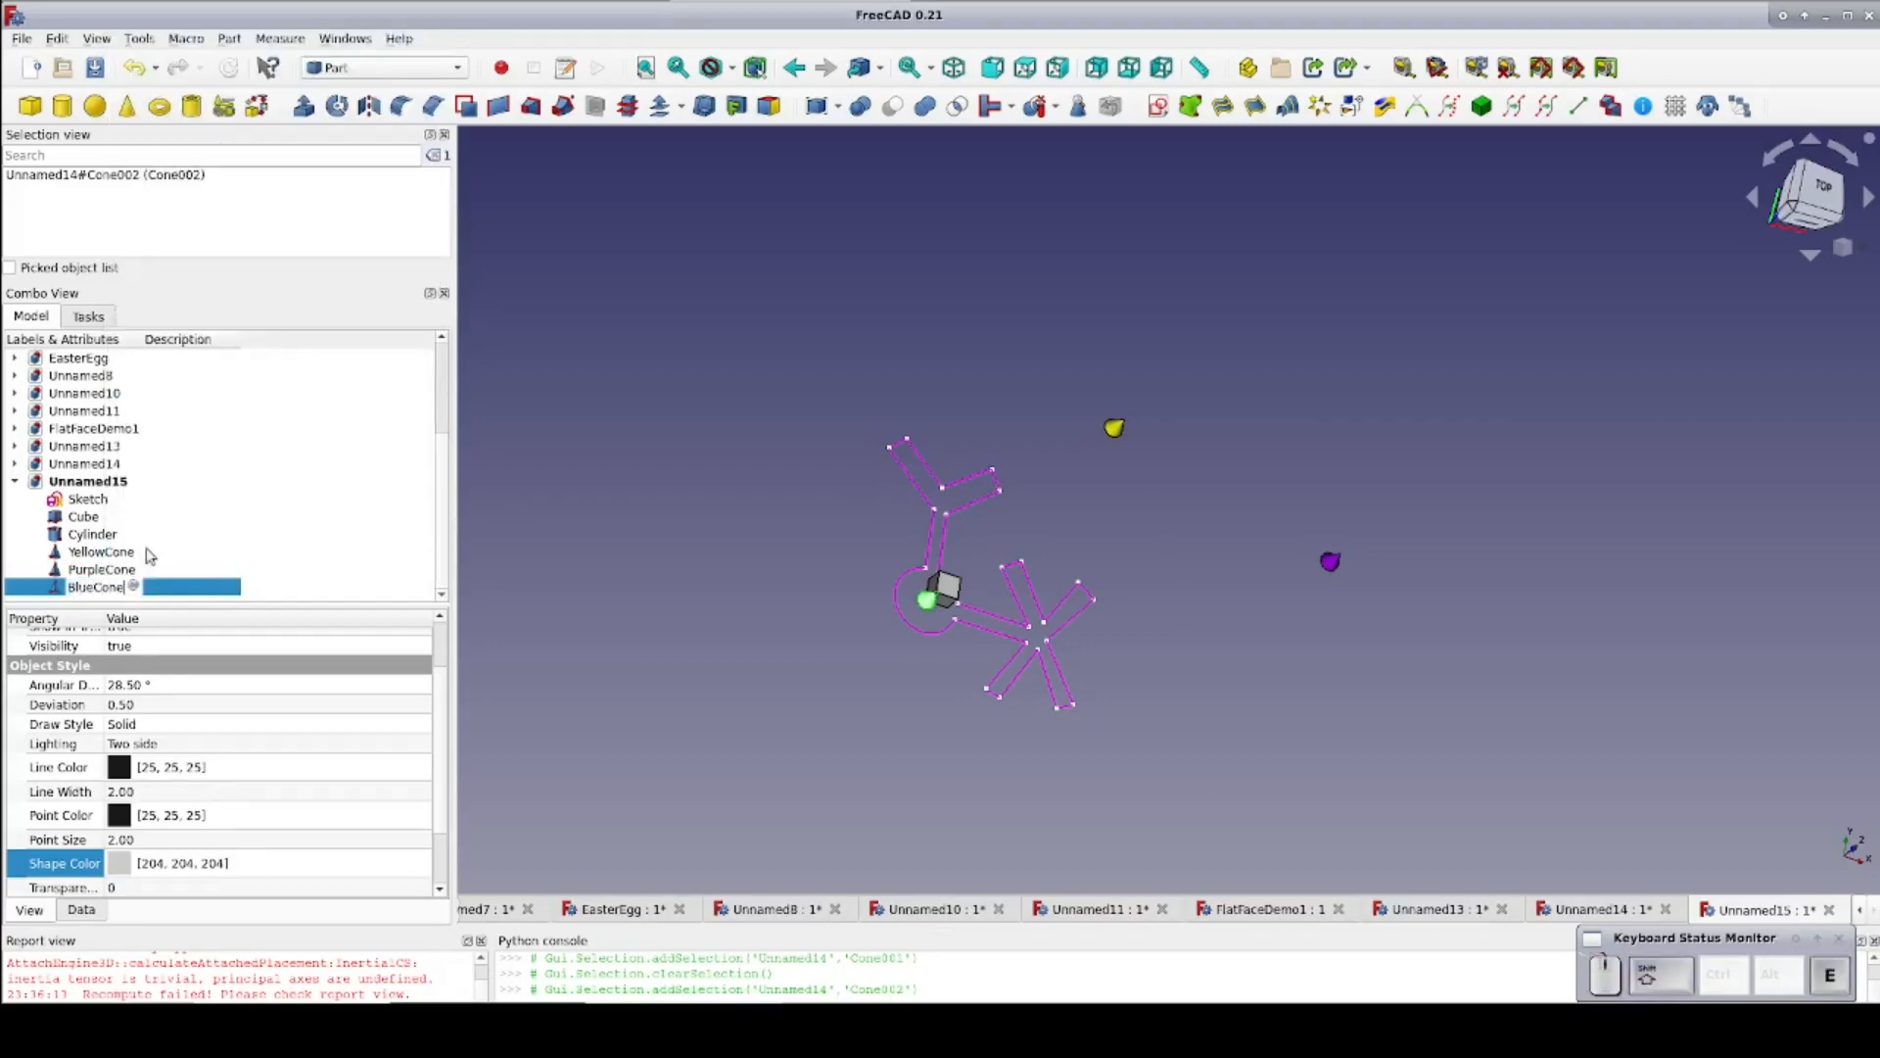
left_click(120, 862)
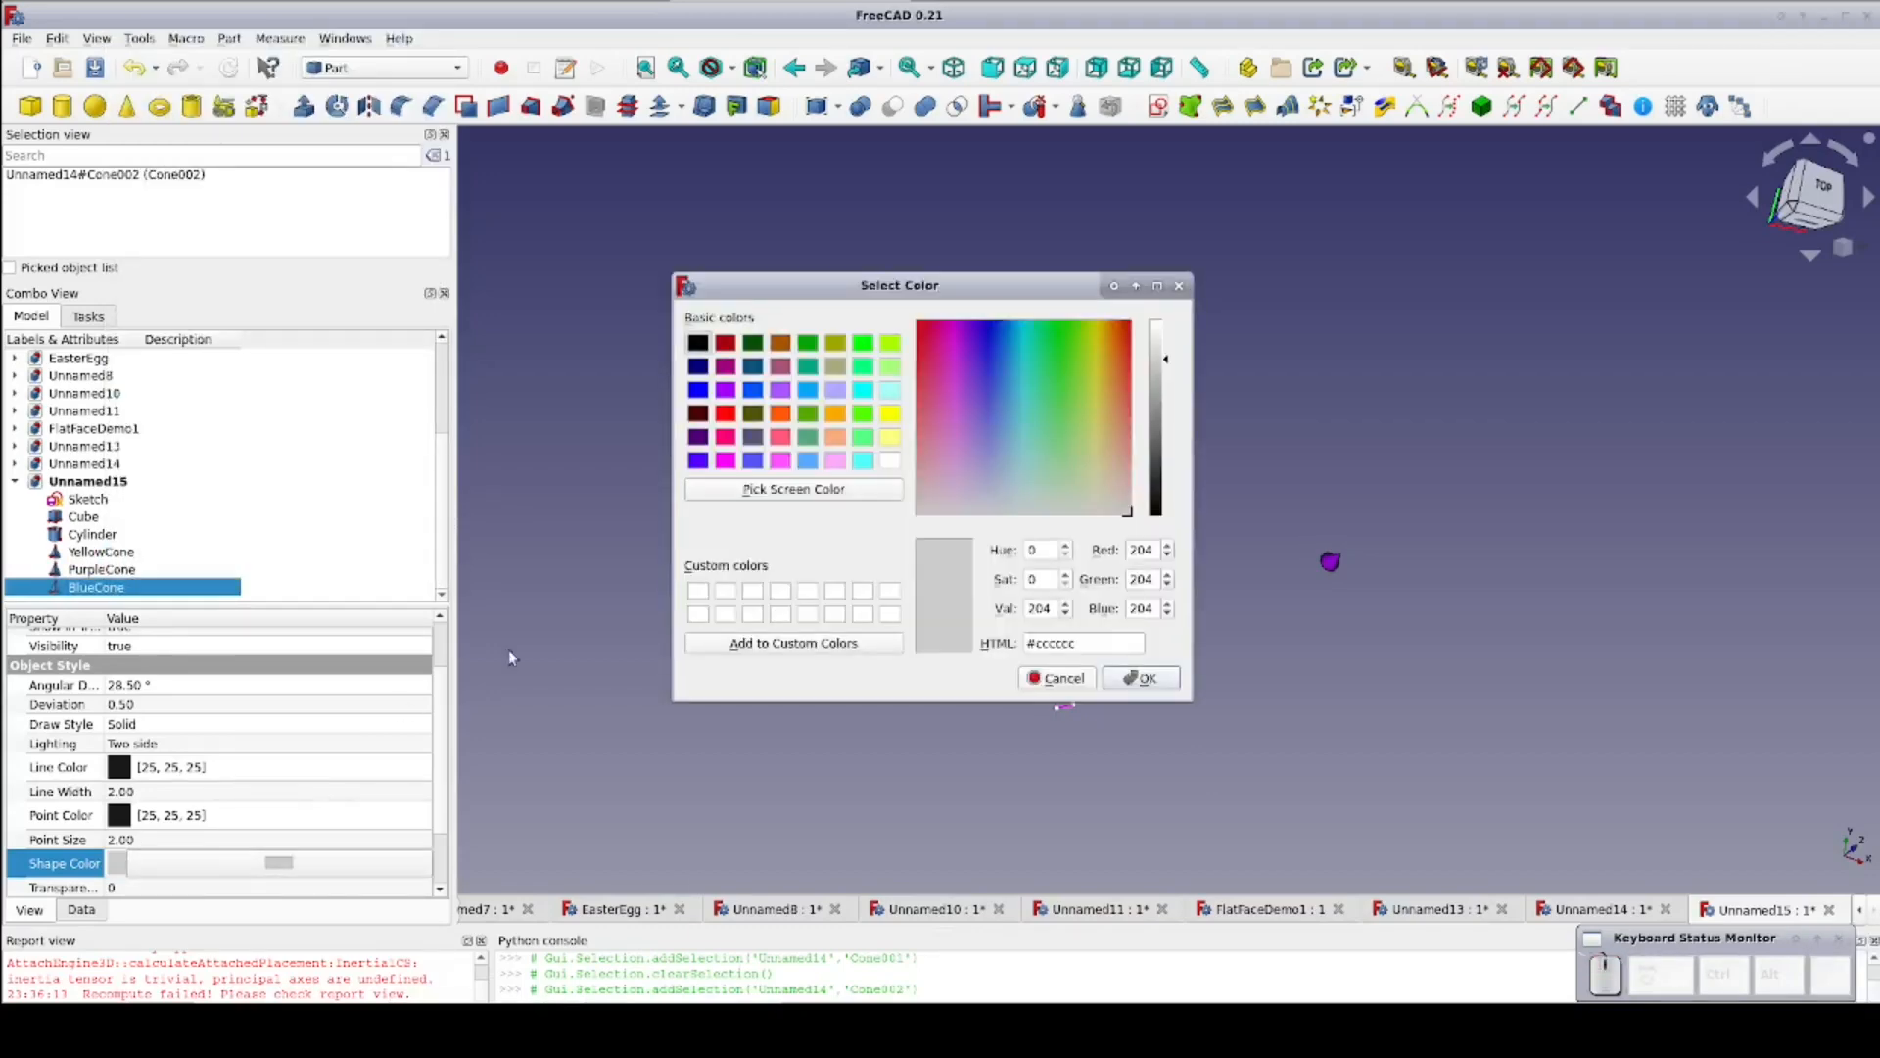
Colour BlueCone blue and move it away from the sketch with Transform
left_click(1138, 678)
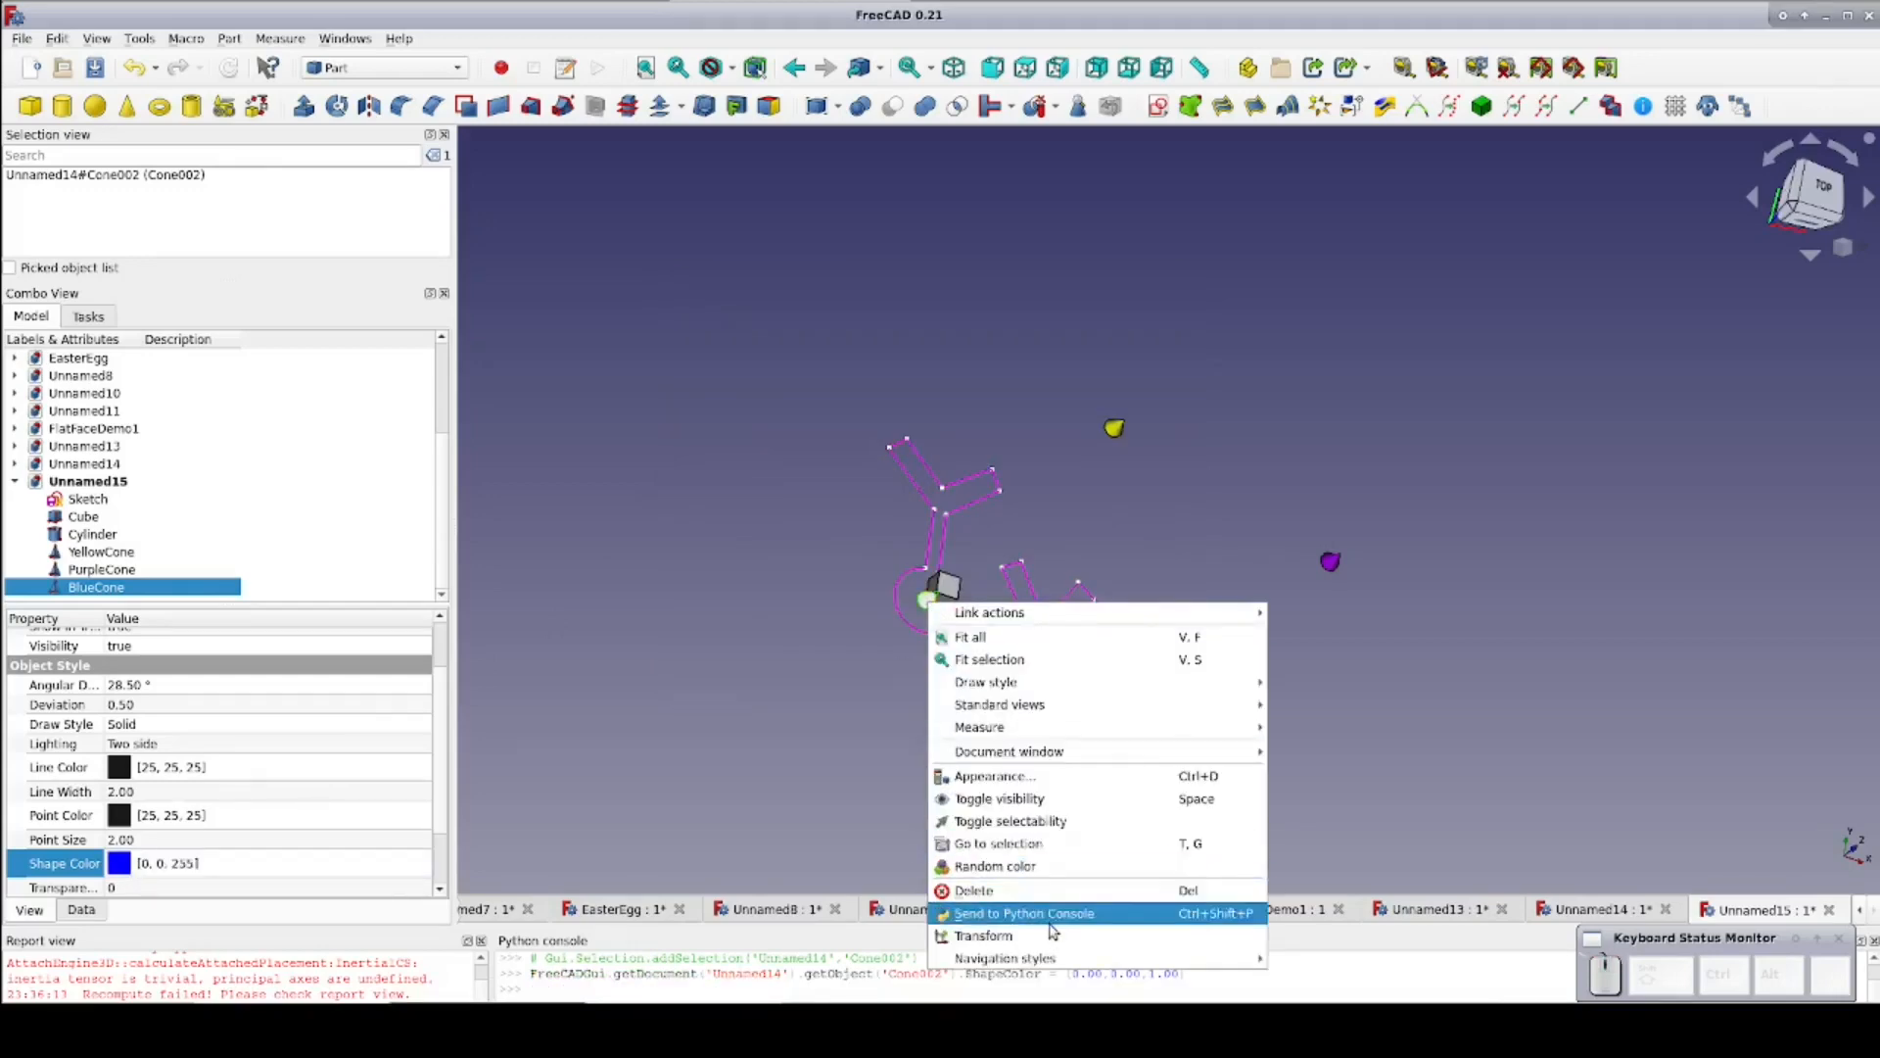
left_click(984, 936)
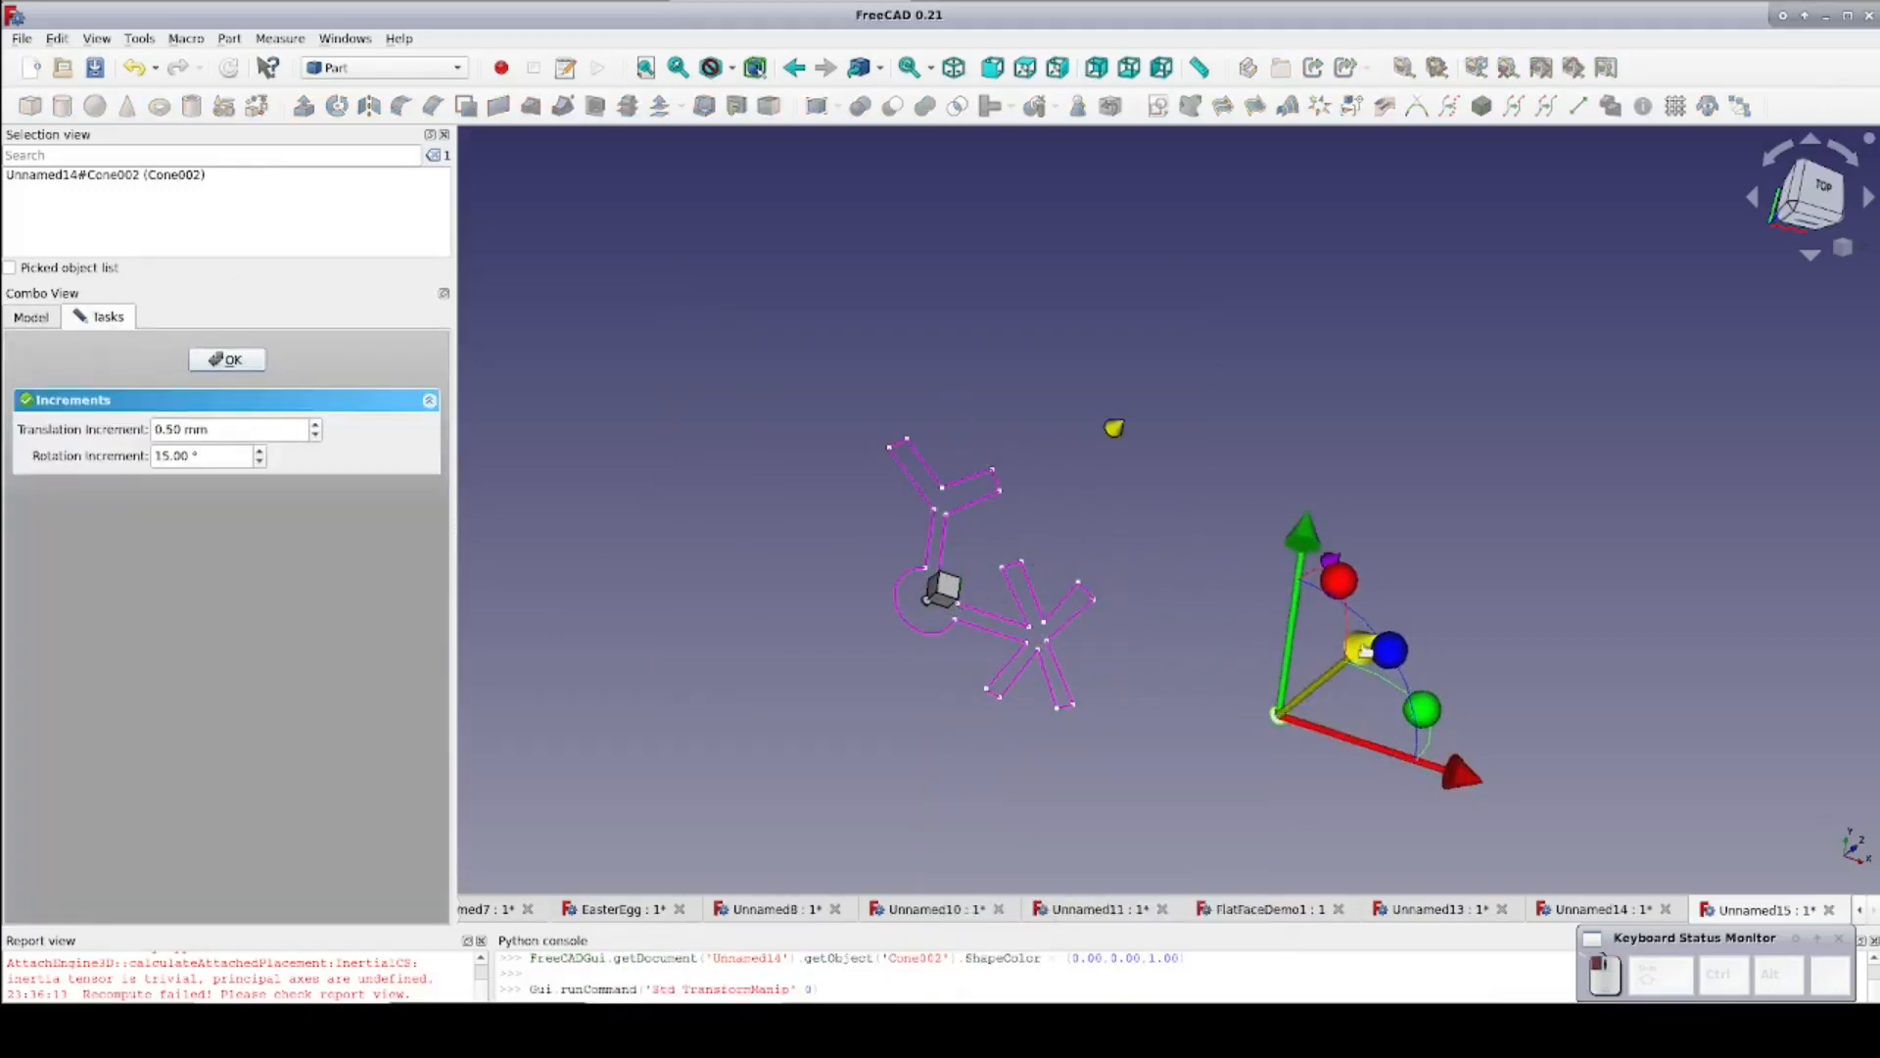
left_click(226, 359)
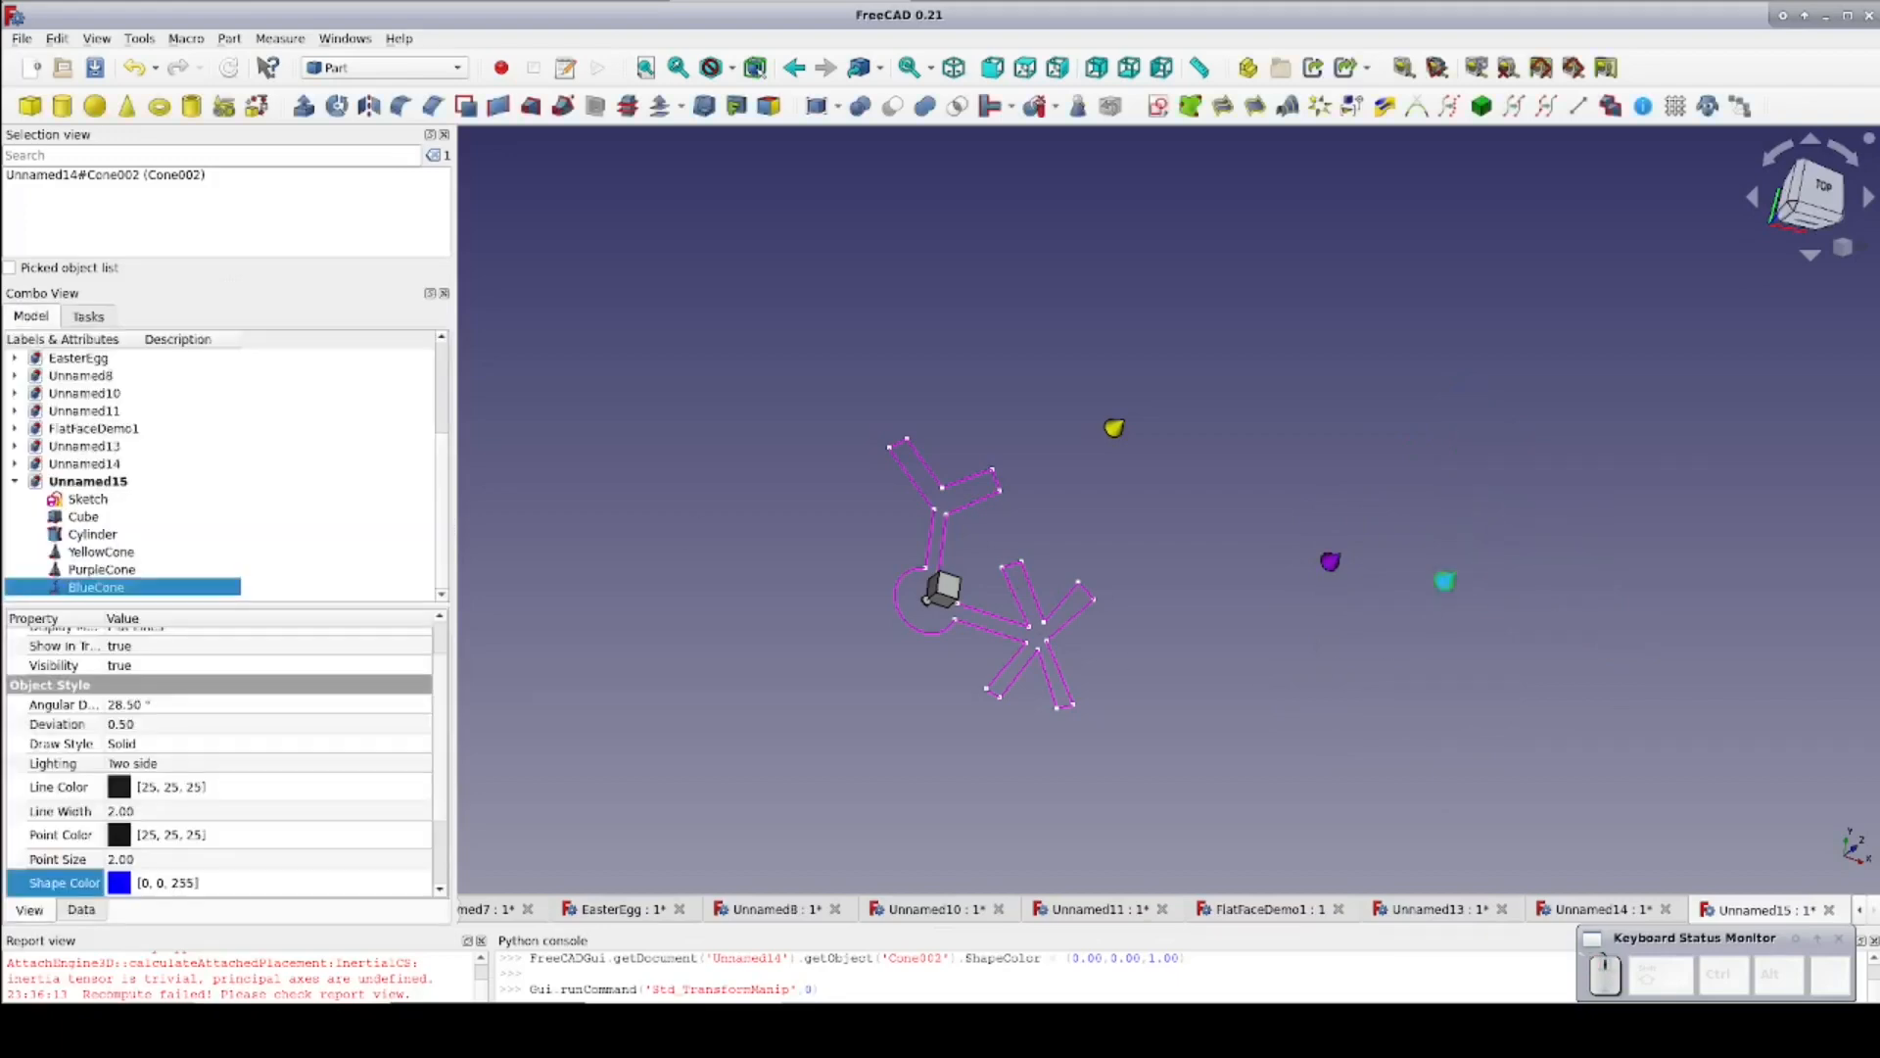
Switch to Front view and reposition BlueCone again with Transform
left_click(994, 67)
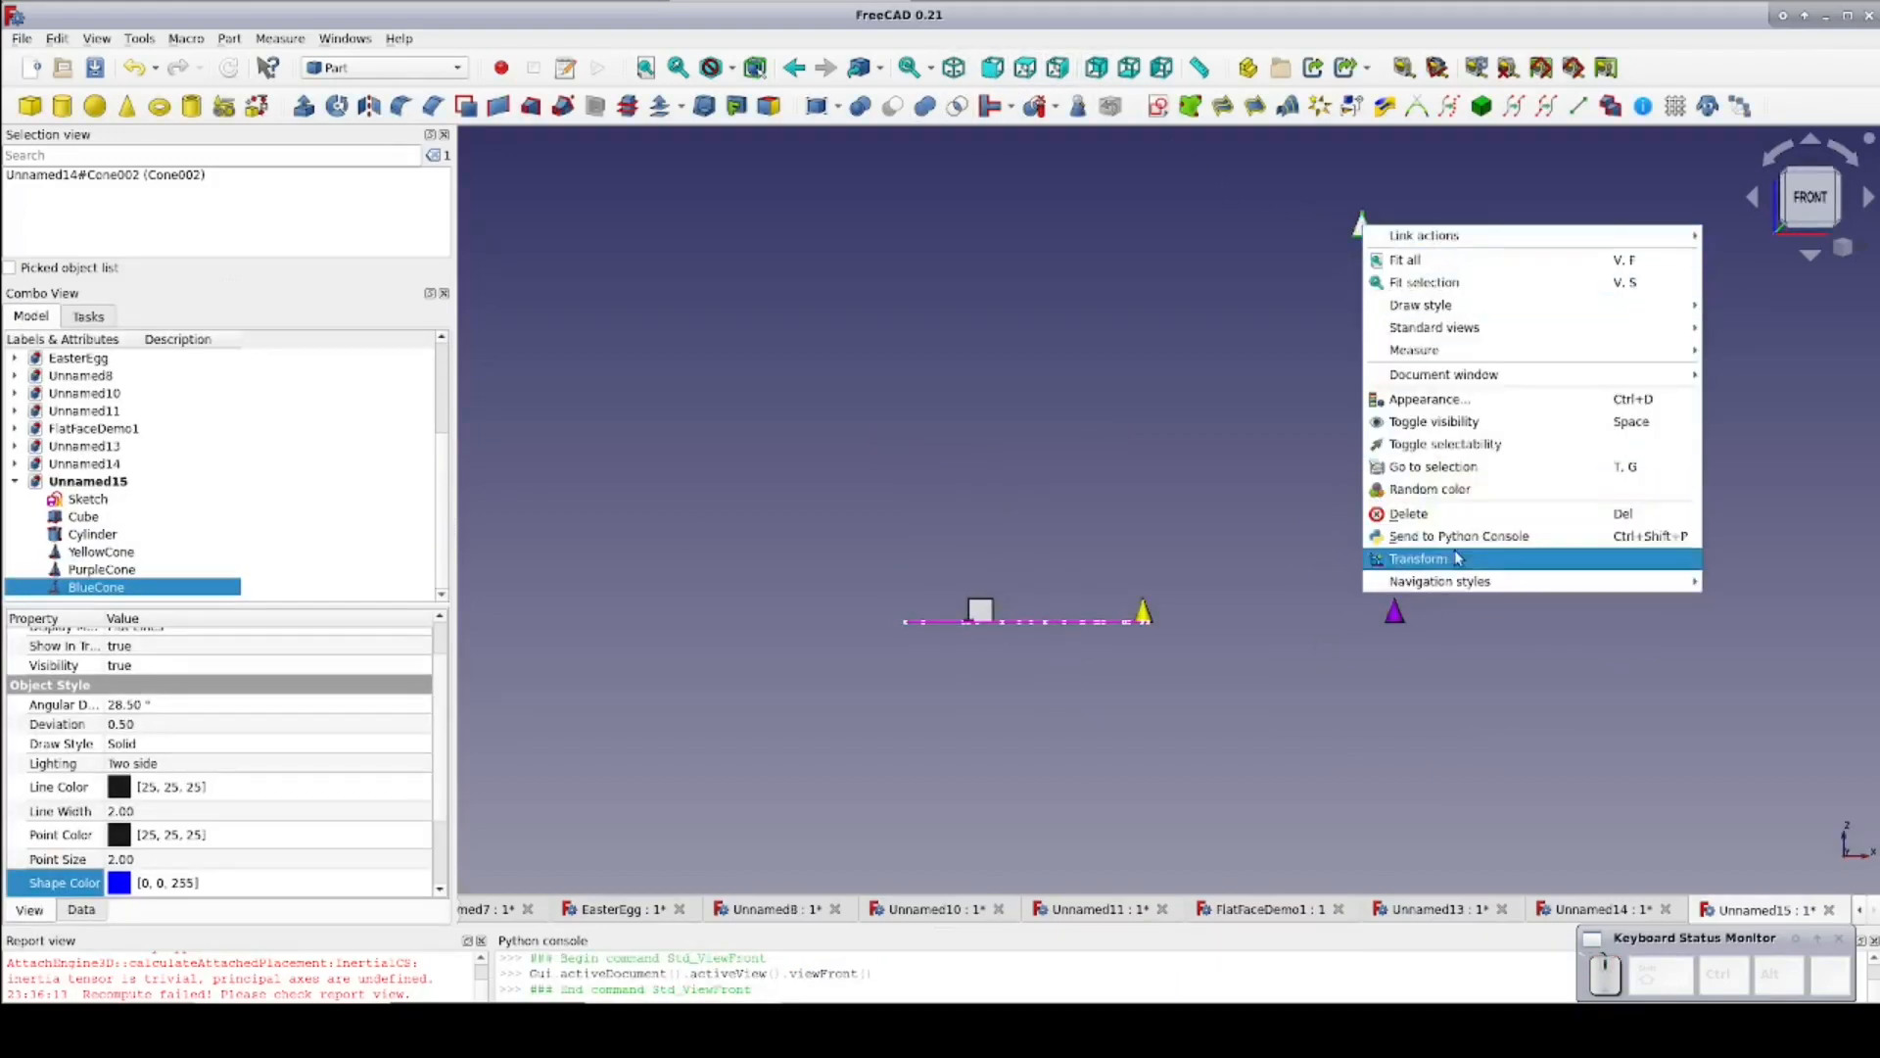
left_click(1417, 557)
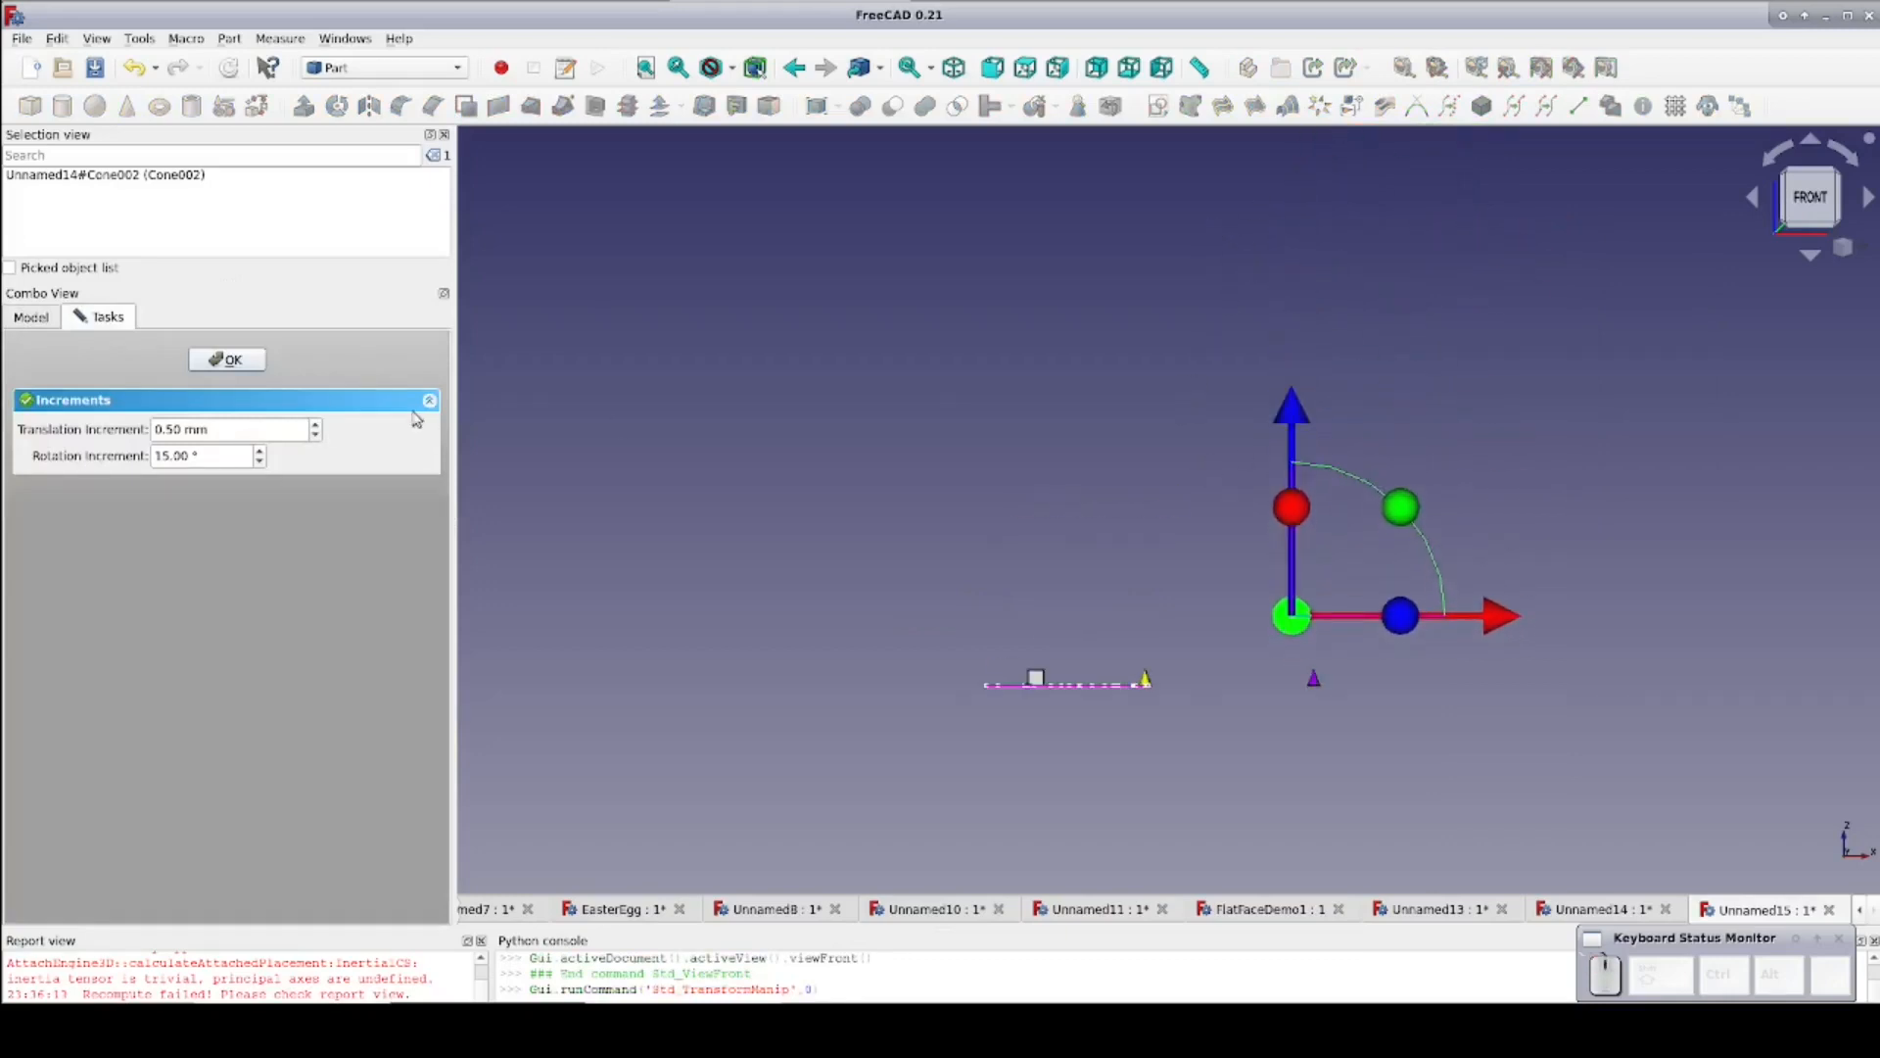
left_click(226, 359)
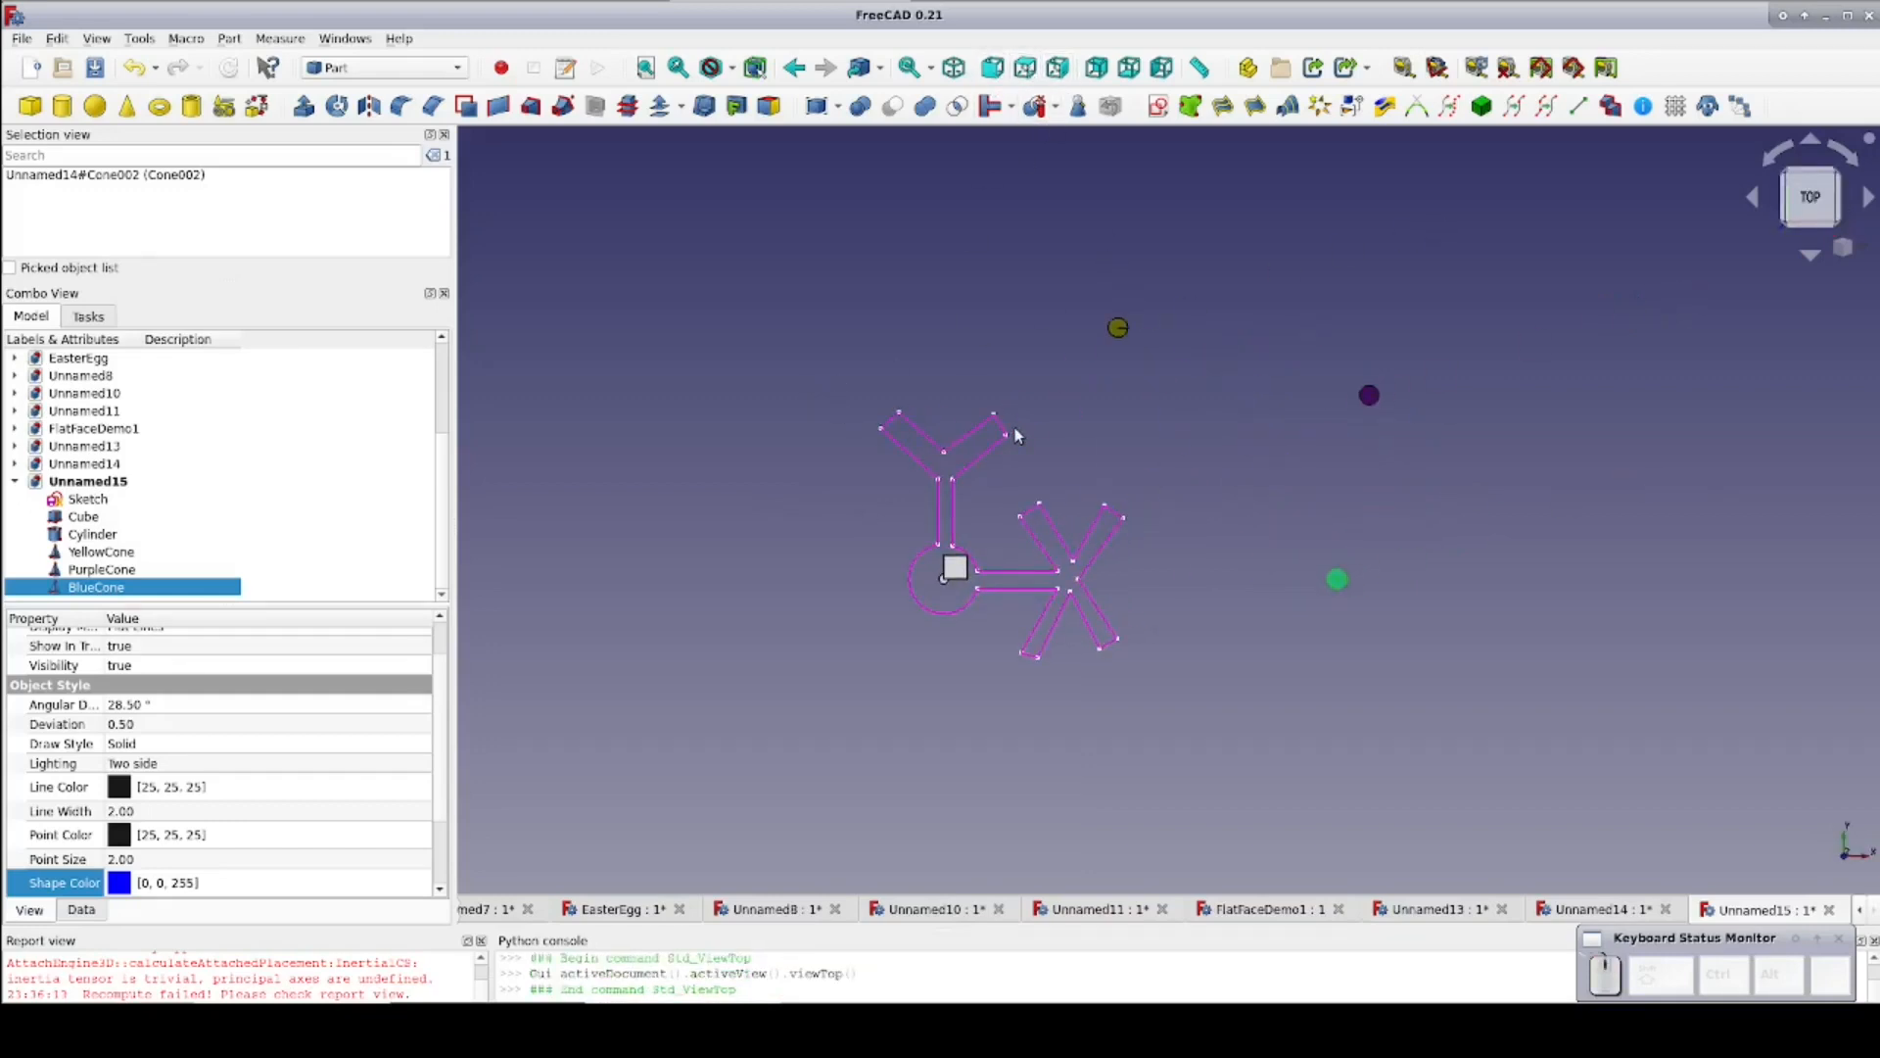
Save over the existing FlatFaceDemo1.FCStd file and confirm the replacement
left_click(20, 38)
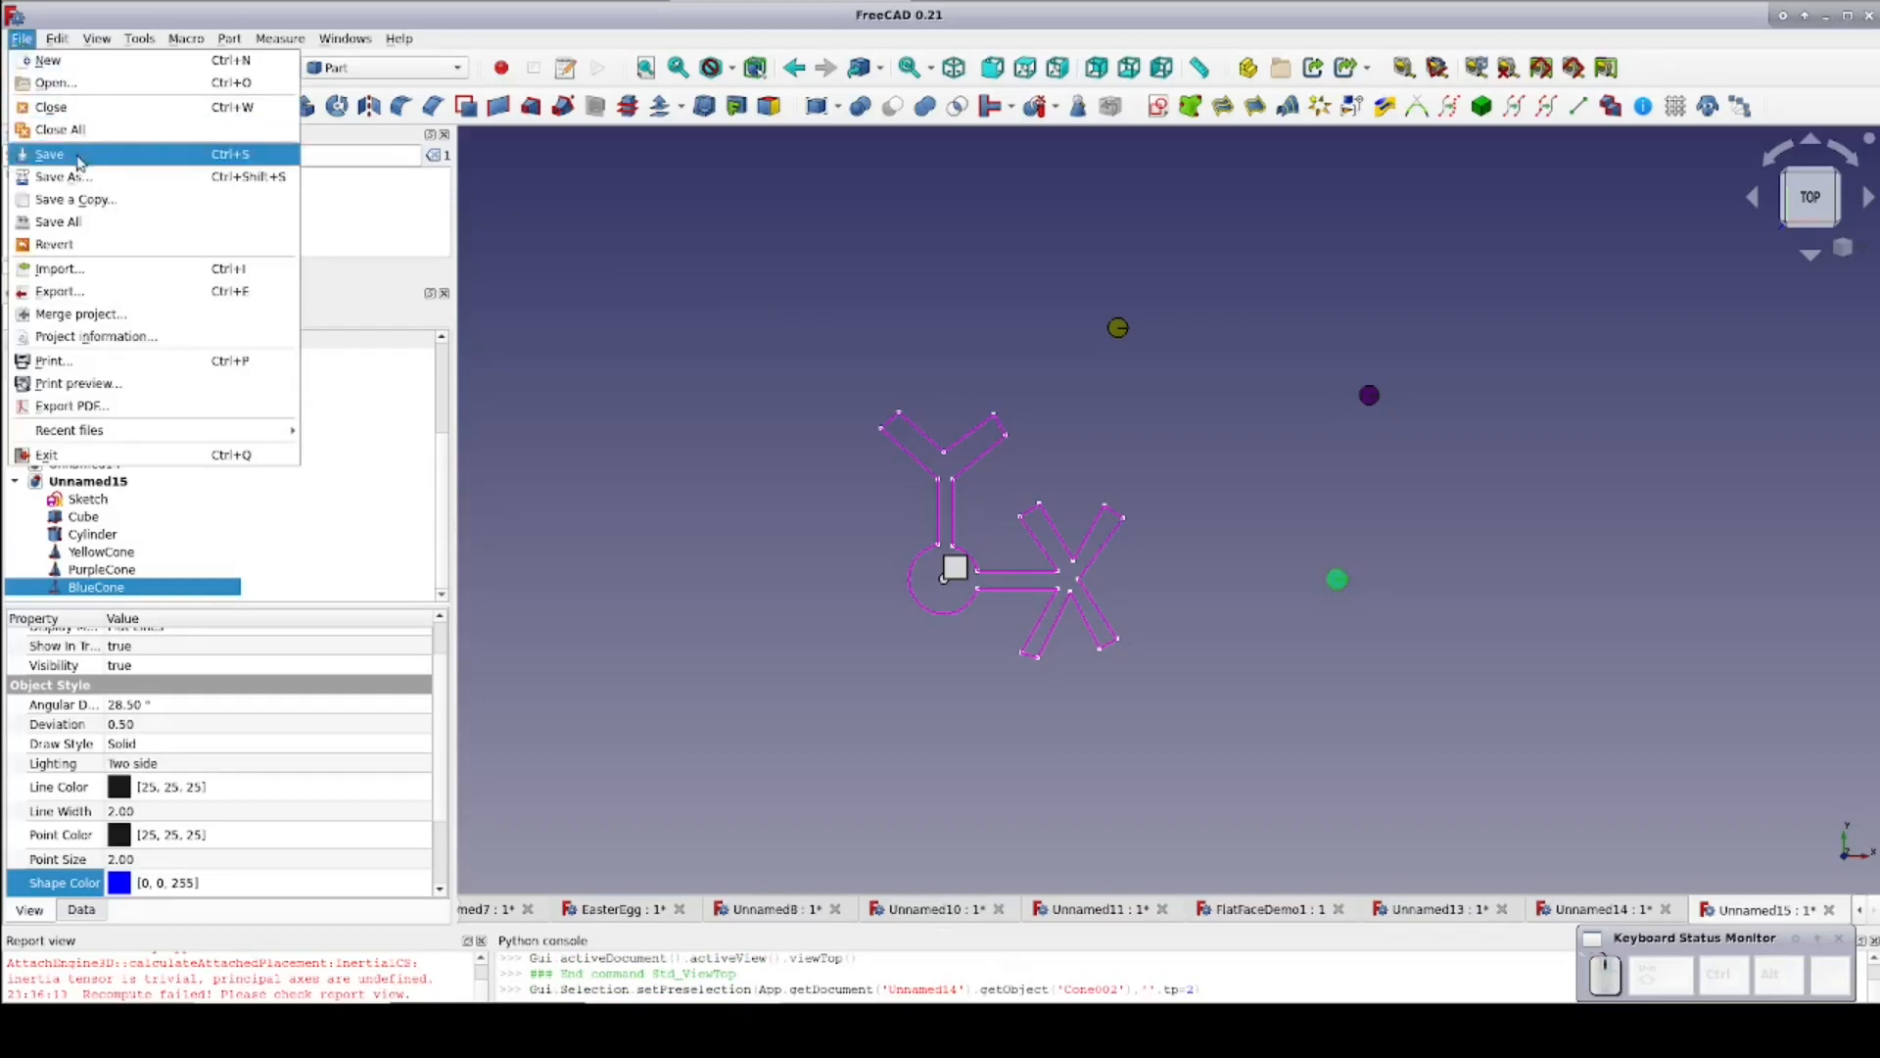
left_click(49, 154)
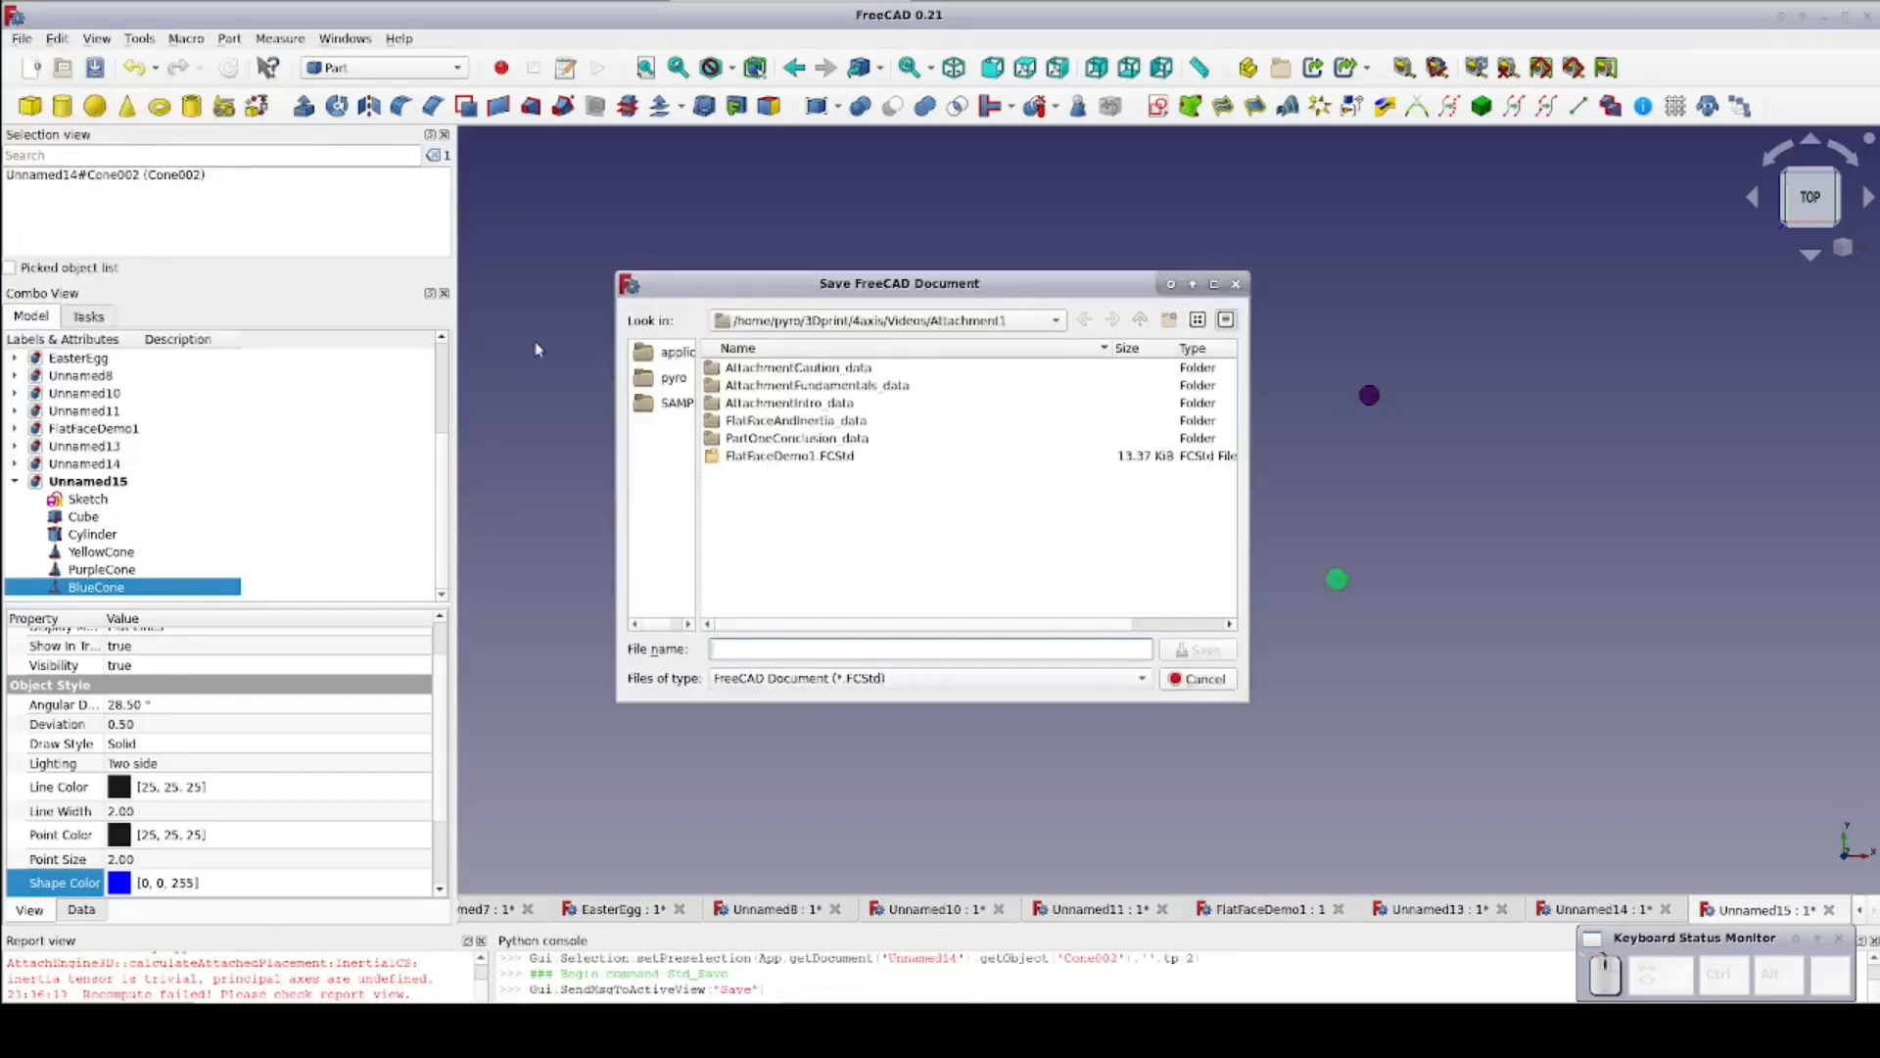
left_click(1196, 649)
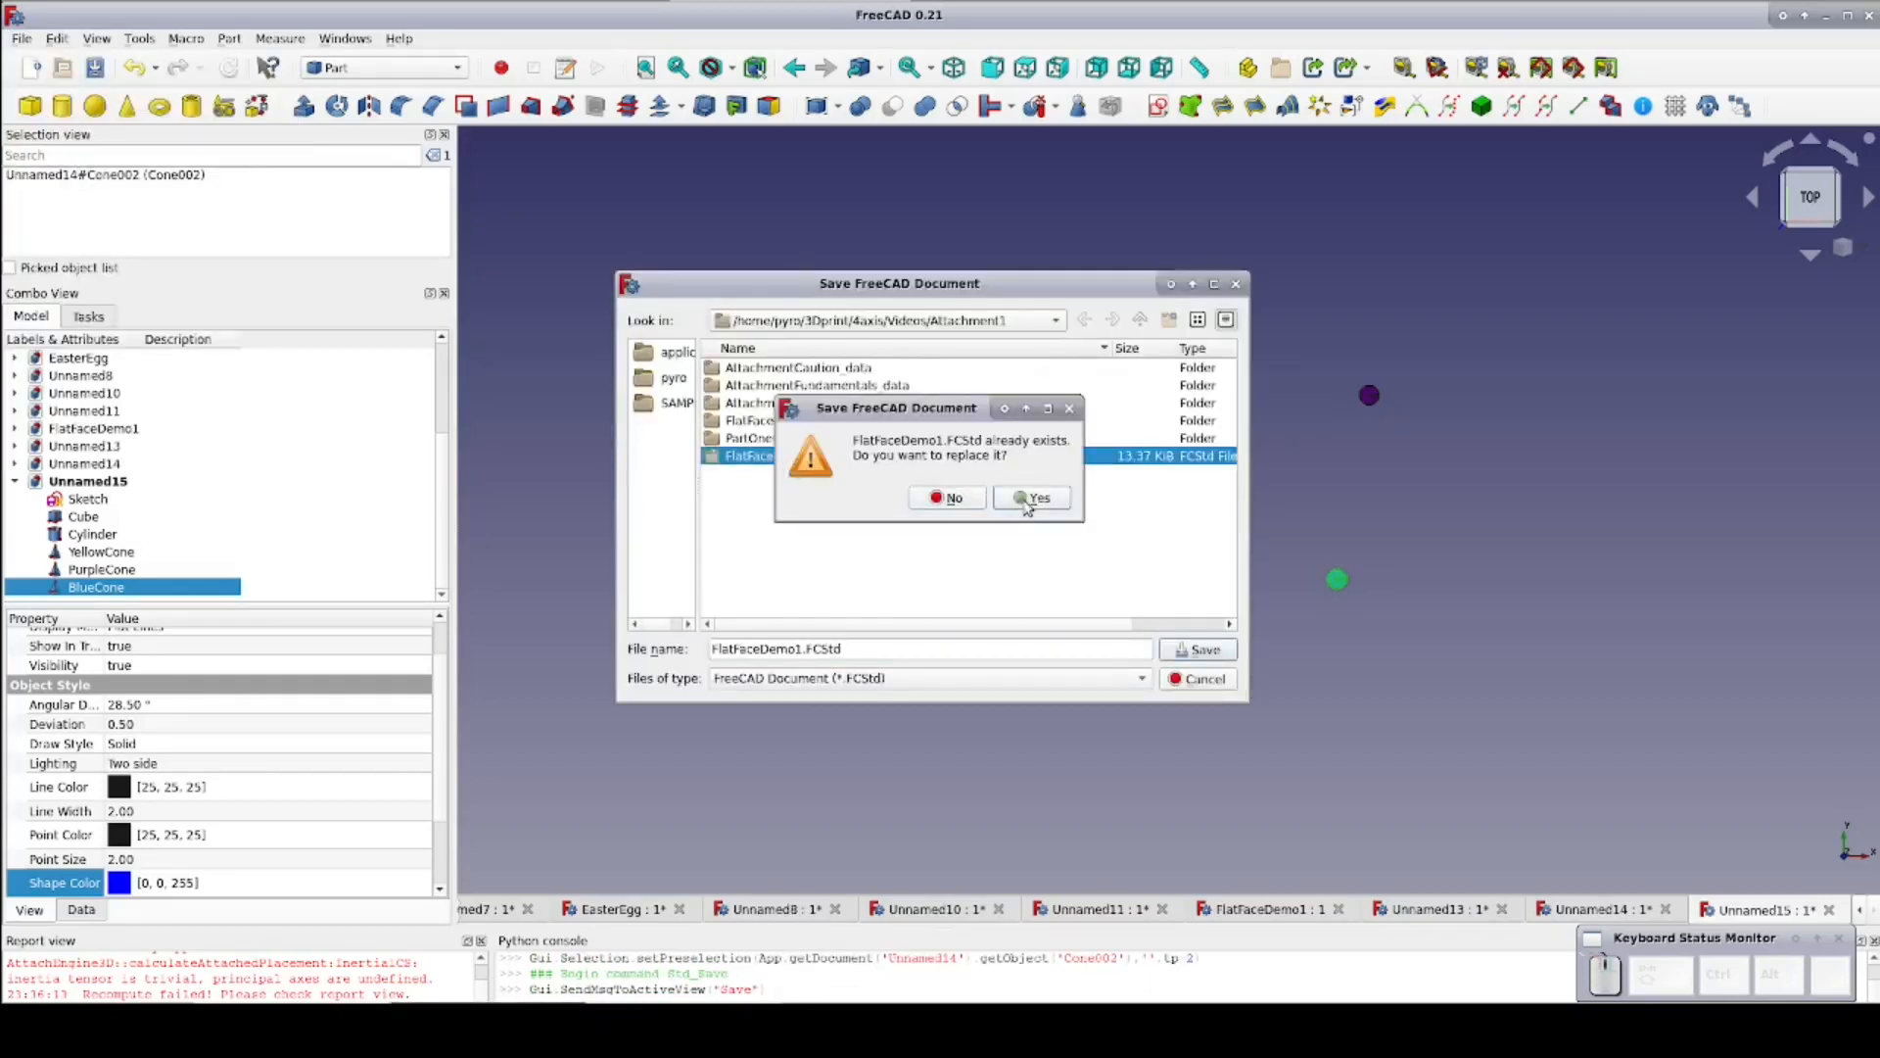
left_click(1032, 497)
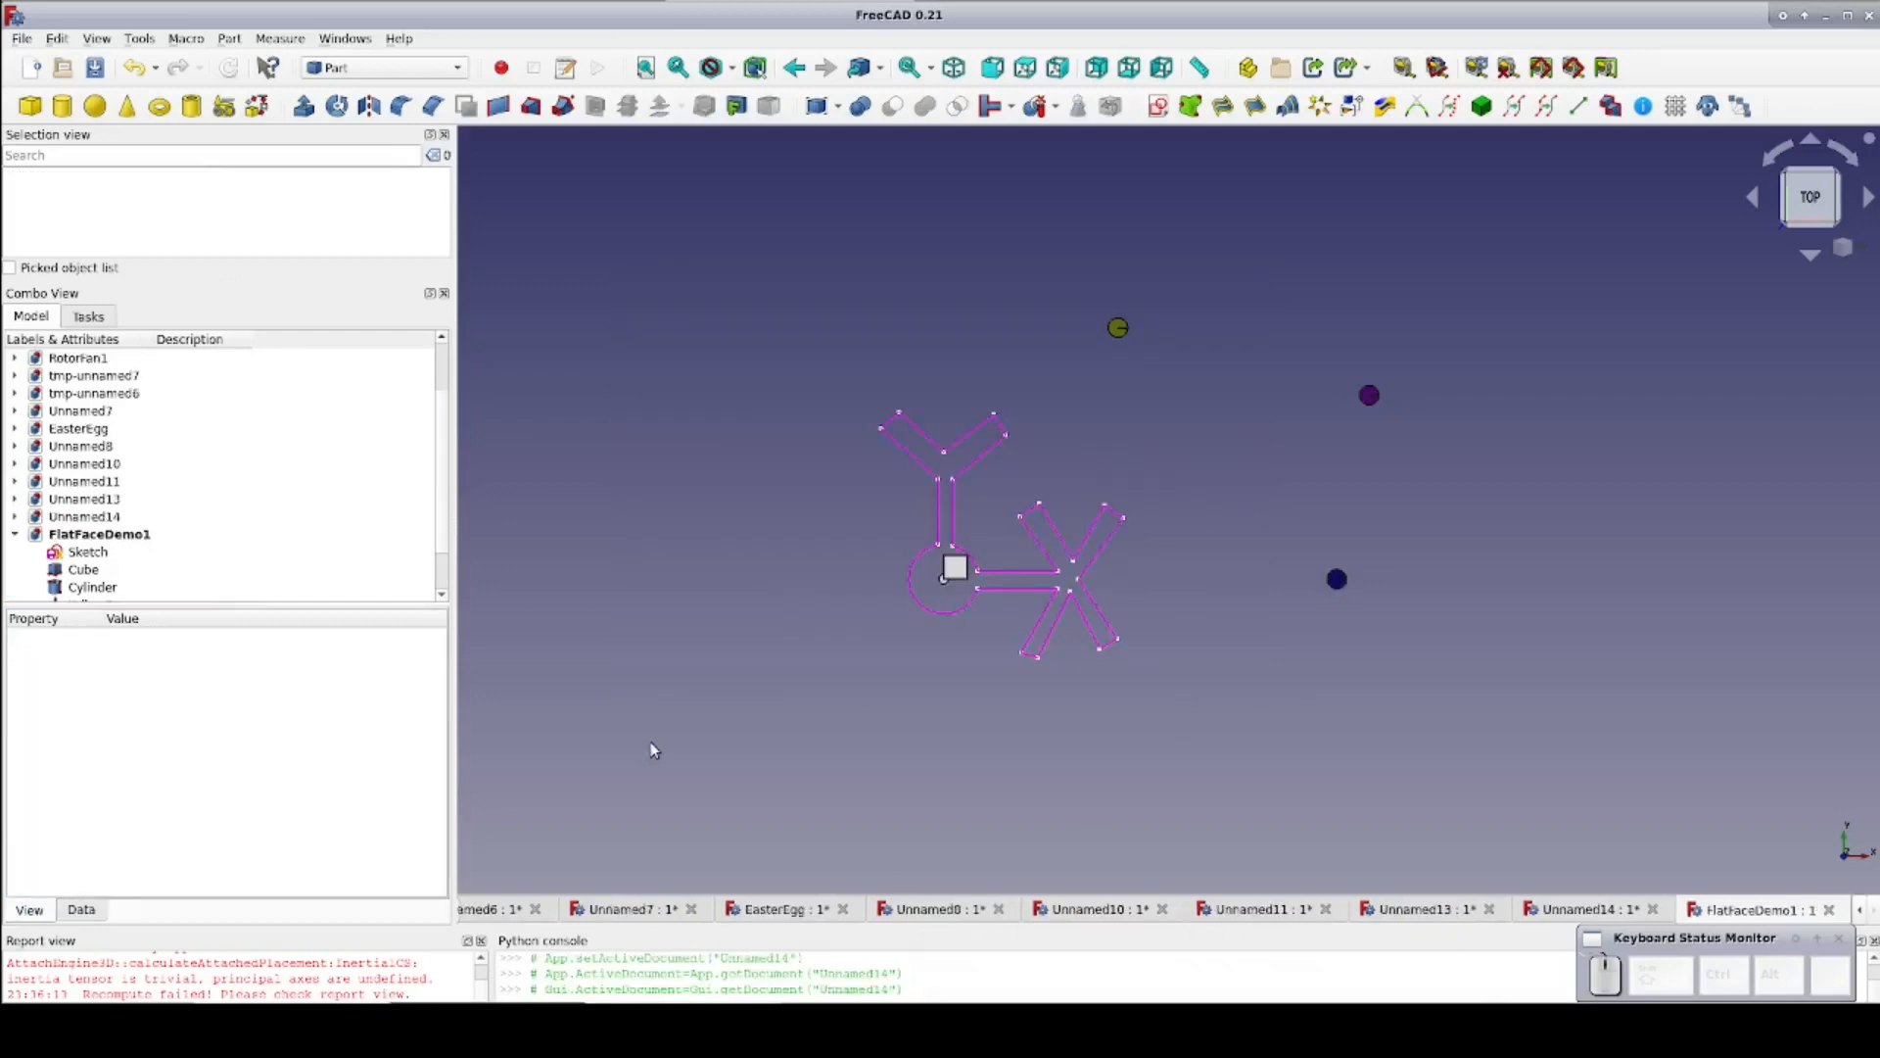
mouse_move(1095, 675)
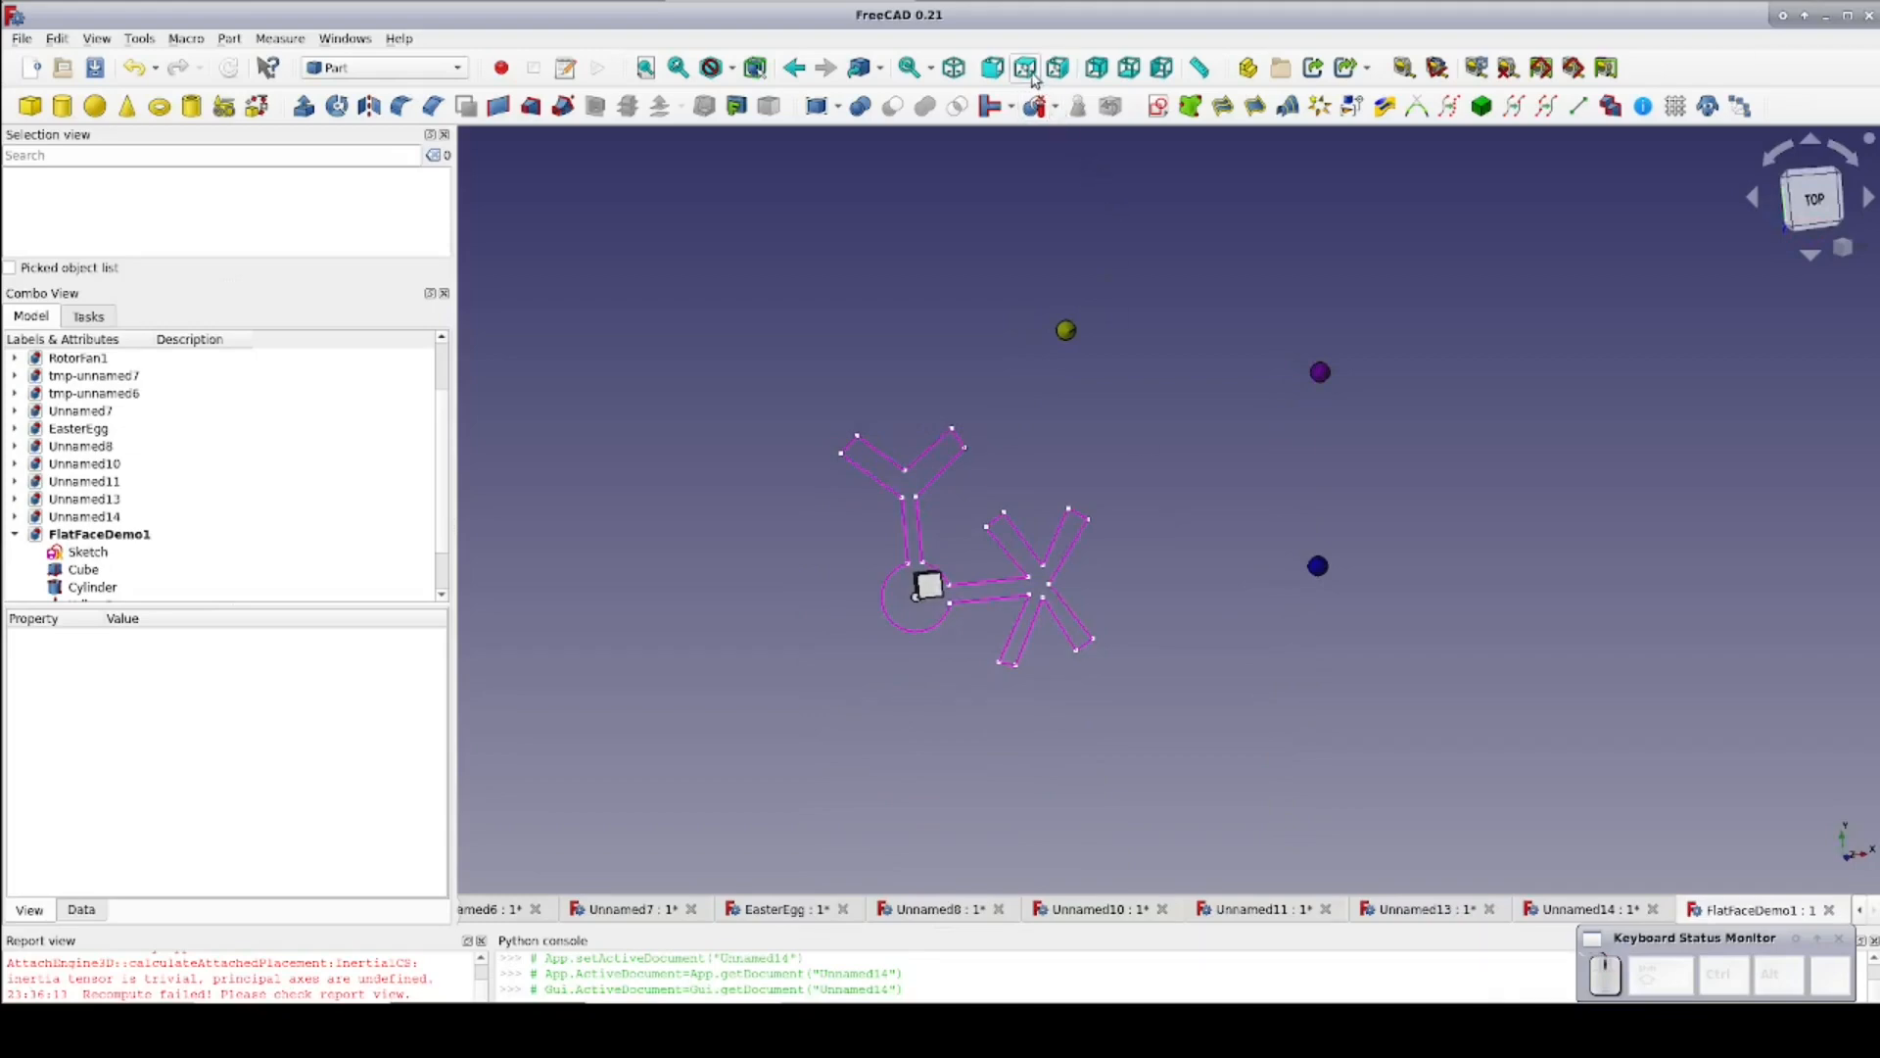
Select the Sketch and open its Map Mode attachment settings from the Data properties
left_click(88, 498)
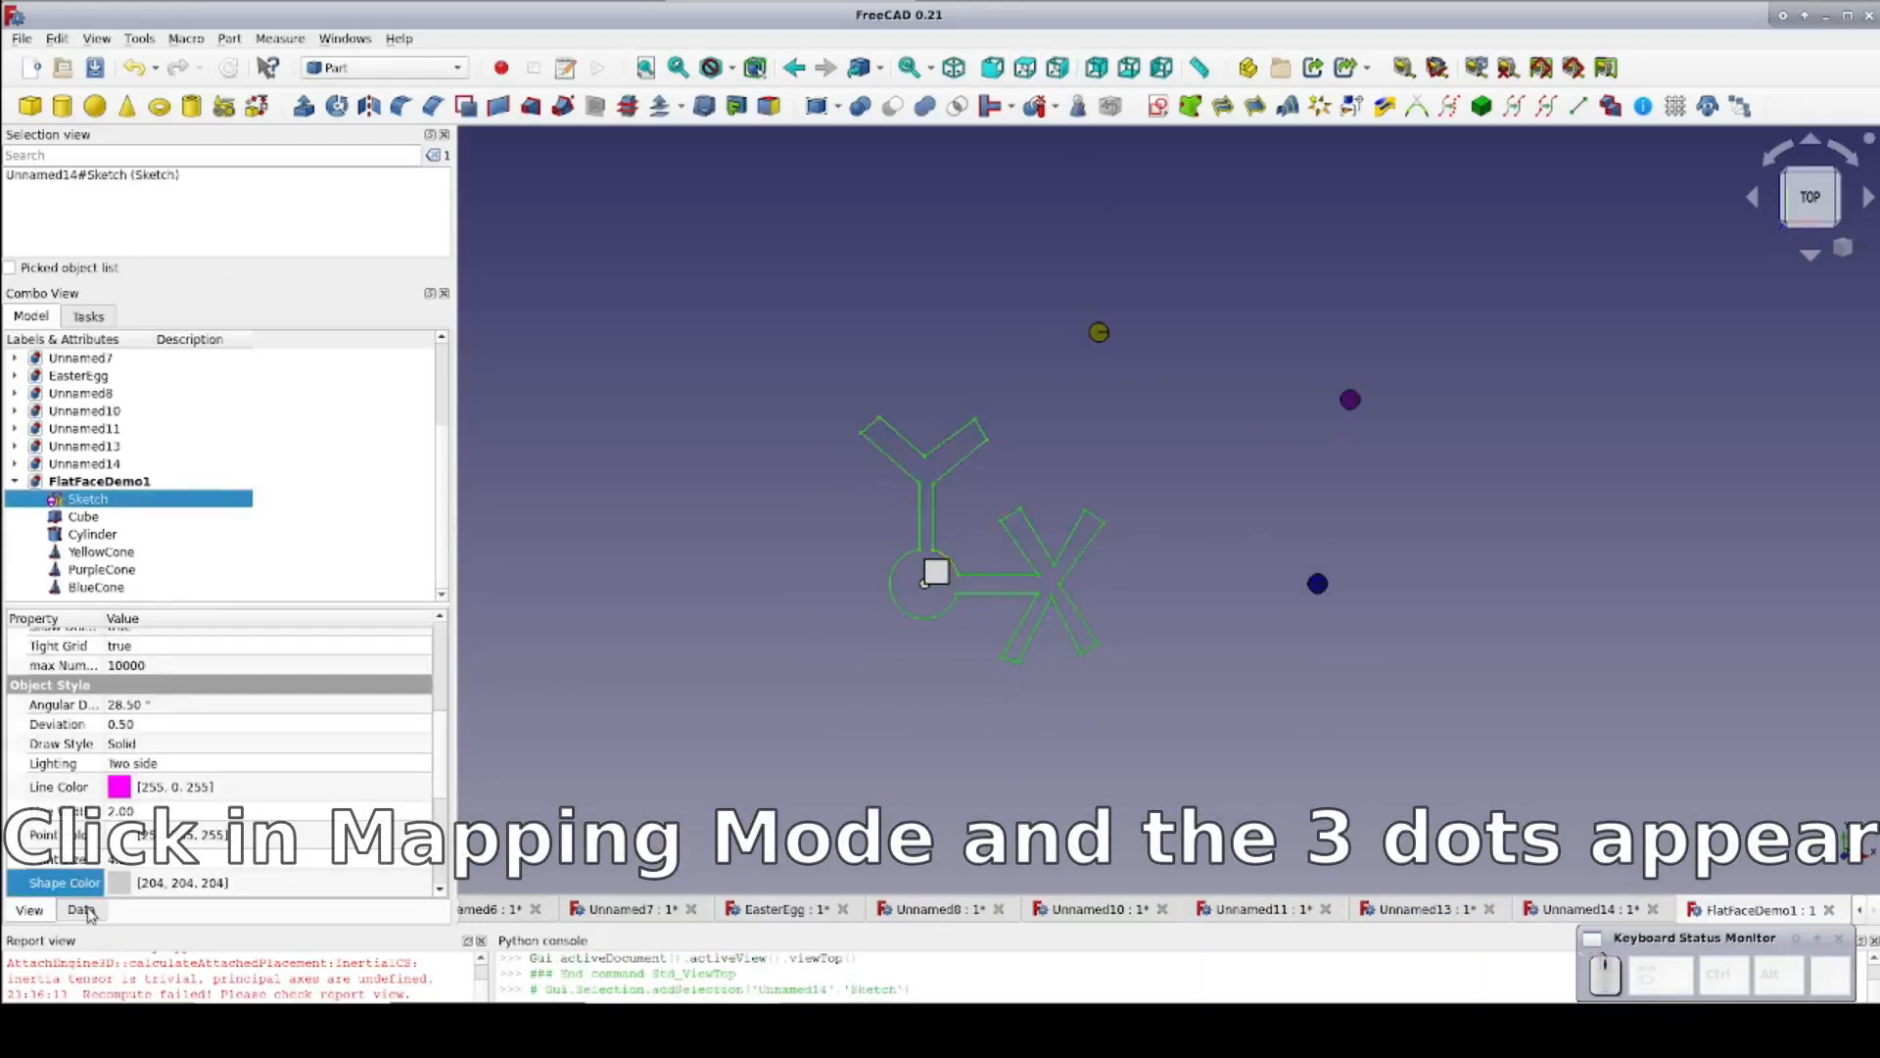
left_click(81, 909)
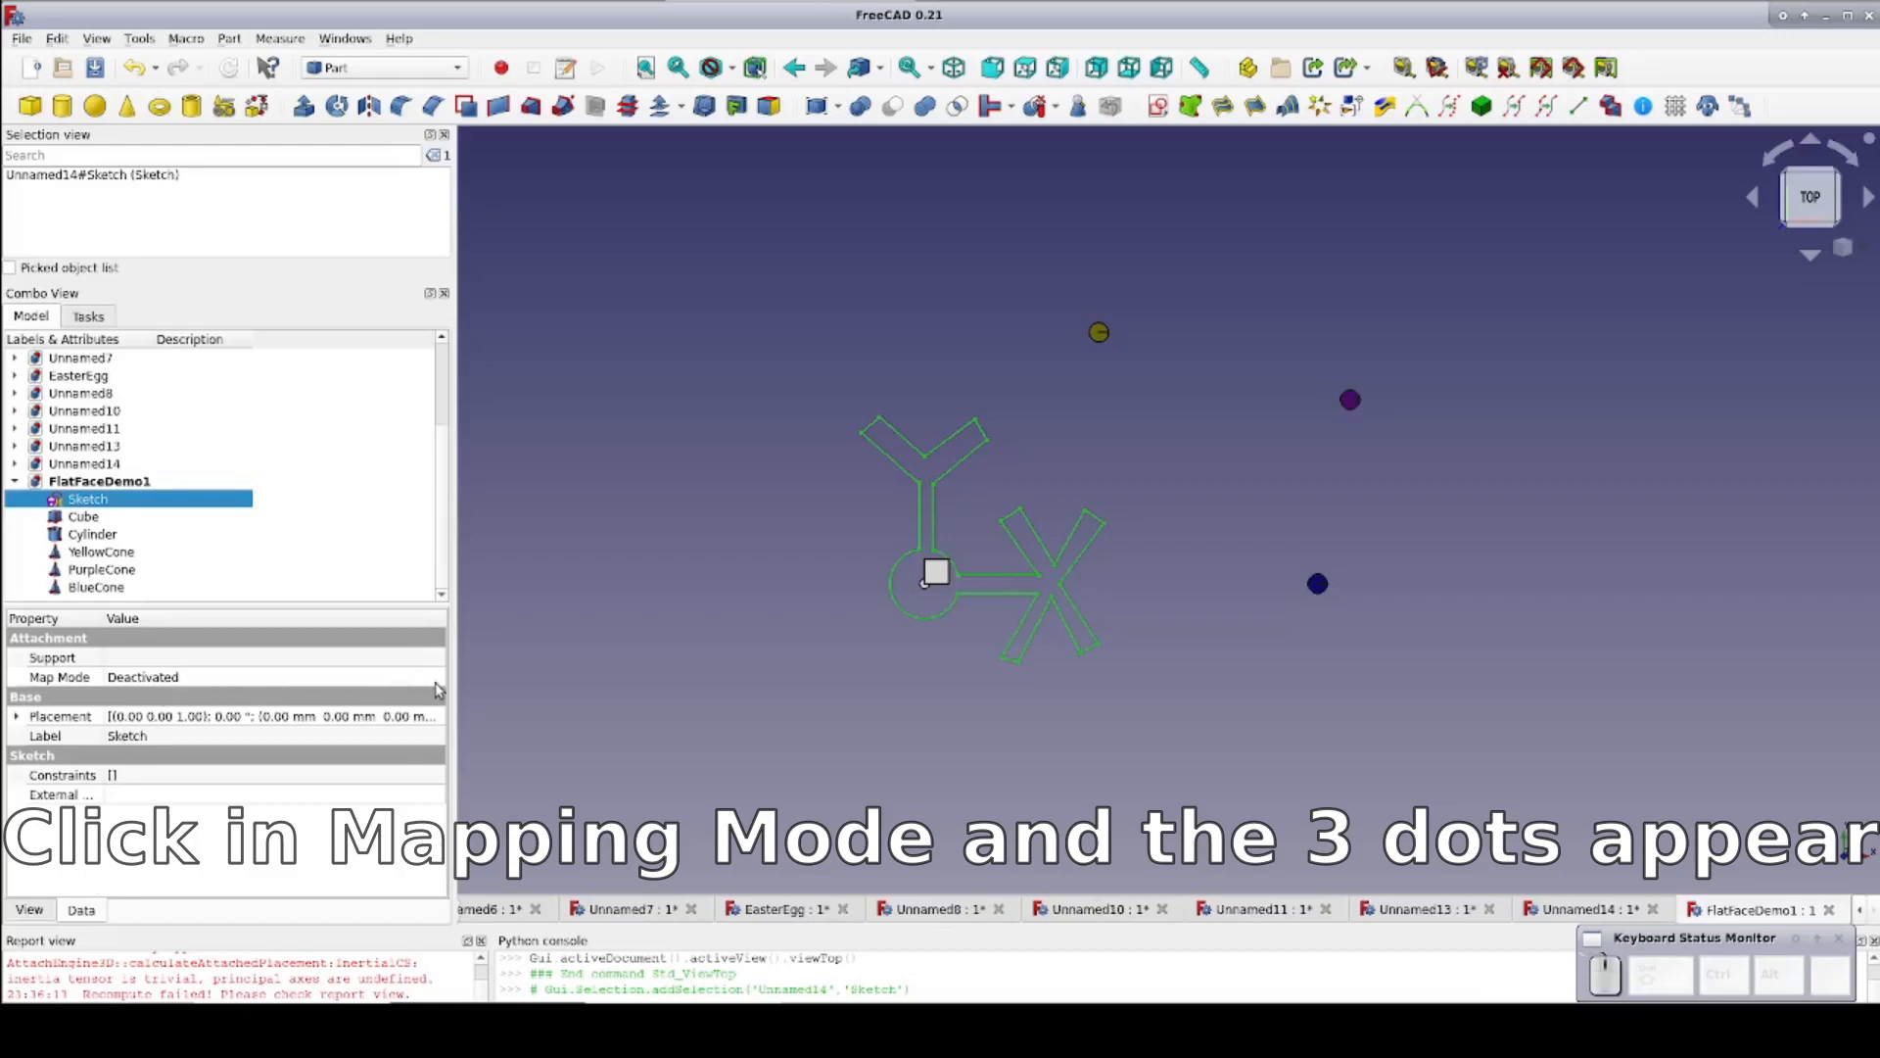
left_click(59, 677)
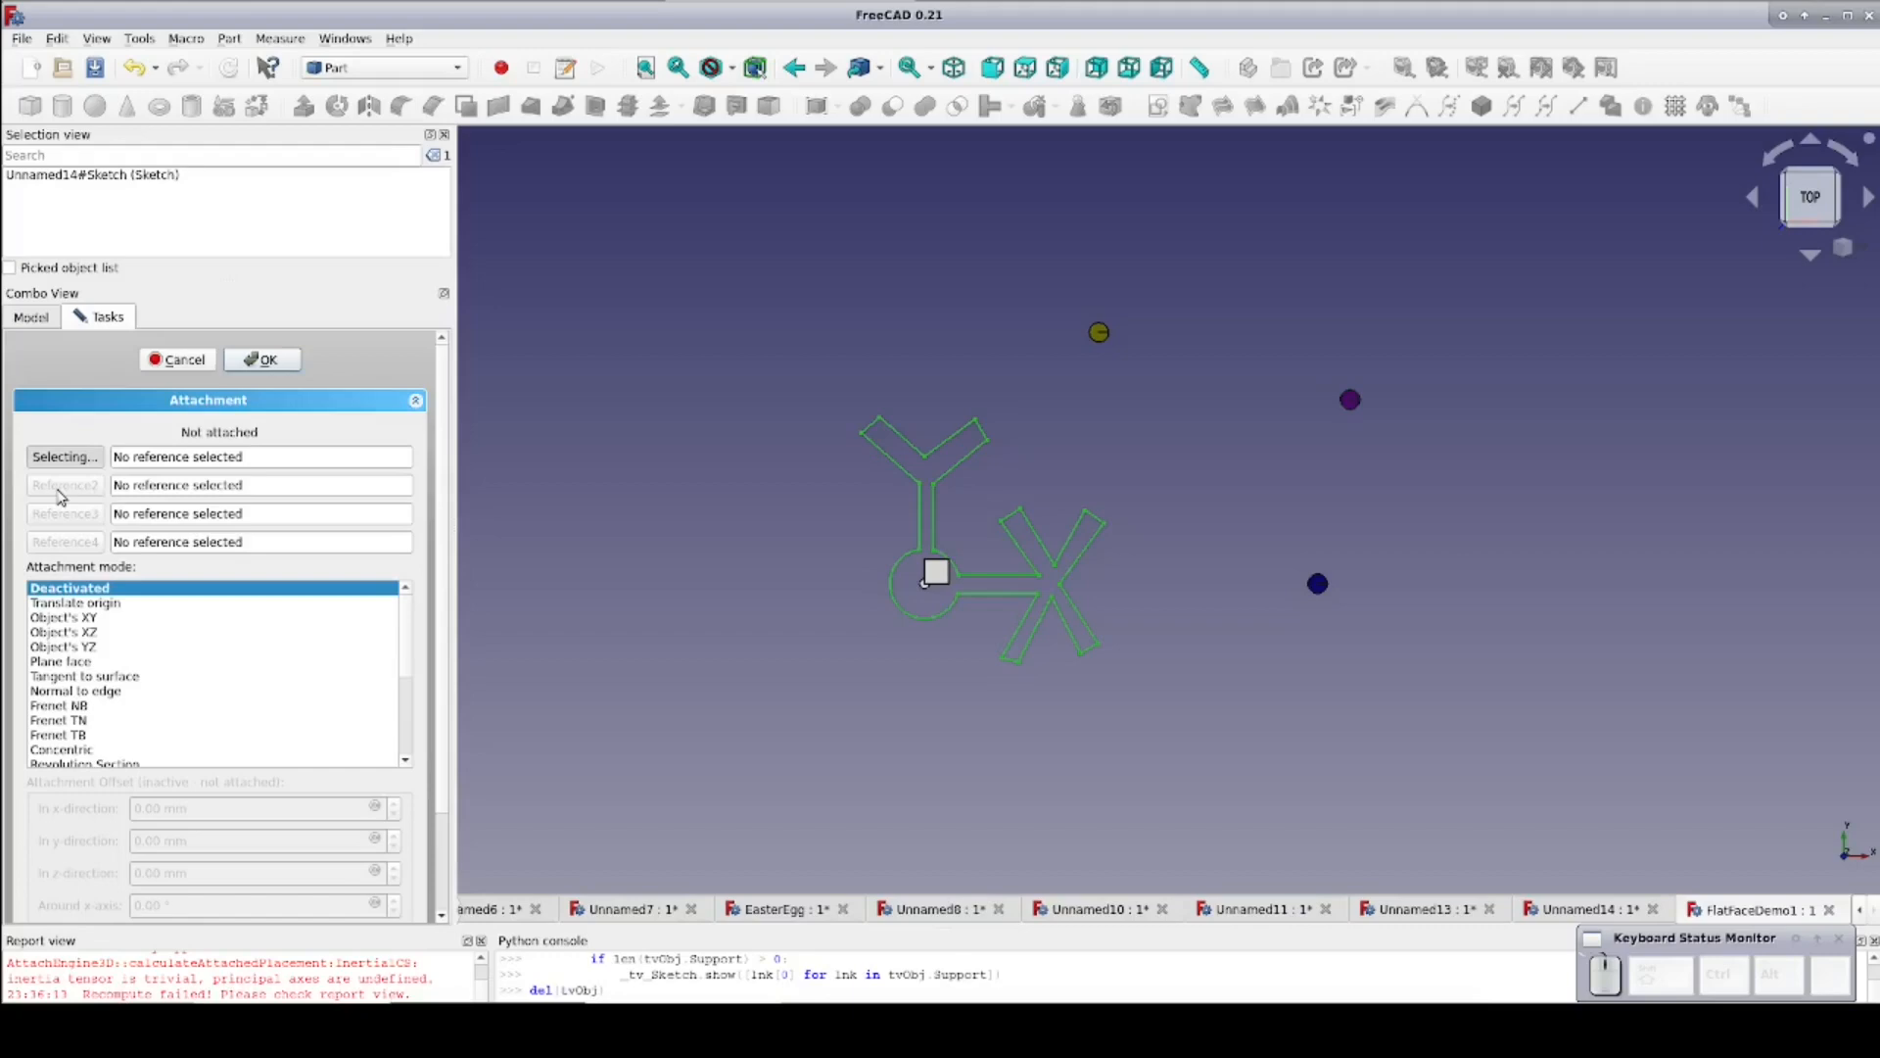
mouse_move(947, 587)
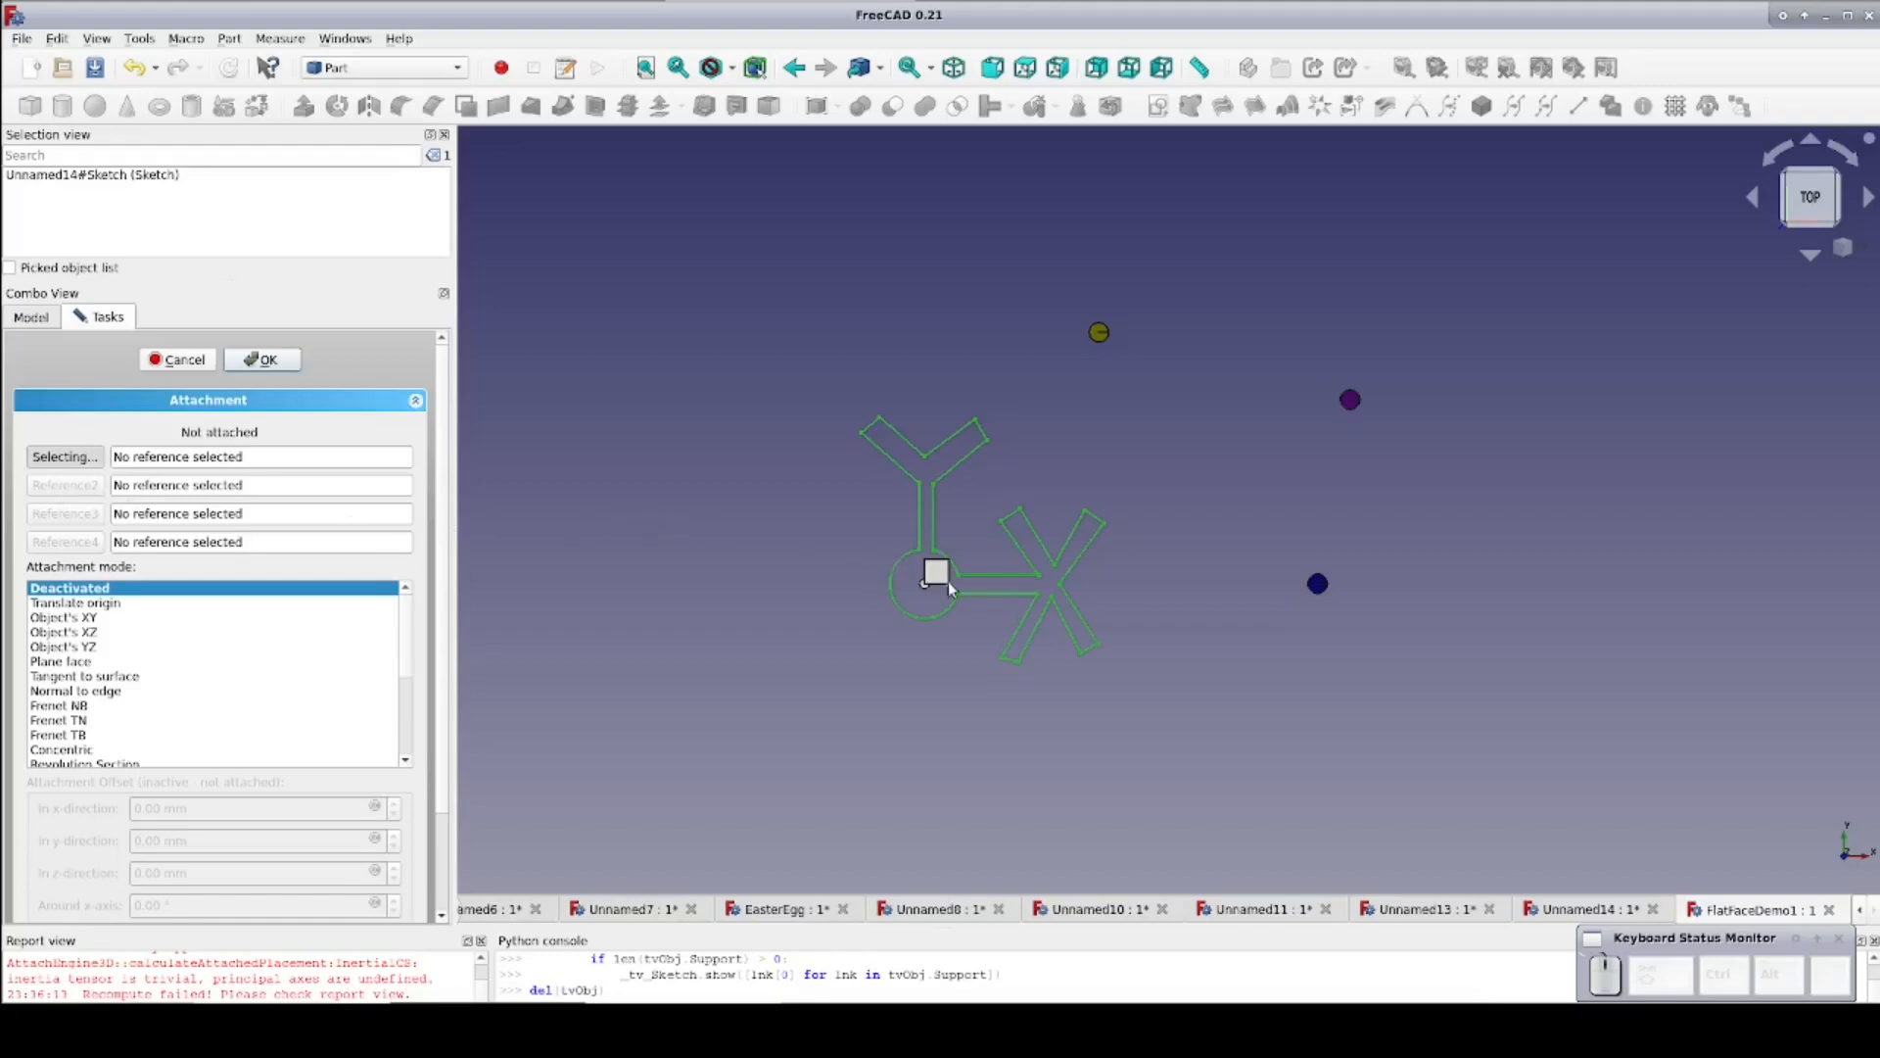
Attach the sketch to the cube's Face6 in Plane face mode
left_click(935, 573)
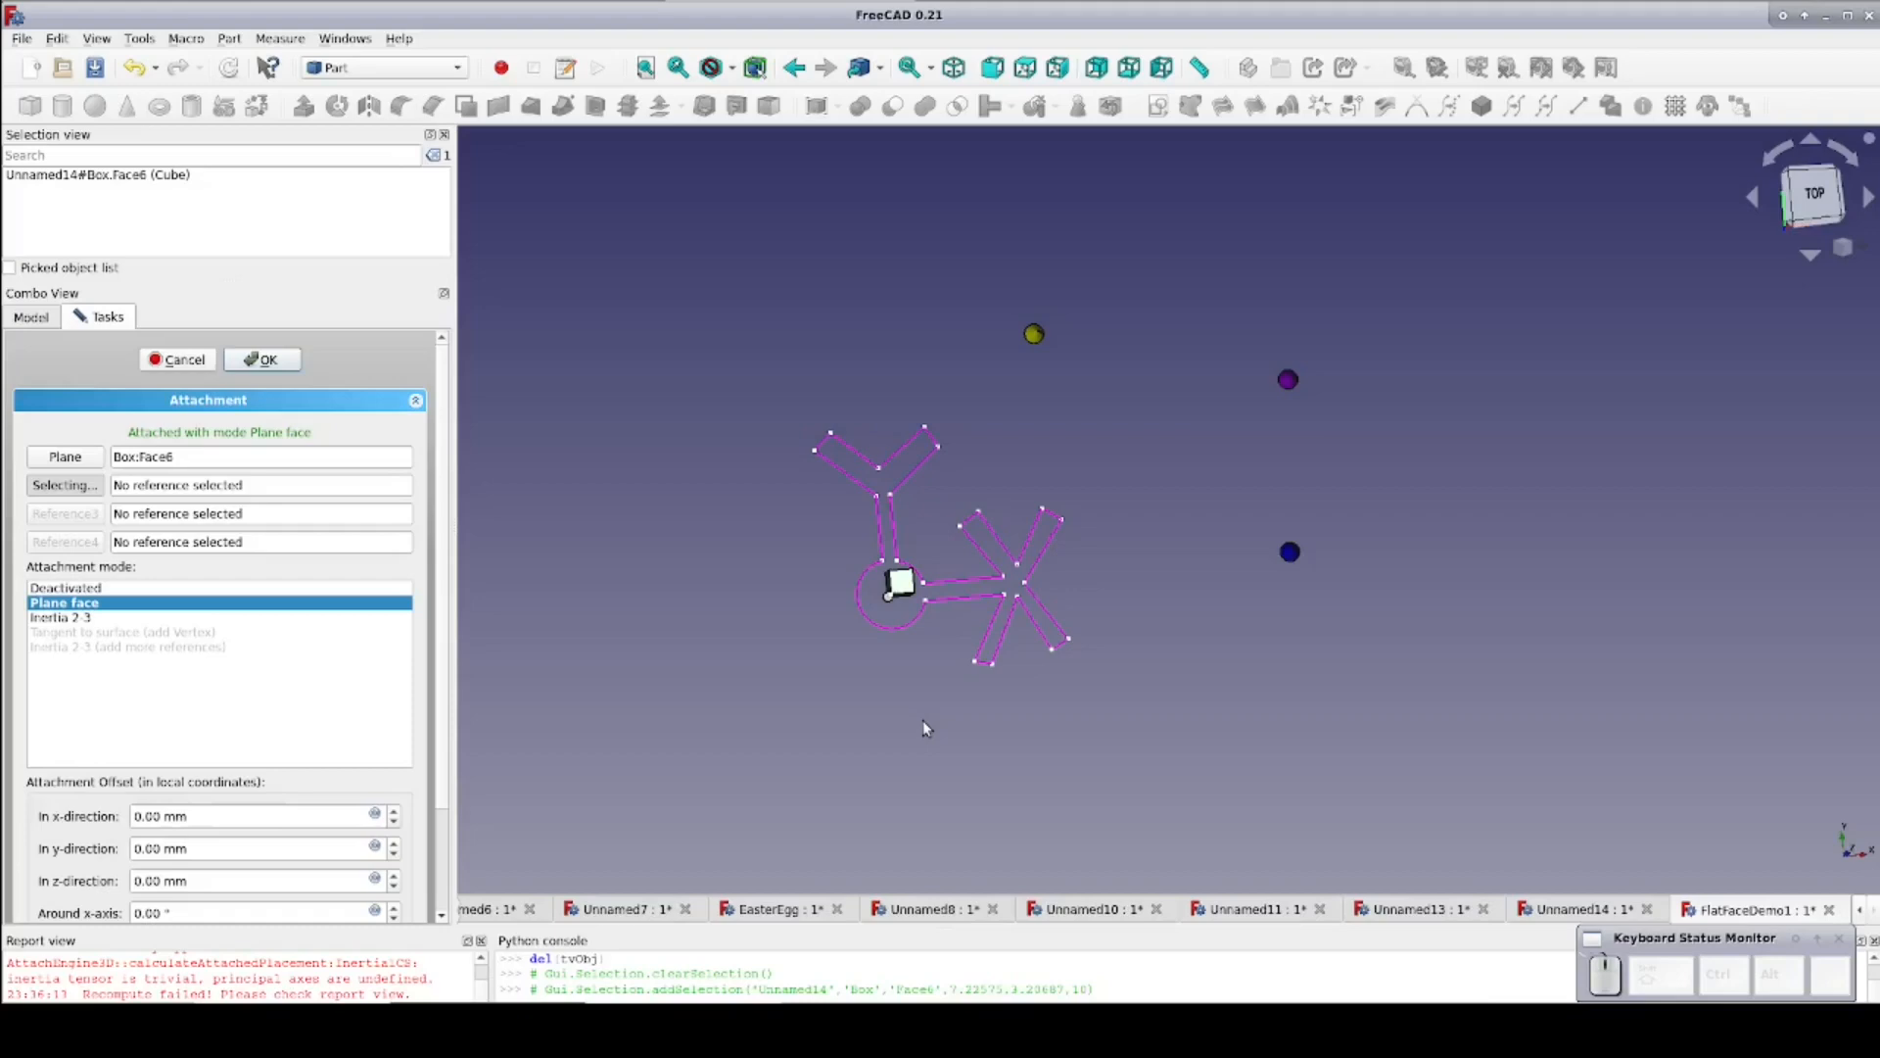
mouse_move(58, 621)
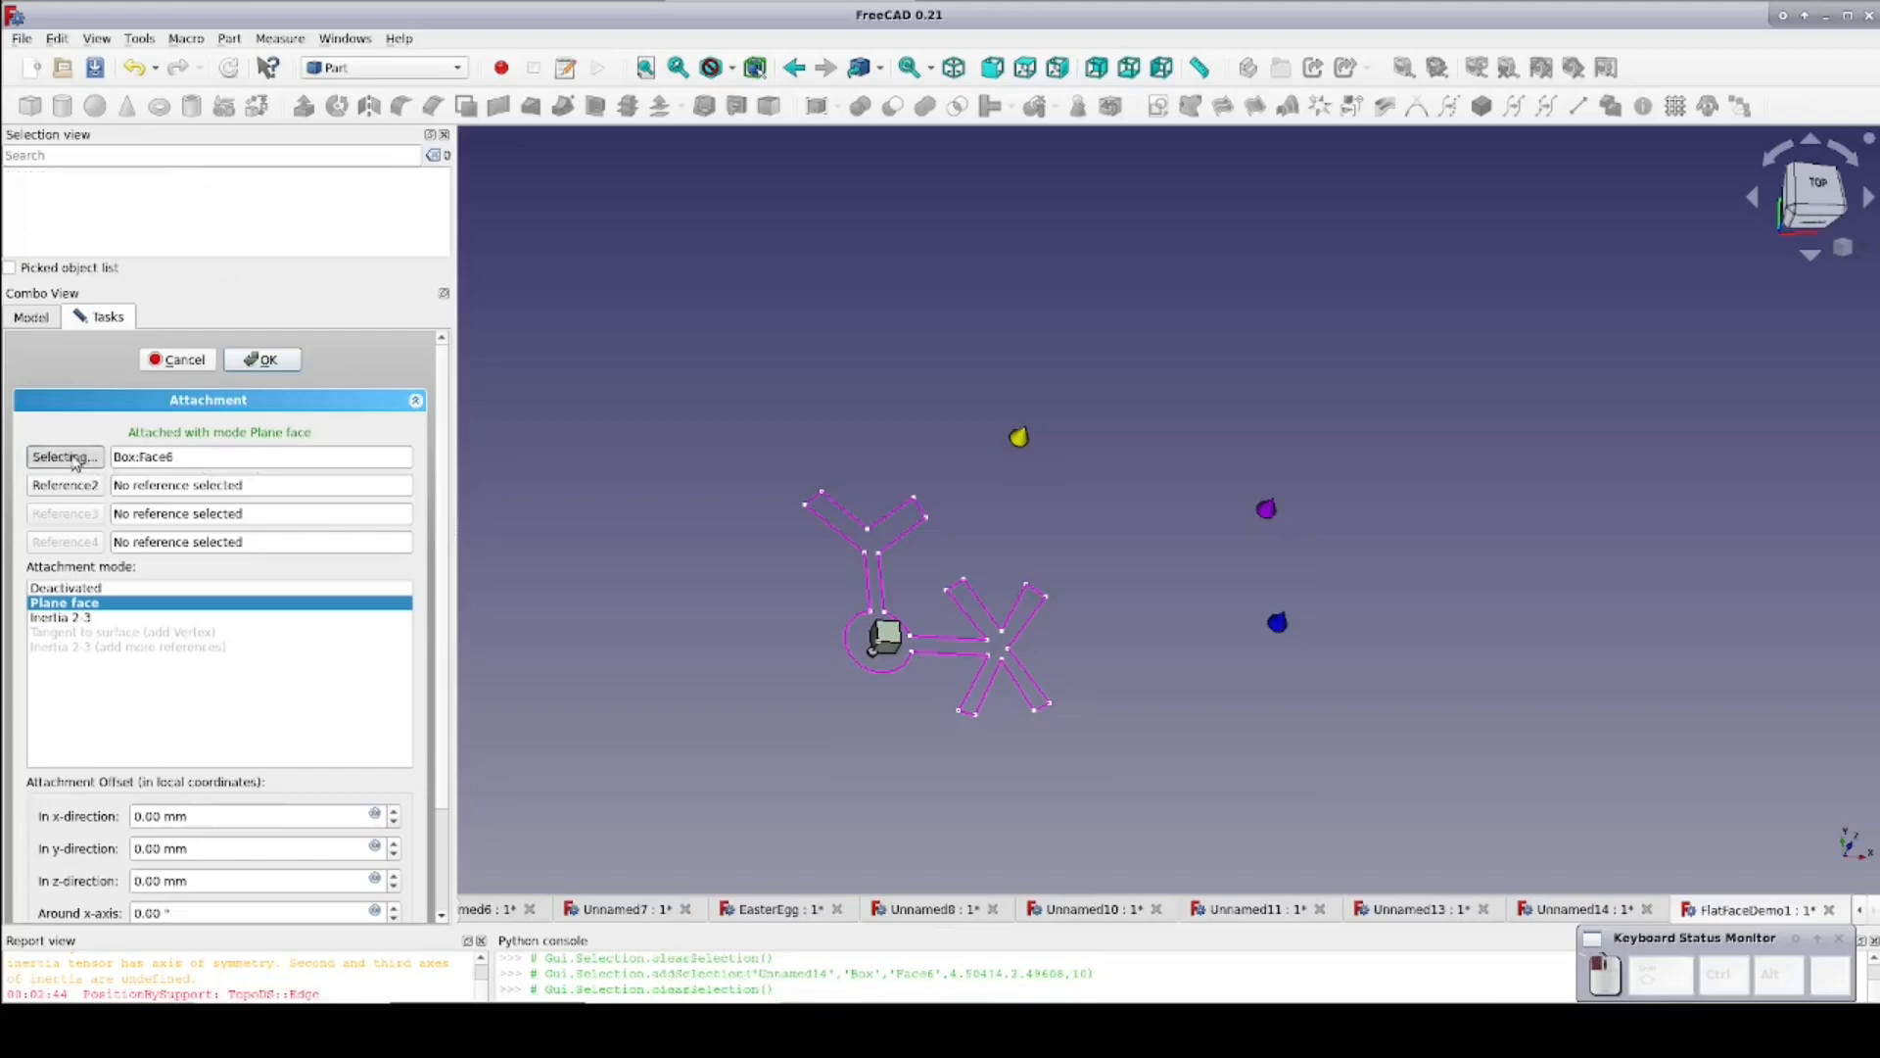
Re-attach the sketch to YellowCone's tip vertex, switching to Translate origin mode
scroll("down", 3)
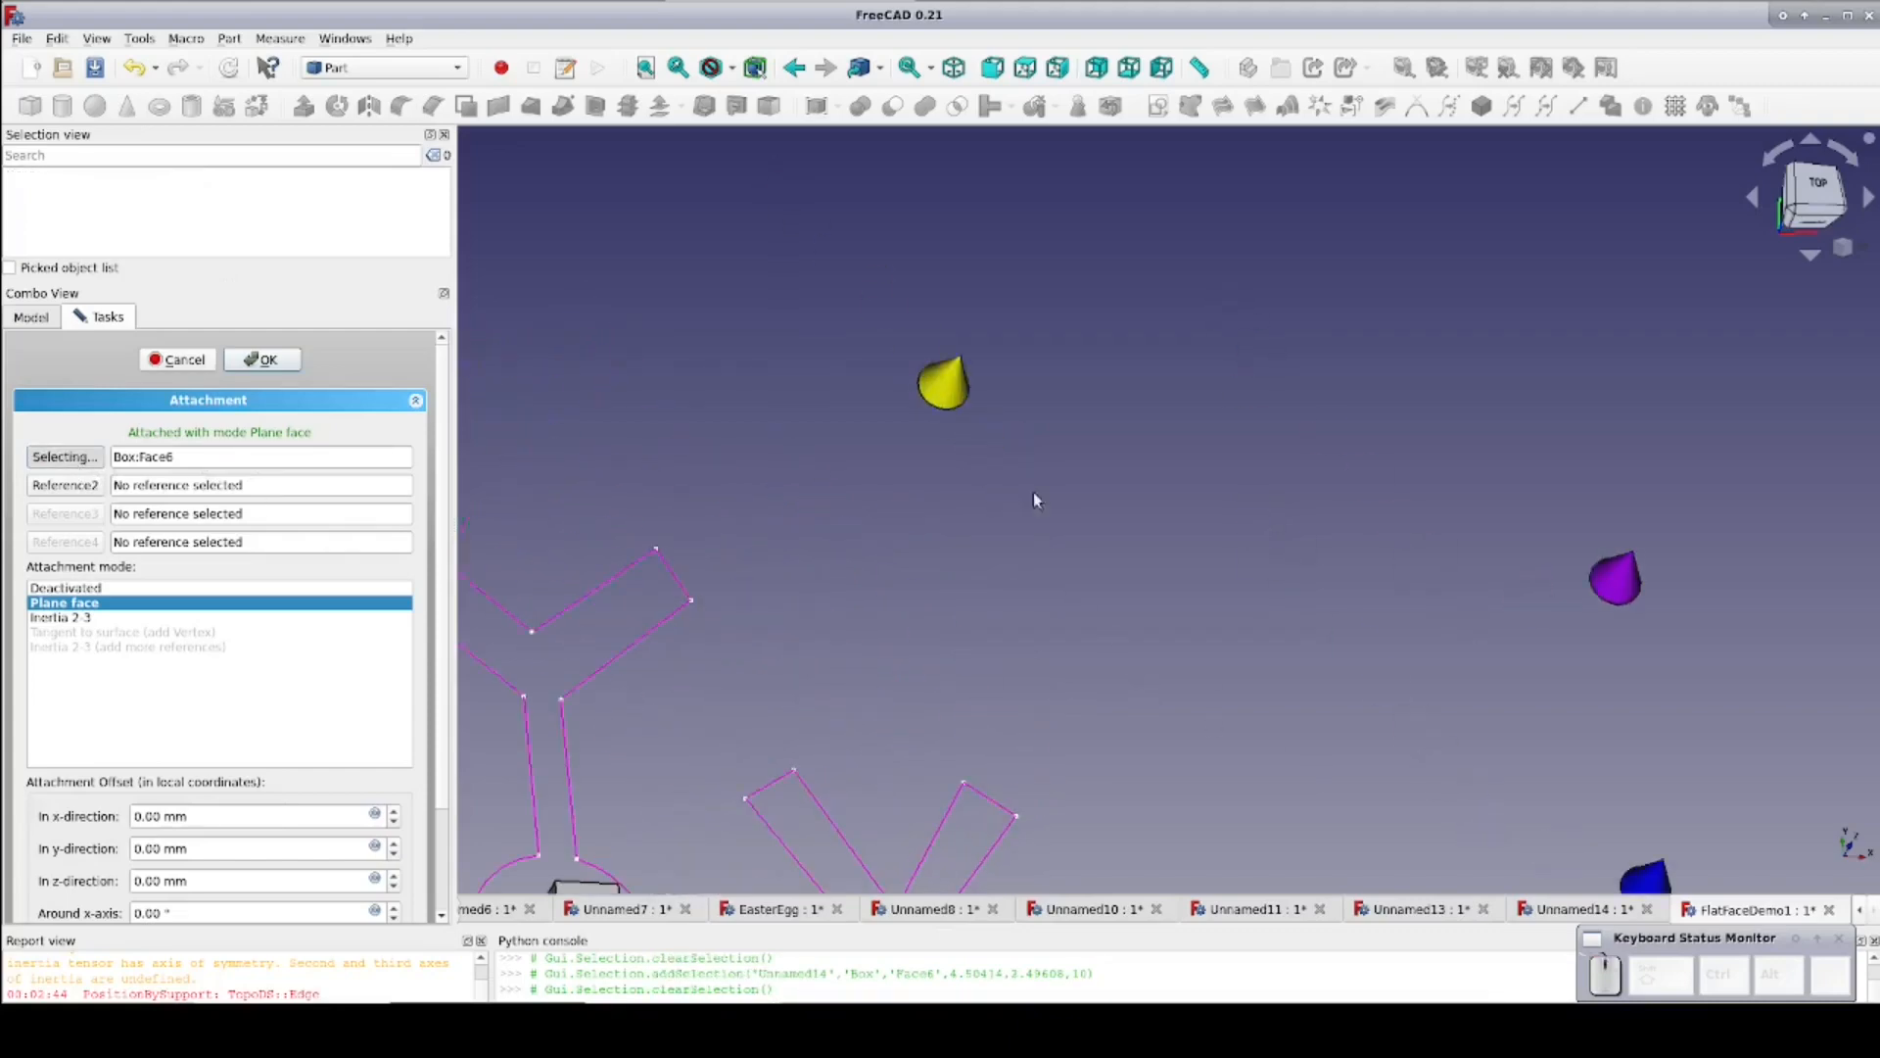
mouse_move(971, 362)
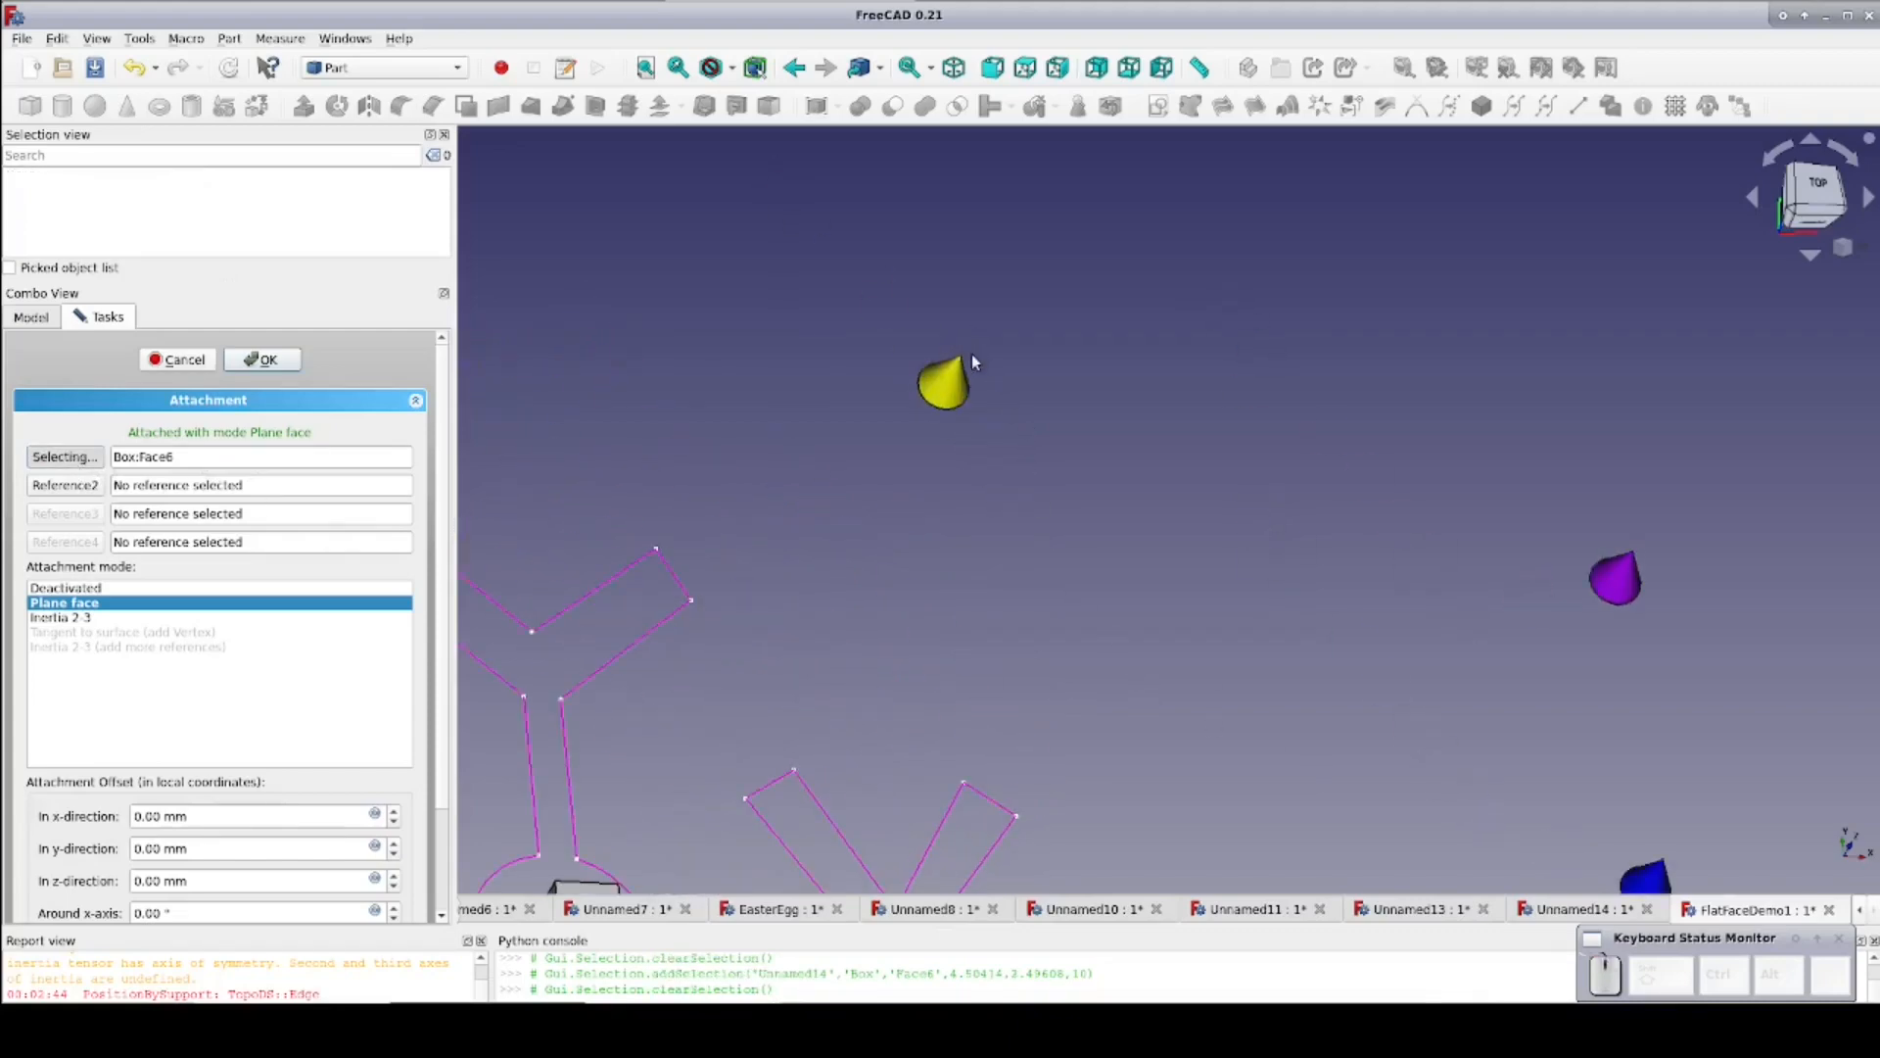
mouse_move(969, 353)
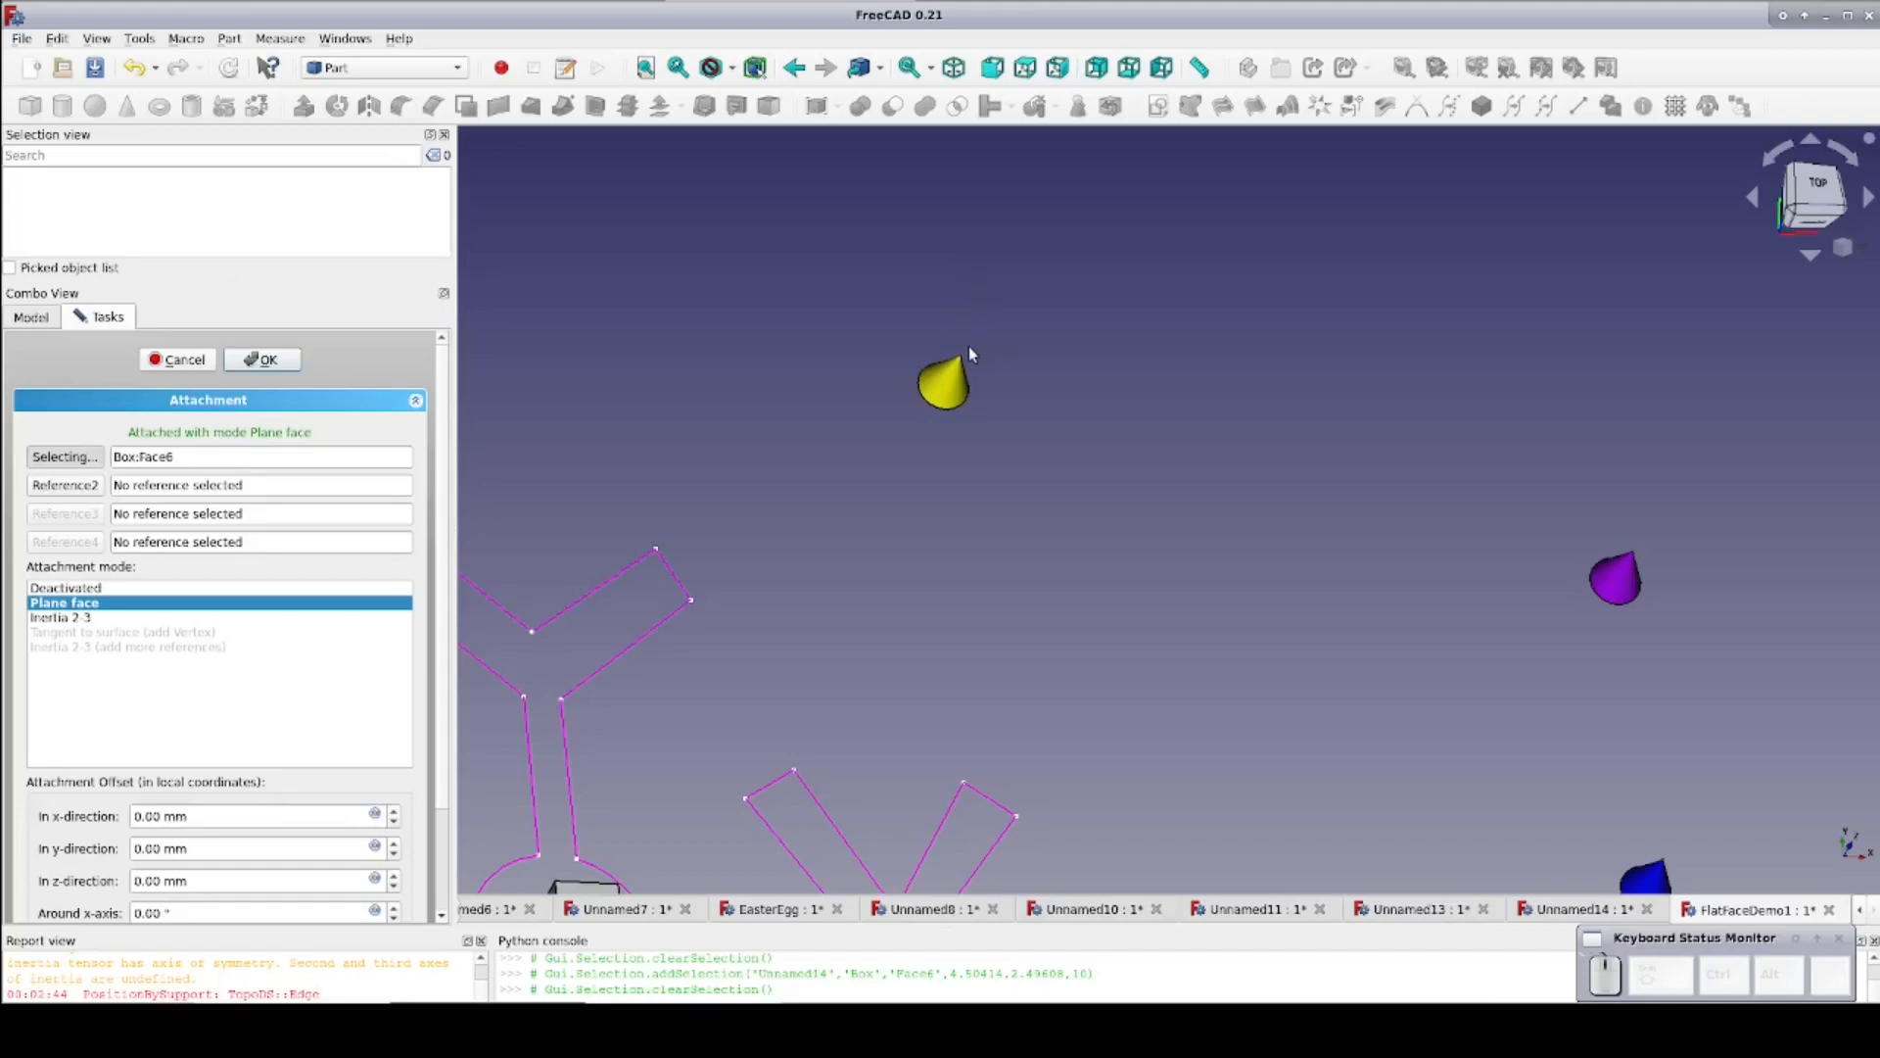
left_click(958, 359)
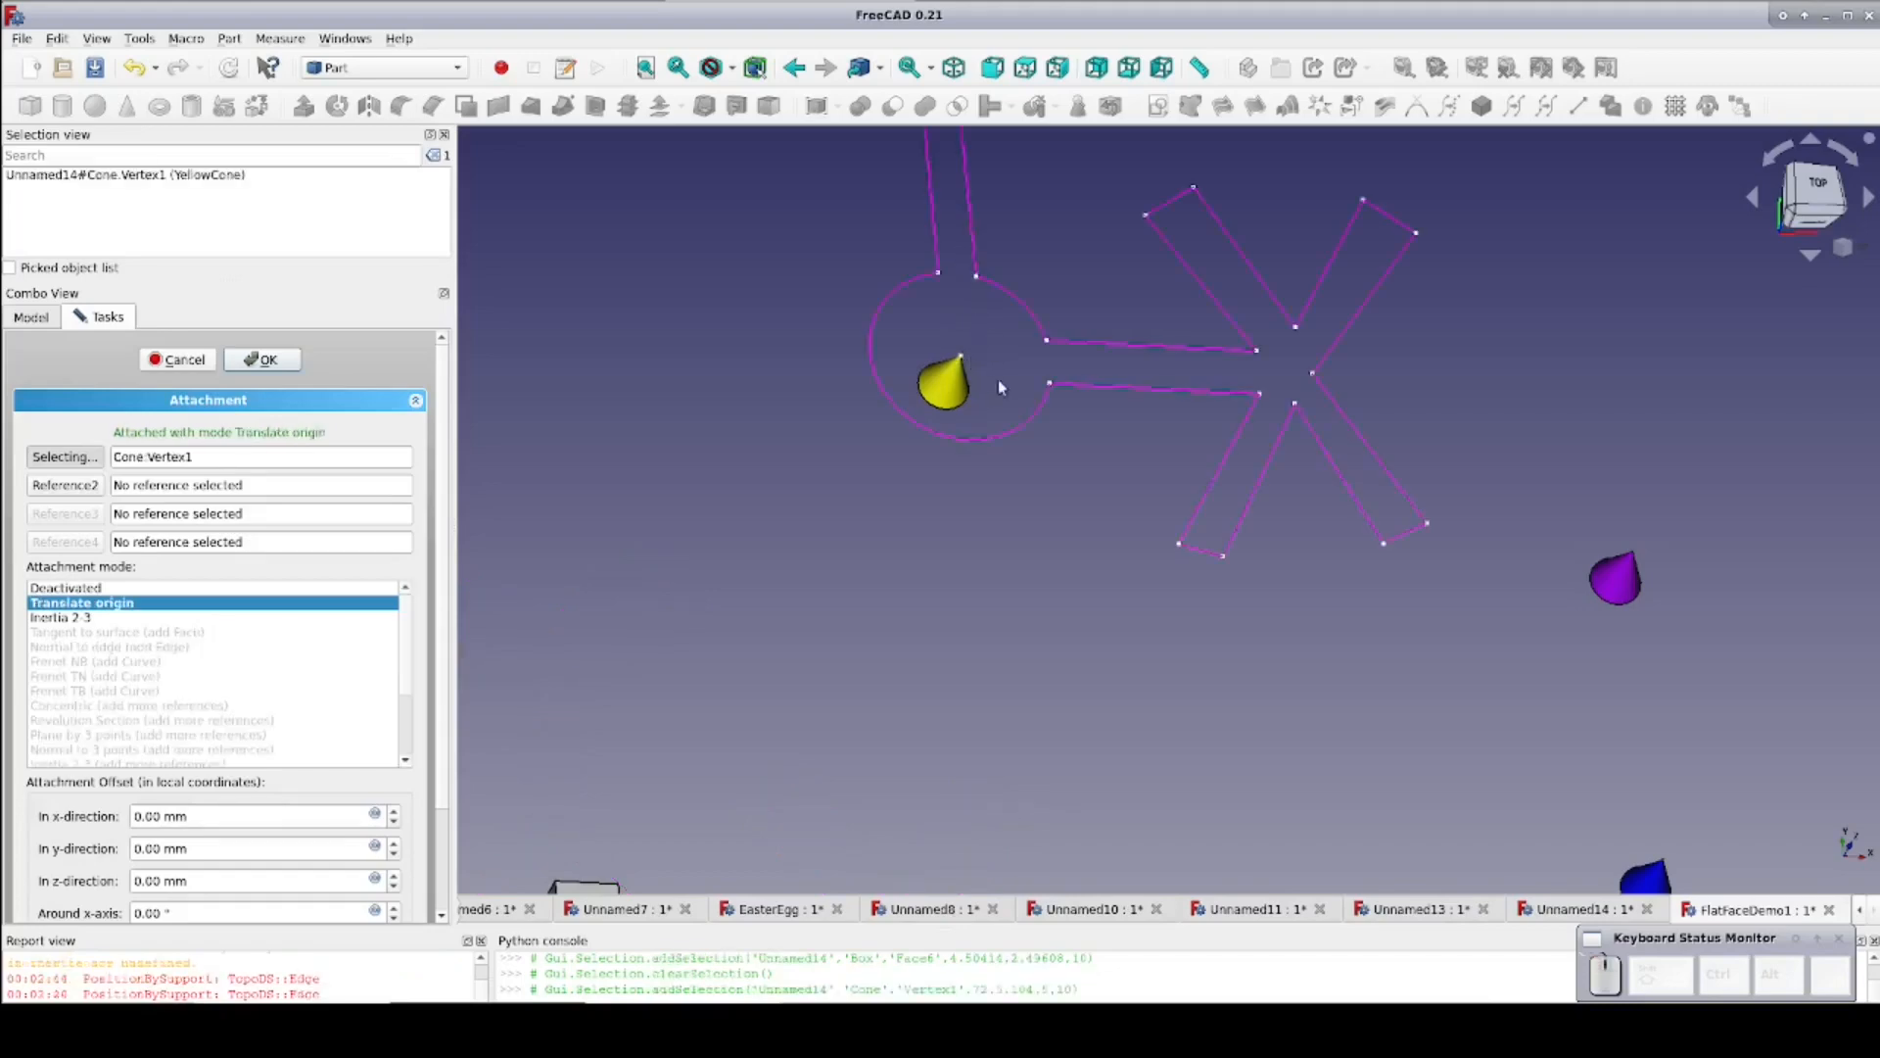
mouse_move(984, 525)
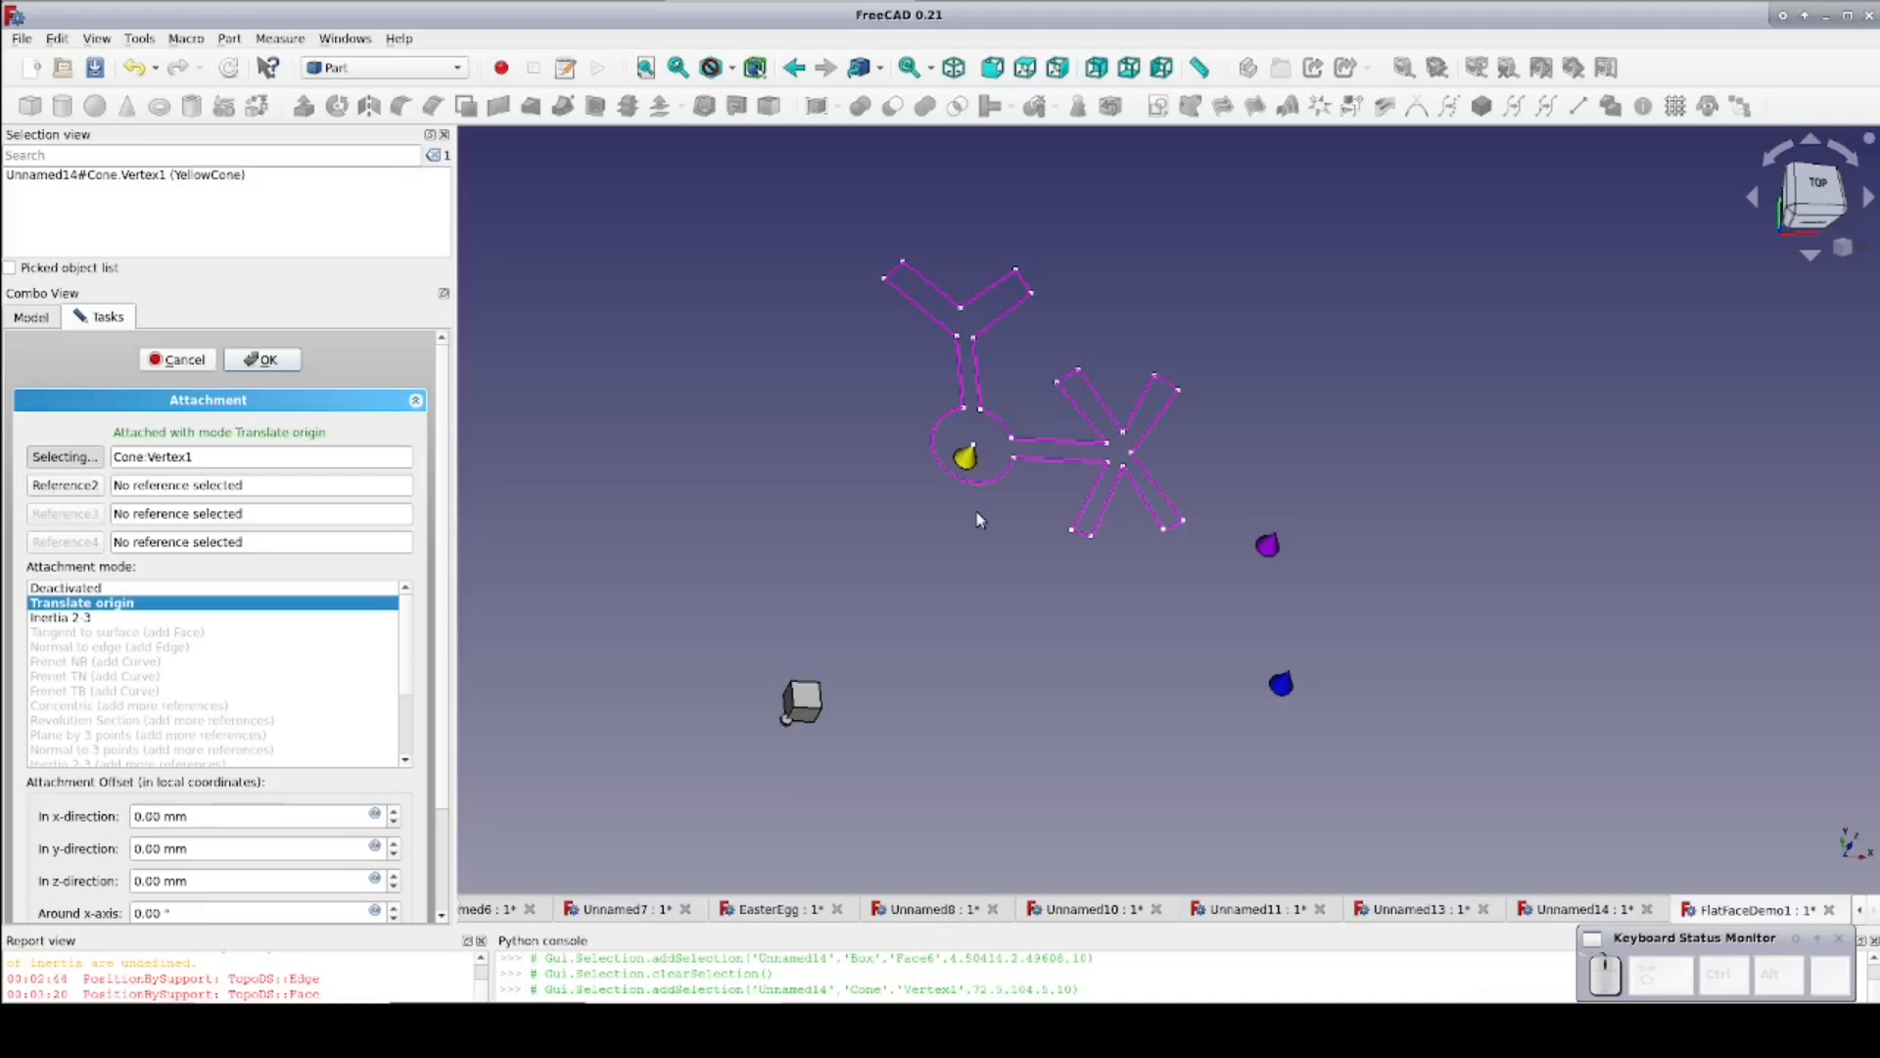
mouse_move(245, 514)
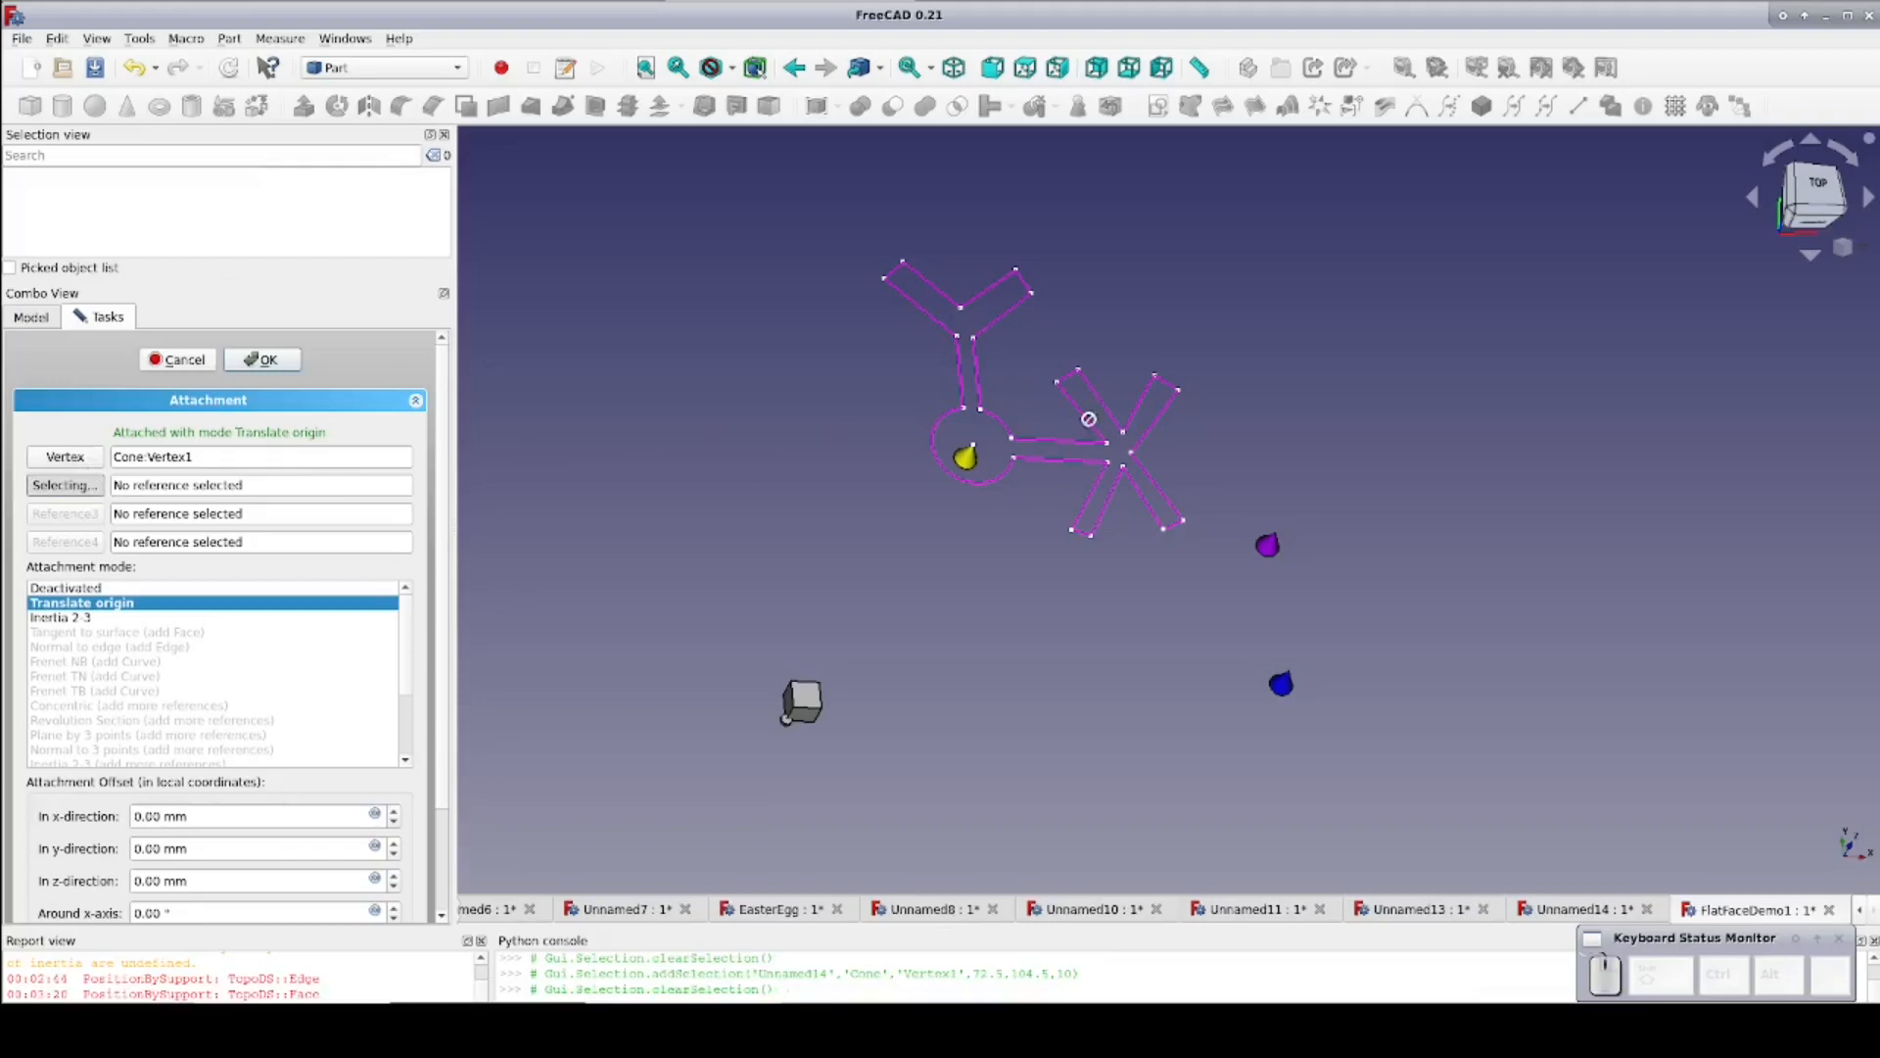
mouse_move(1269, 539)
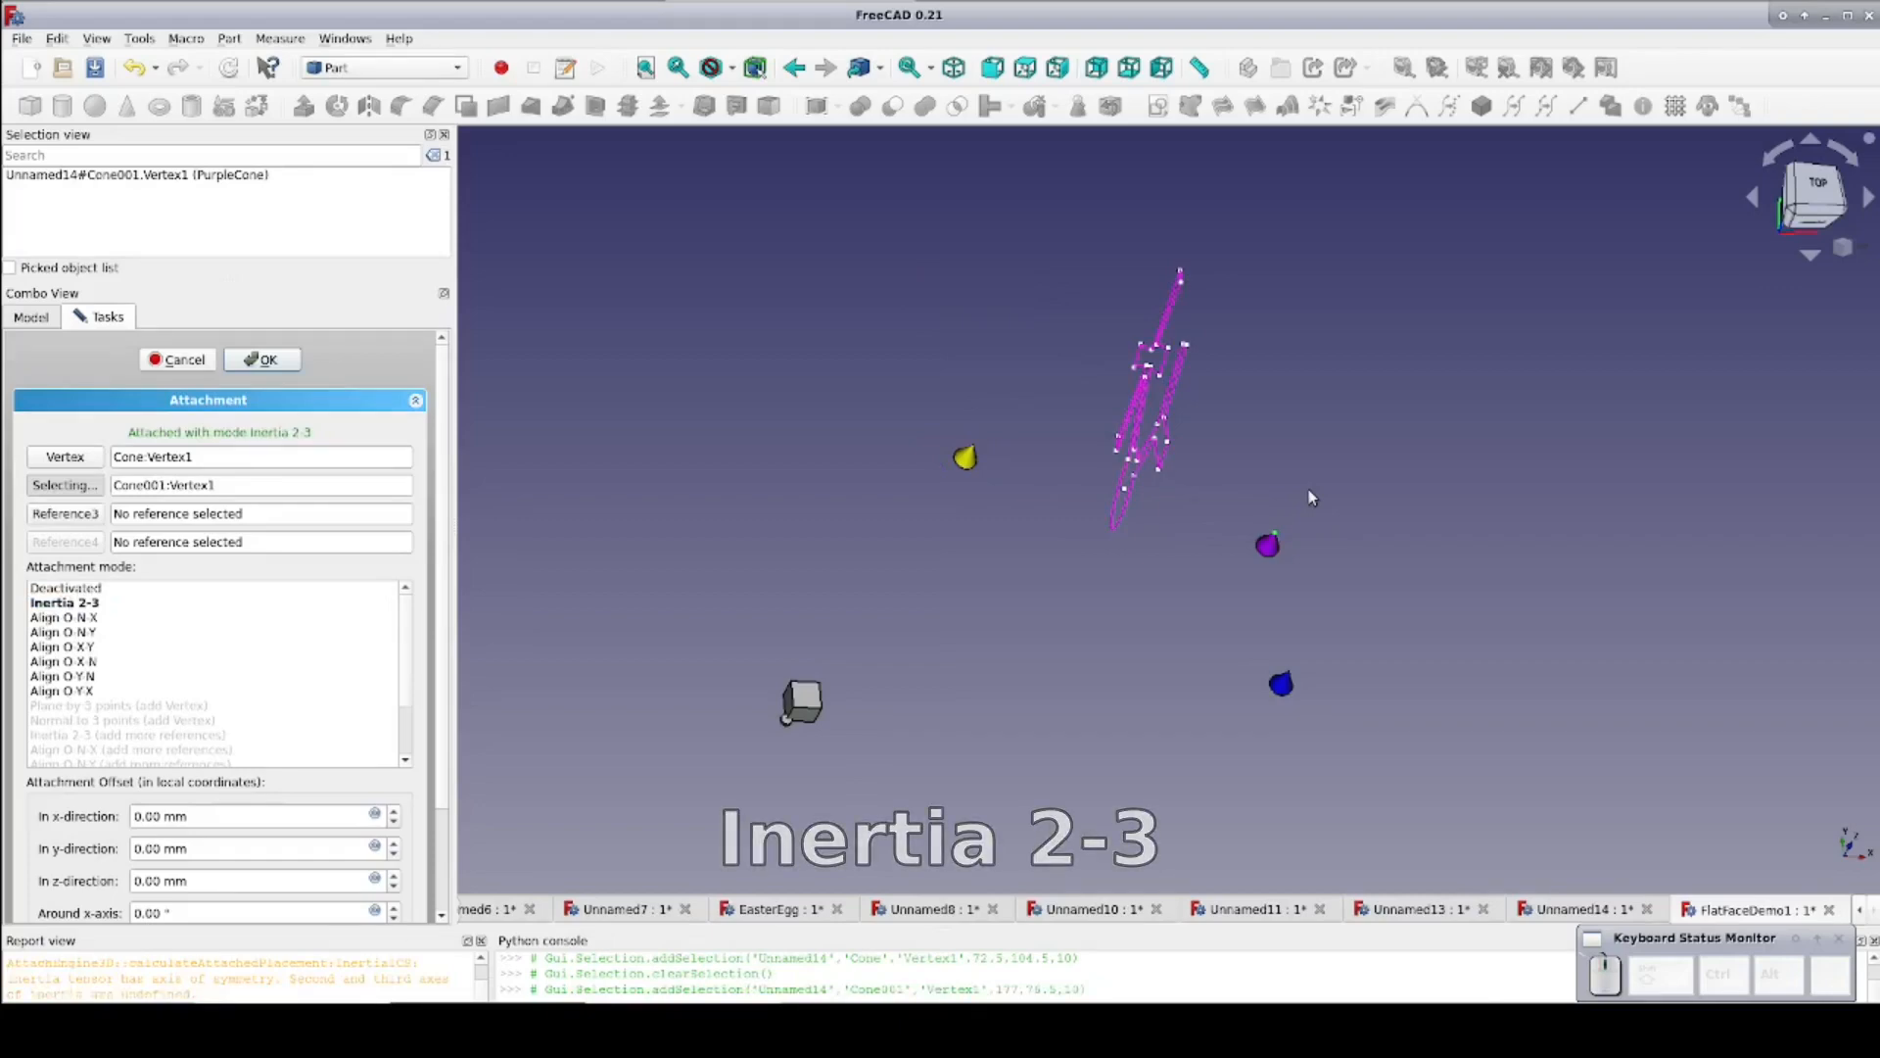
mouse_move(1335, 498)
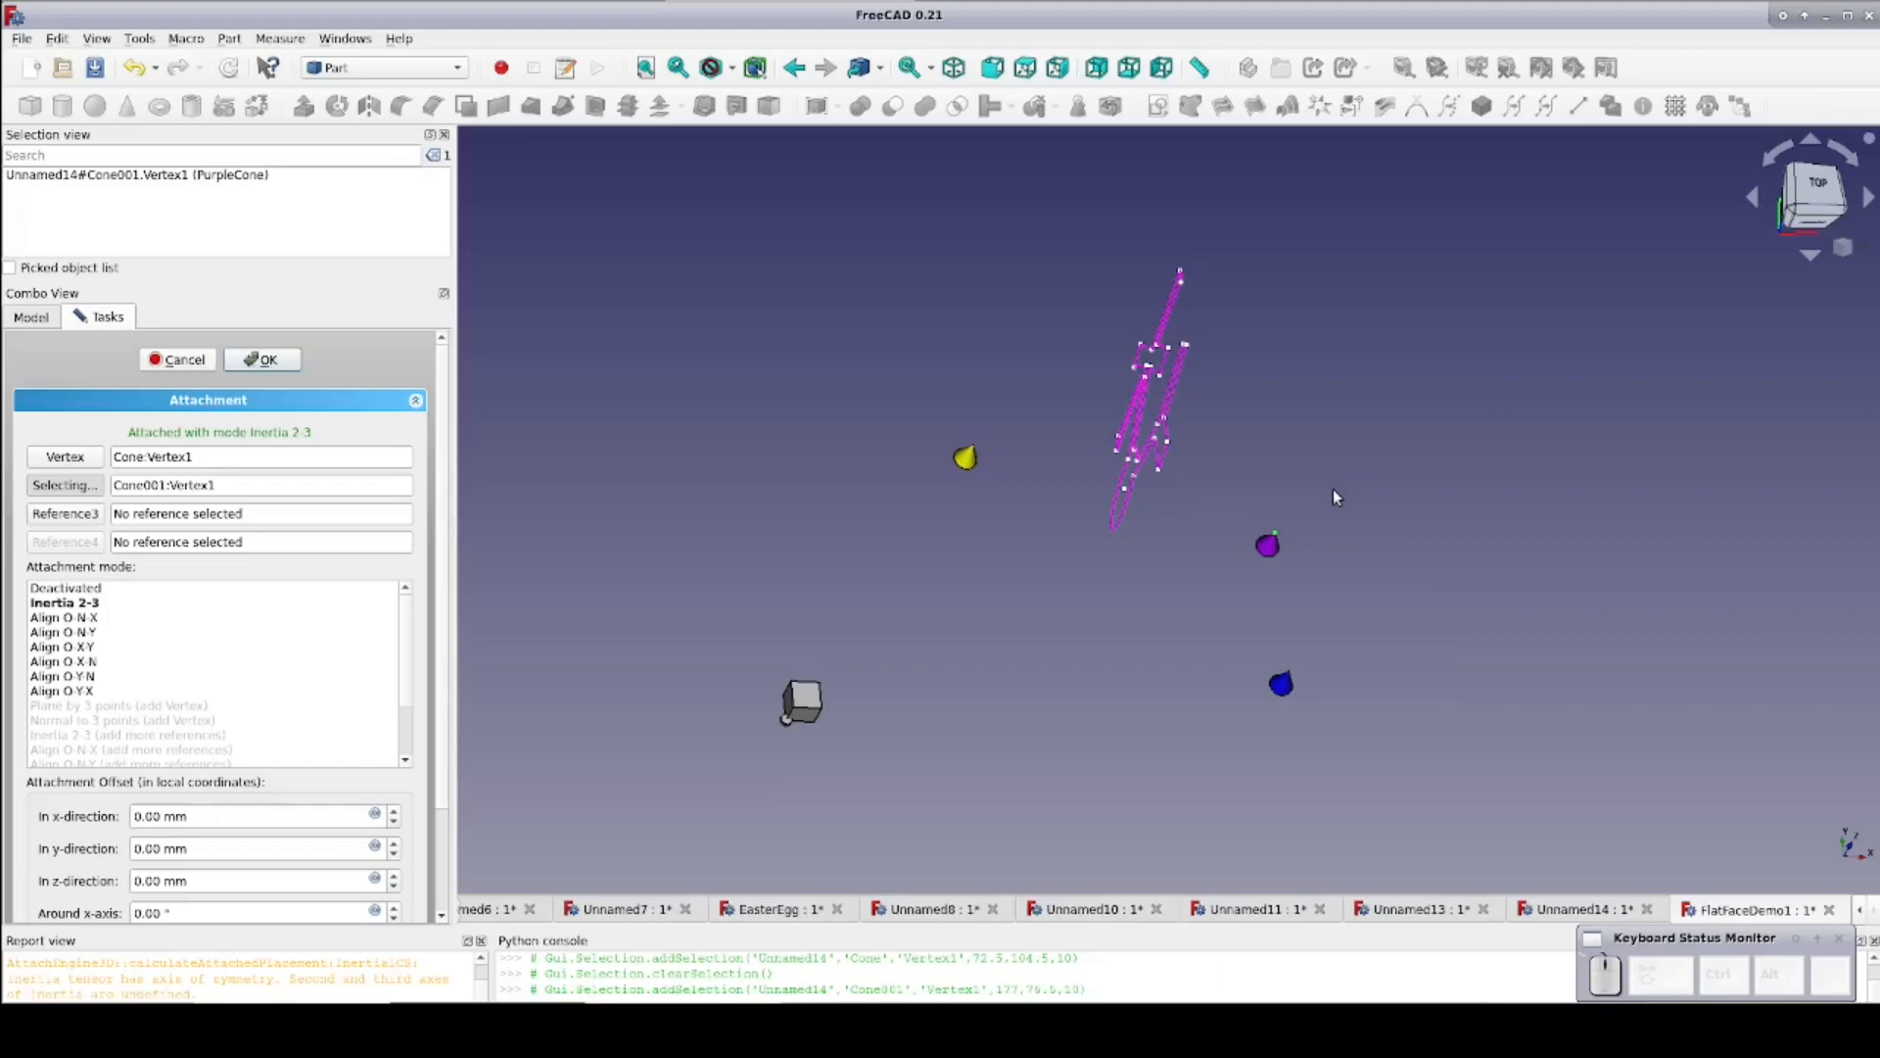
mouse_move(96, 634)
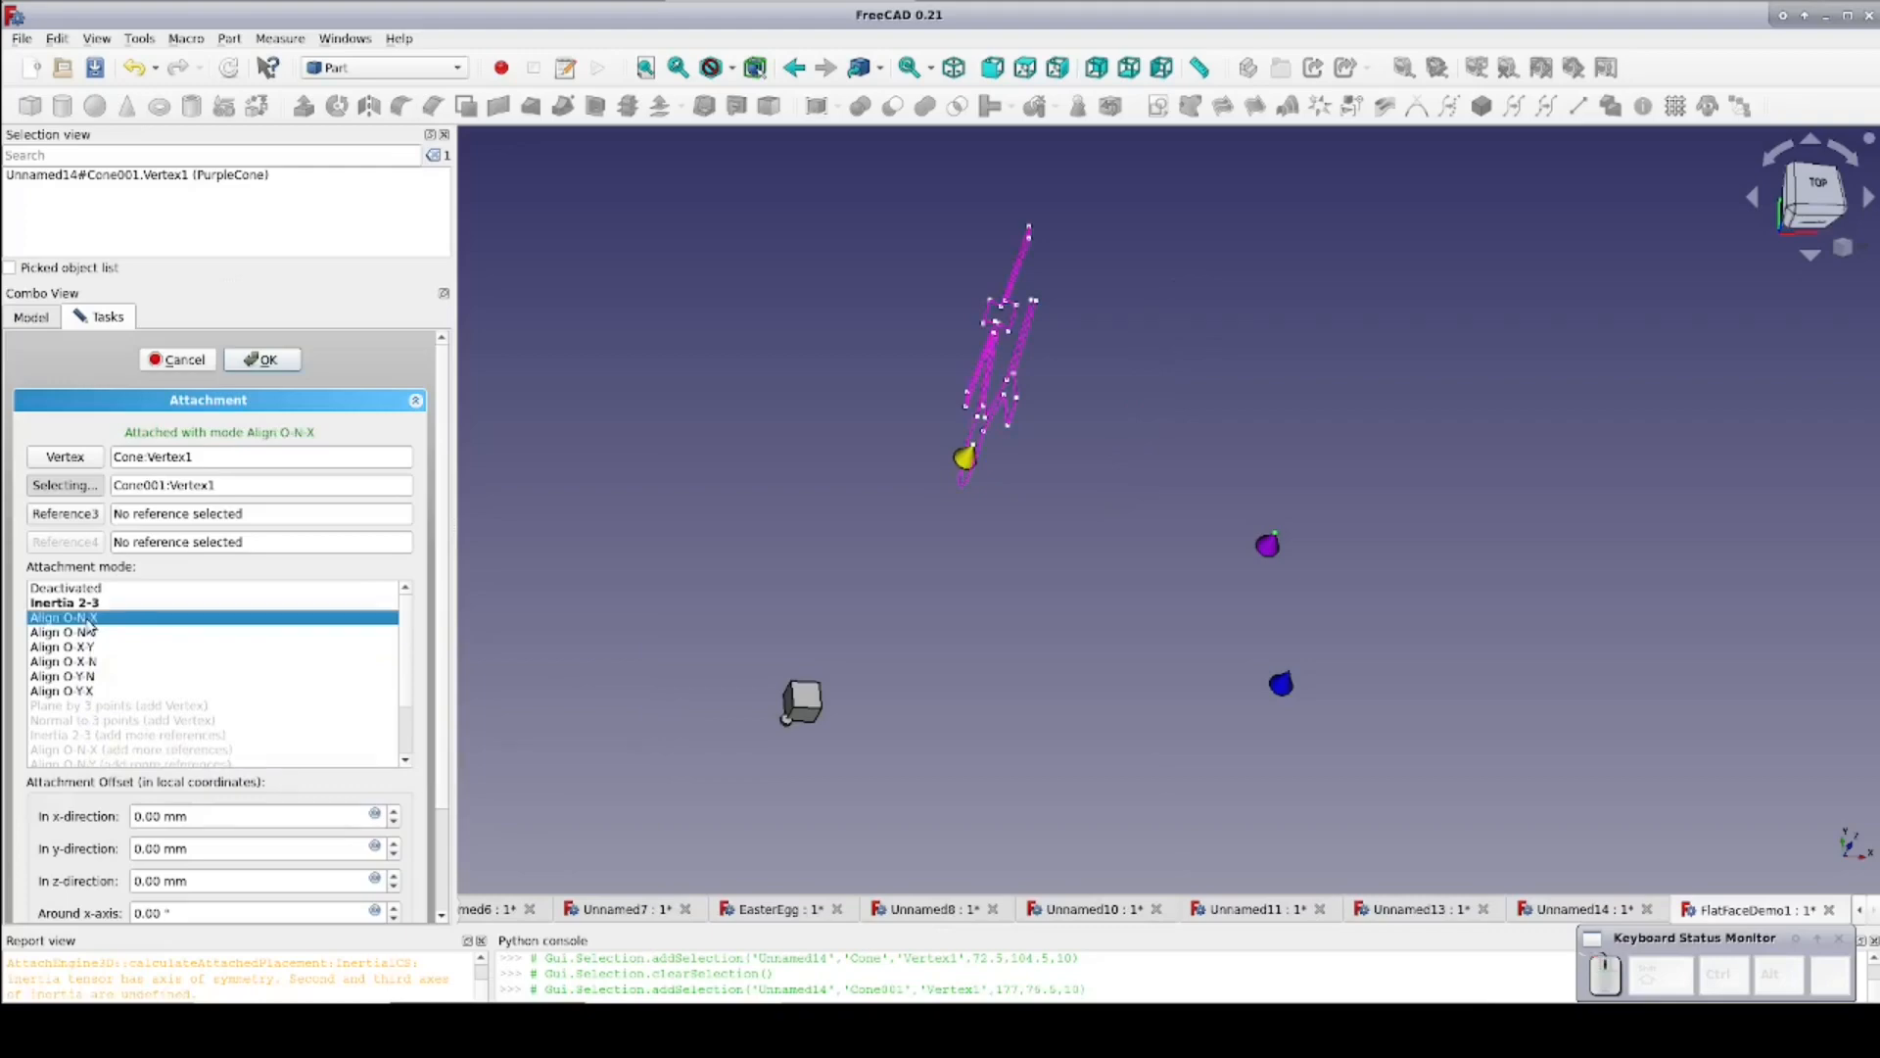
mouse_move(63, 616)
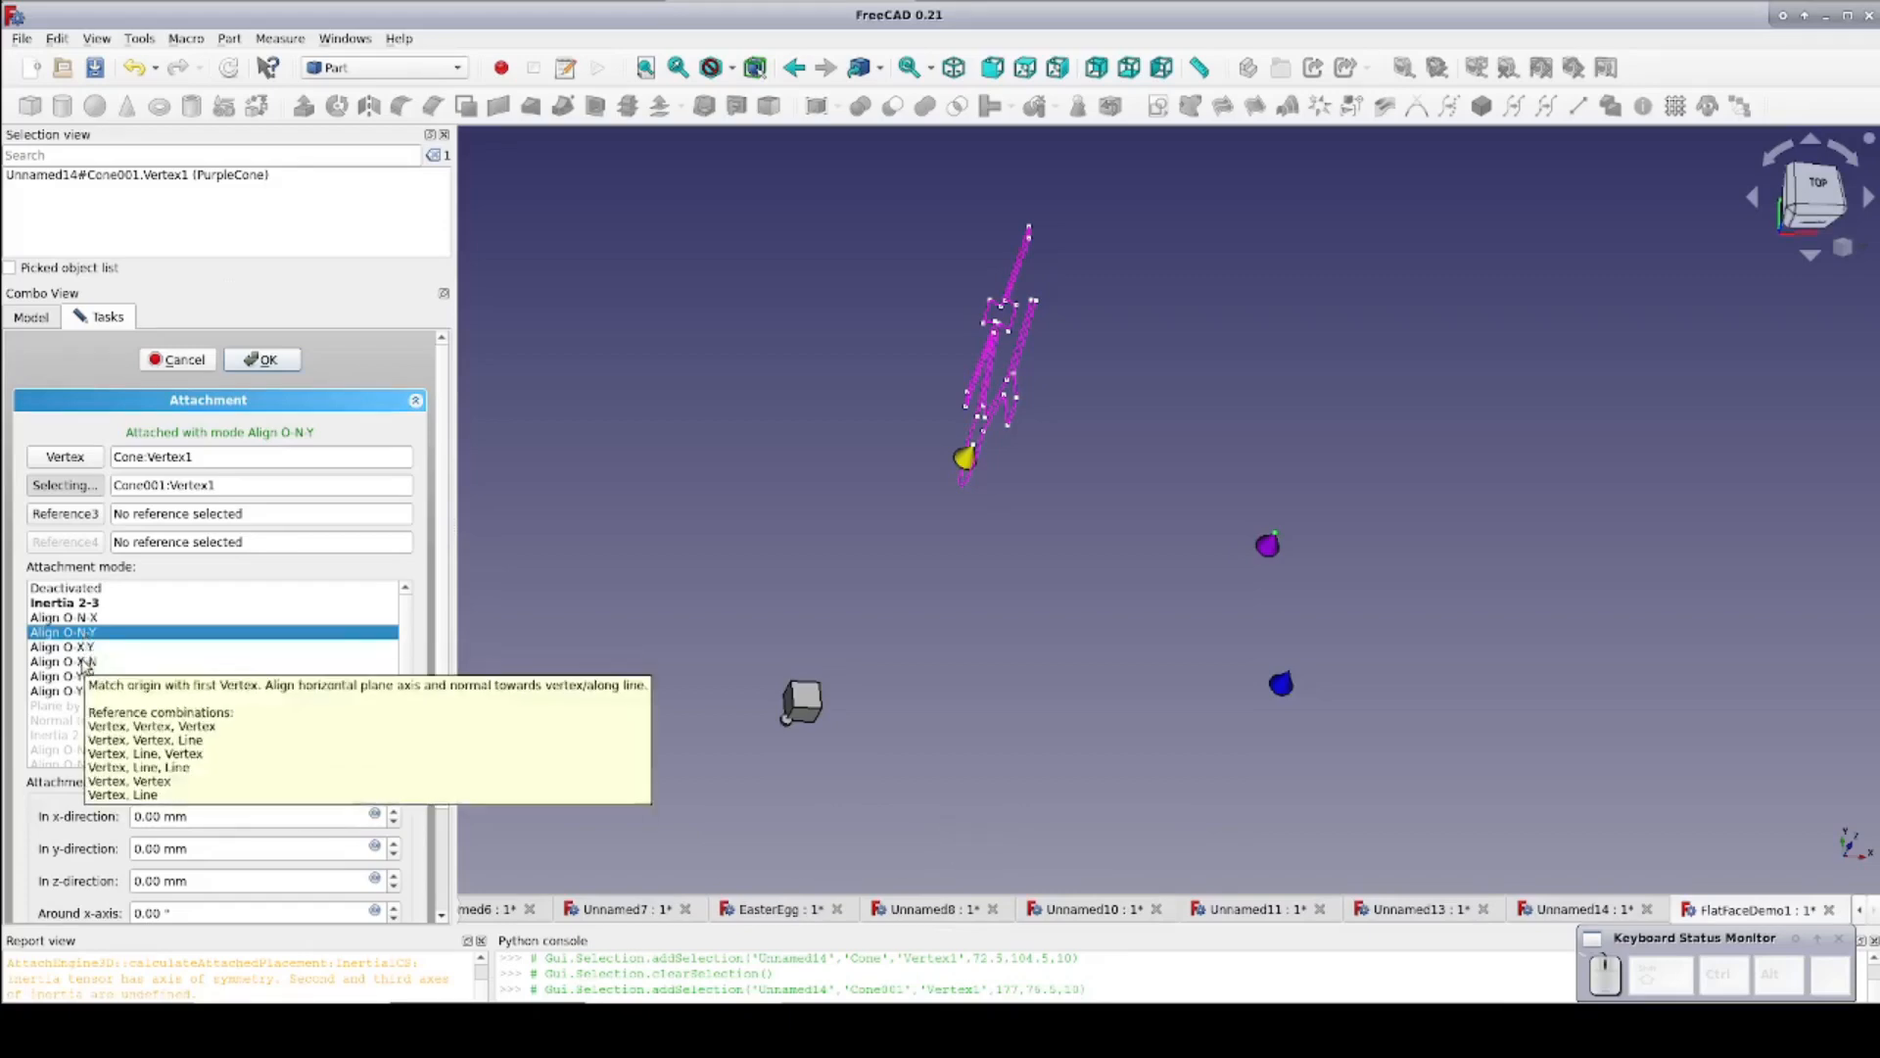
mouse_move(63, 647)
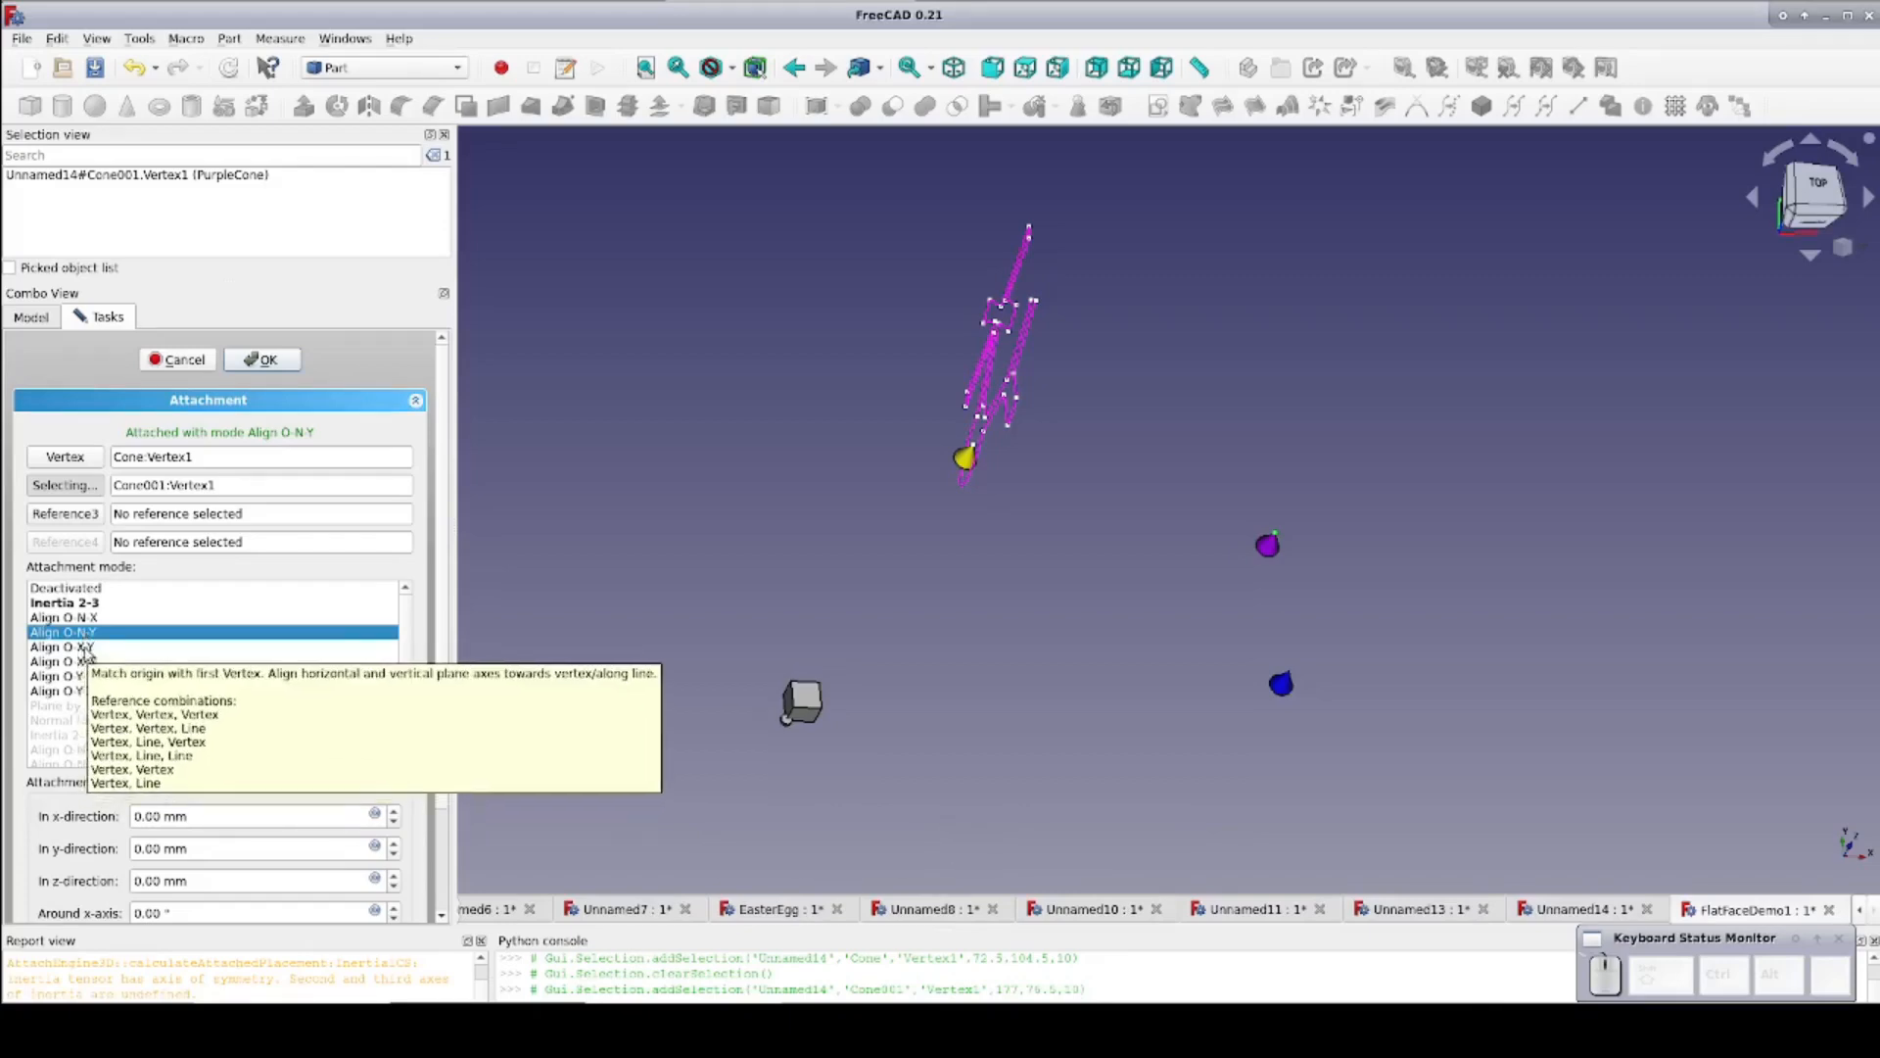
Switch the sketch attachment mode to Align O-N-Y, then to Align O-Y-X
left_click(63, 646)
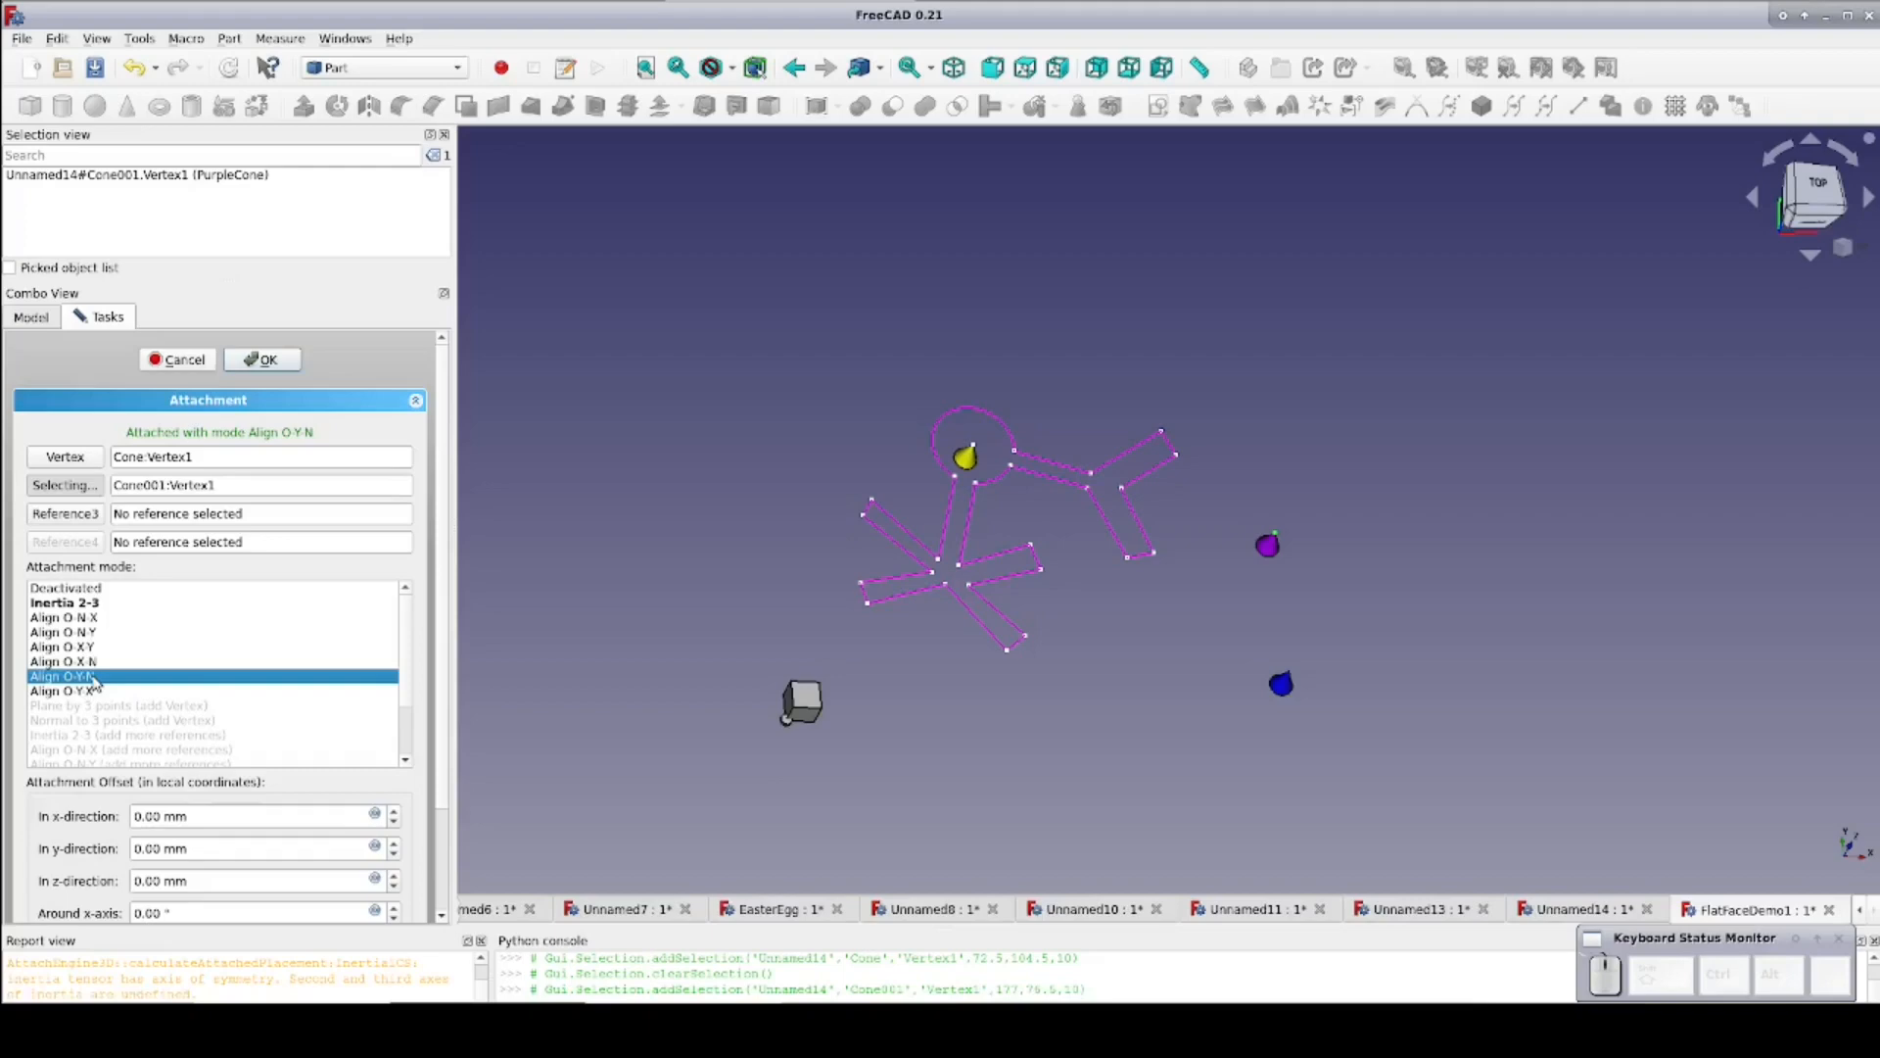
mouse_move(66, 691)
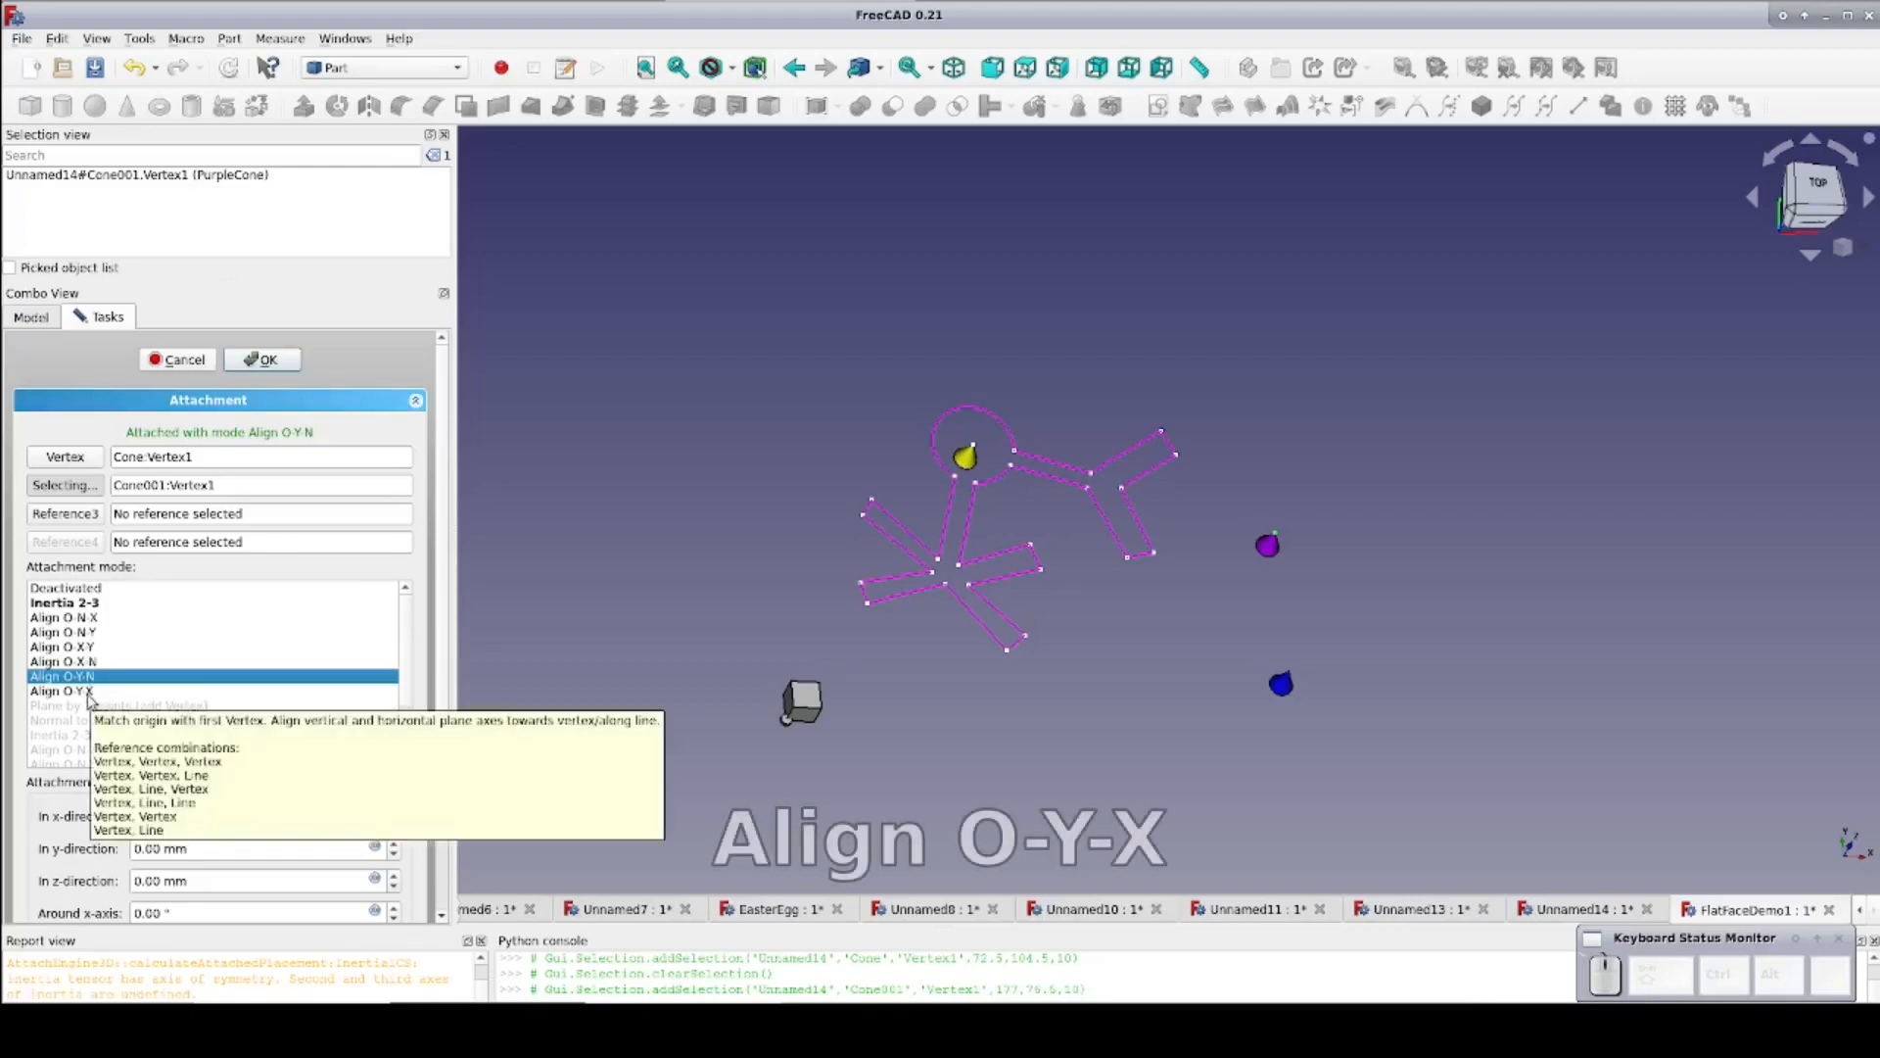
left_click(59, 690)
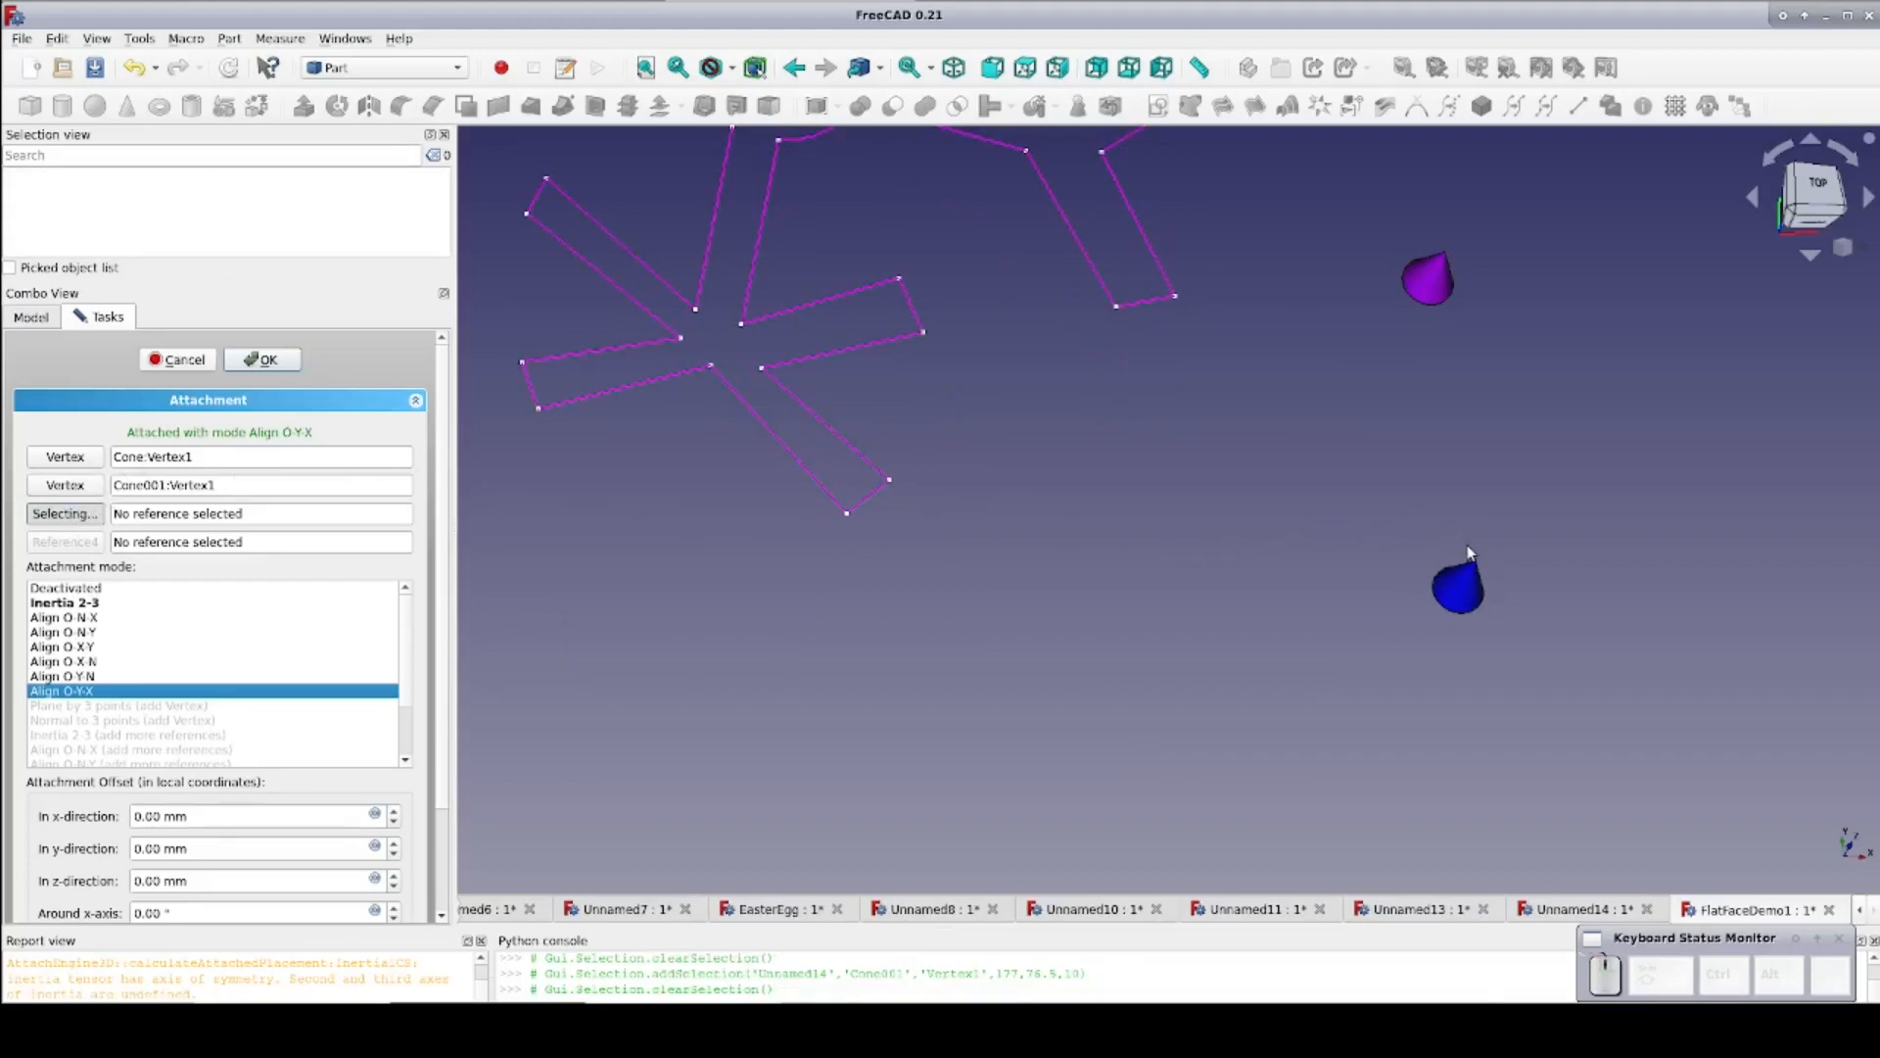
mouse_move(1476, 559)
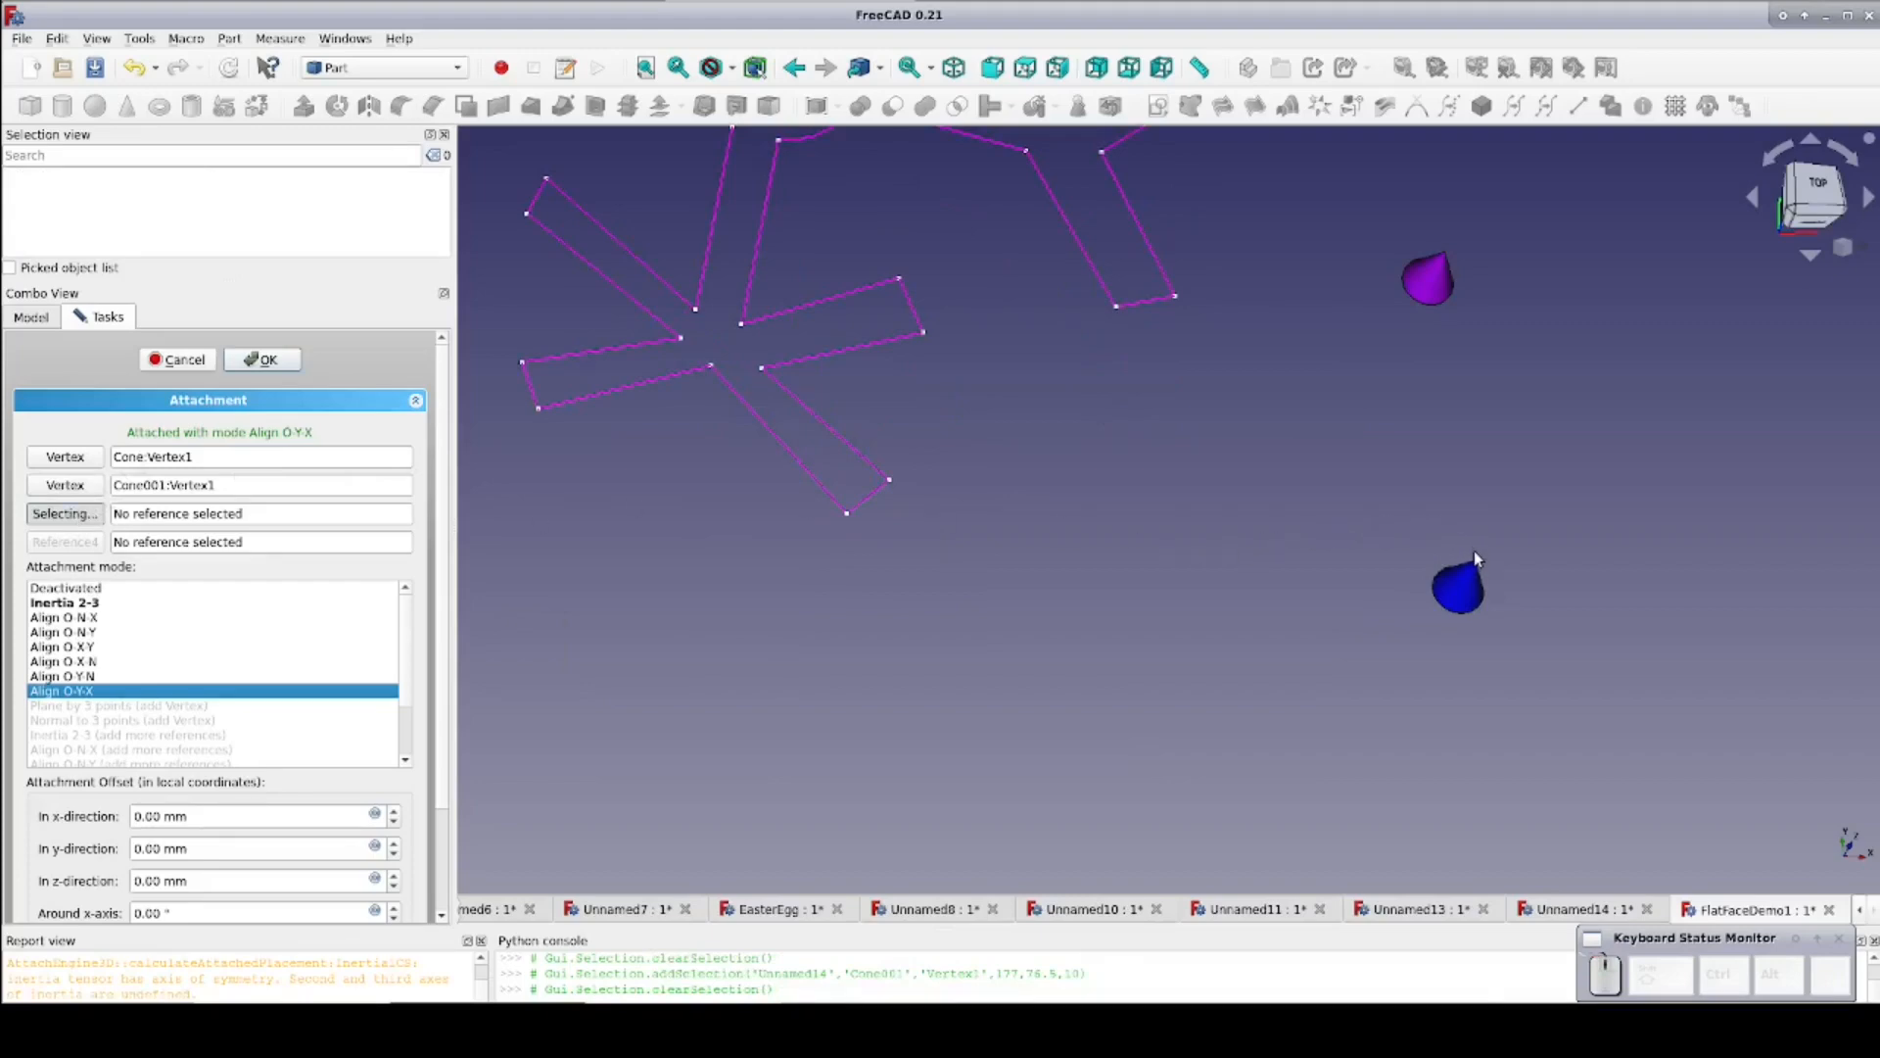
Add the blue cone's tip as Reference3 and check it in Top and Front views
left_click(1454, 588)
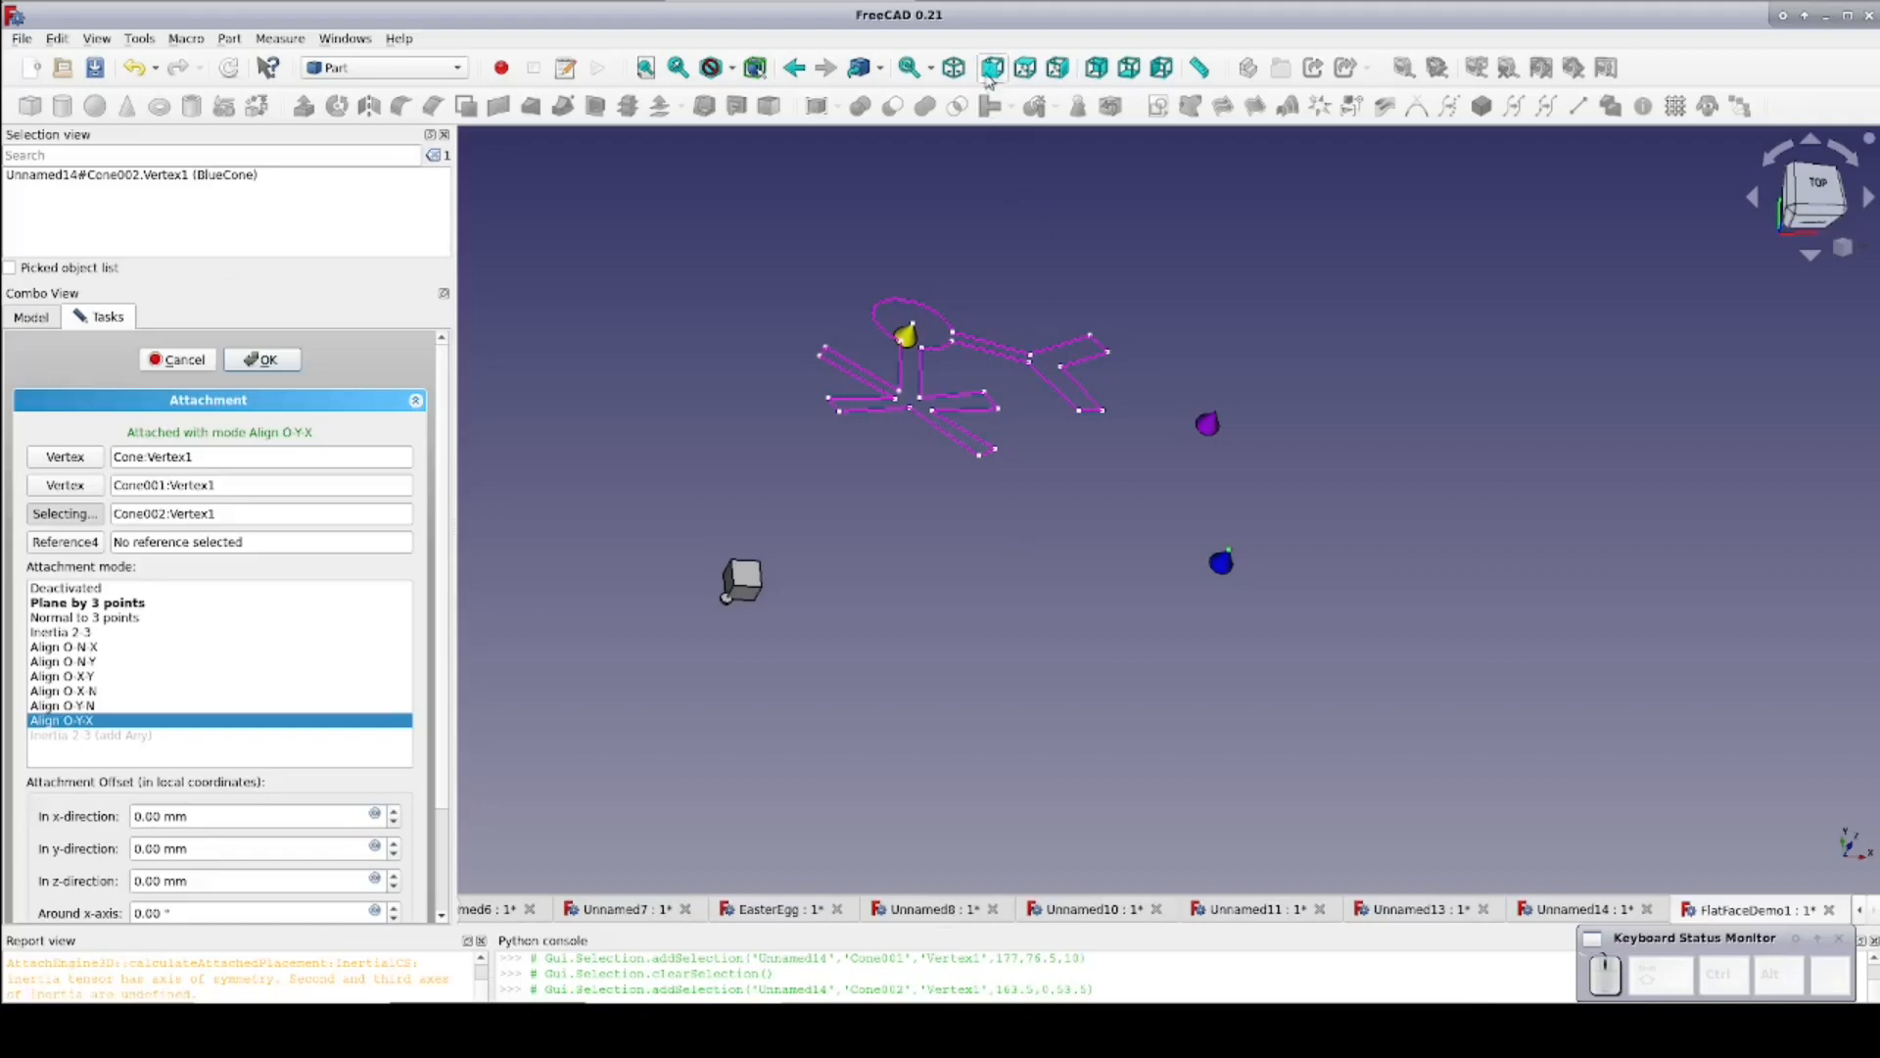
mouse_move(867, 401)
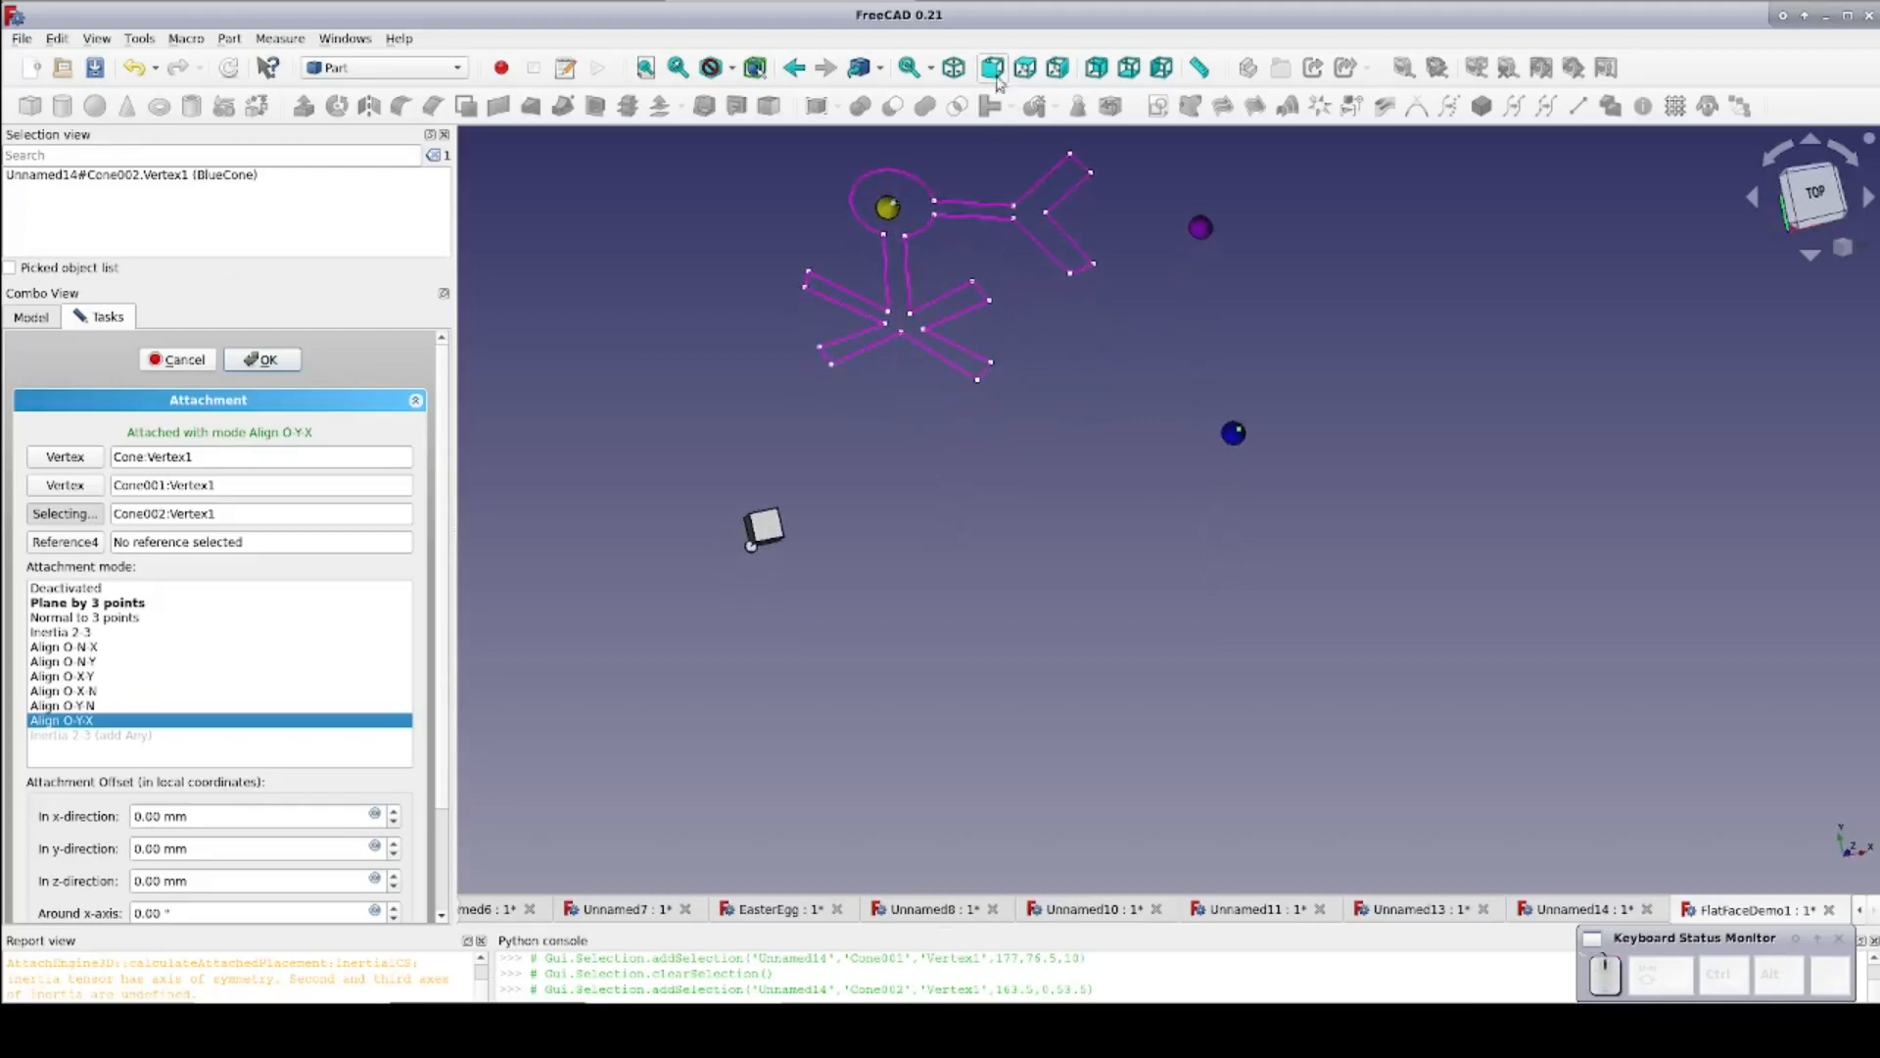
left_click(993, 67)
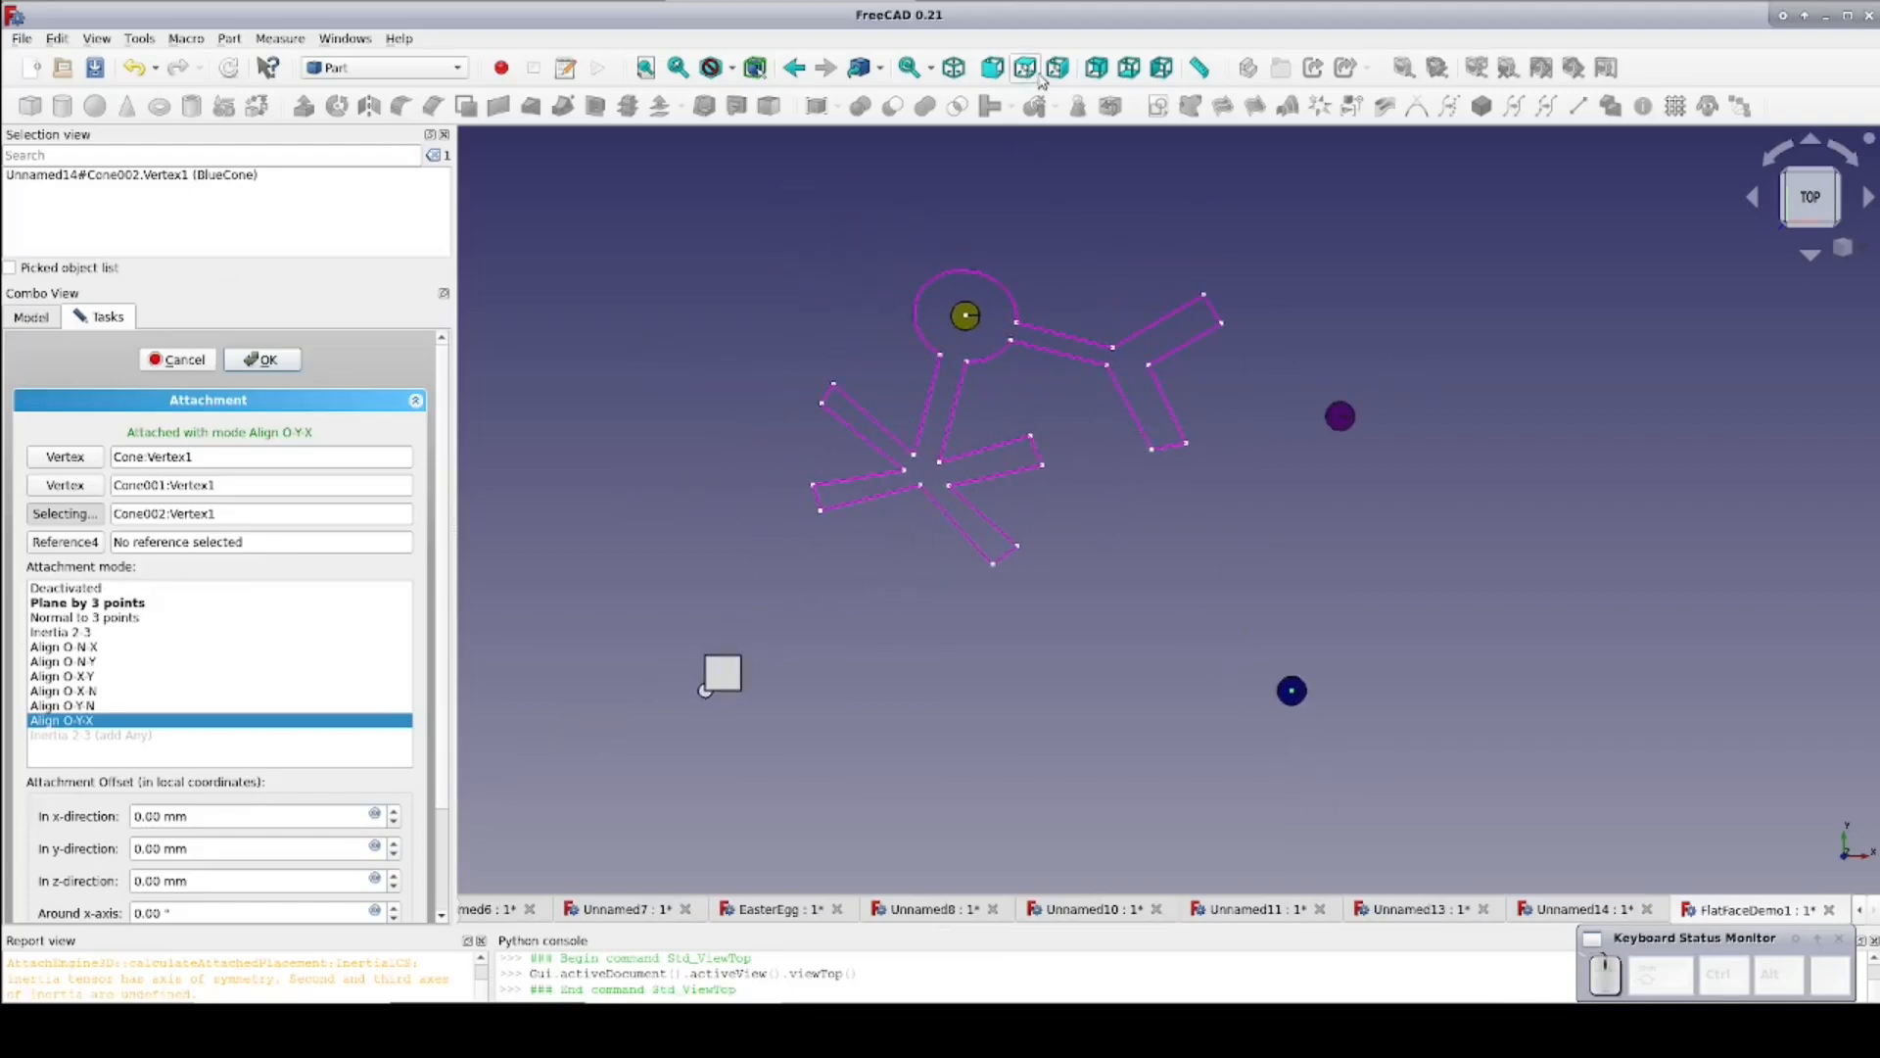
left_click(990, 69)
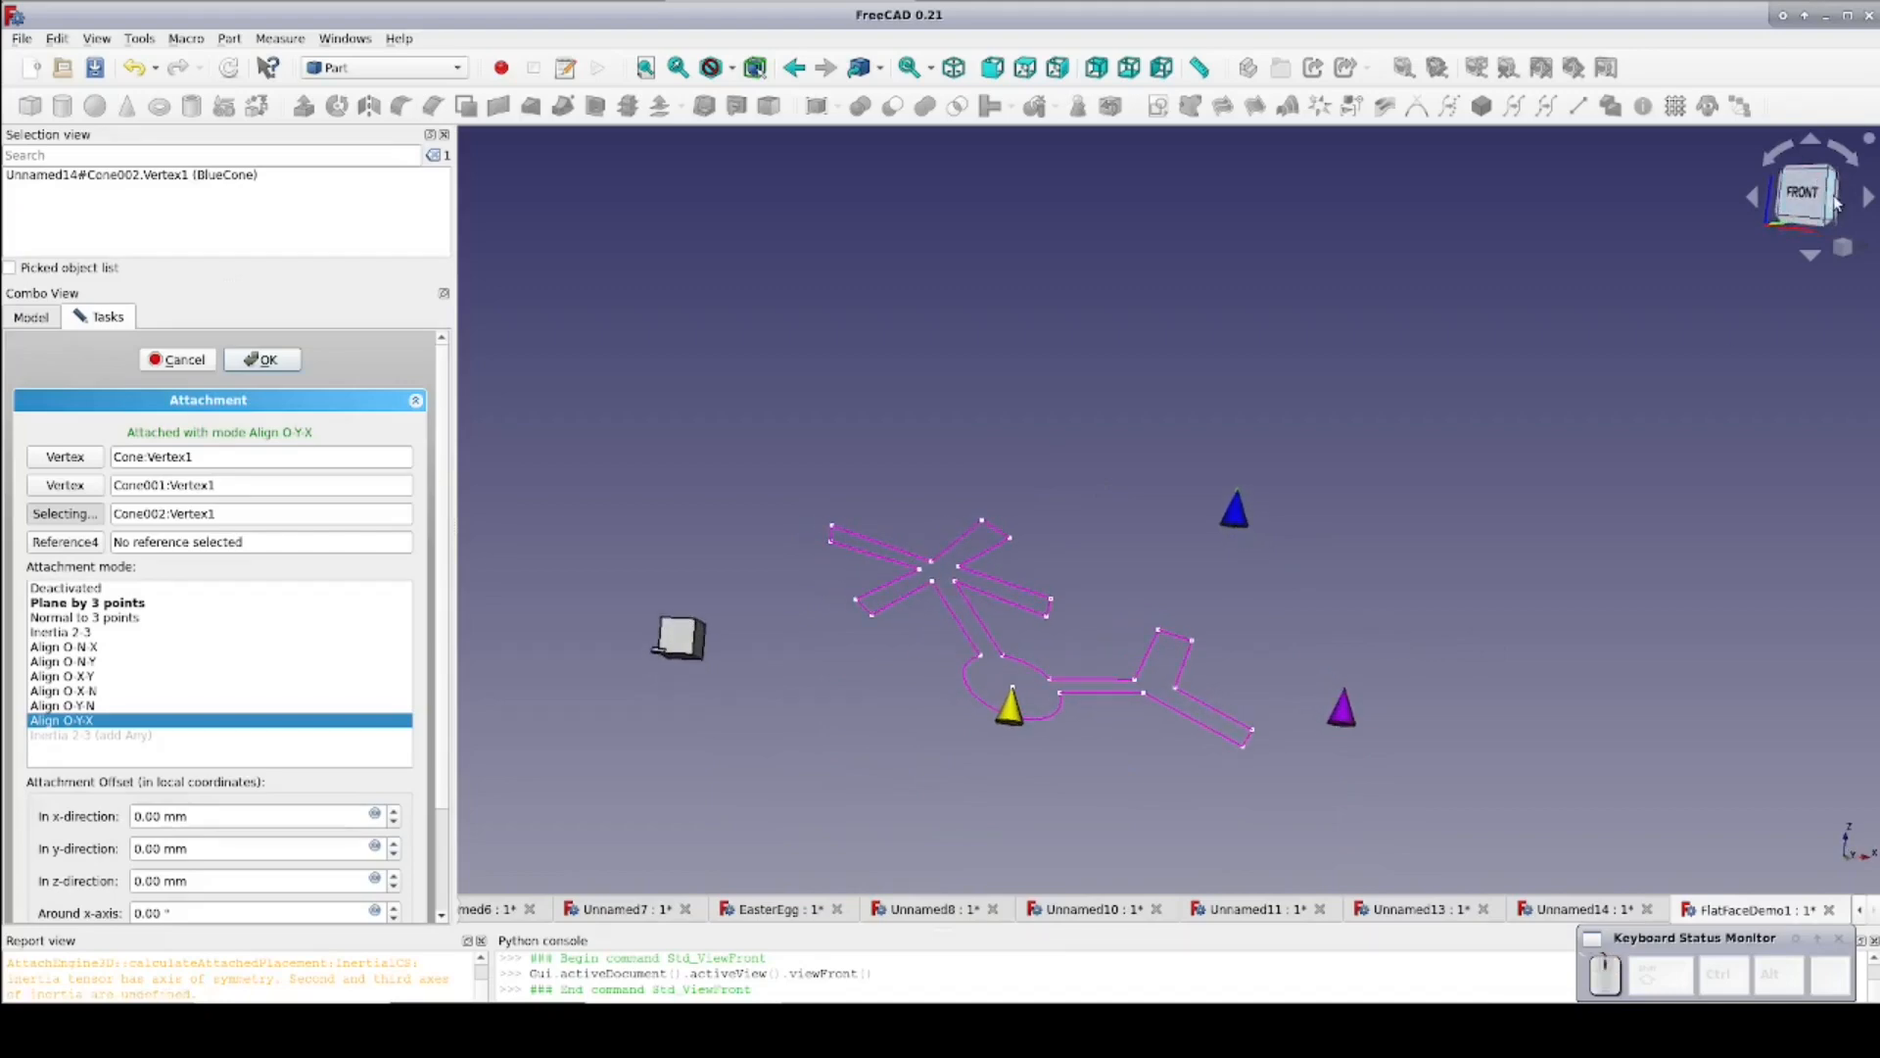
left_click(1809, 194)
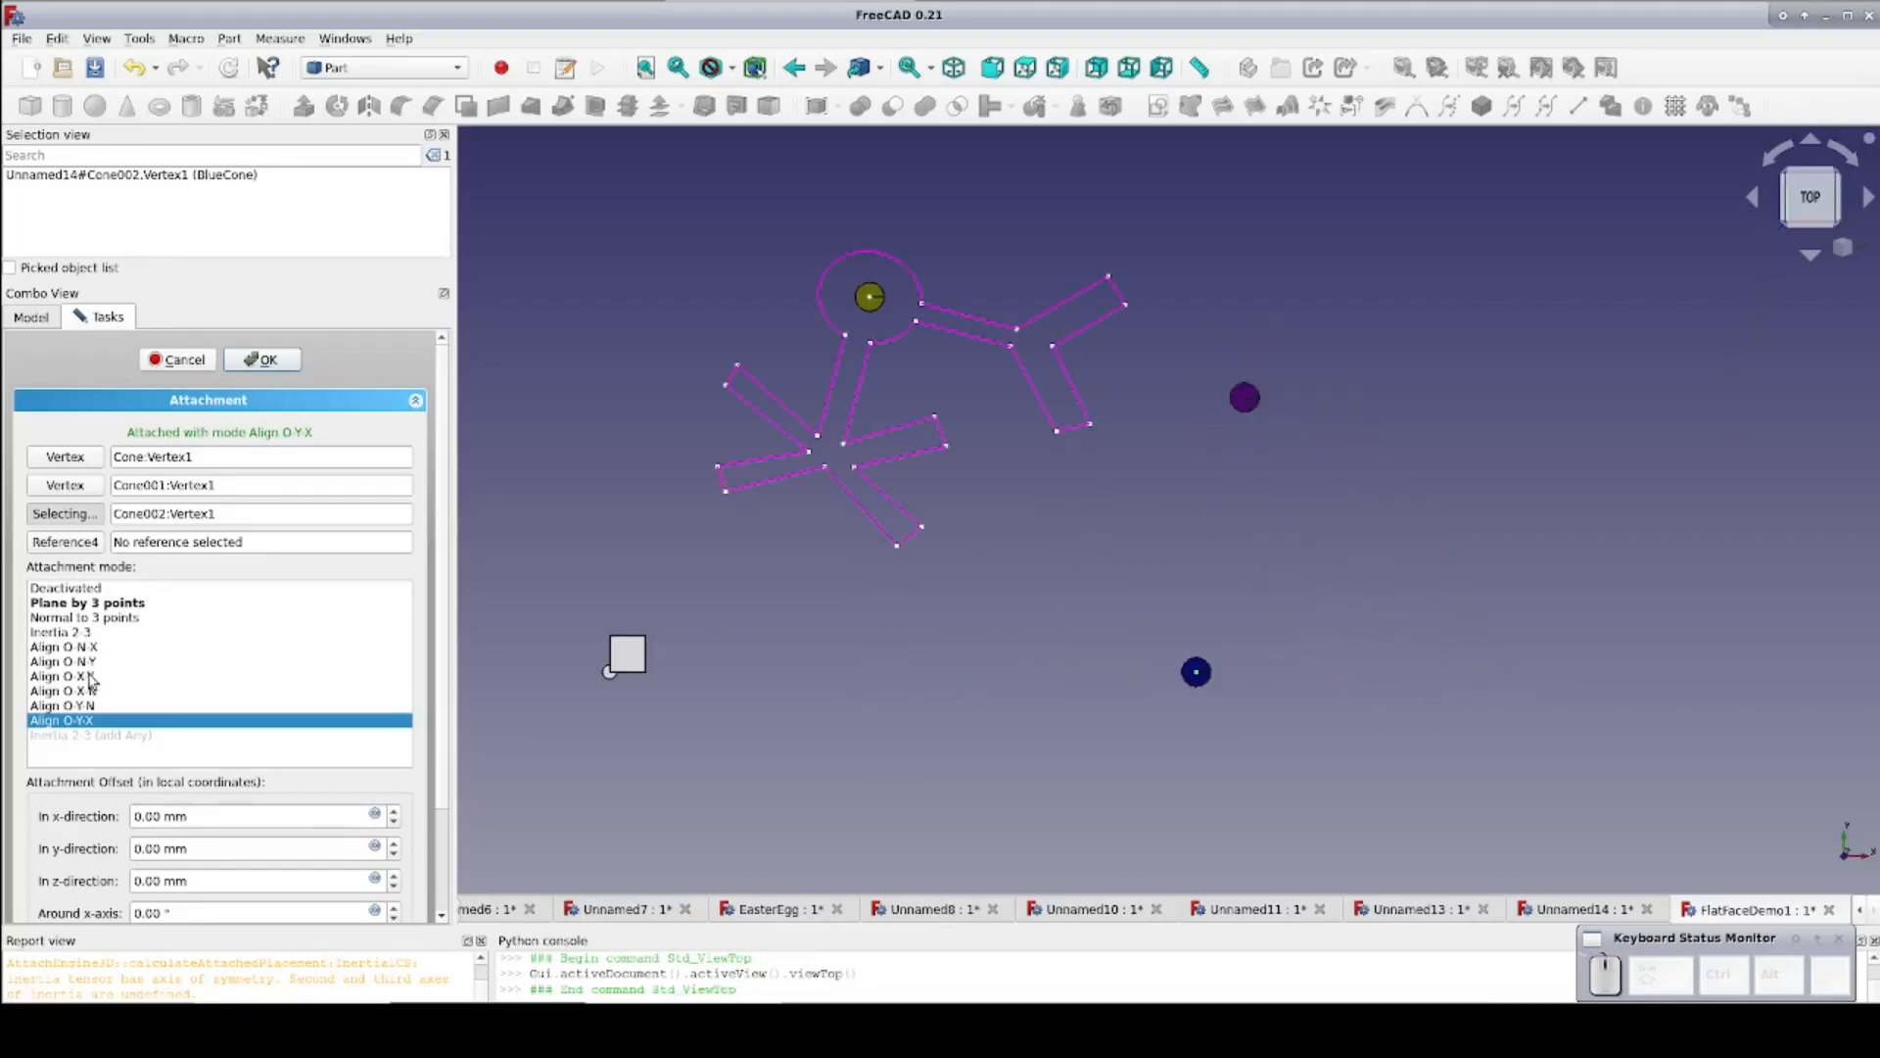
Set the sketch attachment mode to Align O-X-Y on the three cone tips
left_click(63, 675)
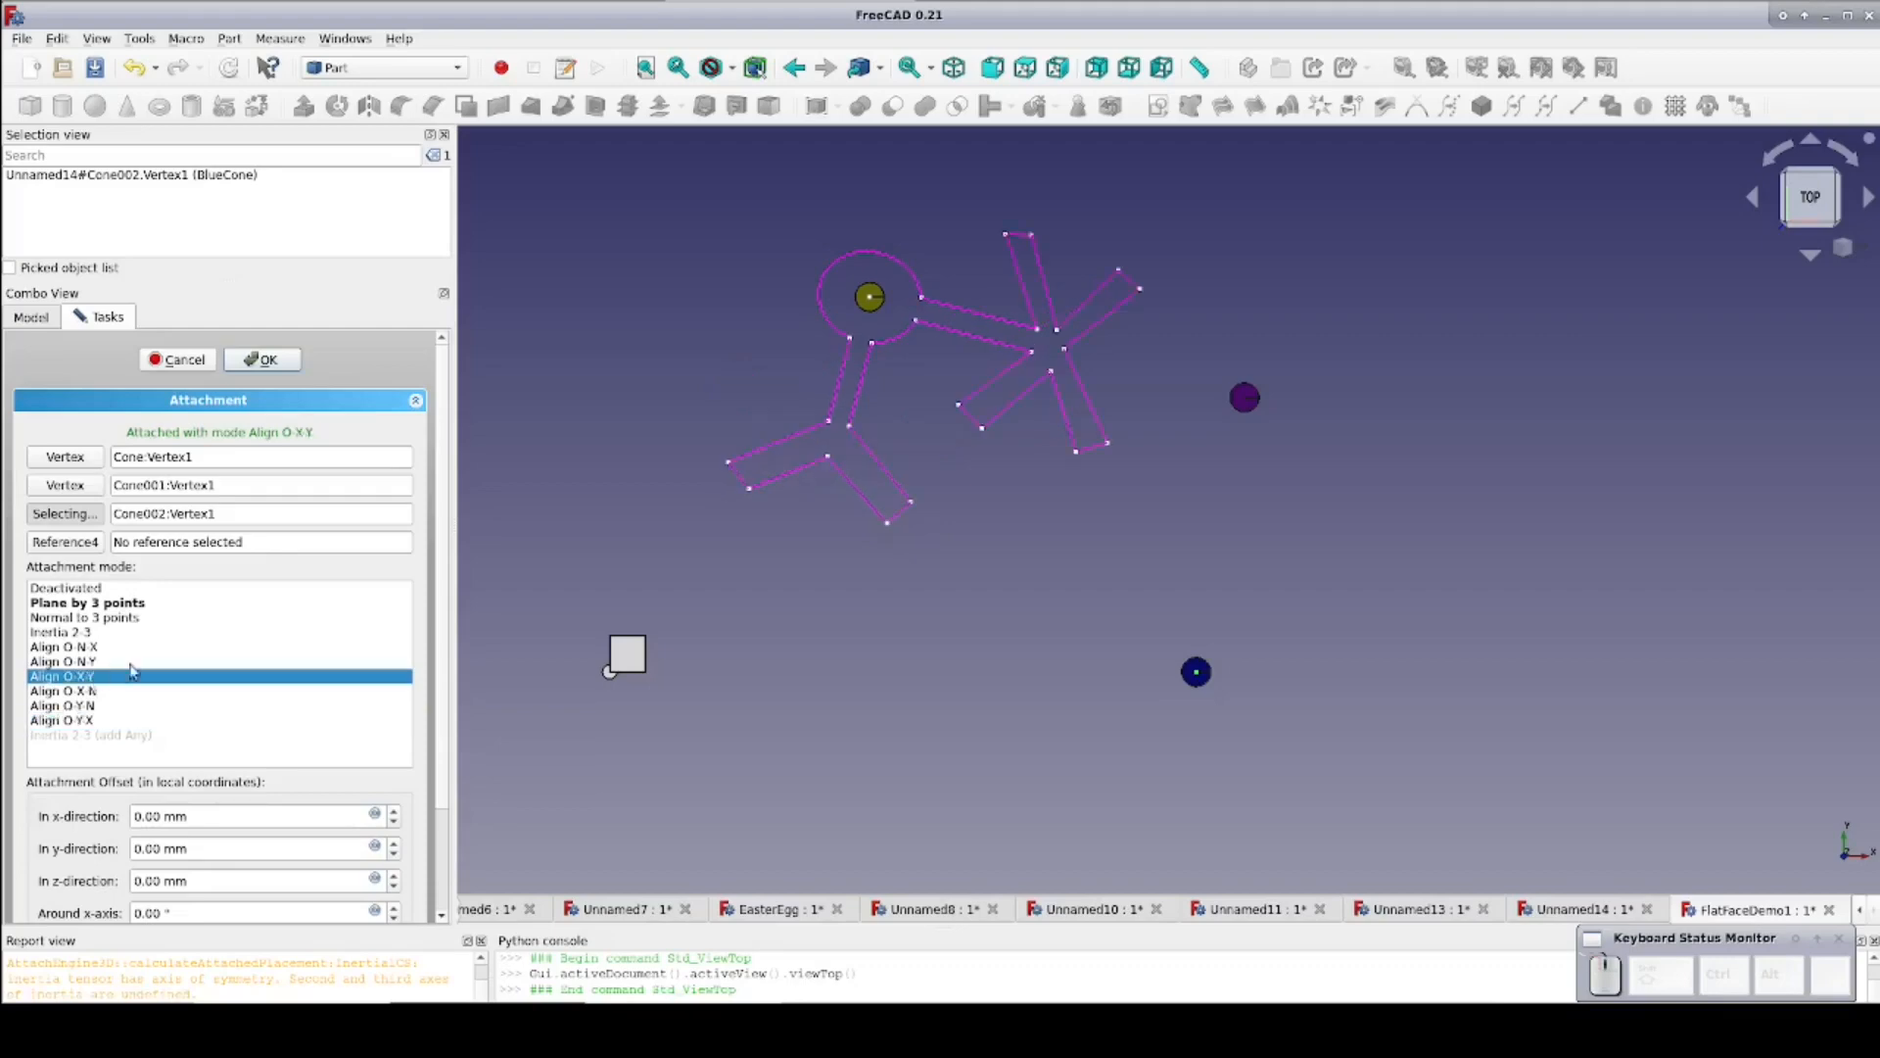
mouse_move(480, 516)
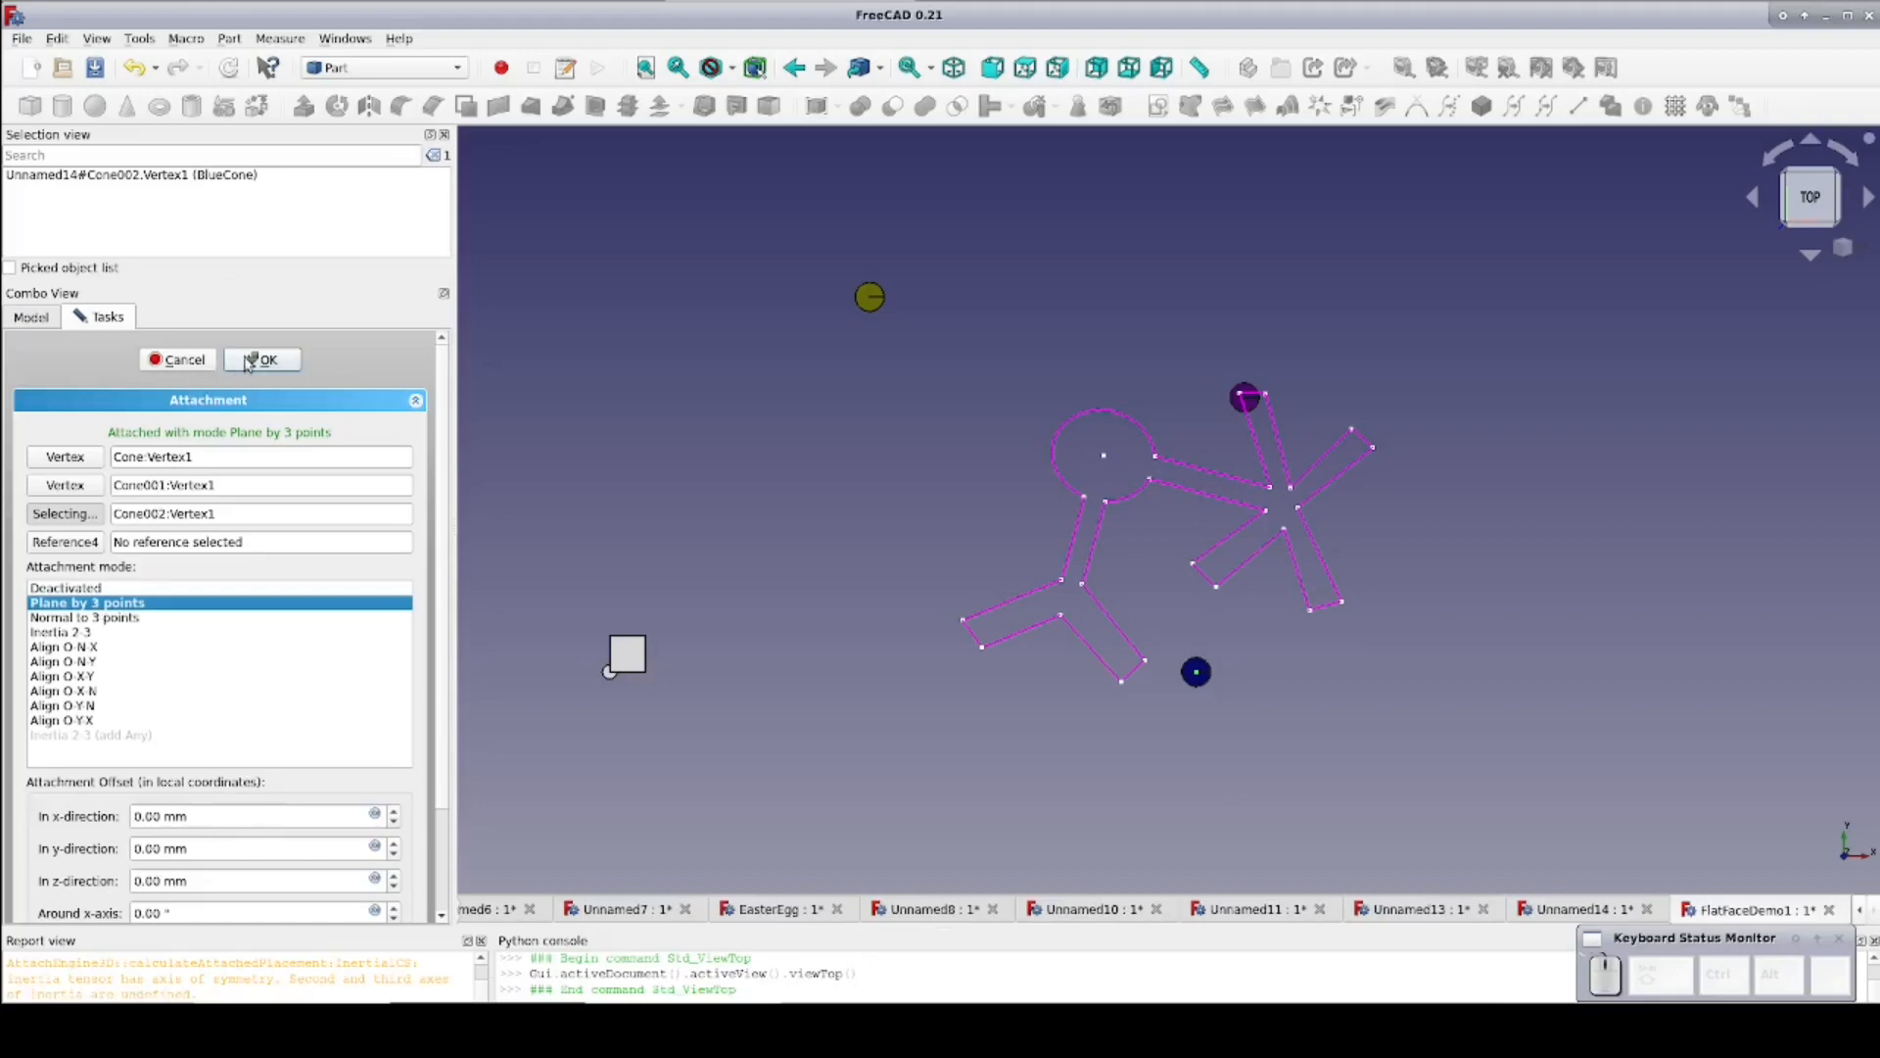
Accept the three-point attachment and select Sketch in the model tree
left_click(262, 359)
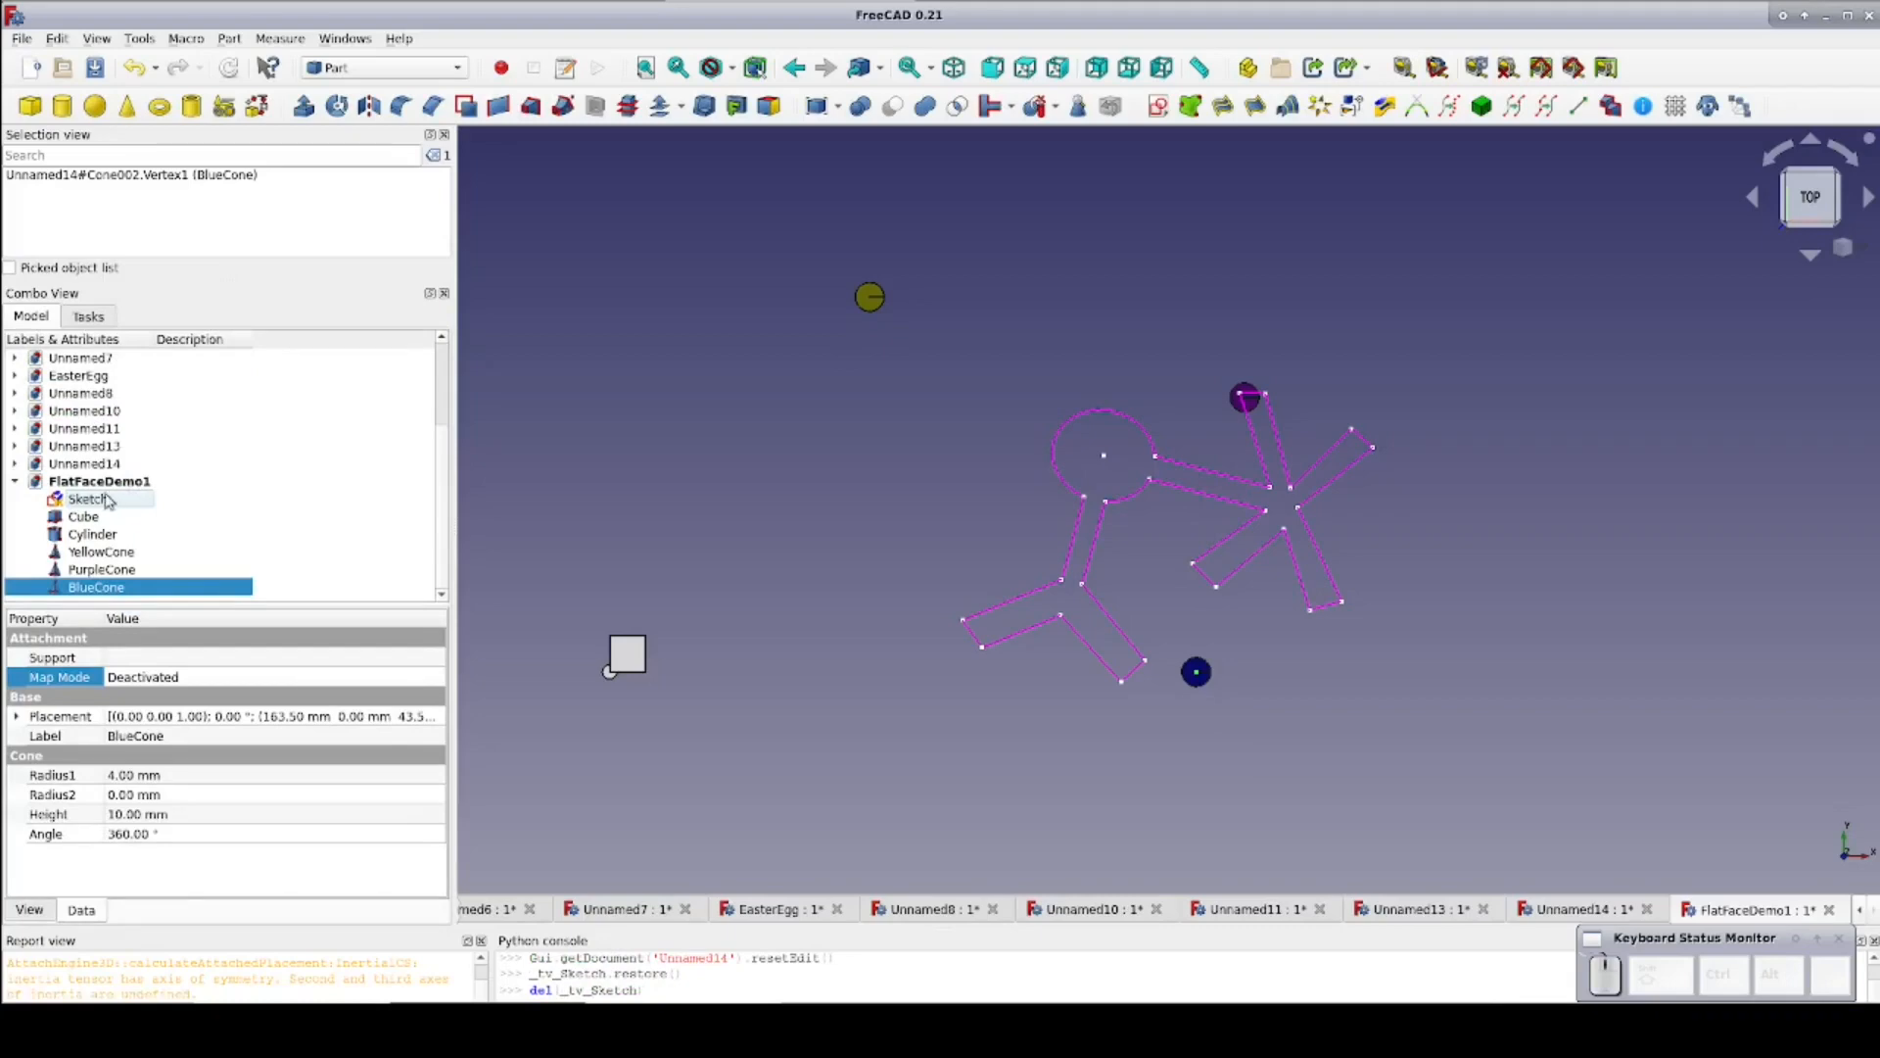
left_click(87, 497)
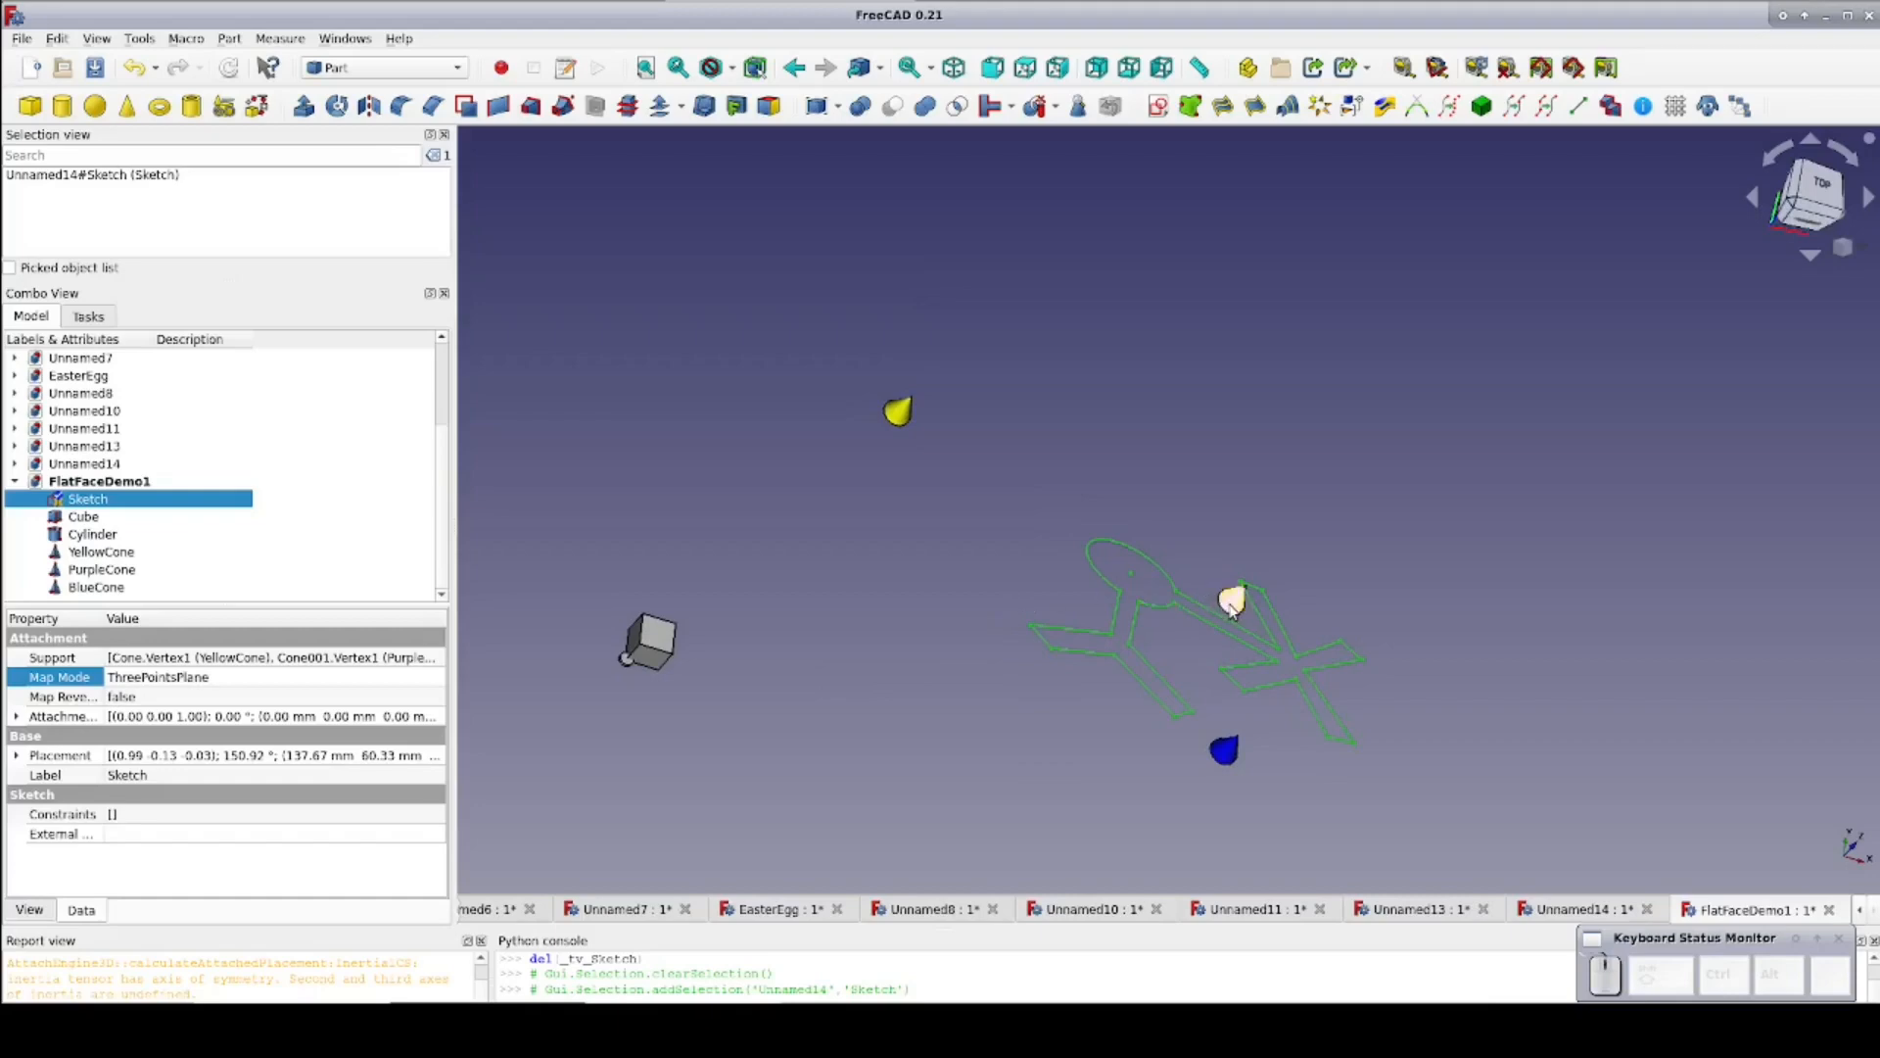
Select the purple cone after reviewing the sketch's ThreePointsPlane Map Mode and Support
left_click(1234, 599)
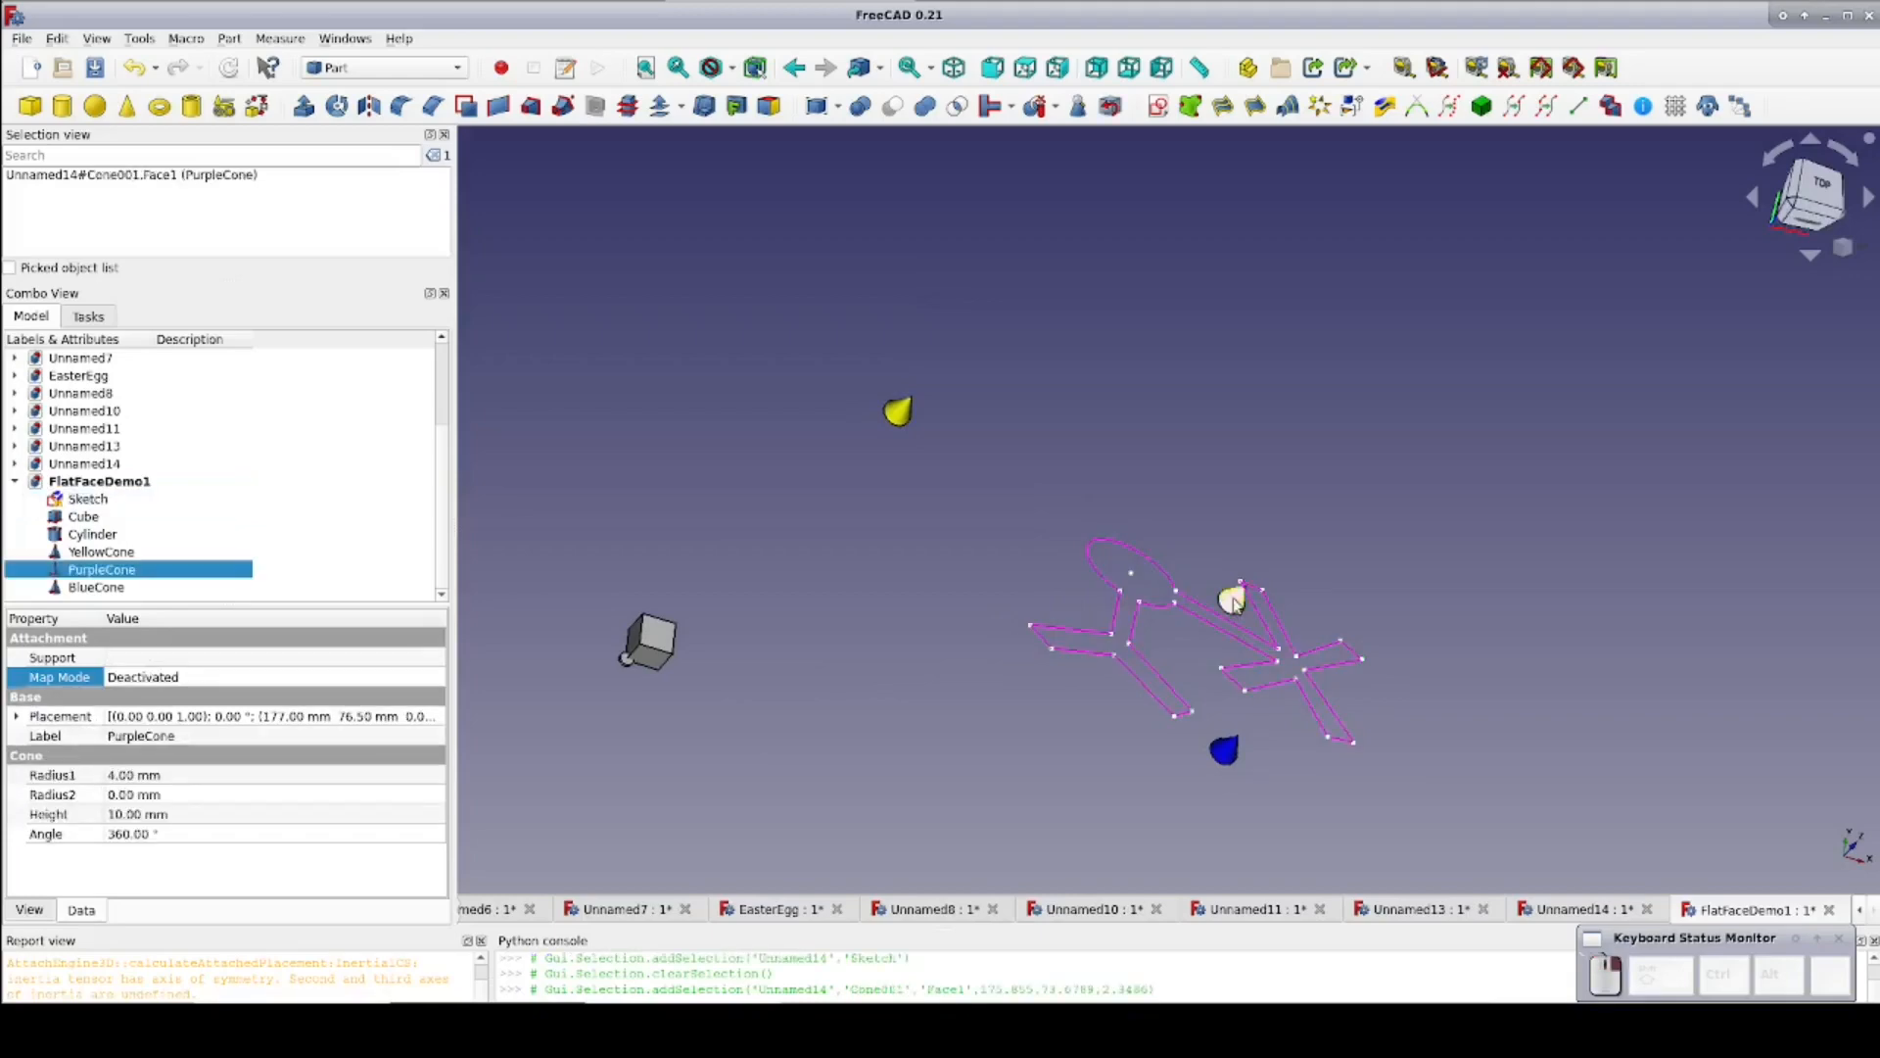
Move the purple cone with Transform so the attached sketch re-tilts to follow
right_click(1235, 599)
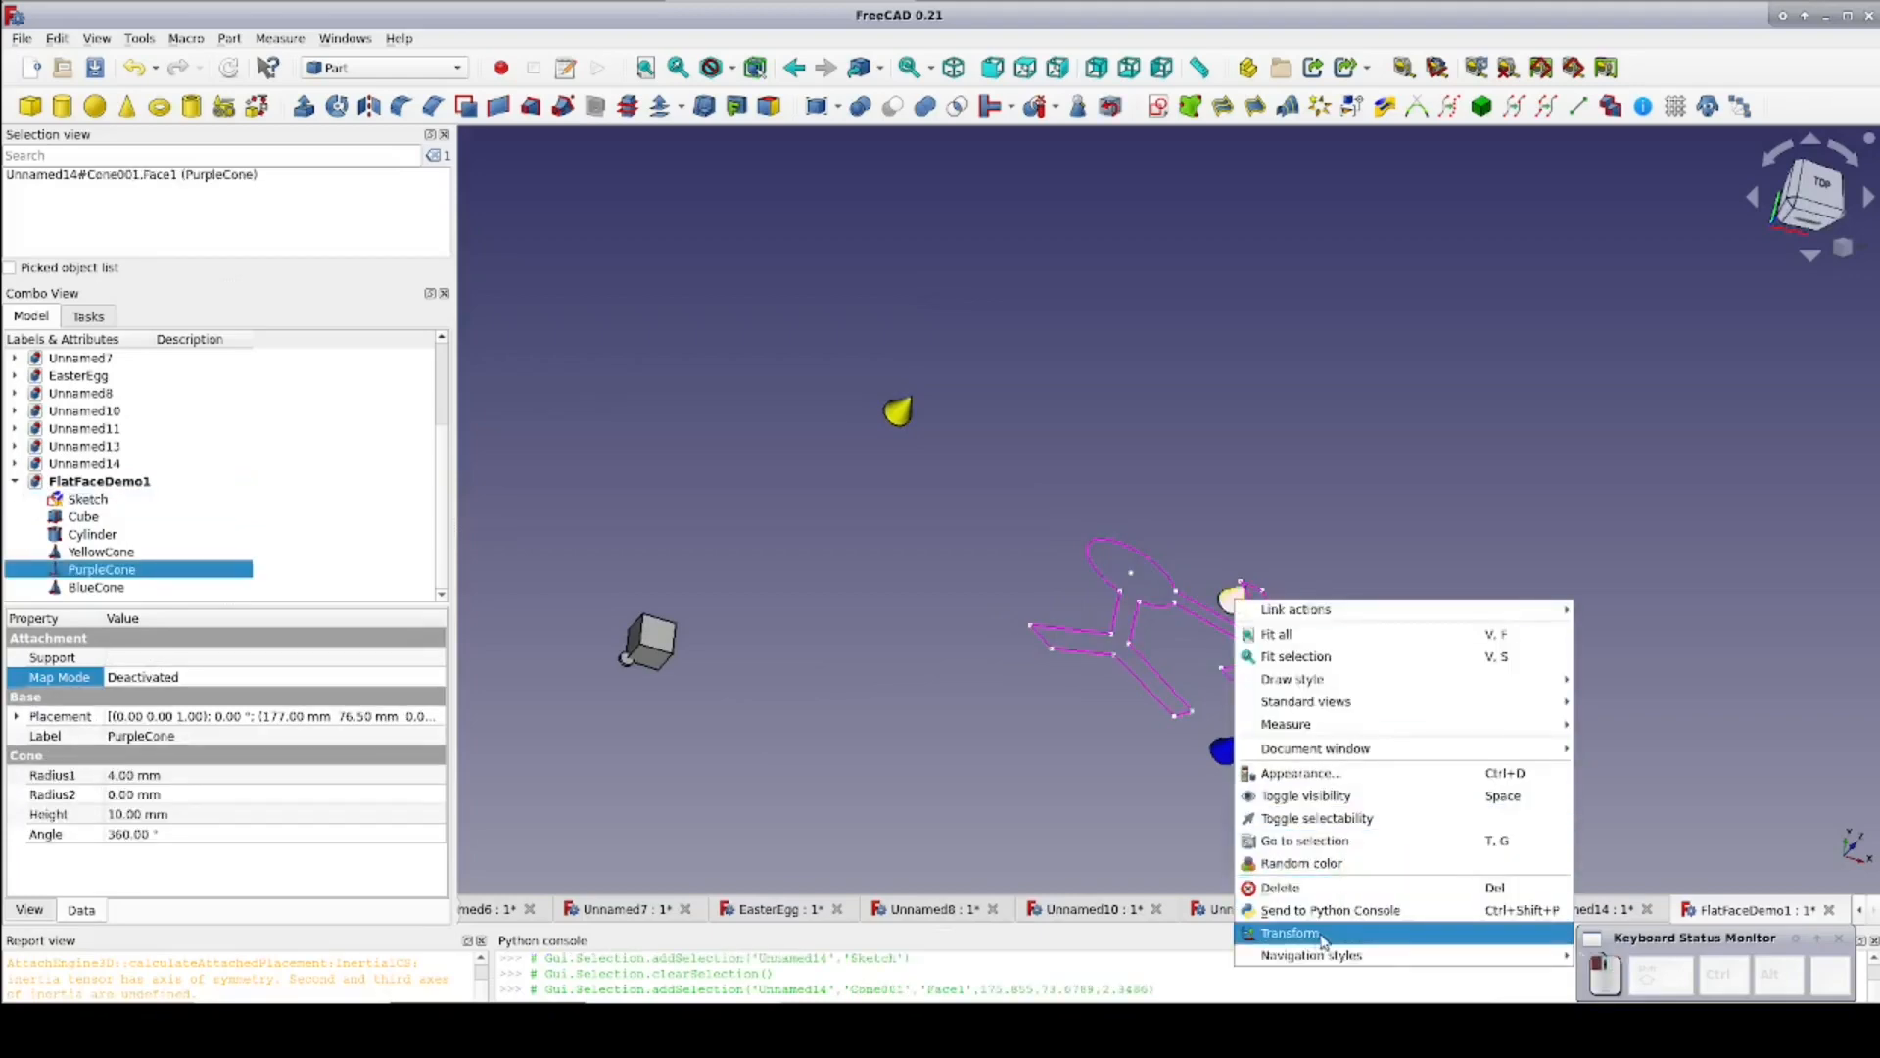
left_click(1290, 934)
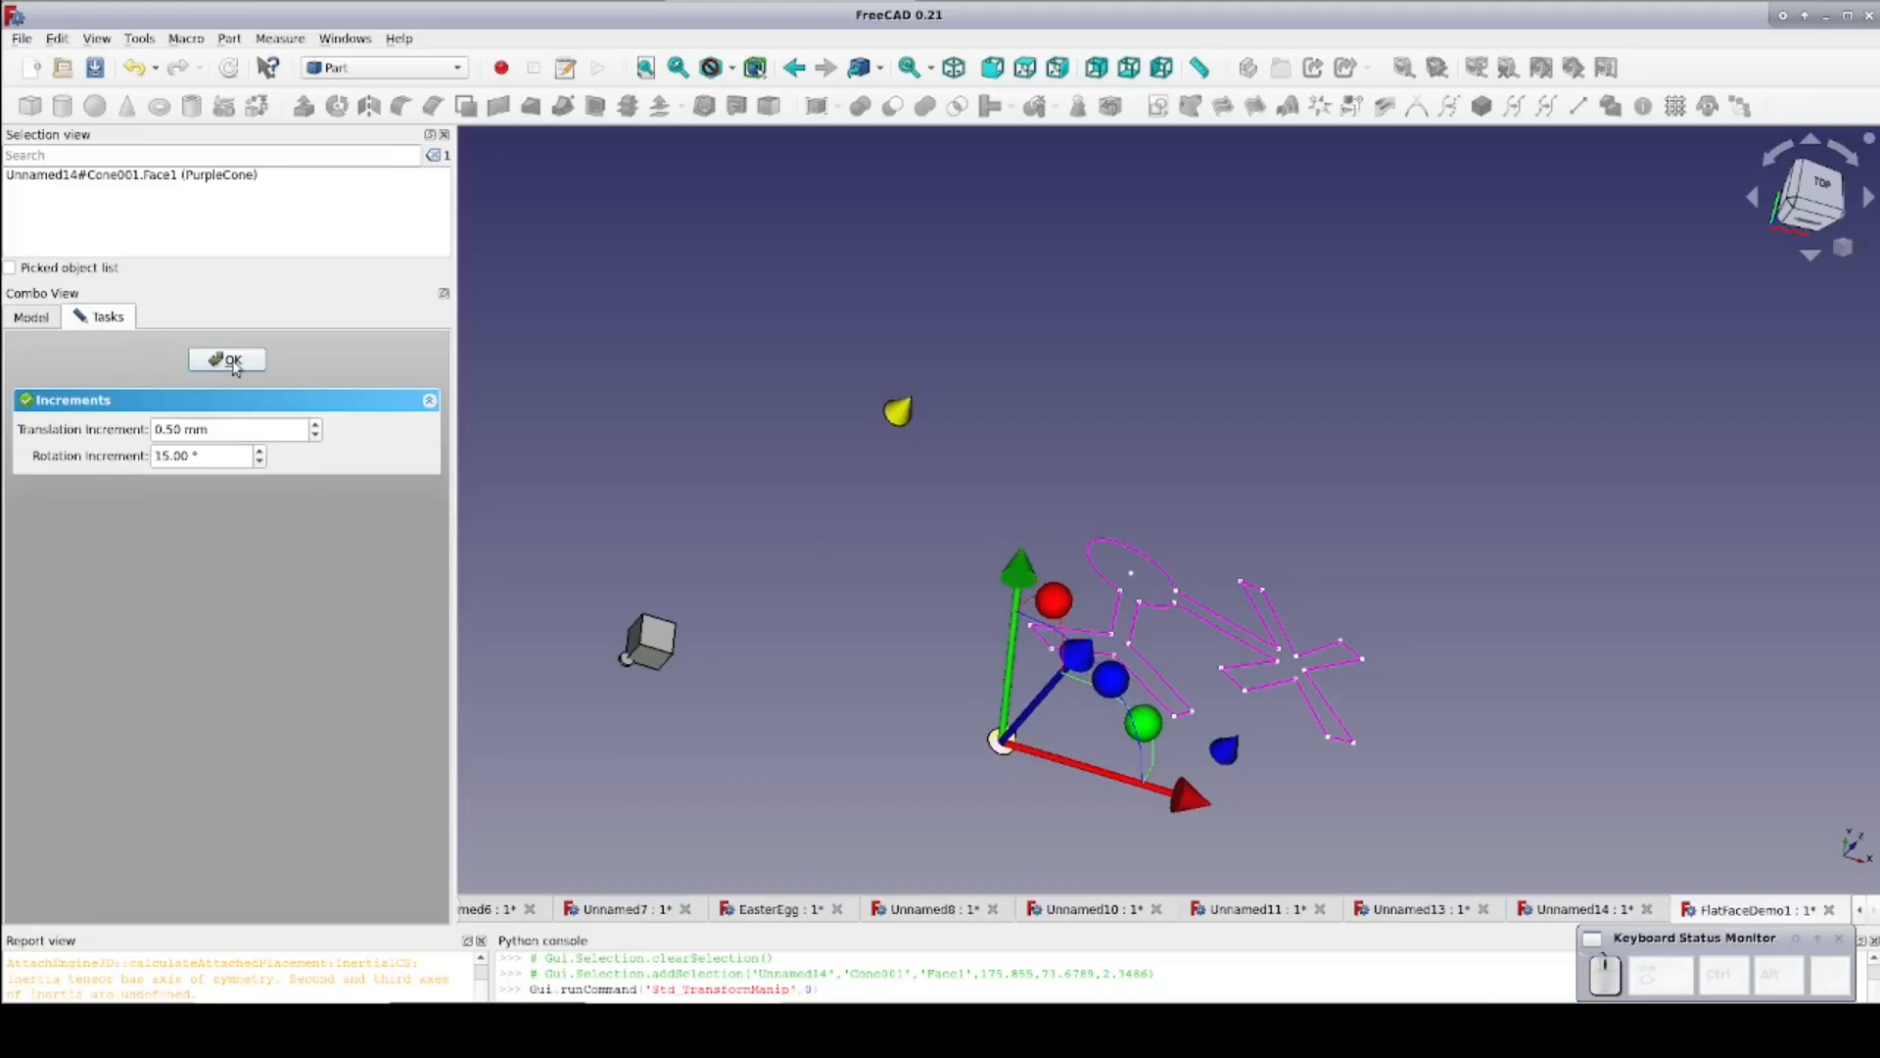
left_click(227, 361)
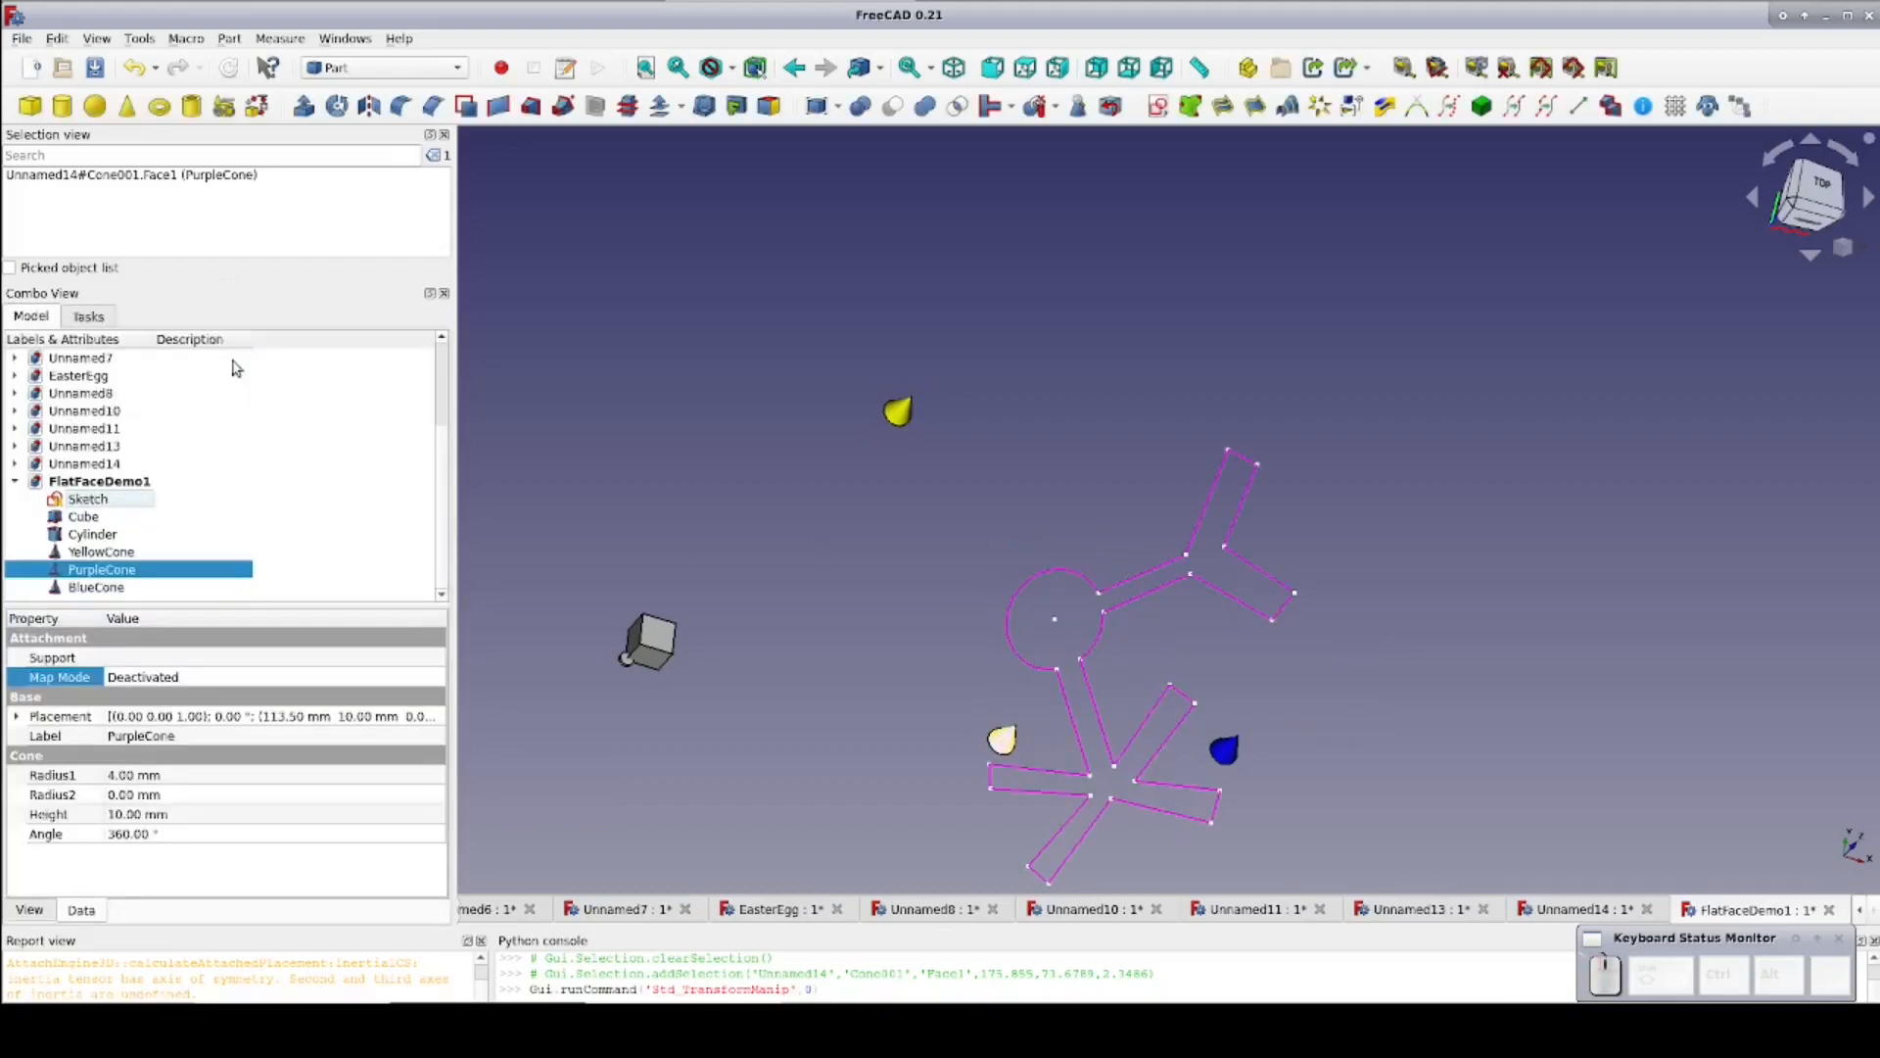